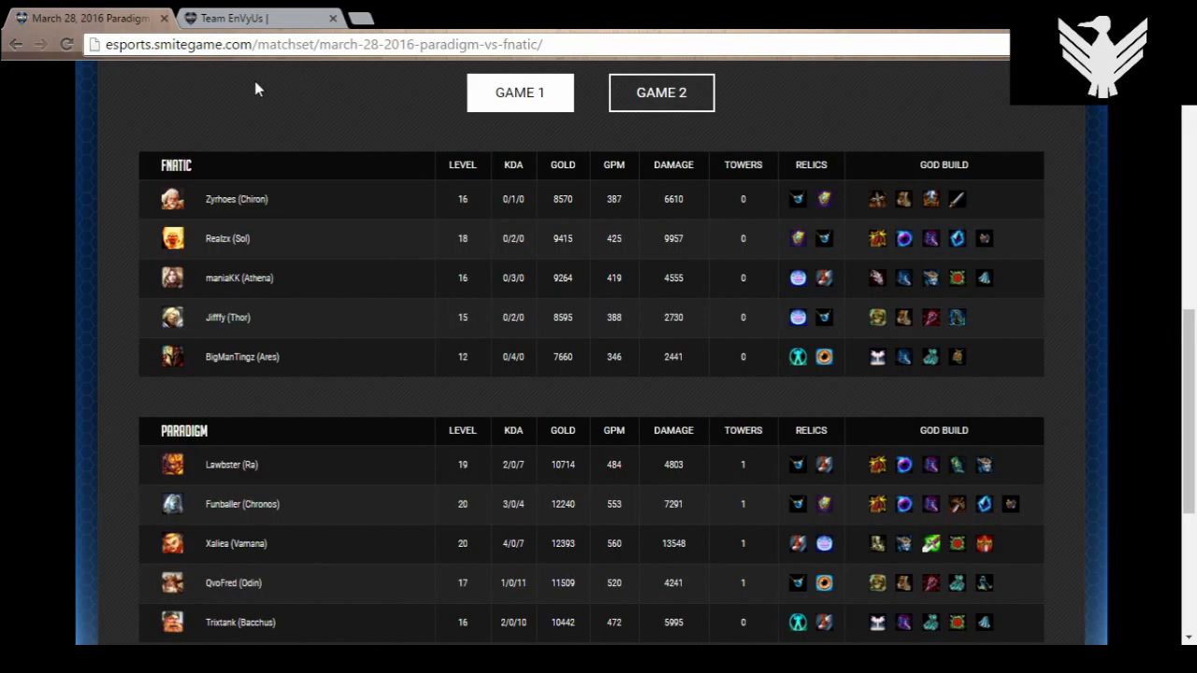
mouse_move(371, 93)
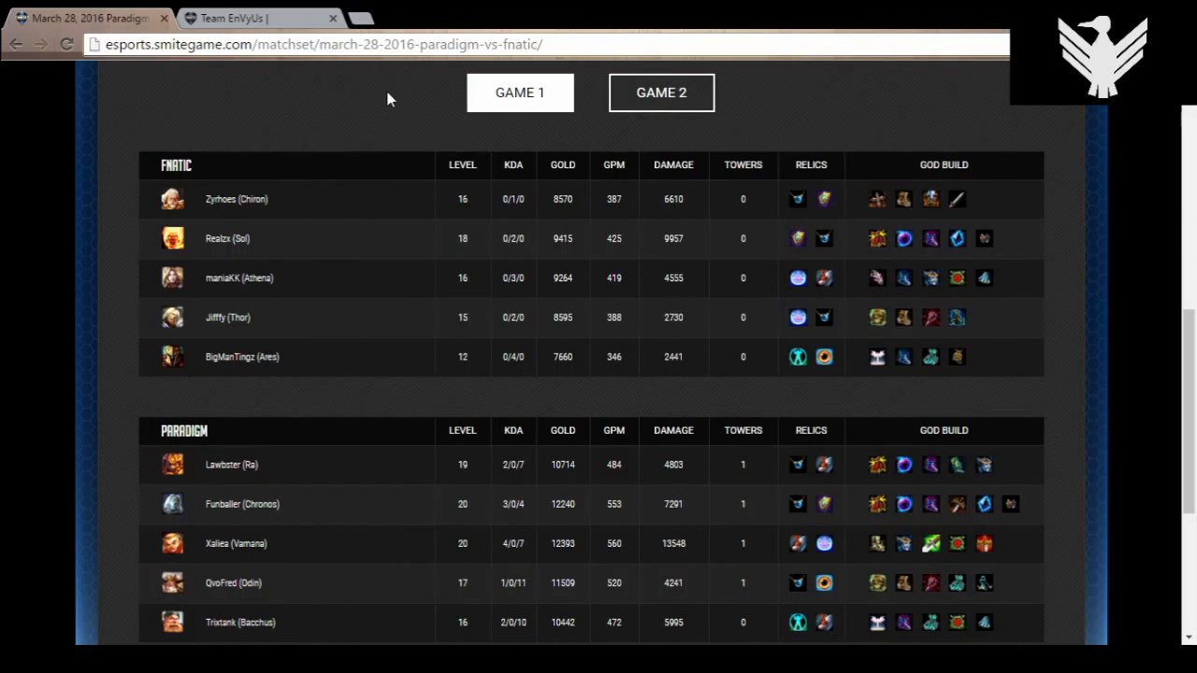
mouse_move(344, 157)
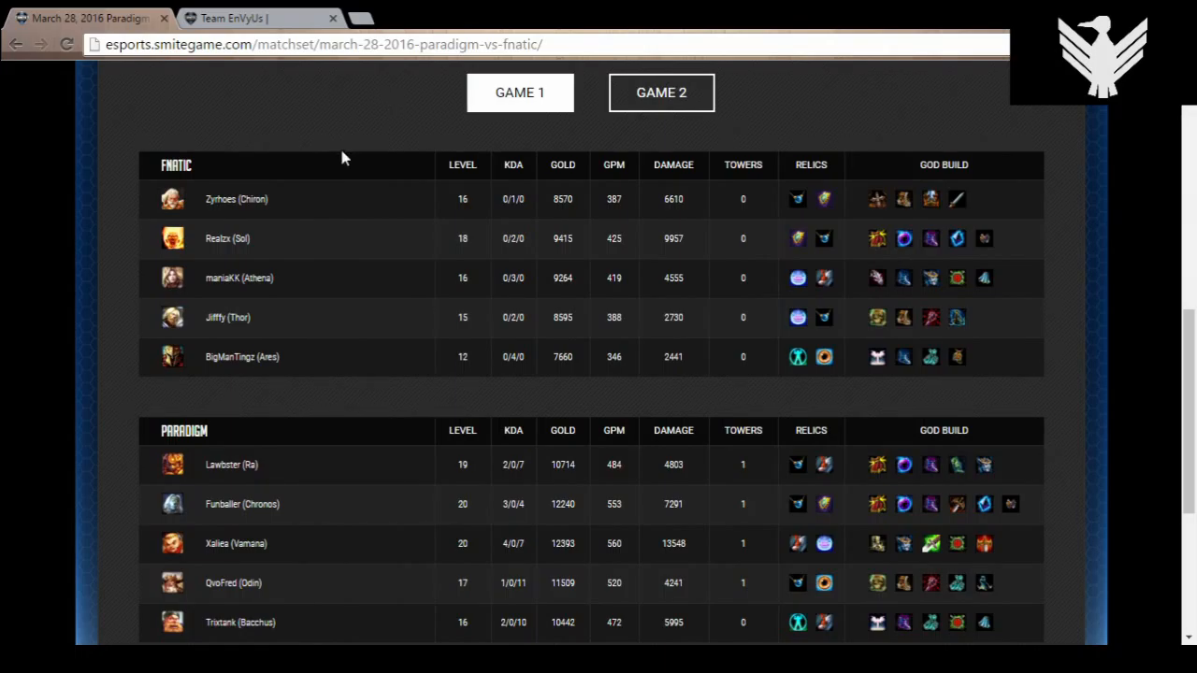
mouse_move(253, 198)
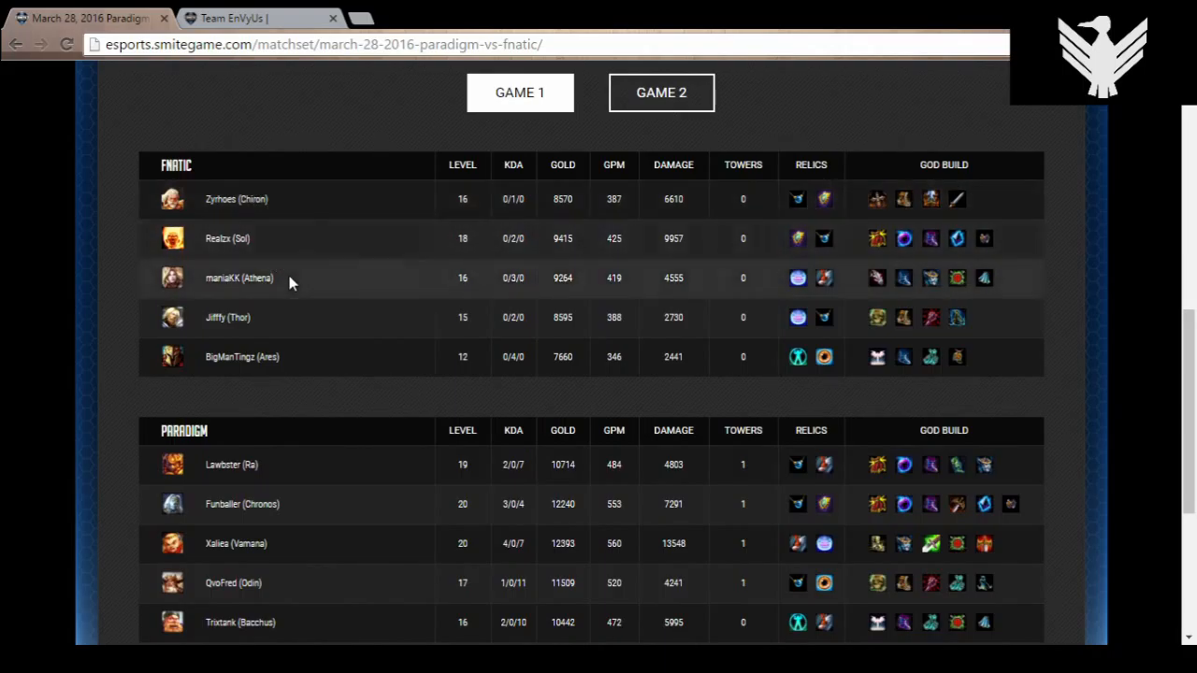
mouse_move(320, 393)
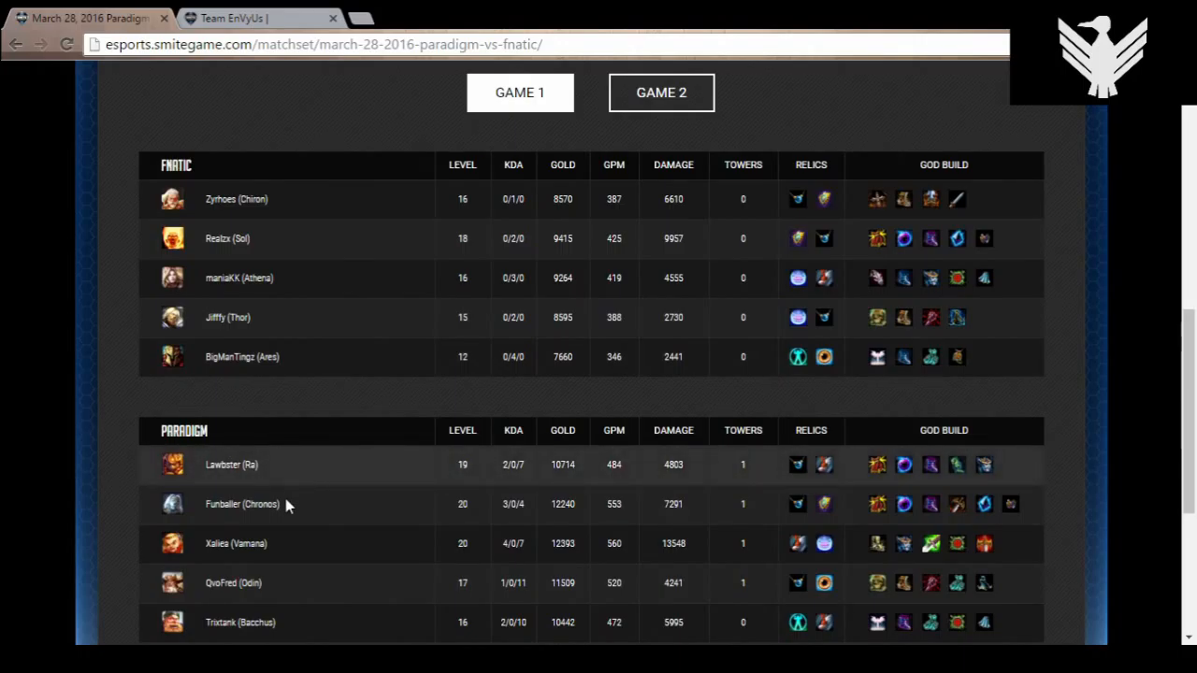
mouse_move(269, 601)
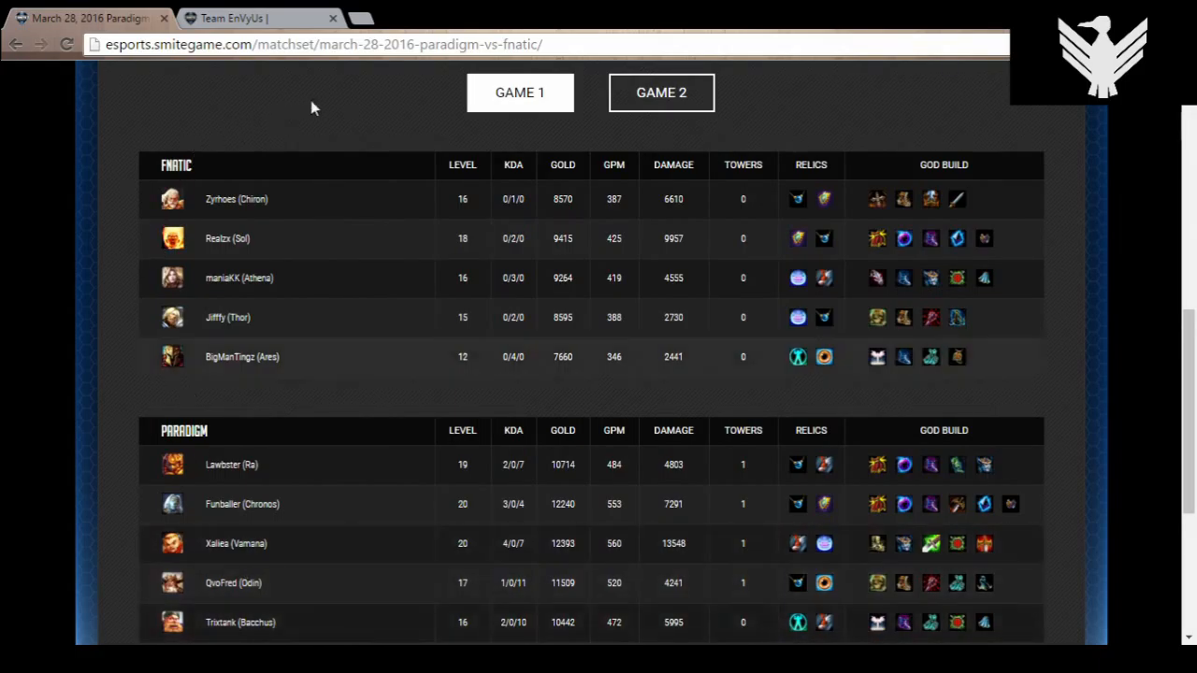
mouse_move(522, 374)
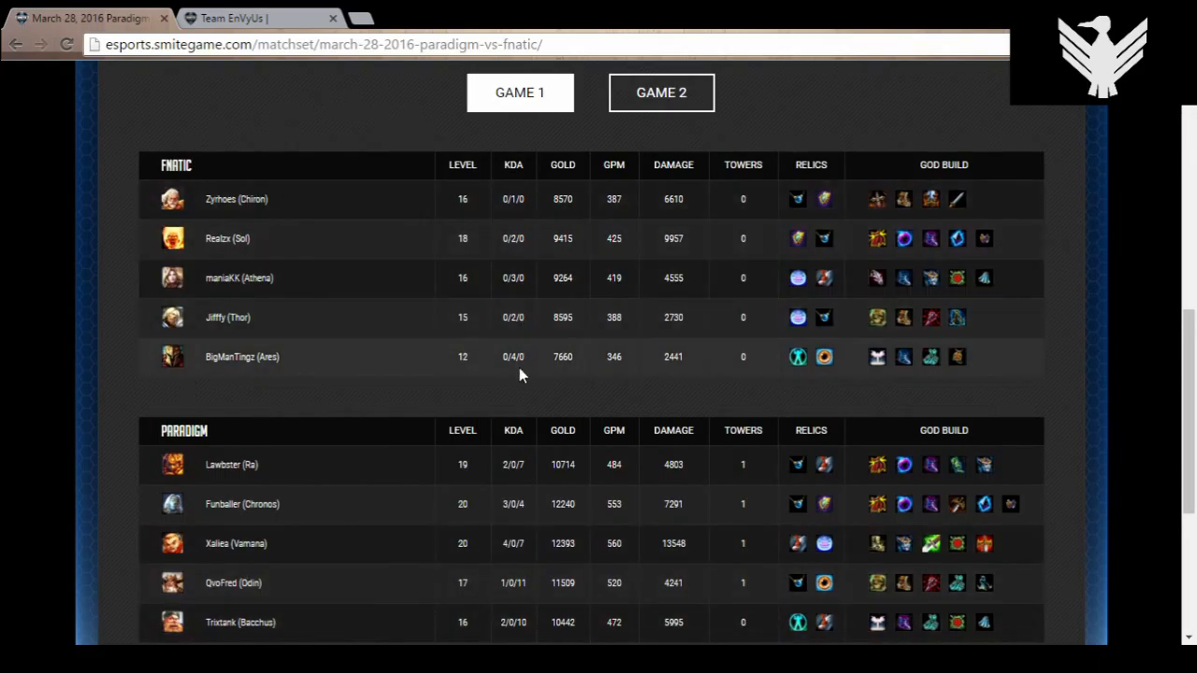
mouse_move(527, 228)
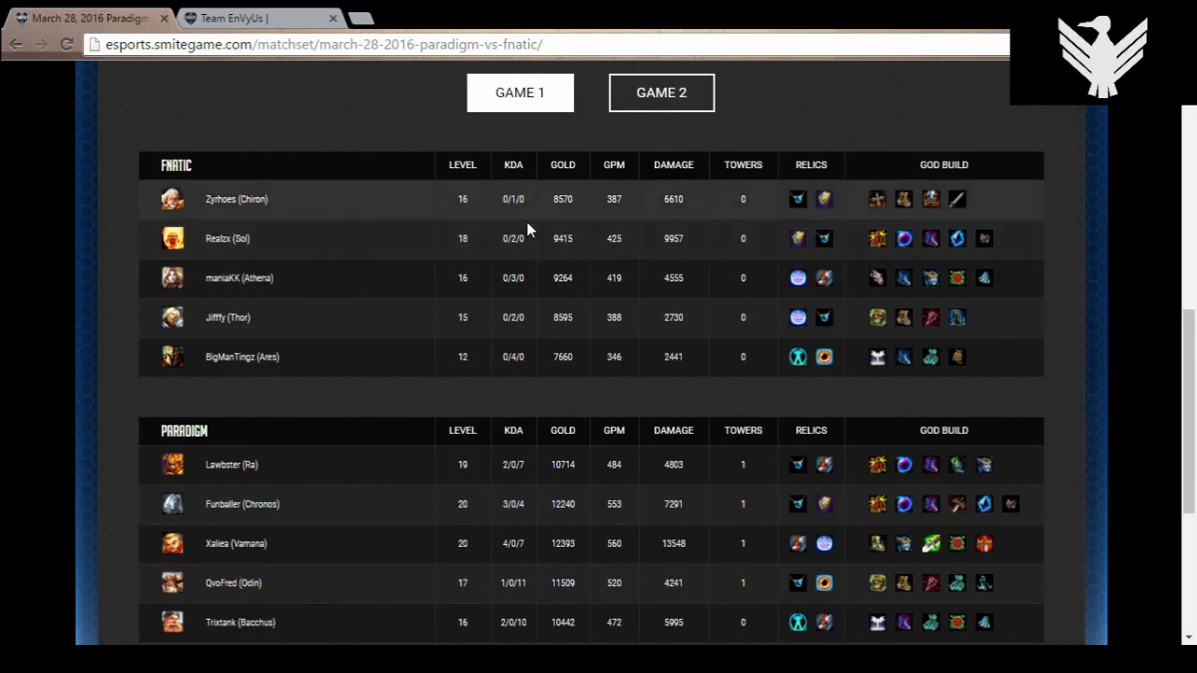
mouse_move(503, 284)
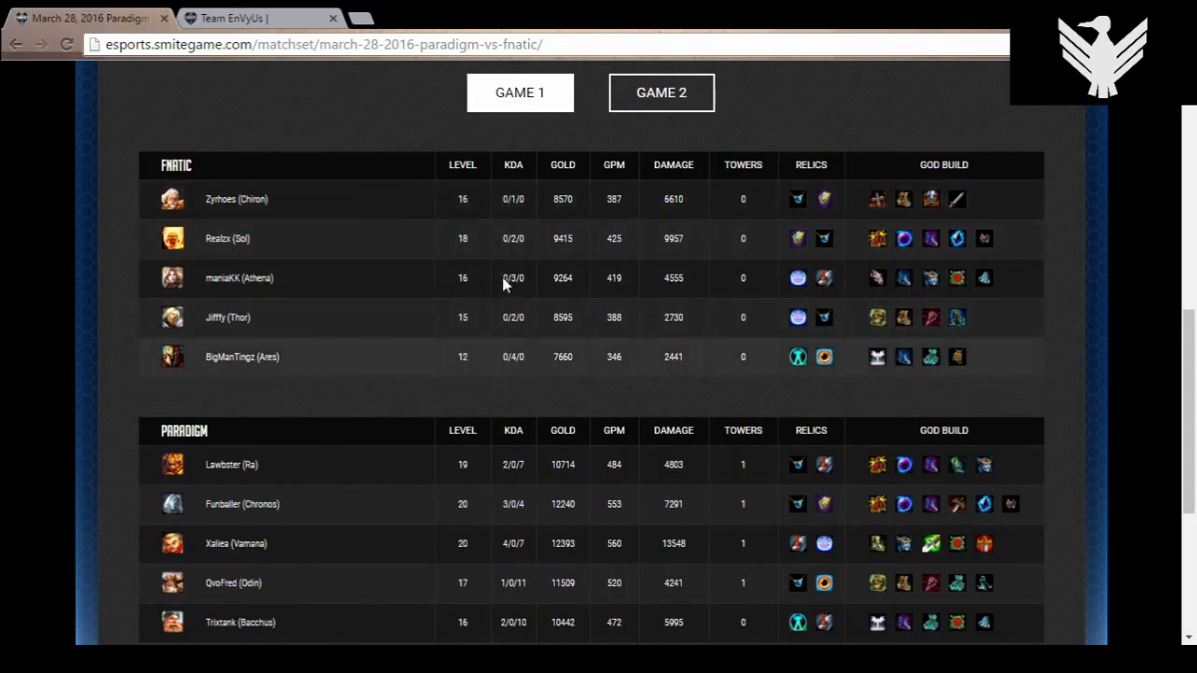
mouse_move(531, 355)
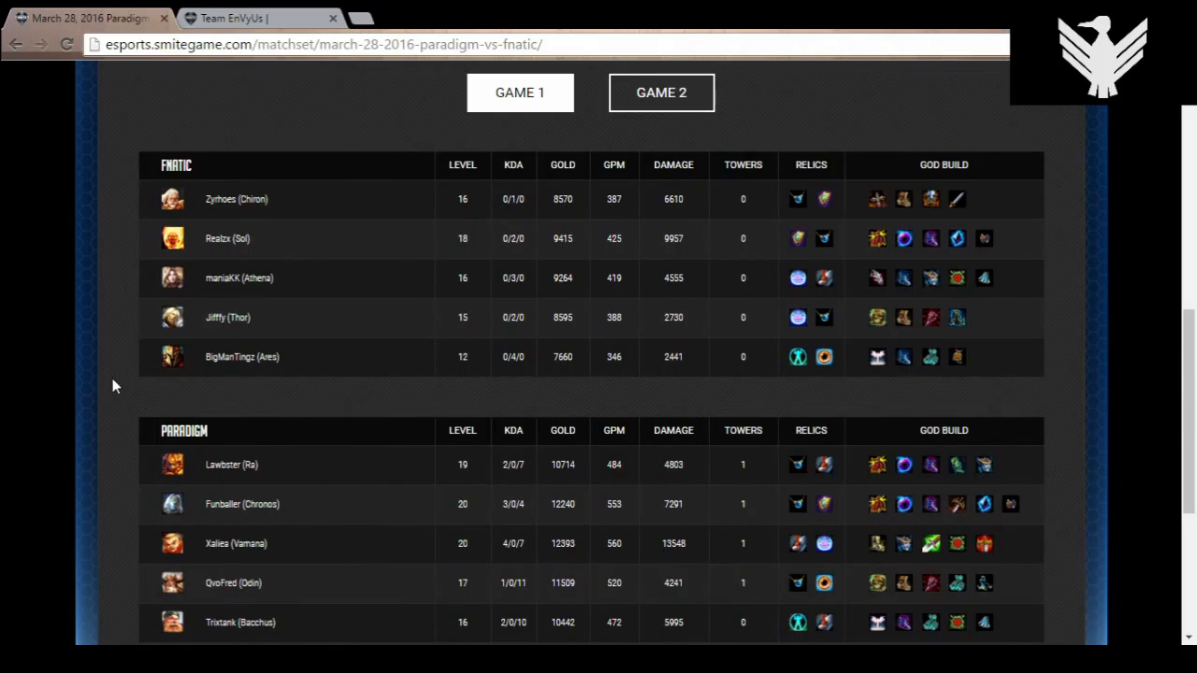
mouse_move(325, 210)
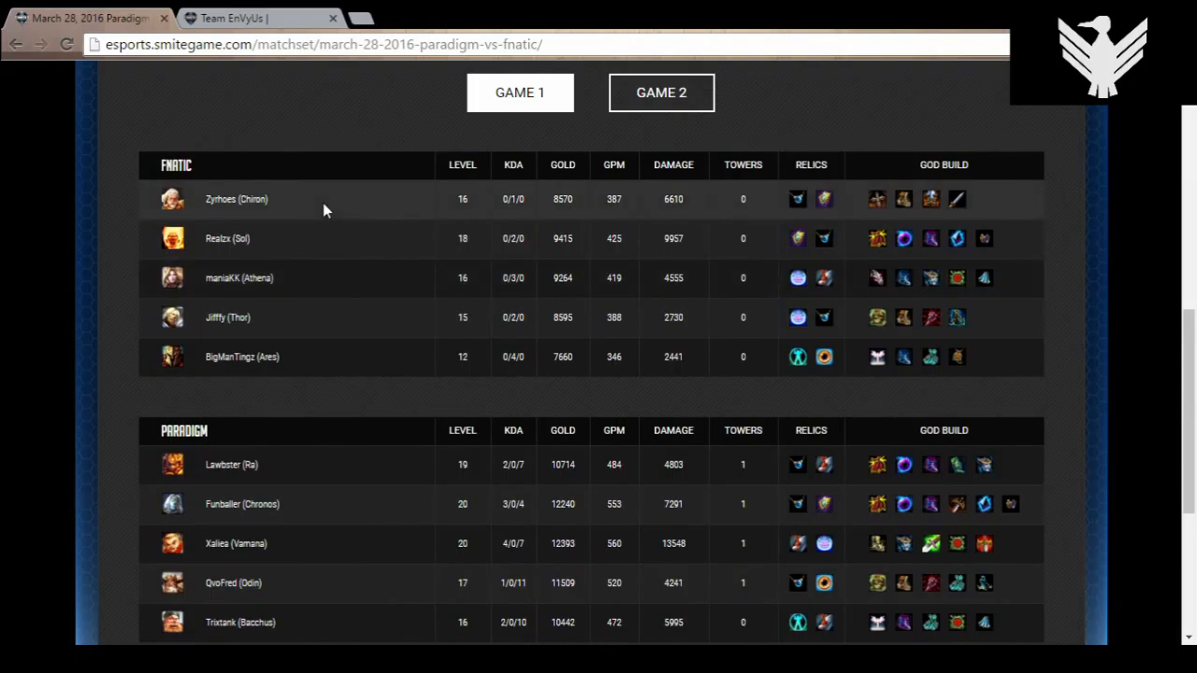
mouse_move(367, 207)
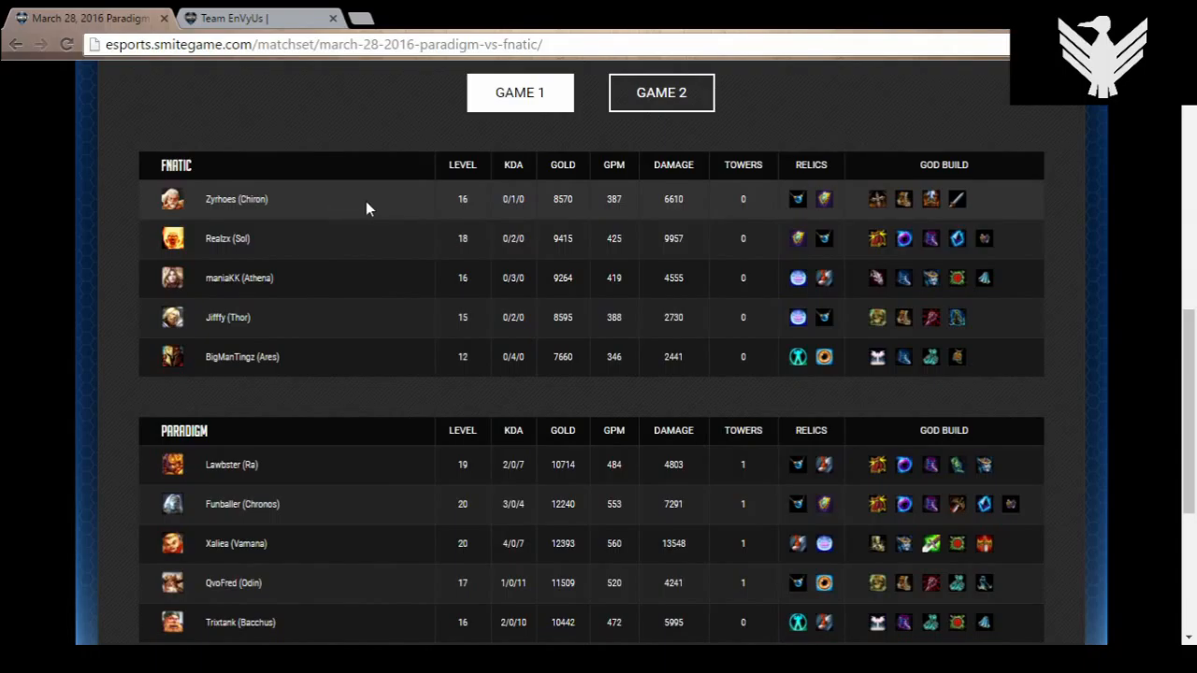
mouse_move(681, 204)
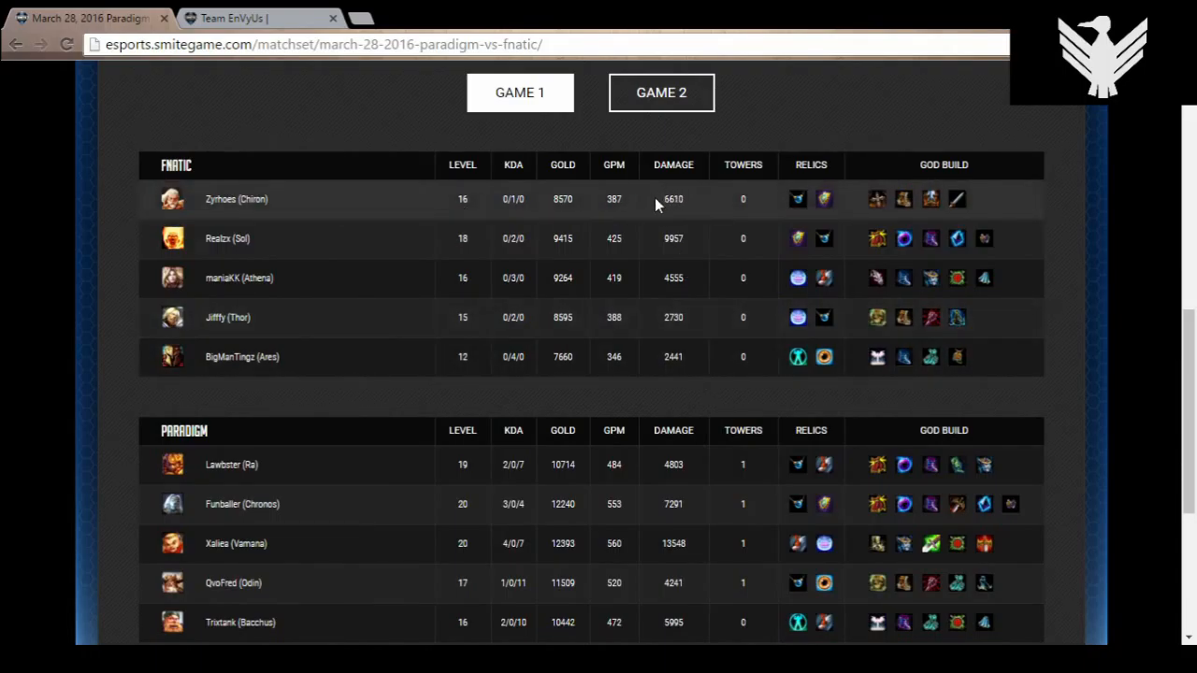
mouse_move(677, 212)
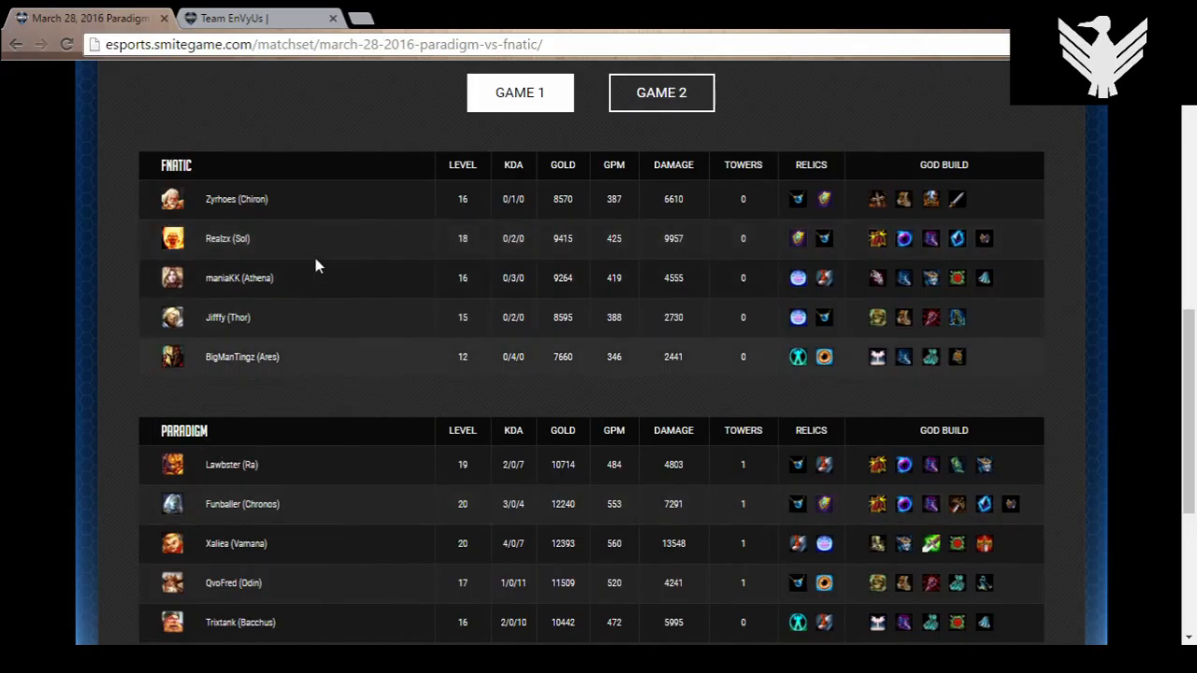
mouse_move(329, 241)
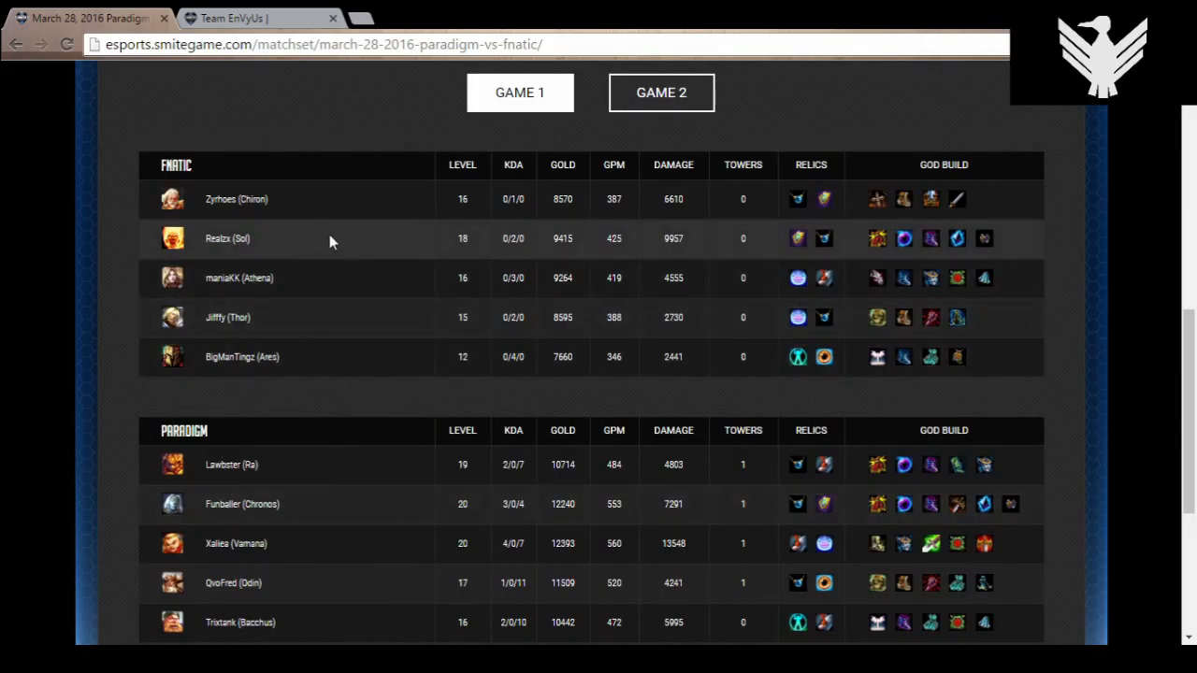
mouse_move(449, 258)
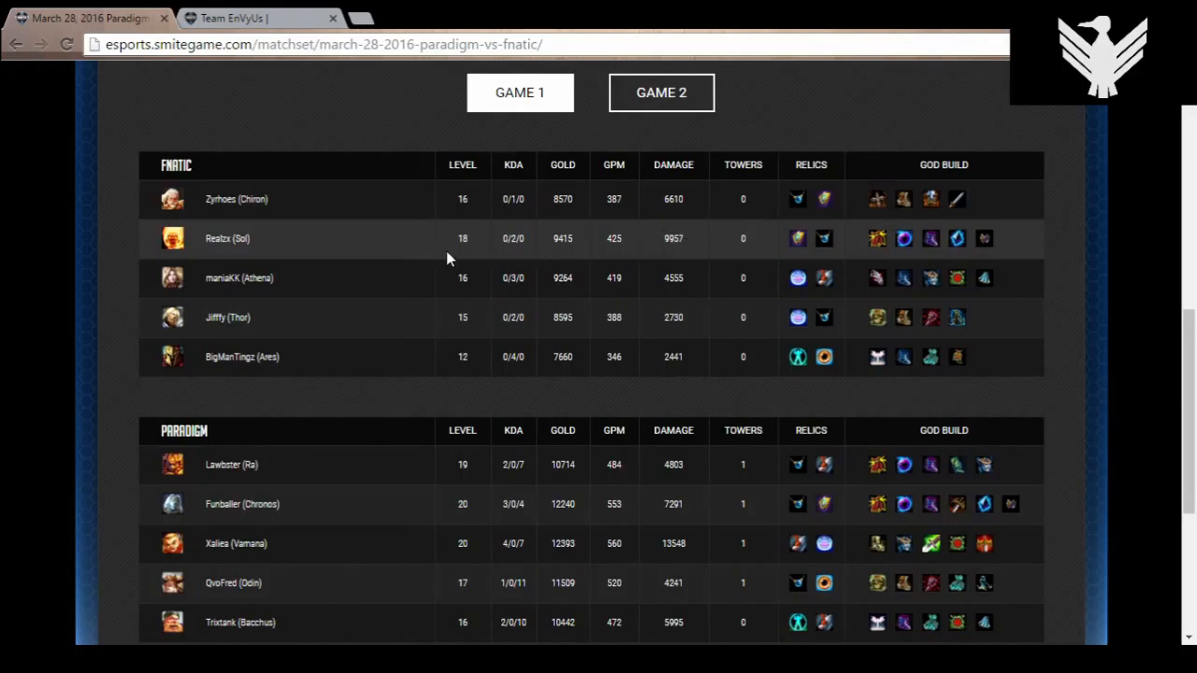
mouse_move(432, 259)
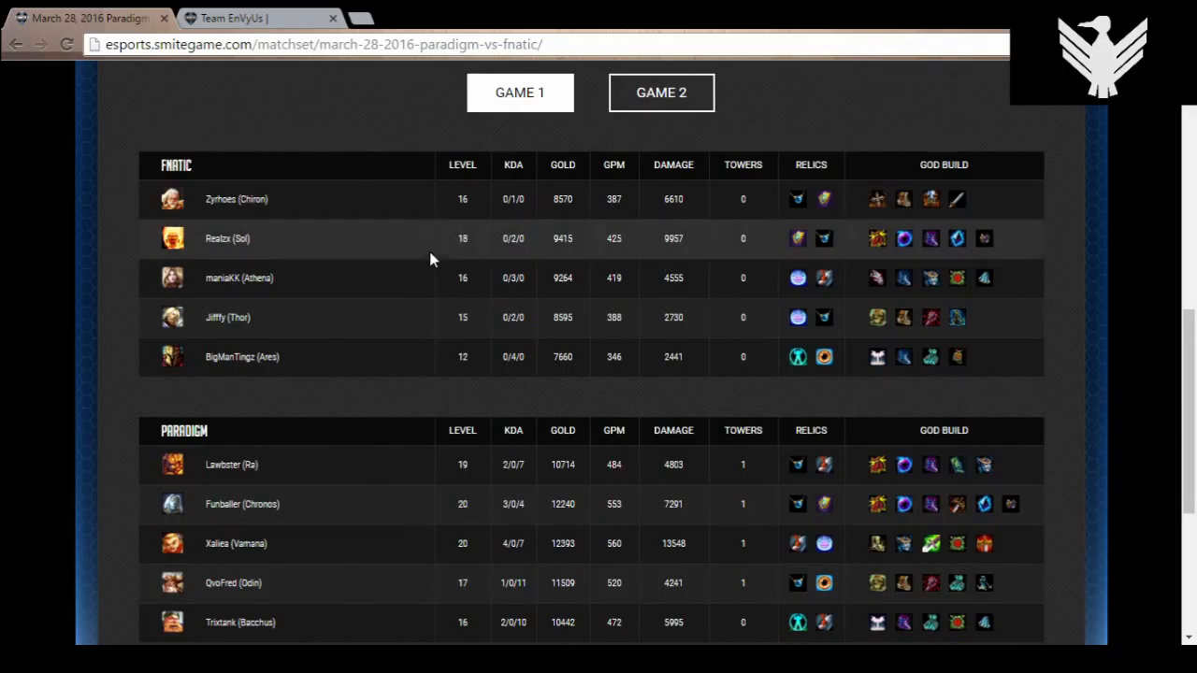
mouse_move(438, 245)
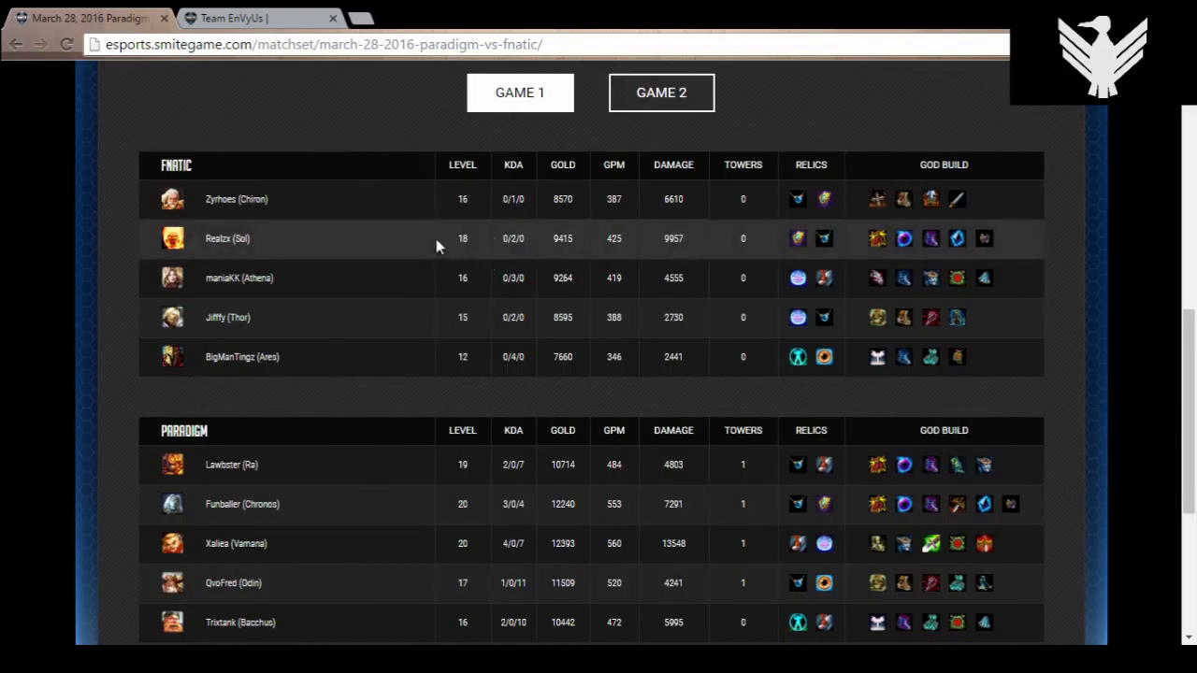
mouse_move(447, 250)
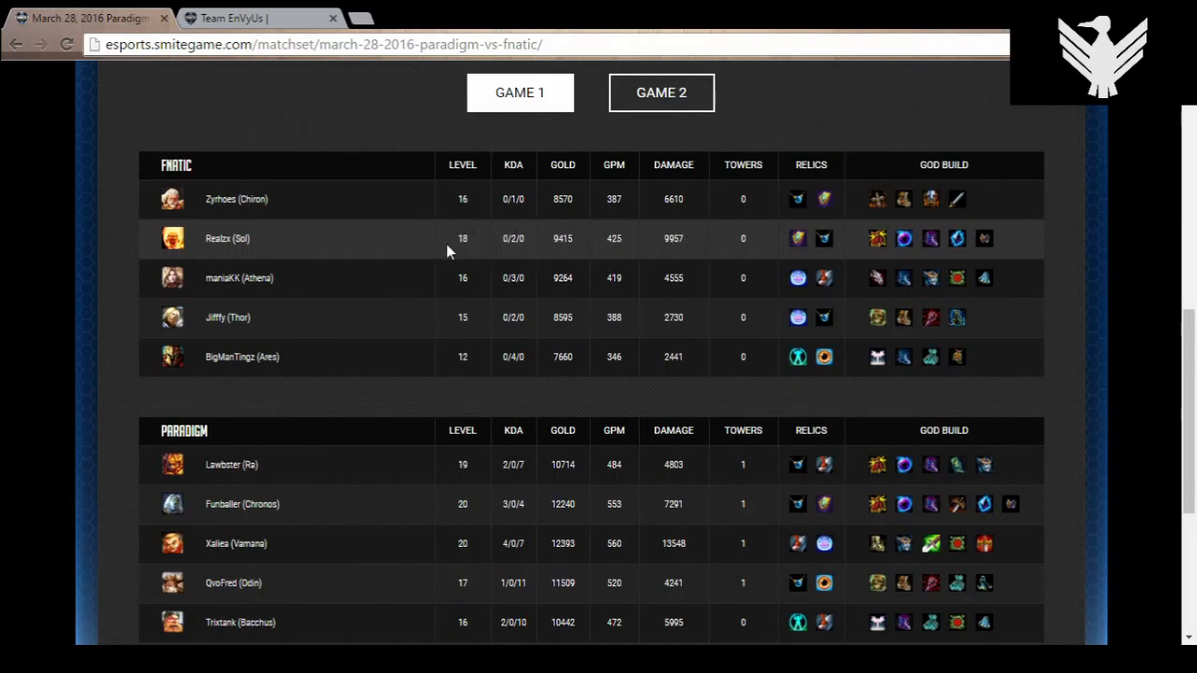
mouse_move(654, 243)
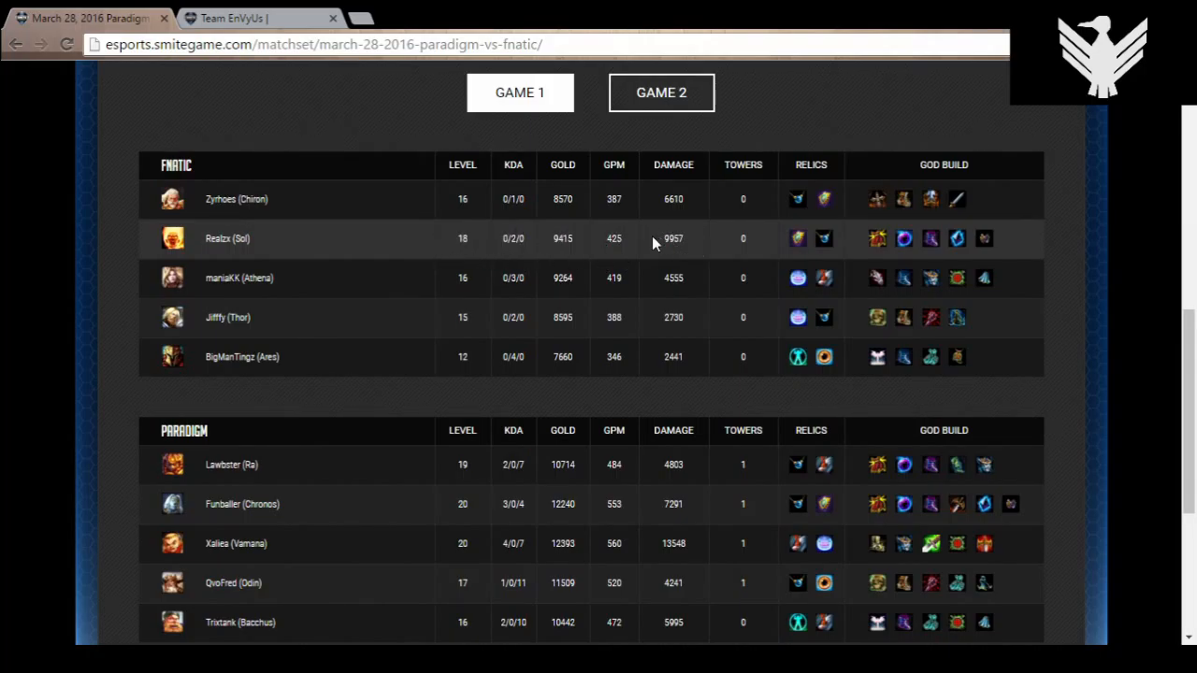
Select the Game 1 stats view and mark the 13548 damage figure for emphasis
double_click(673, 239)
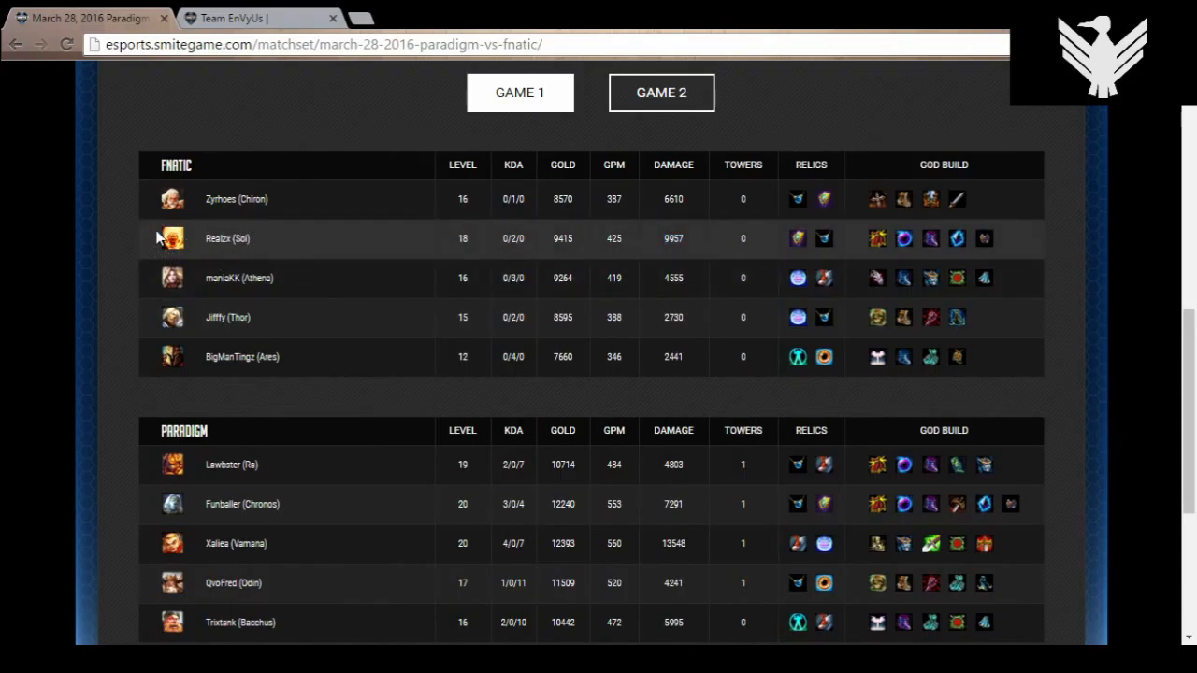
mouse_move(352, 289)
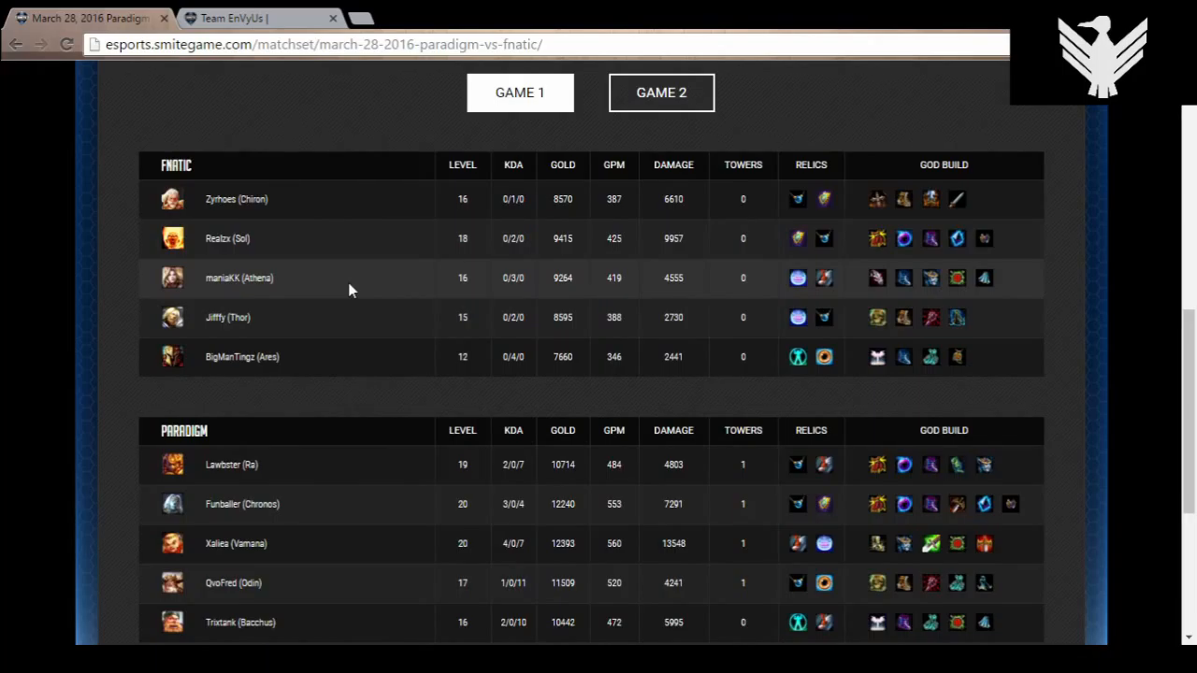
mouse_move(303, 527)
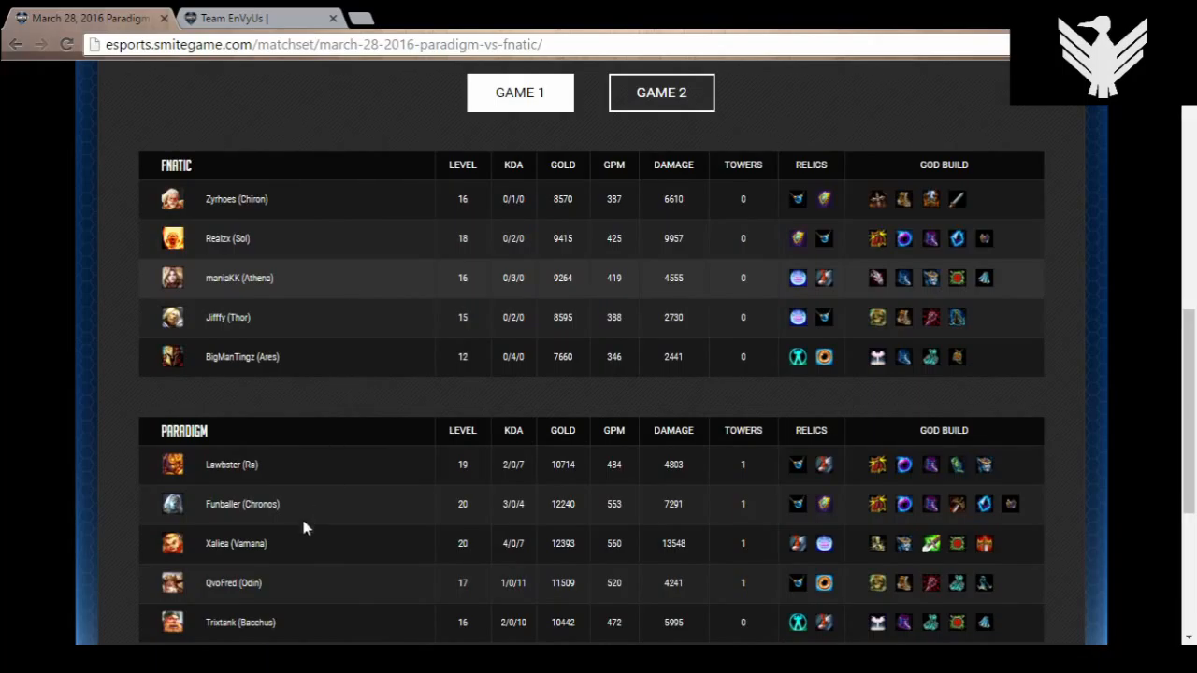
mouse_move(329, 284)
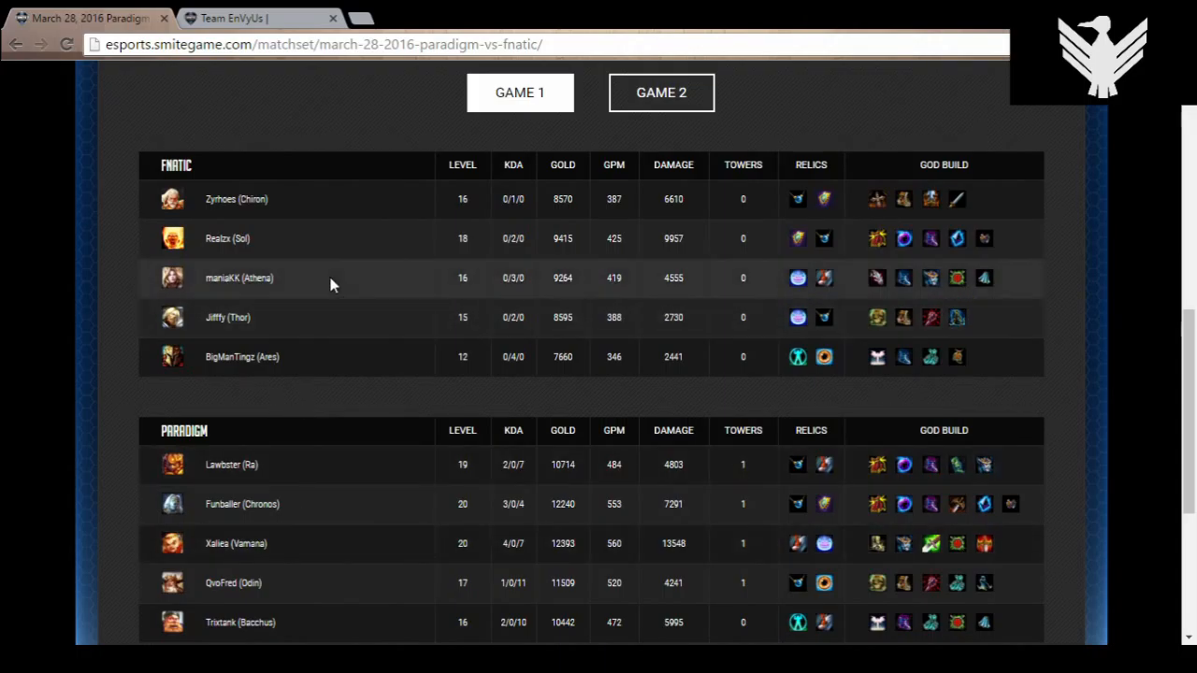
mouse_move(314, 302)
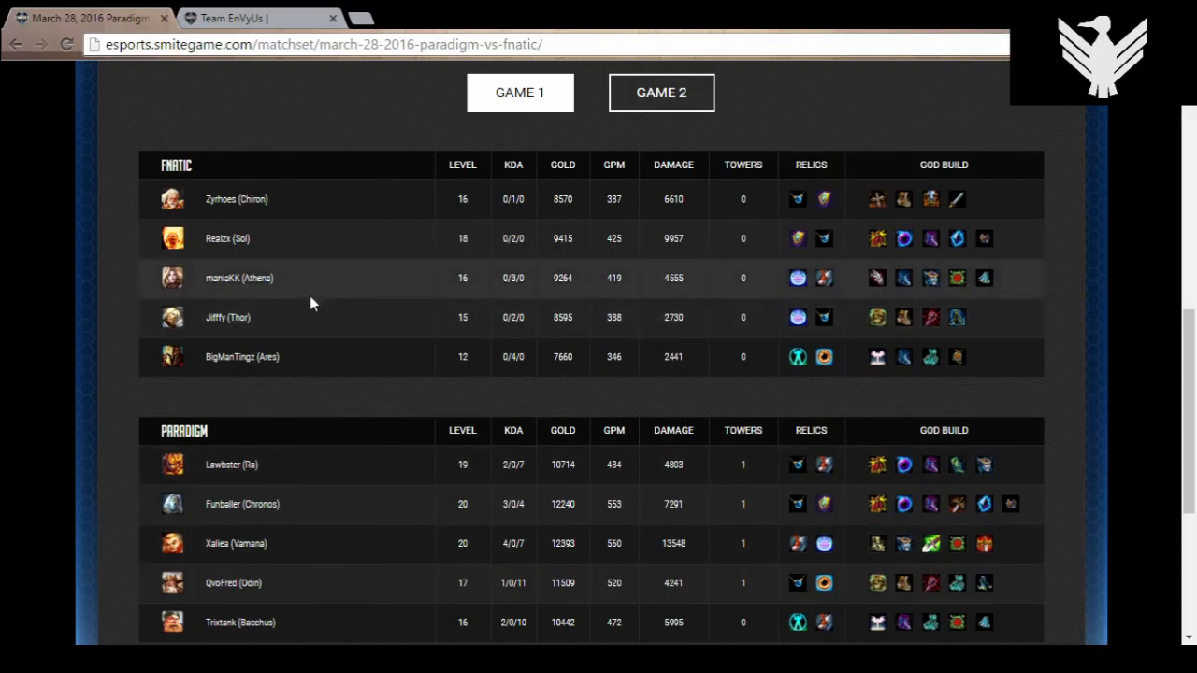
mouse_move(320, 299)
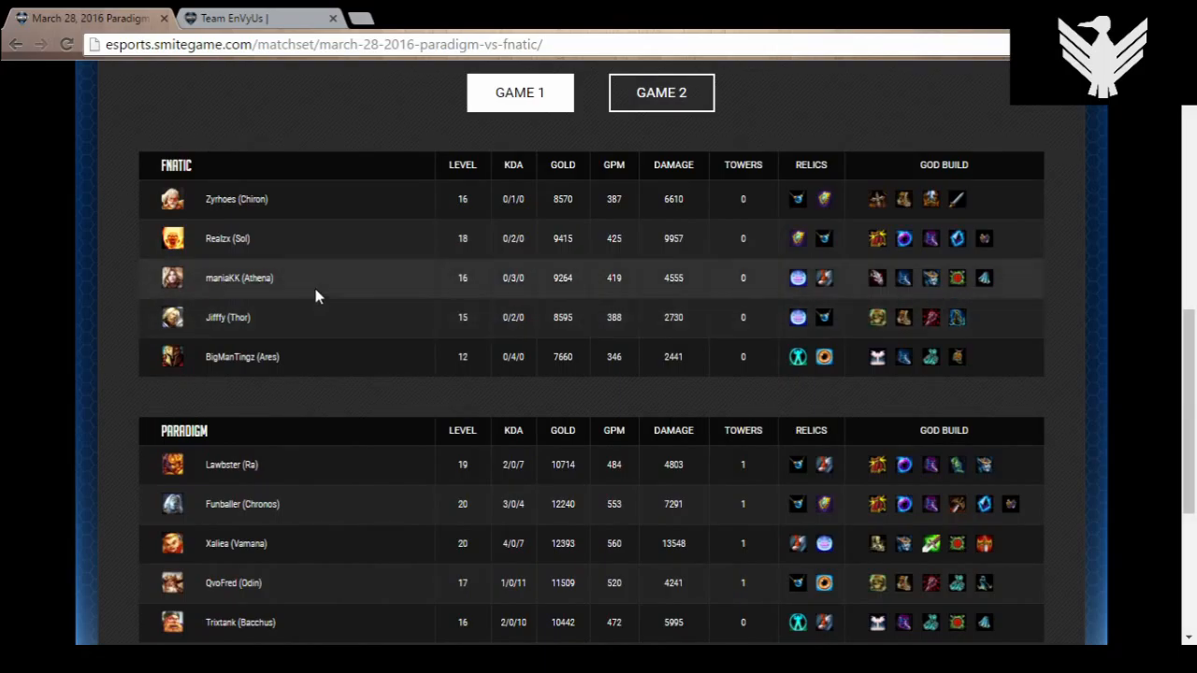
mouse_move(309, 337)
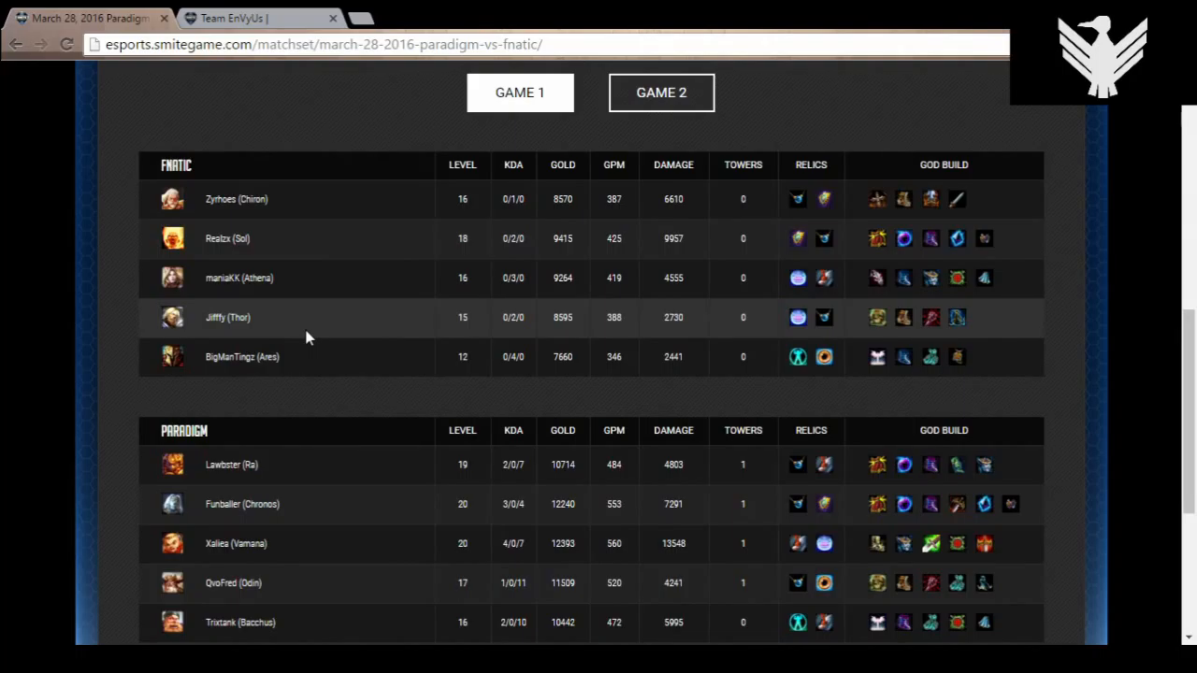
mouse_move(493, 336)
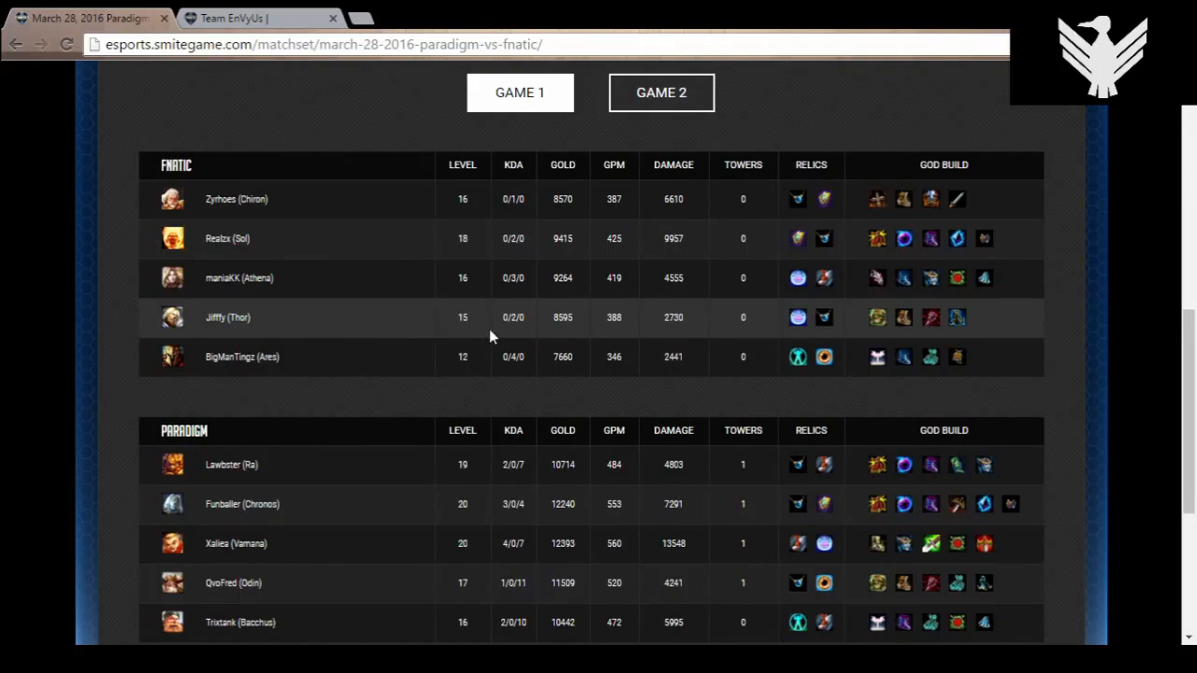
mouse_move(276, 333)
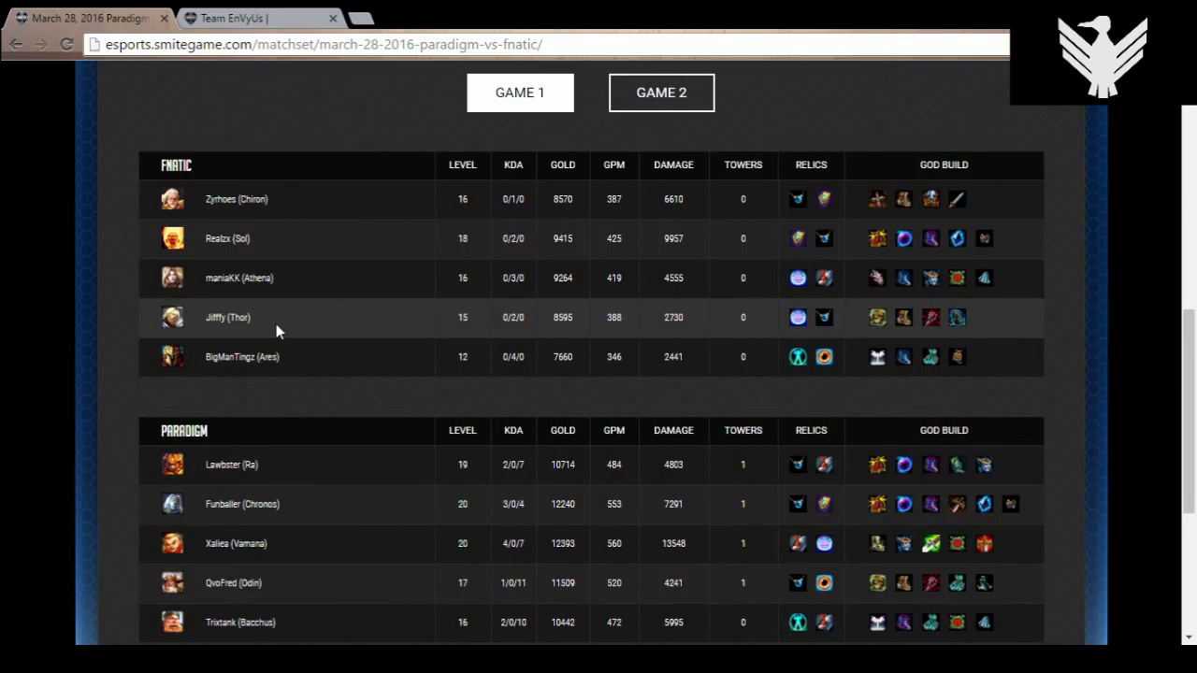
mouse_move(322, 318)
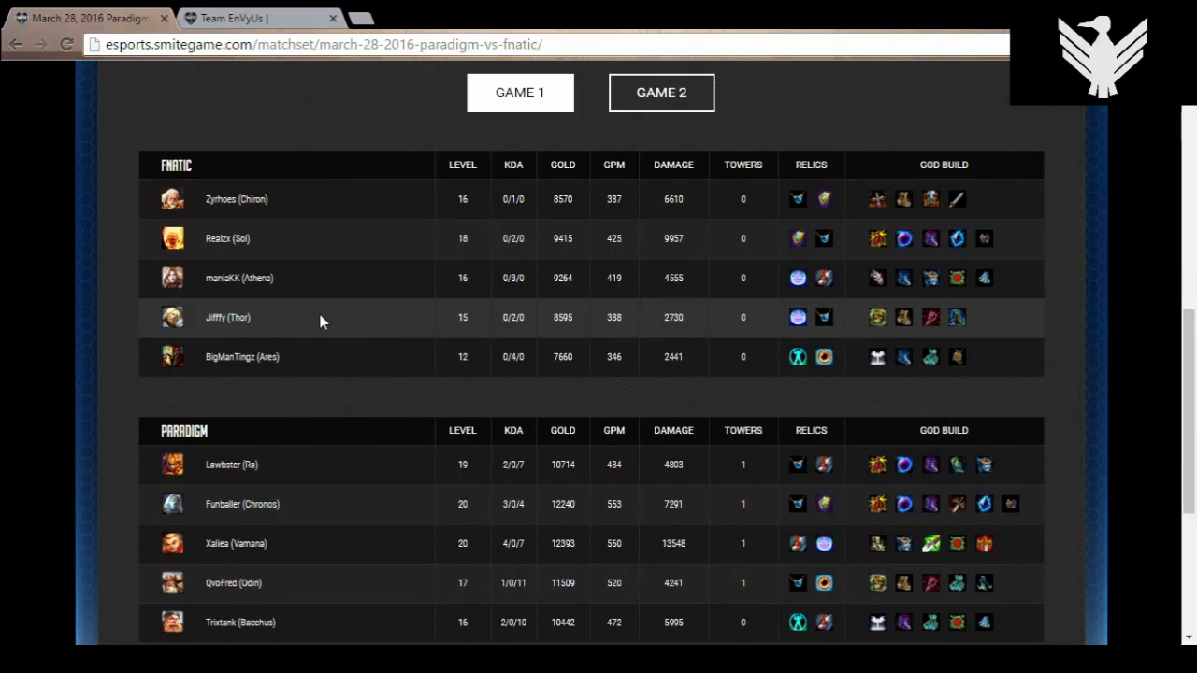
mouse_move(341, 340)
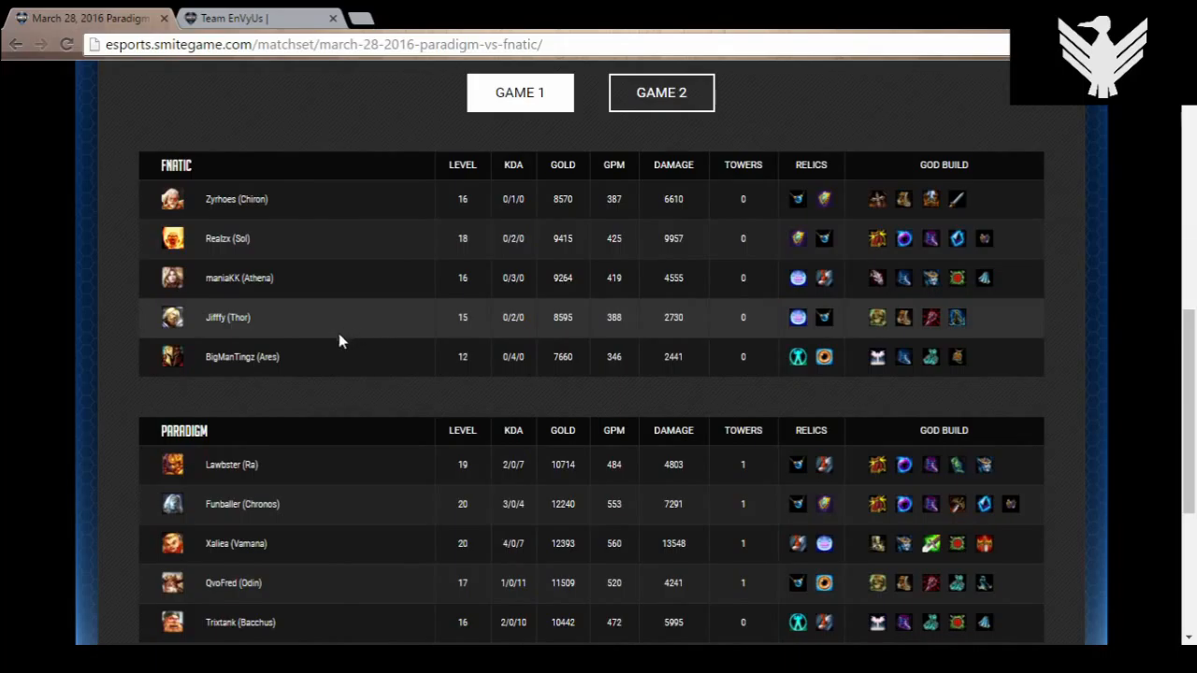
mouse_move(356, 337)
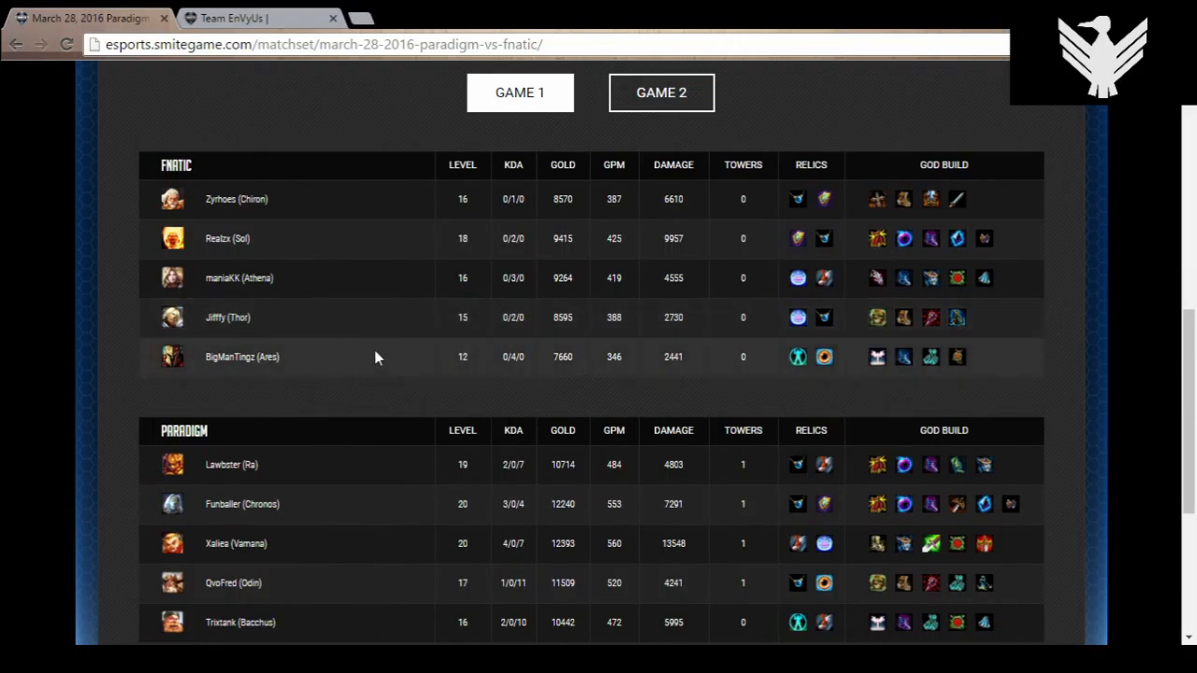
mouse_move(300, 363)
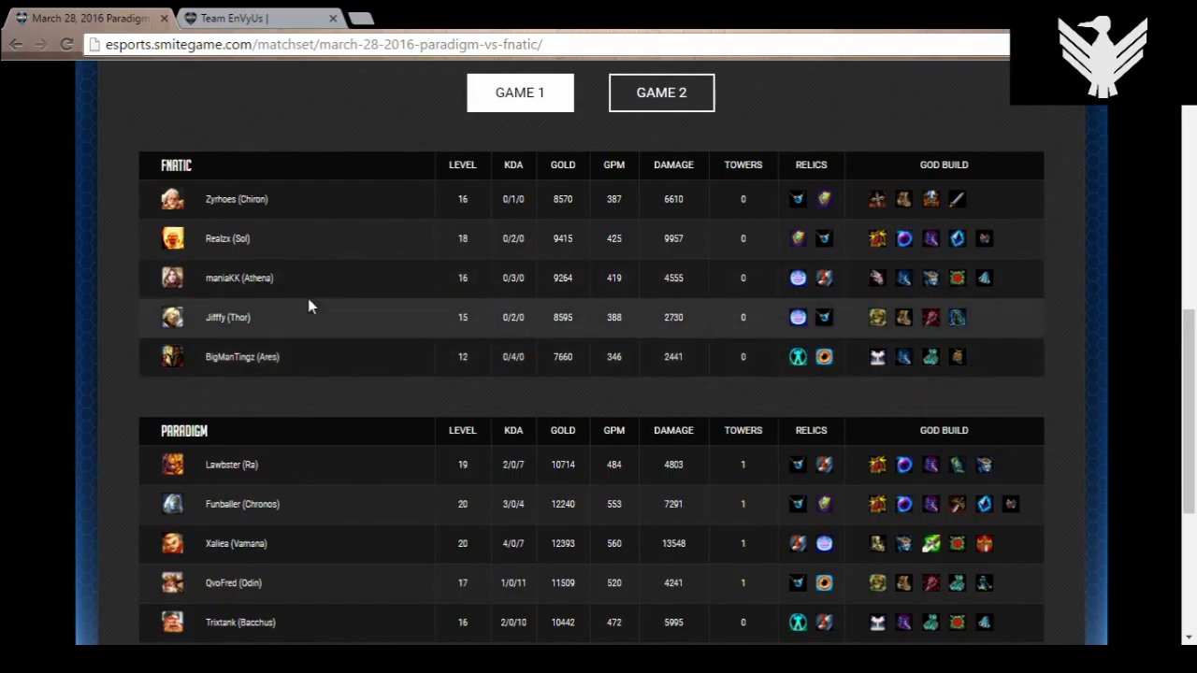
mouse_move(315, 370)
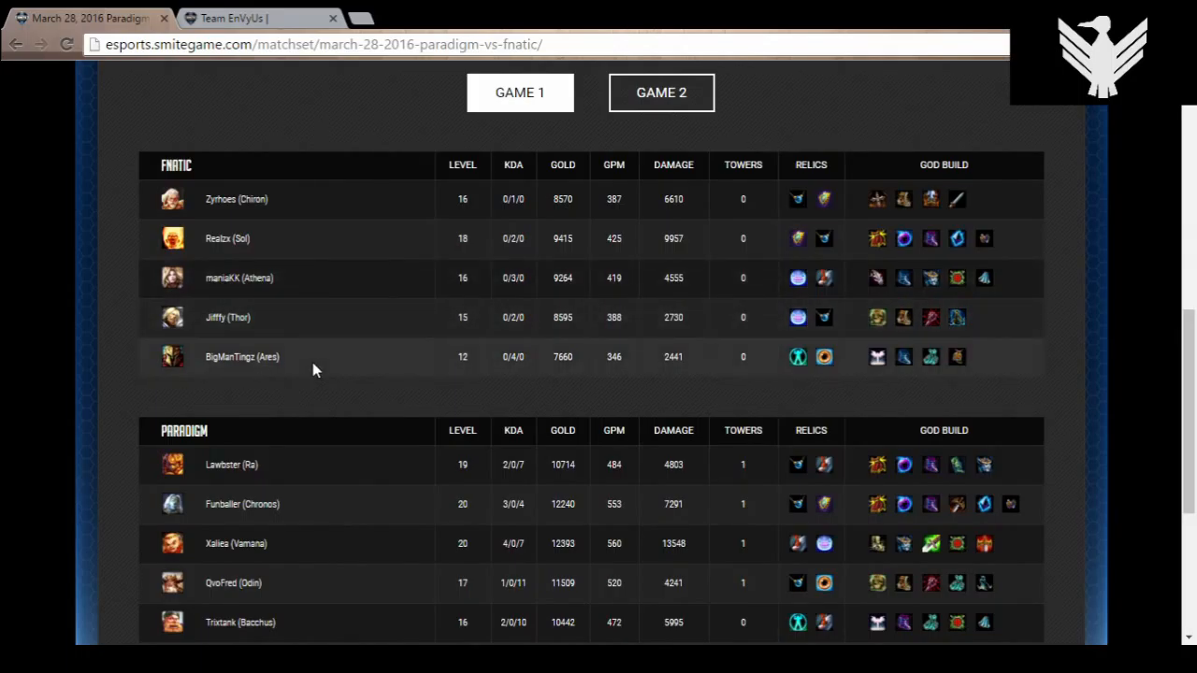
mouse_move(714, 377)
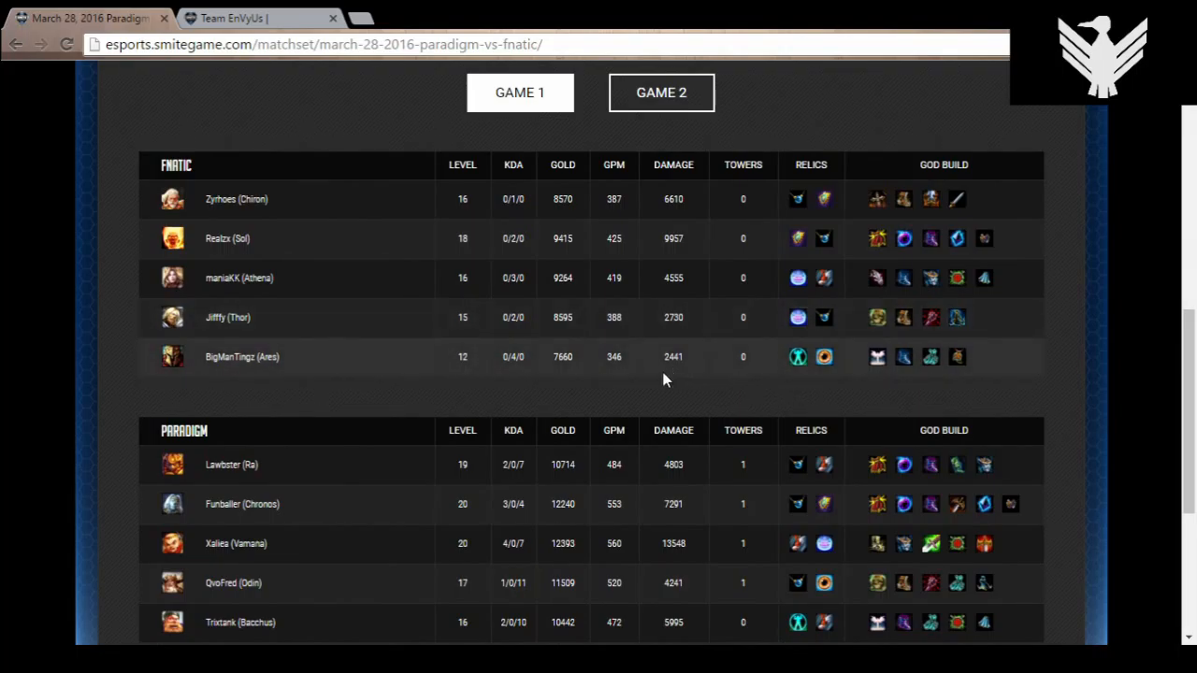
mouse_move(310, 374)
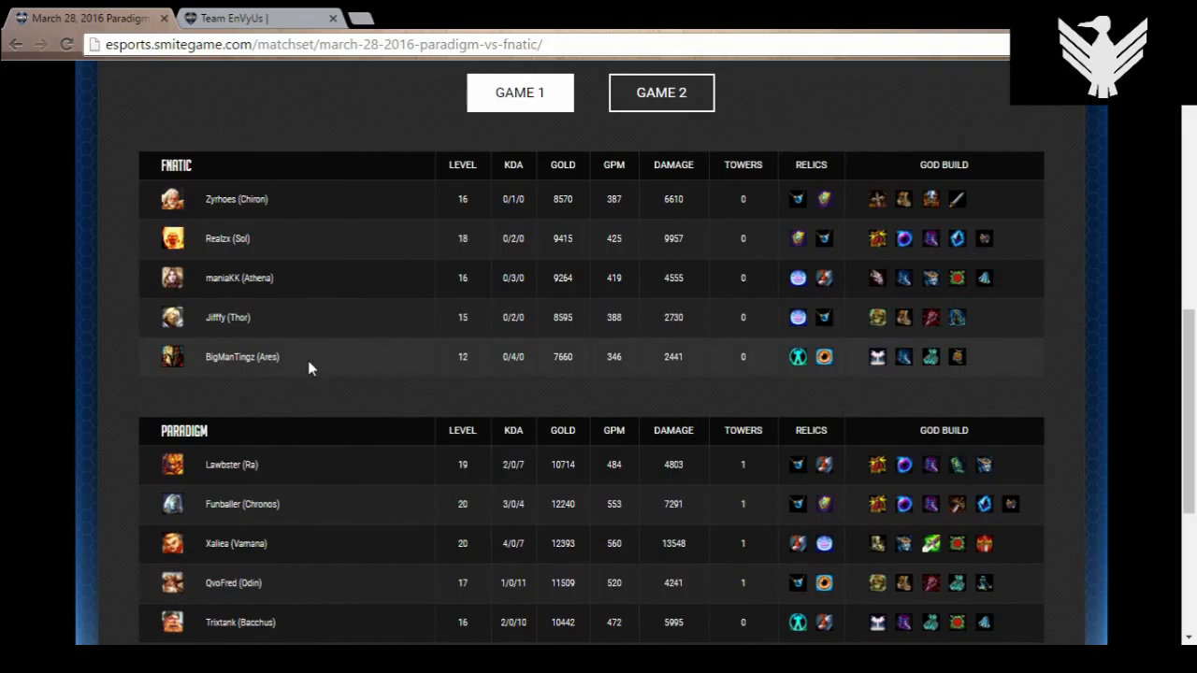
mouse_move(153, 366)
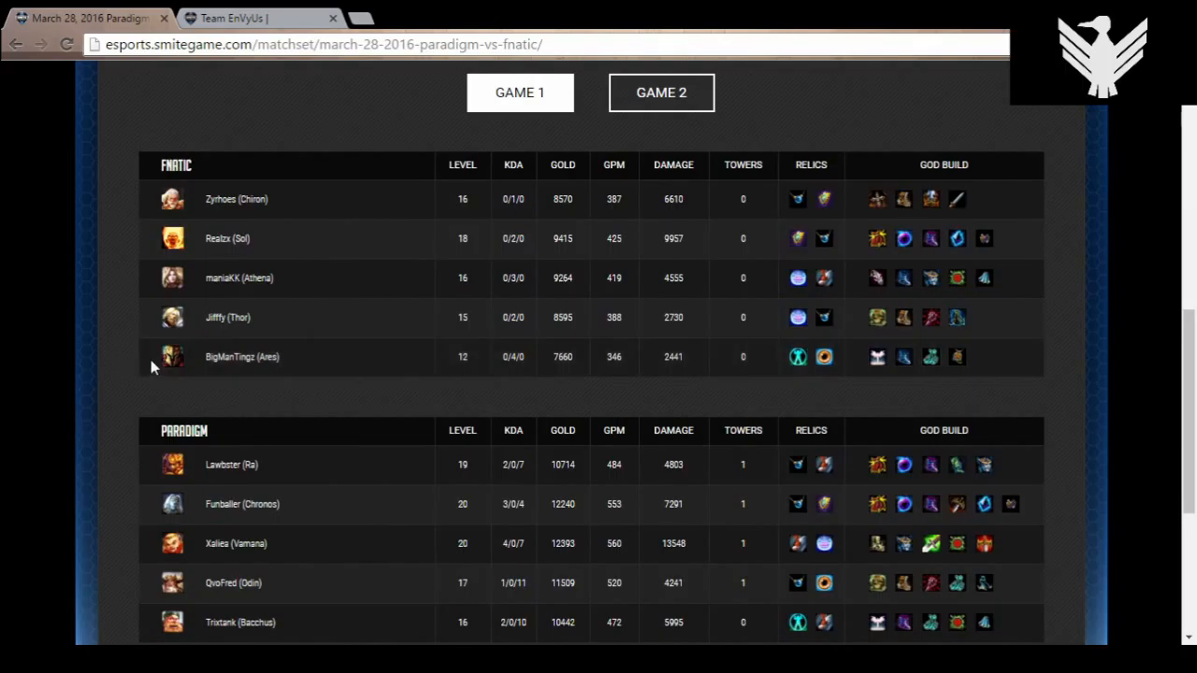
mouse_move(206, 370)
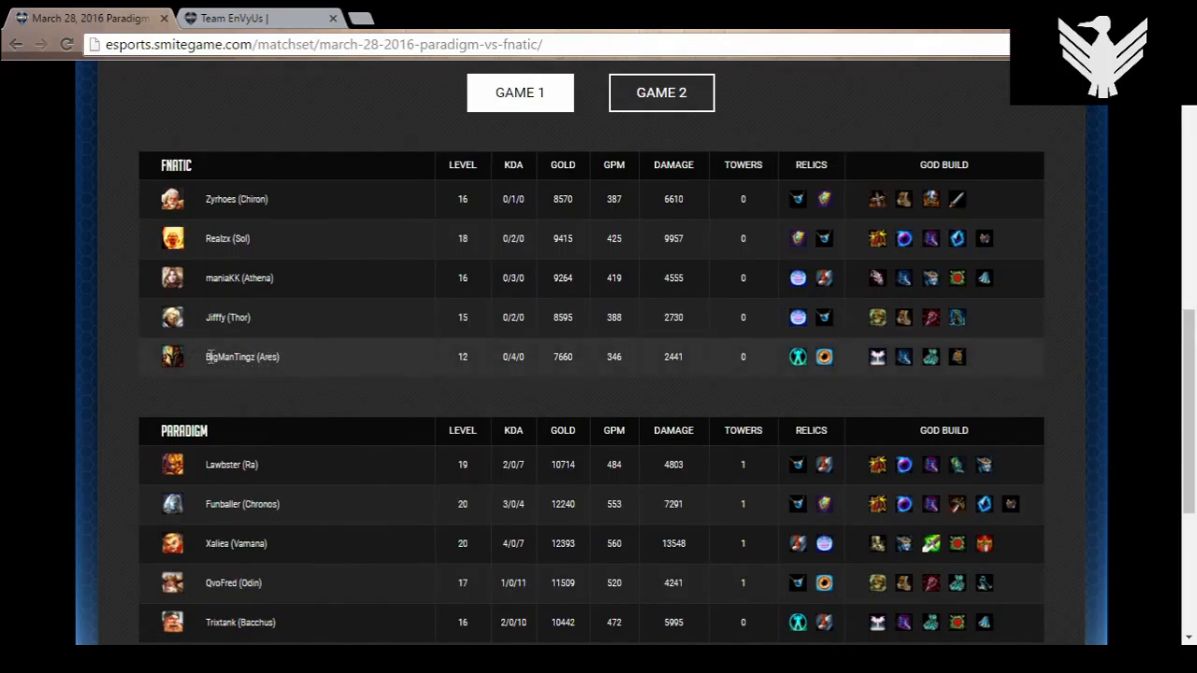
mouse_move(303, 372)
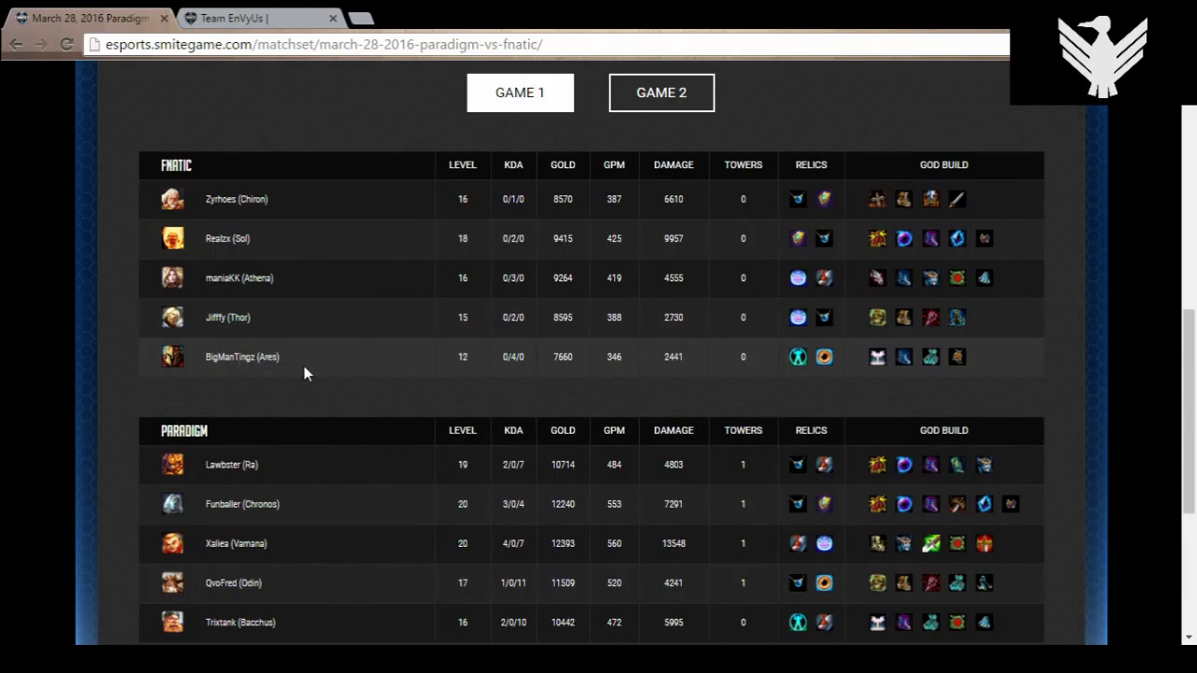
mouse_move(271, 378)
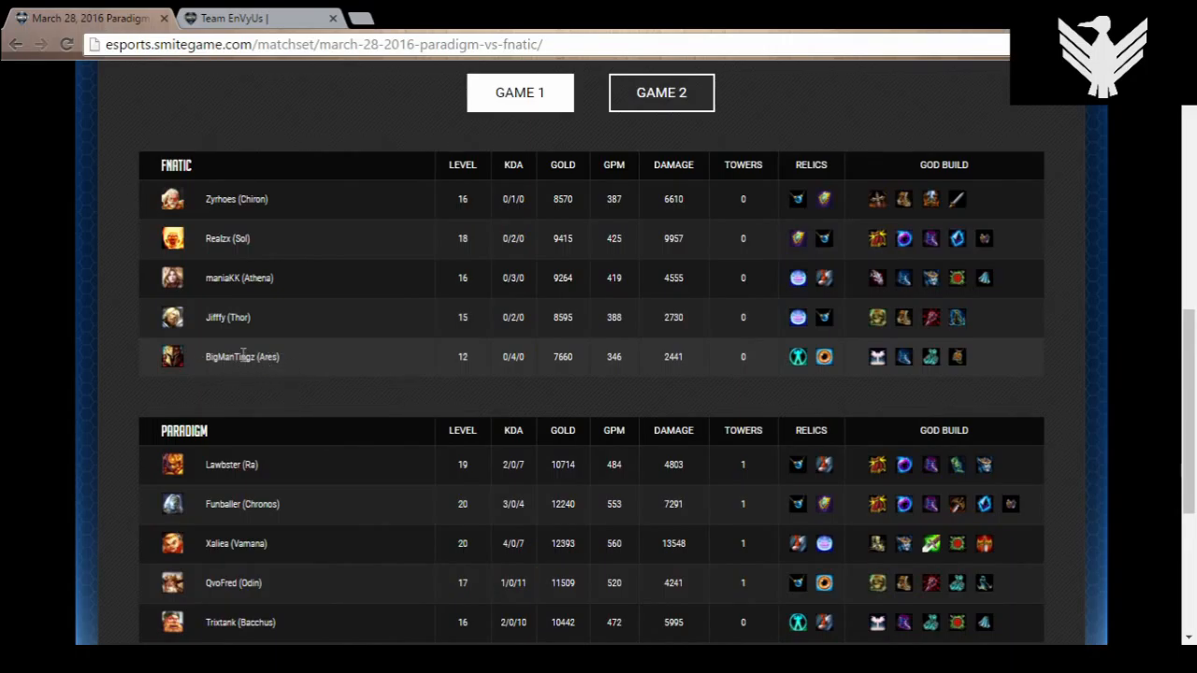
mouse_move(300, 568)
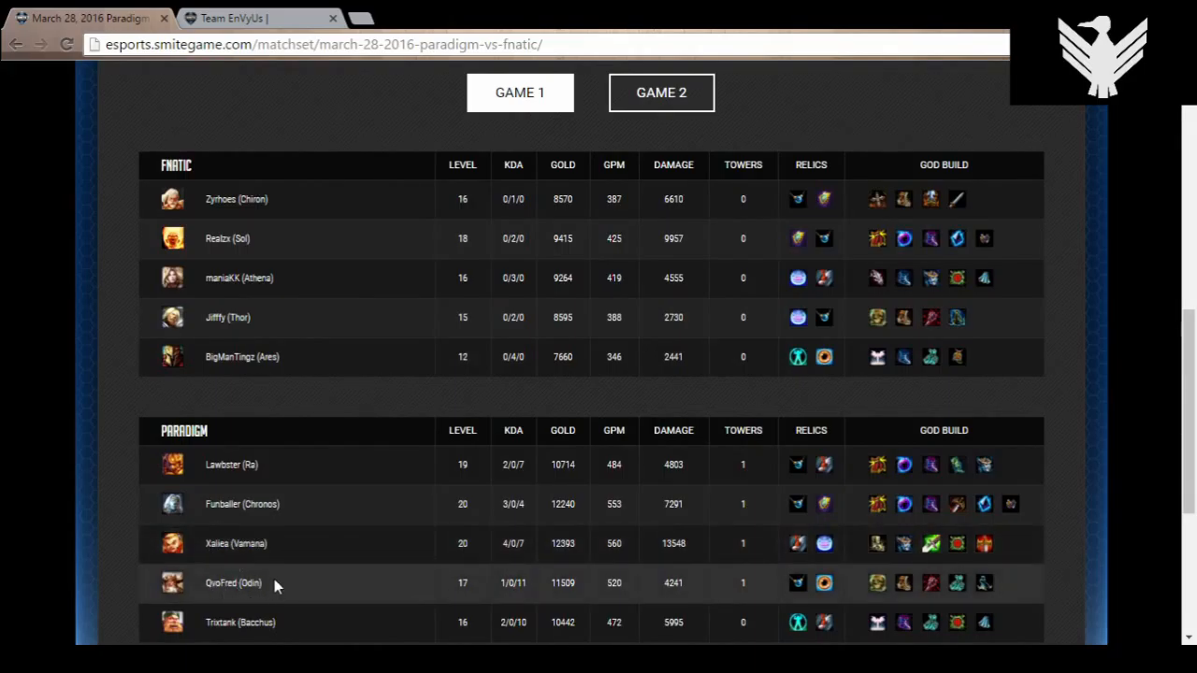
mouse_move(252, 572)
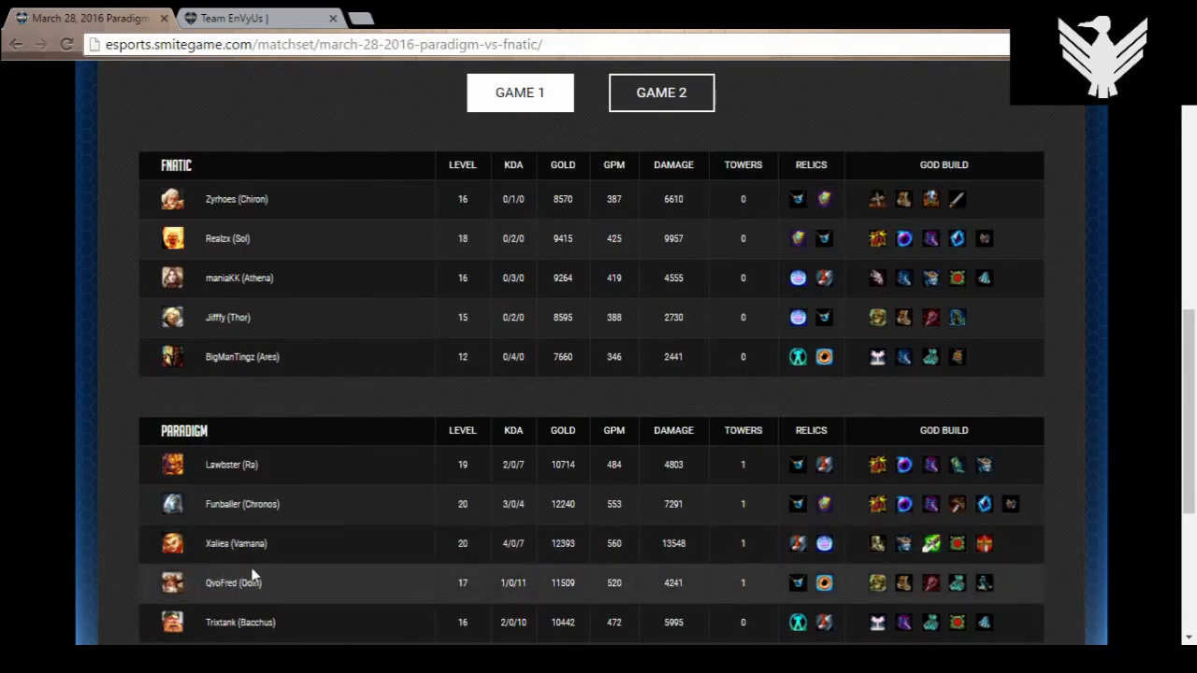
mouse_move(288, 591)
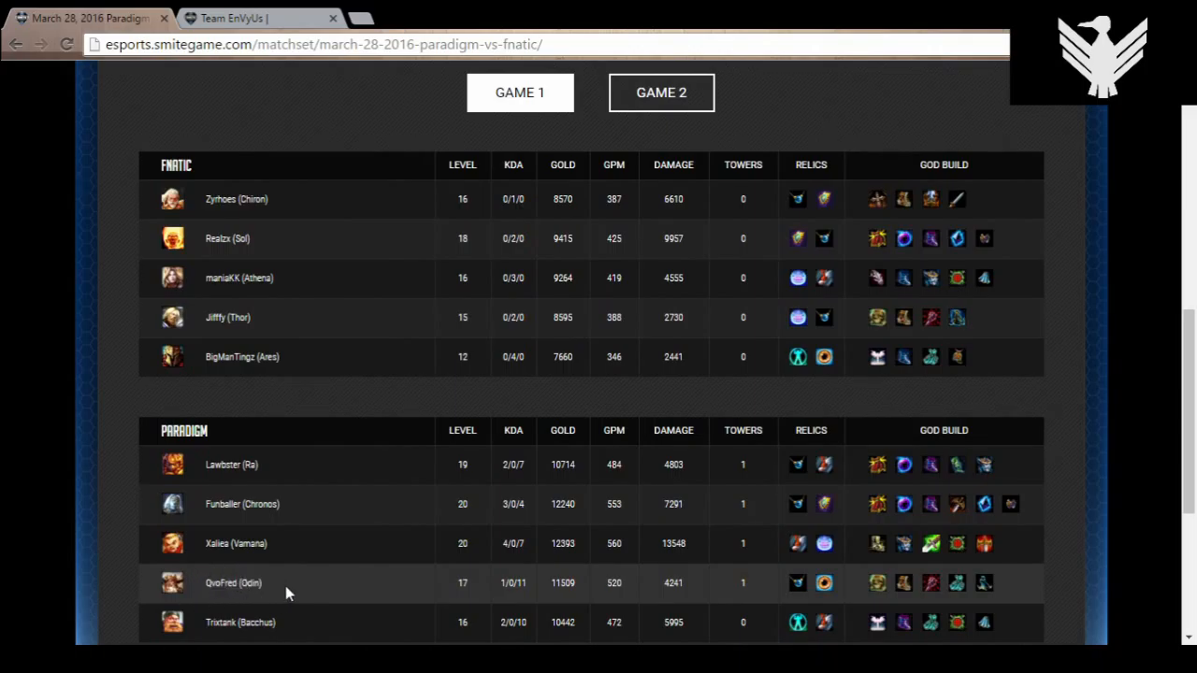
mouse_move(309, 635)
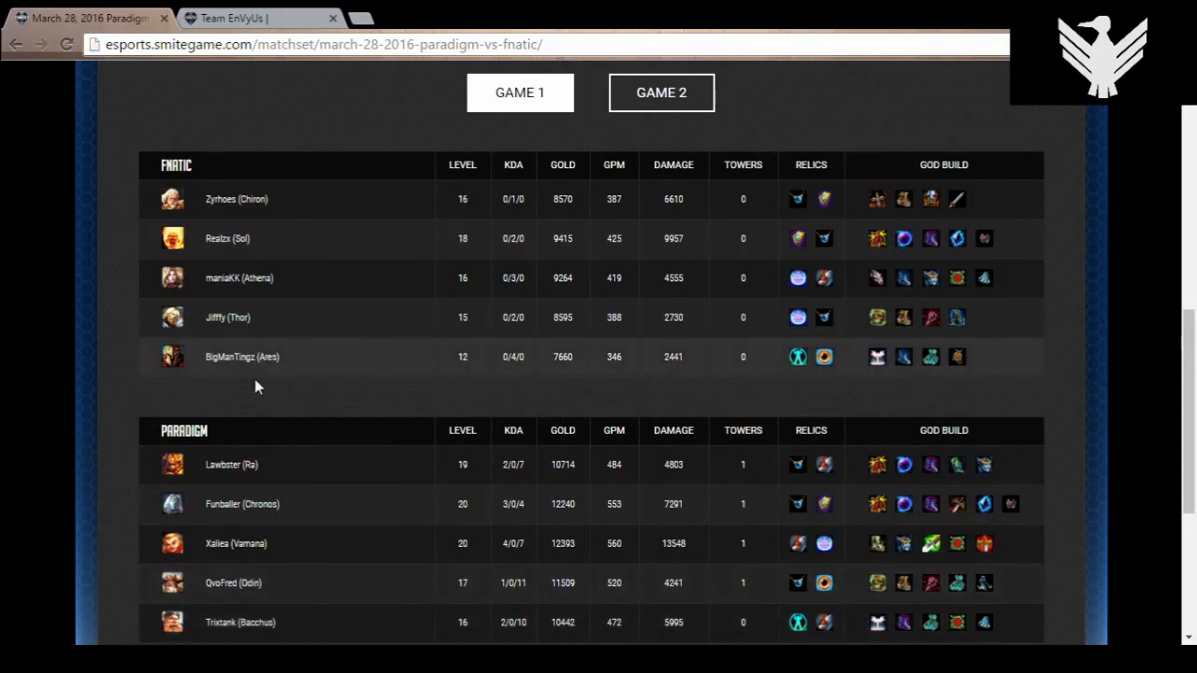
mouse_move(327, 385)
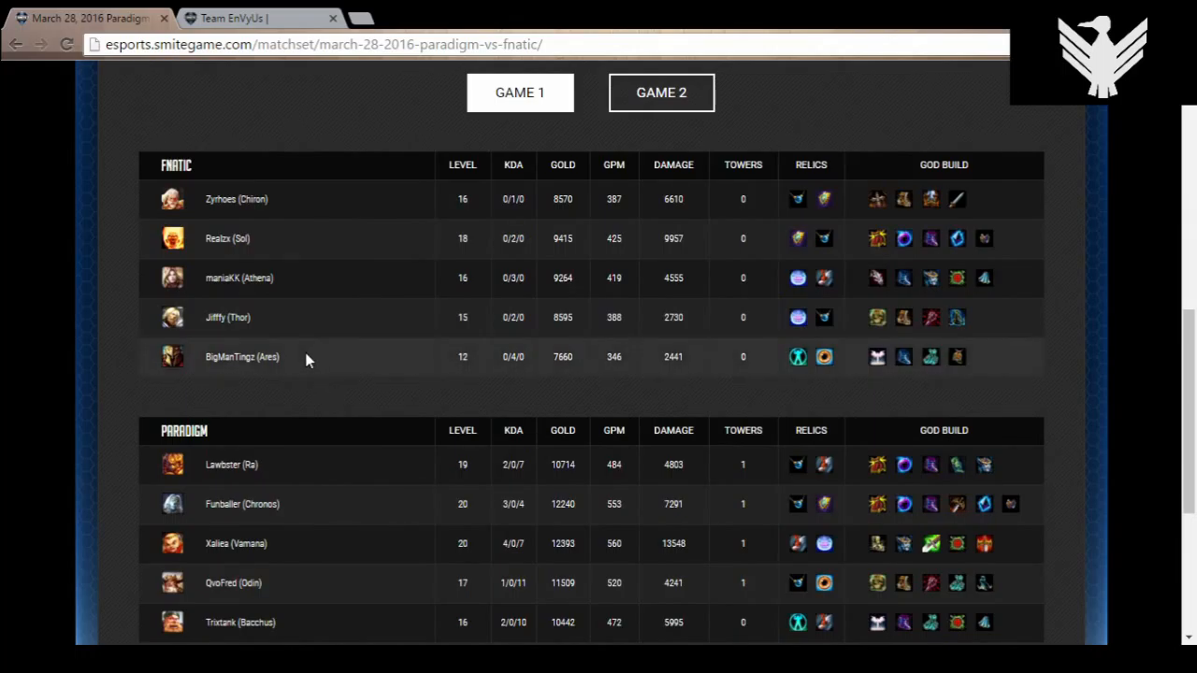
mouse_move(234, 360)
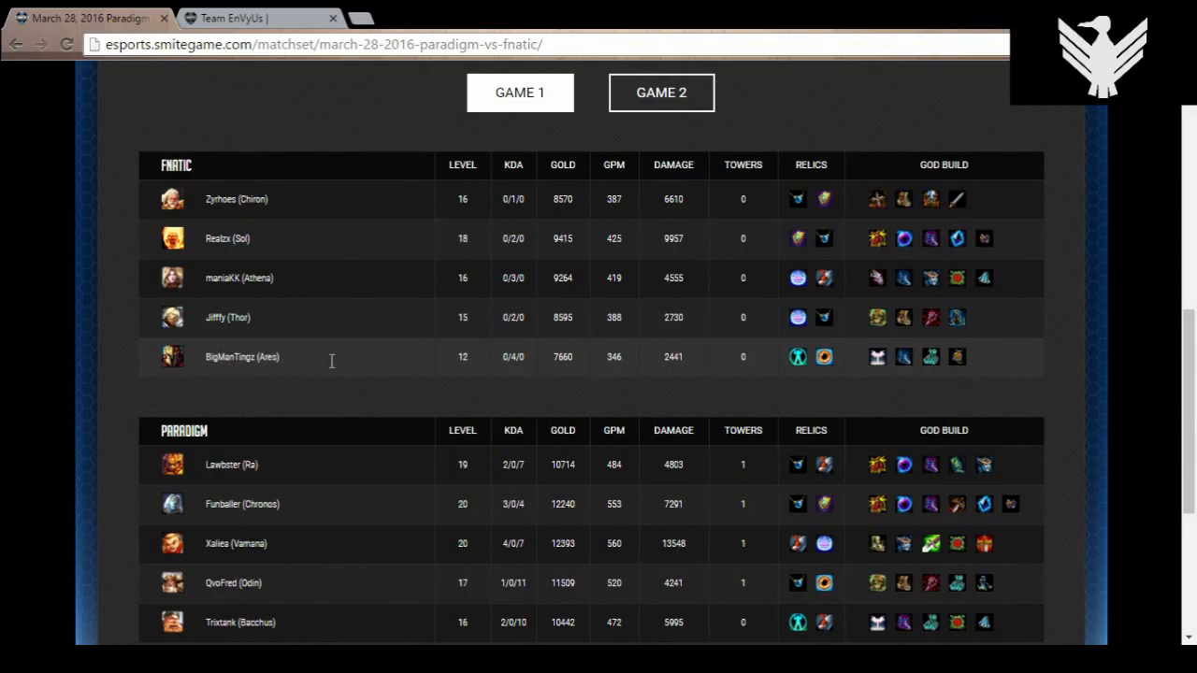
mouse_move(109, 273)
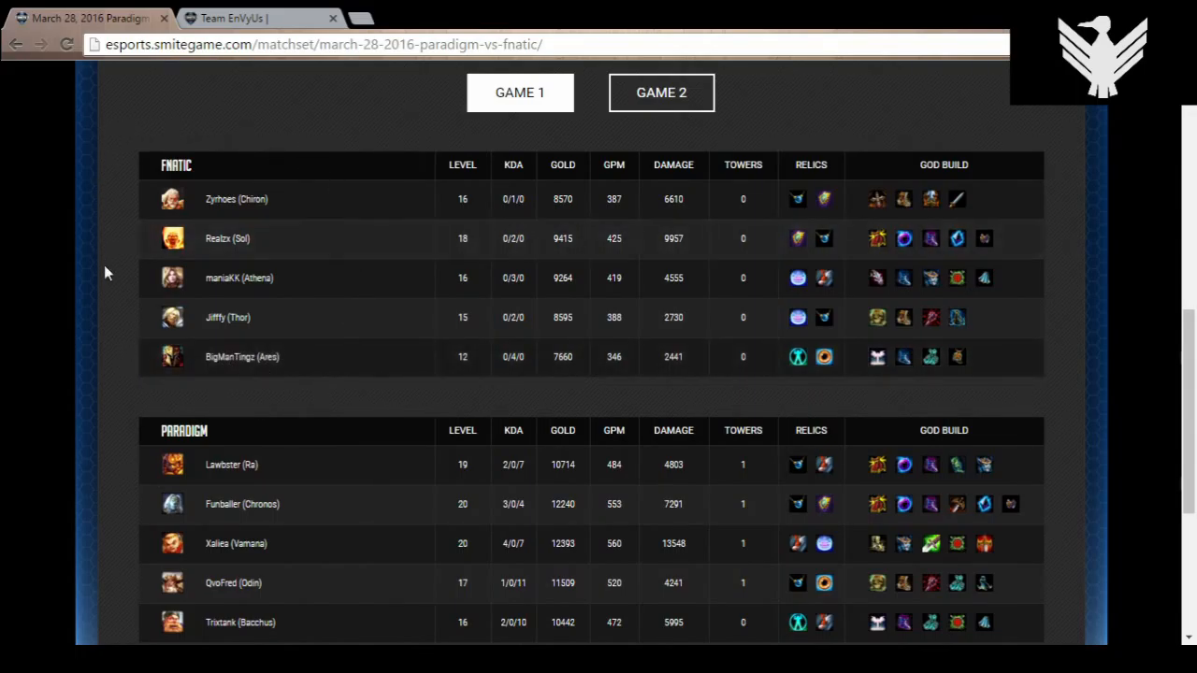
mouse_move(134, 379)
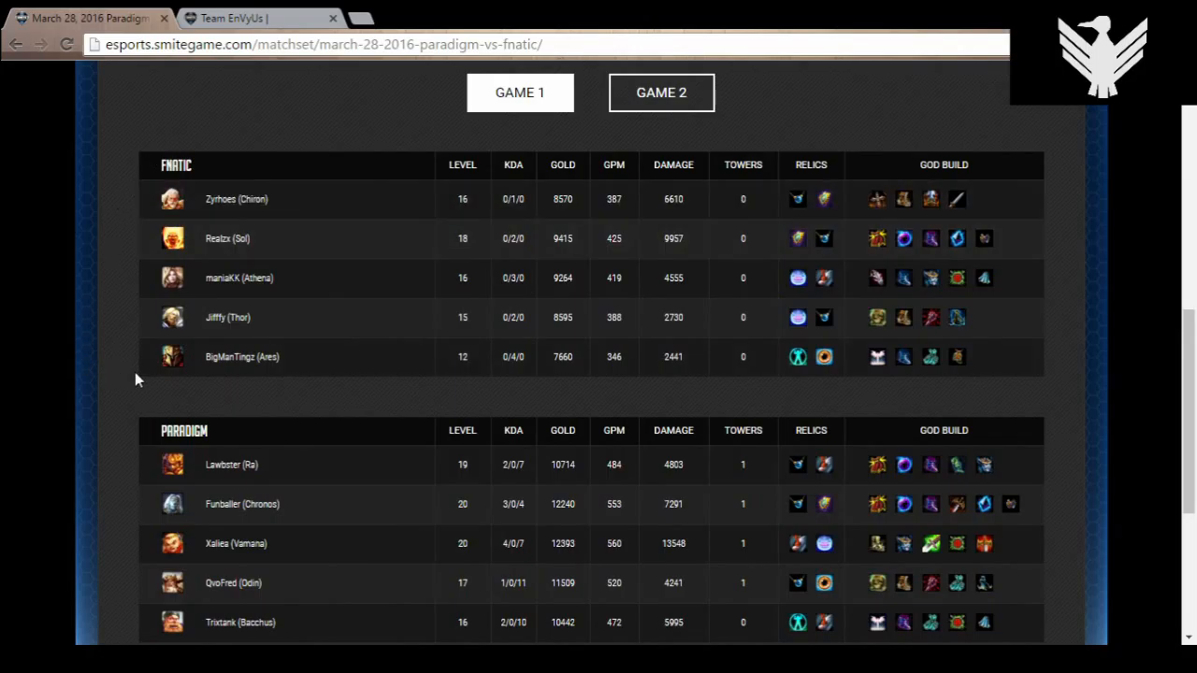
mouse_move(284, 402)
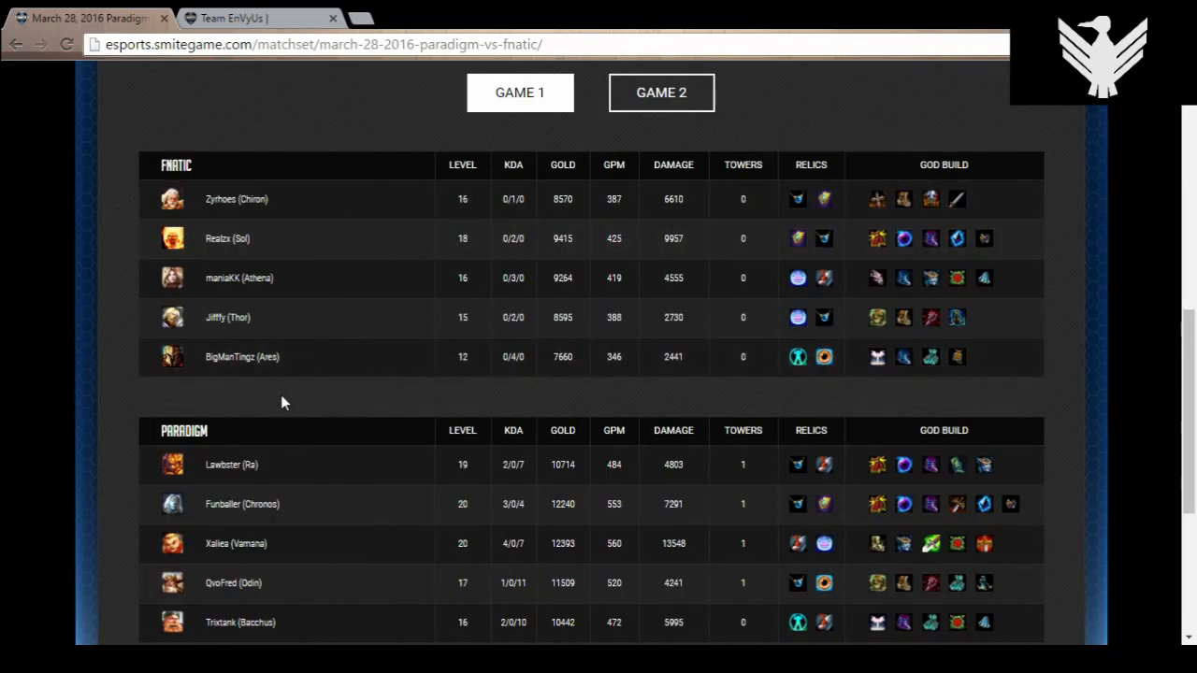
mouse_move(288, 472)
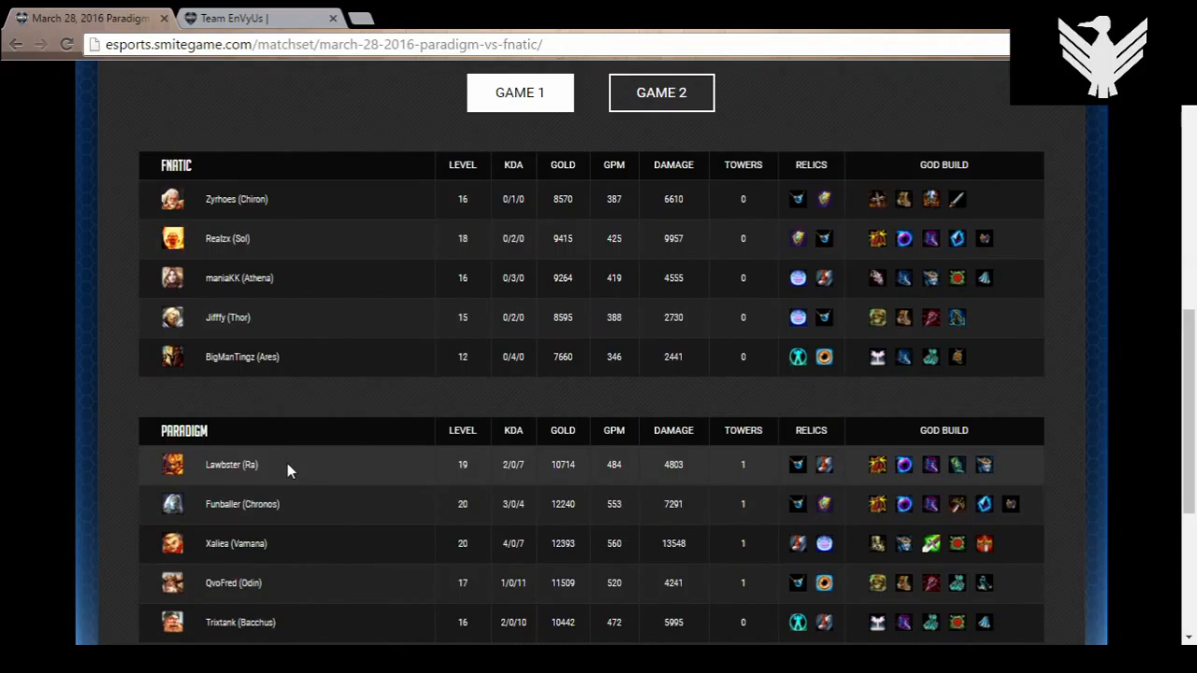
mouse_move(680, 498)
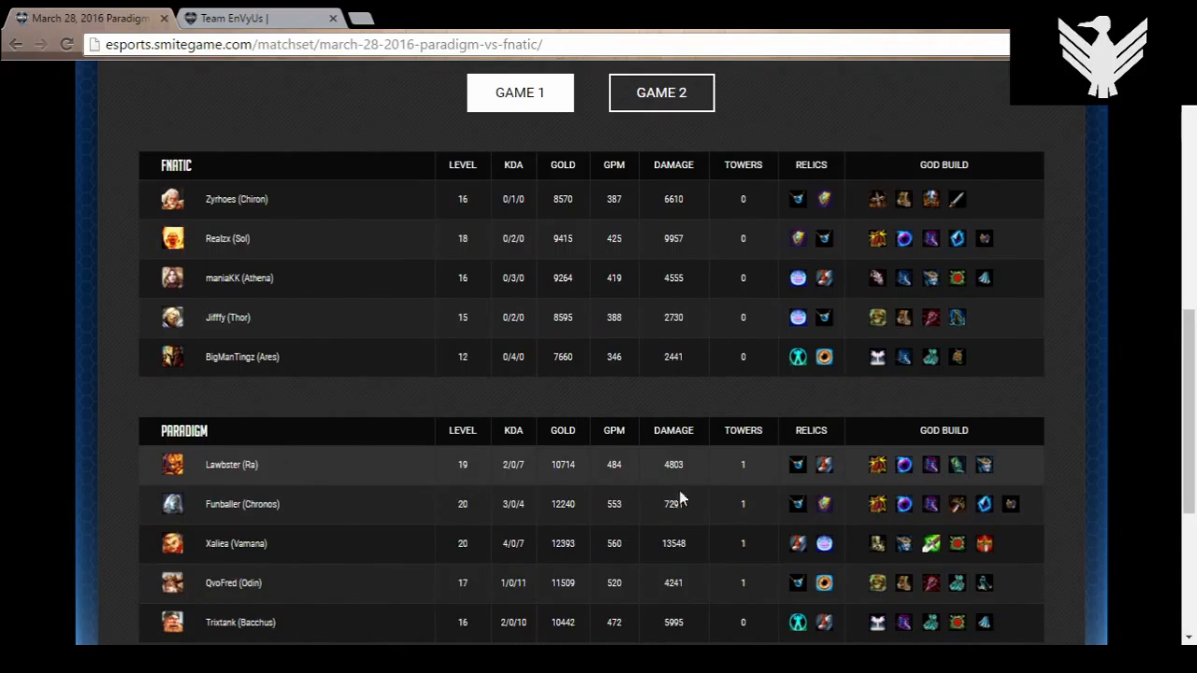
mouse_move(664, 479)
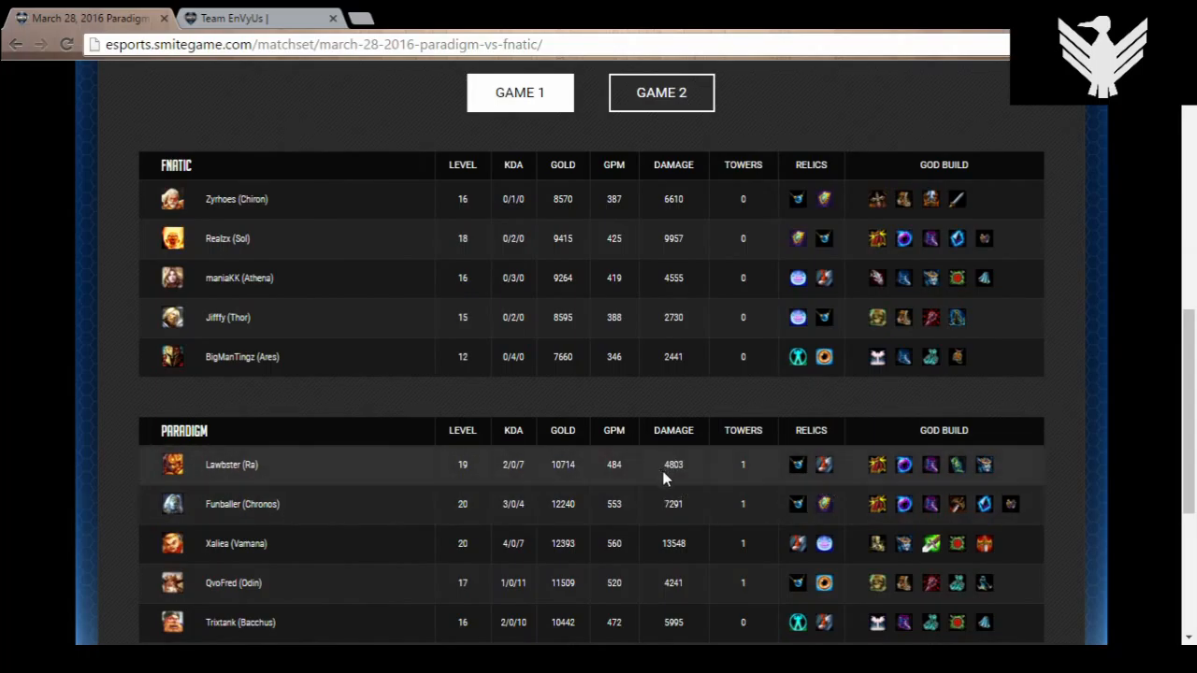
mouse_move(675, 483)
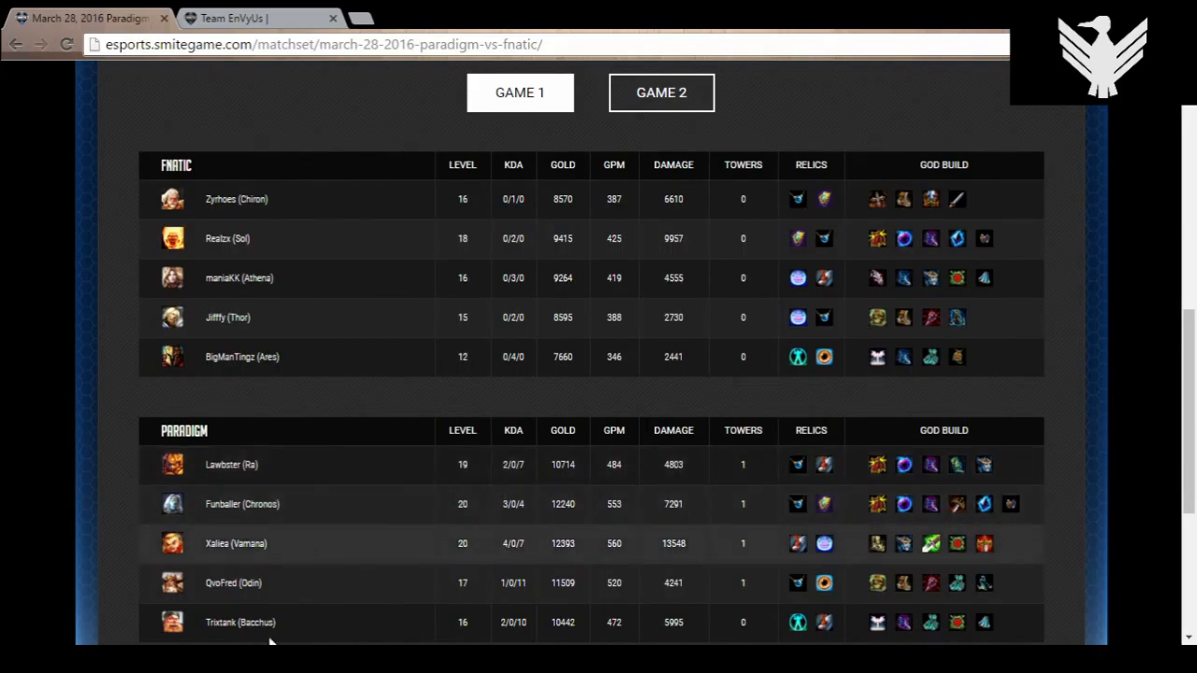
mouse_move(303, 464)
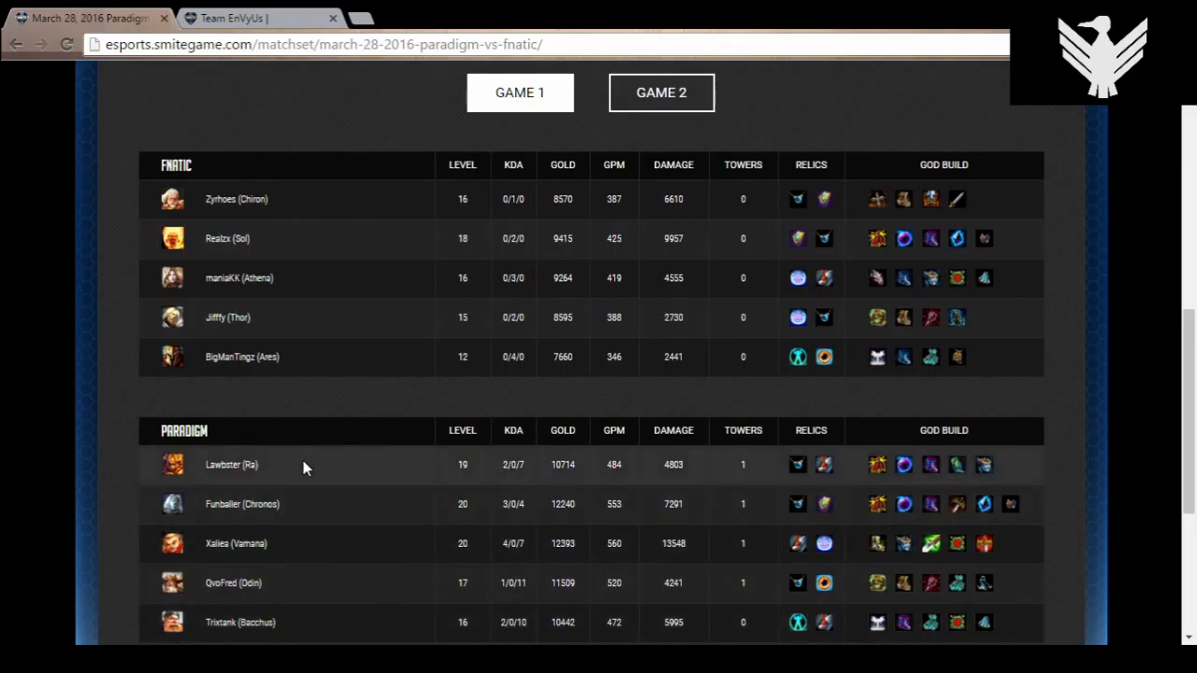
mouse_move(310, 472)
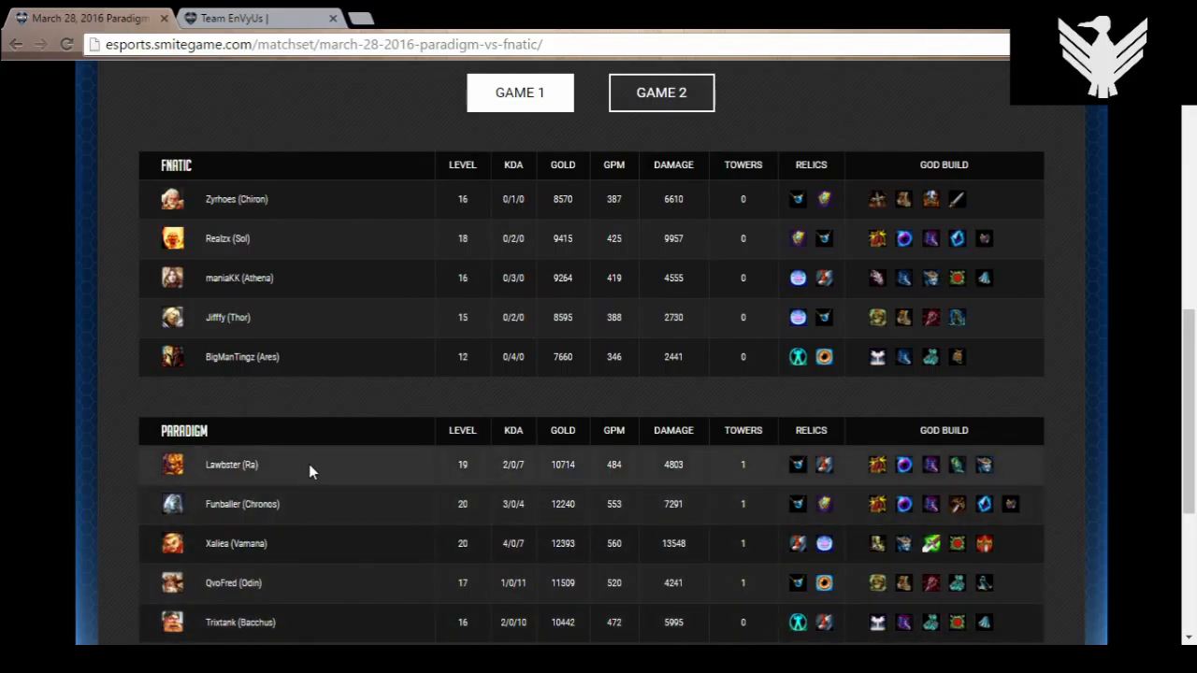
mouse_move(247, 460)
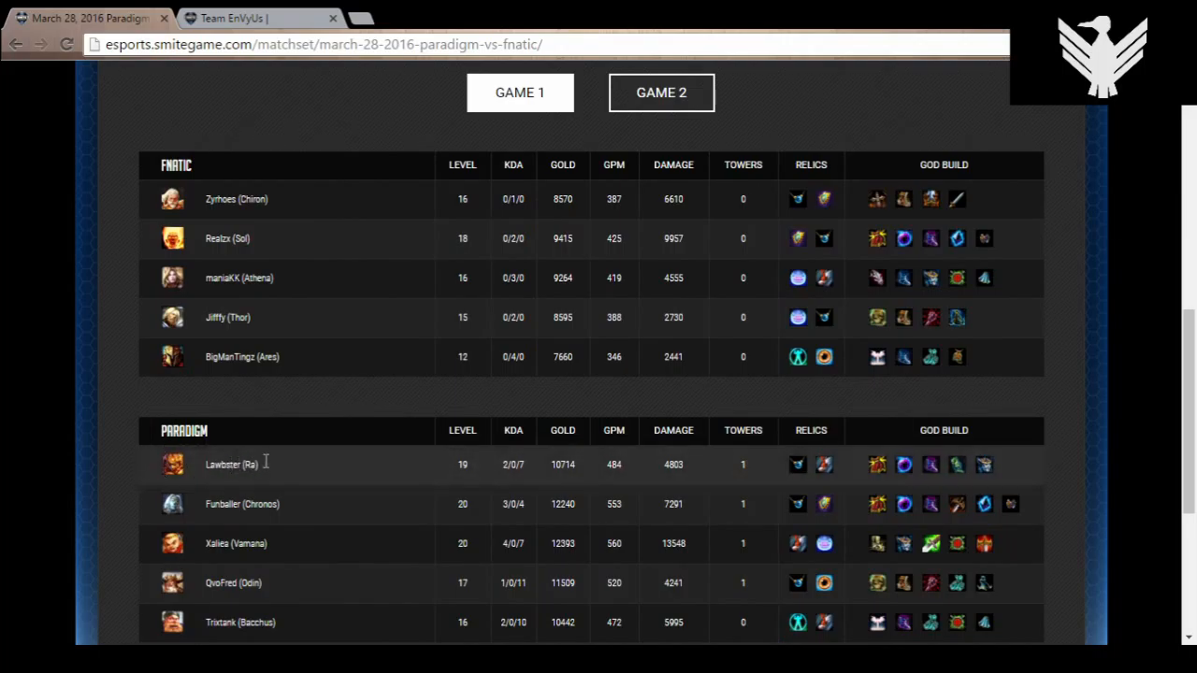
mouse_move(268, 458)
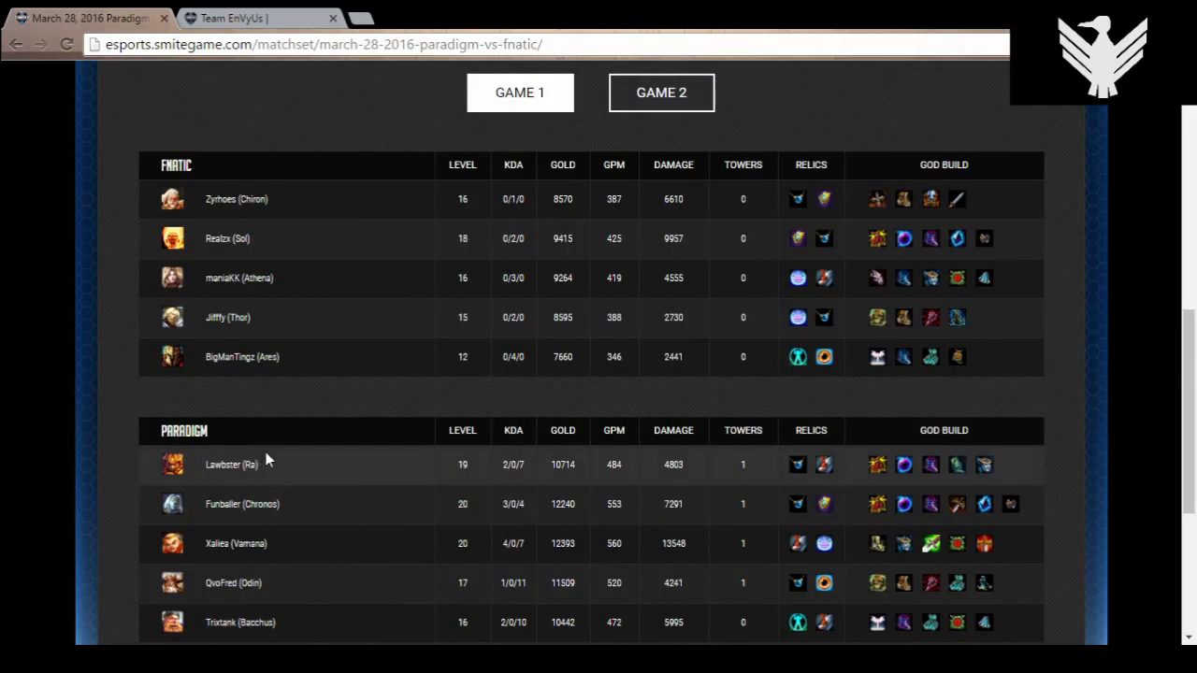
mouse_move(277, 475)
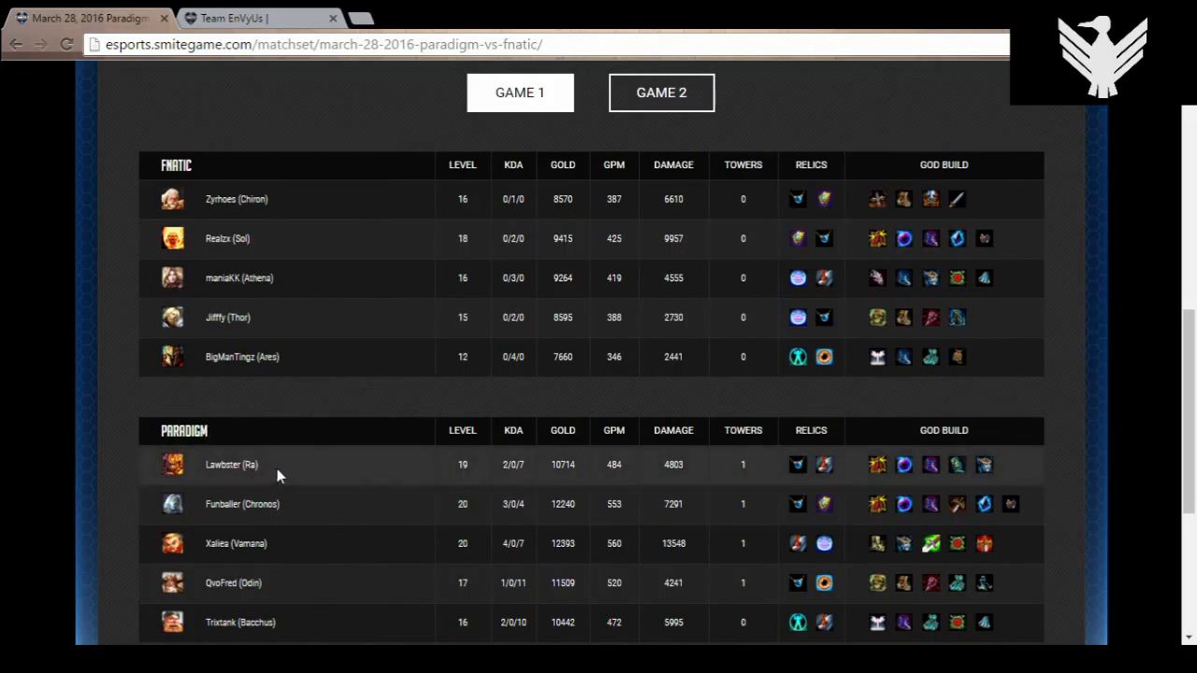
mouse_move(209, 484)
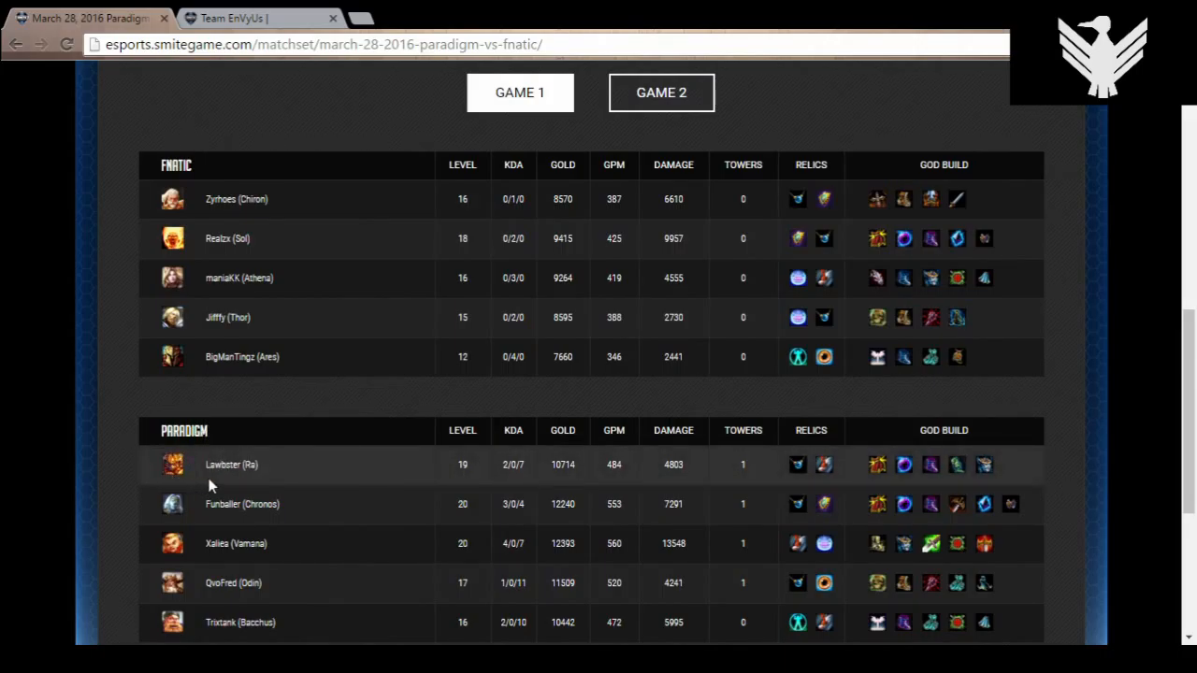
mouse_move(297, 421)
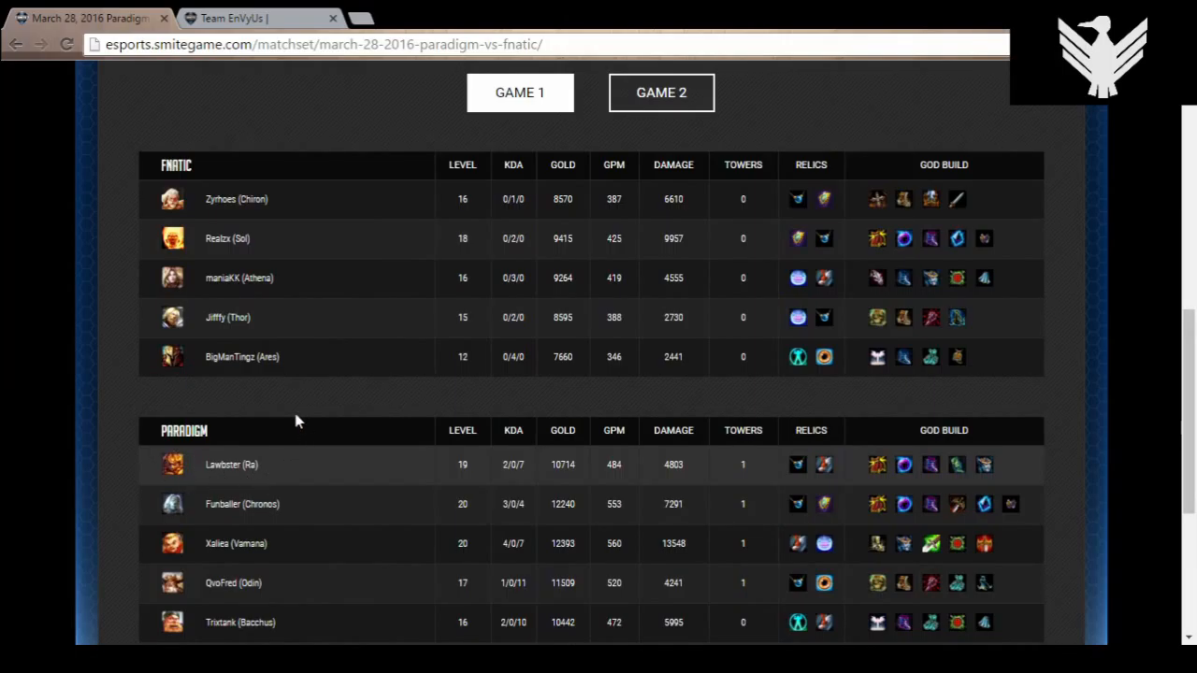
mouse_move(306, 475)
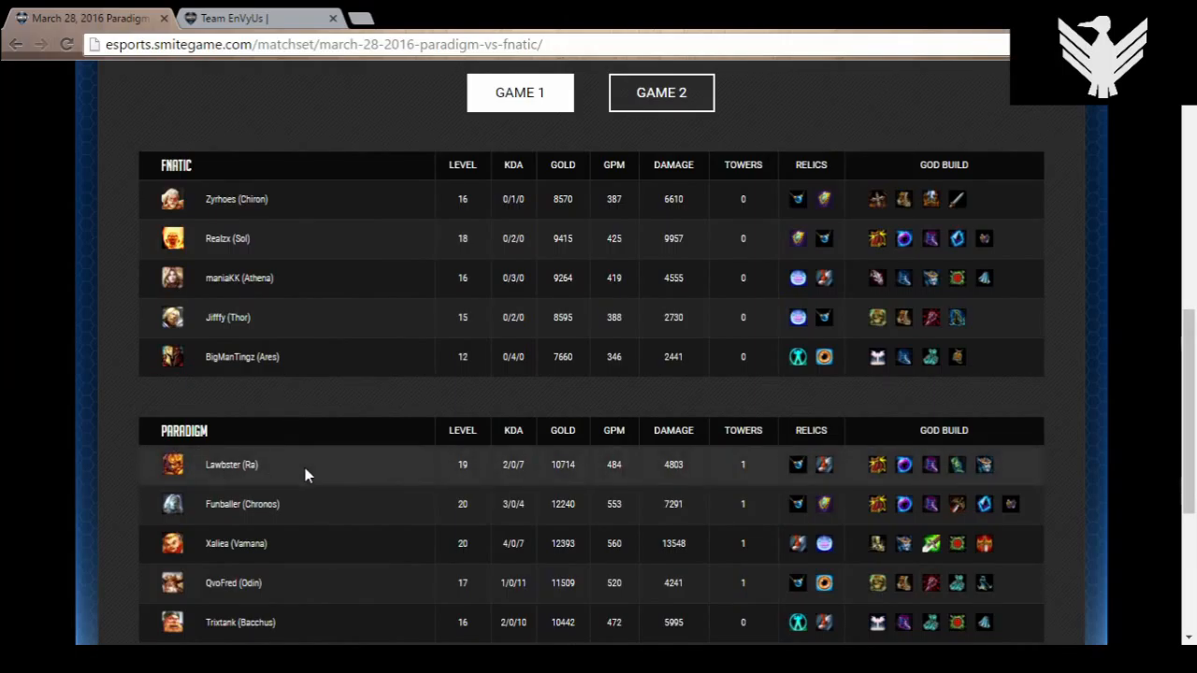
mouse_move(936, 467)
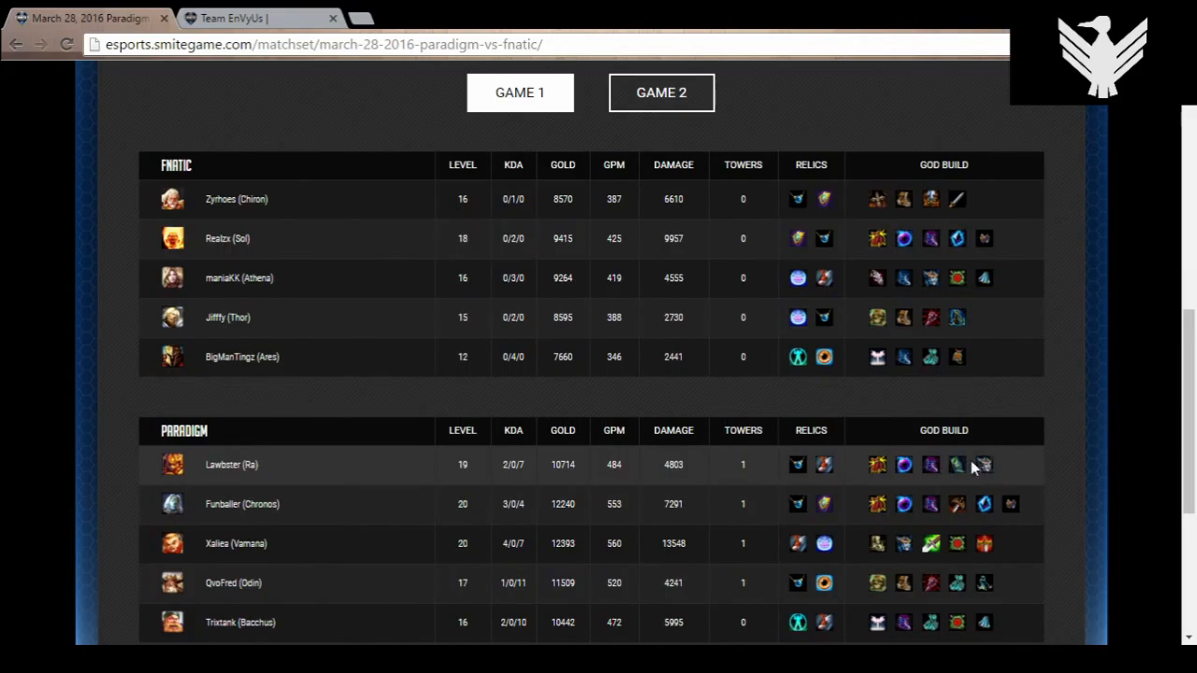
mouse_move(987, 475)
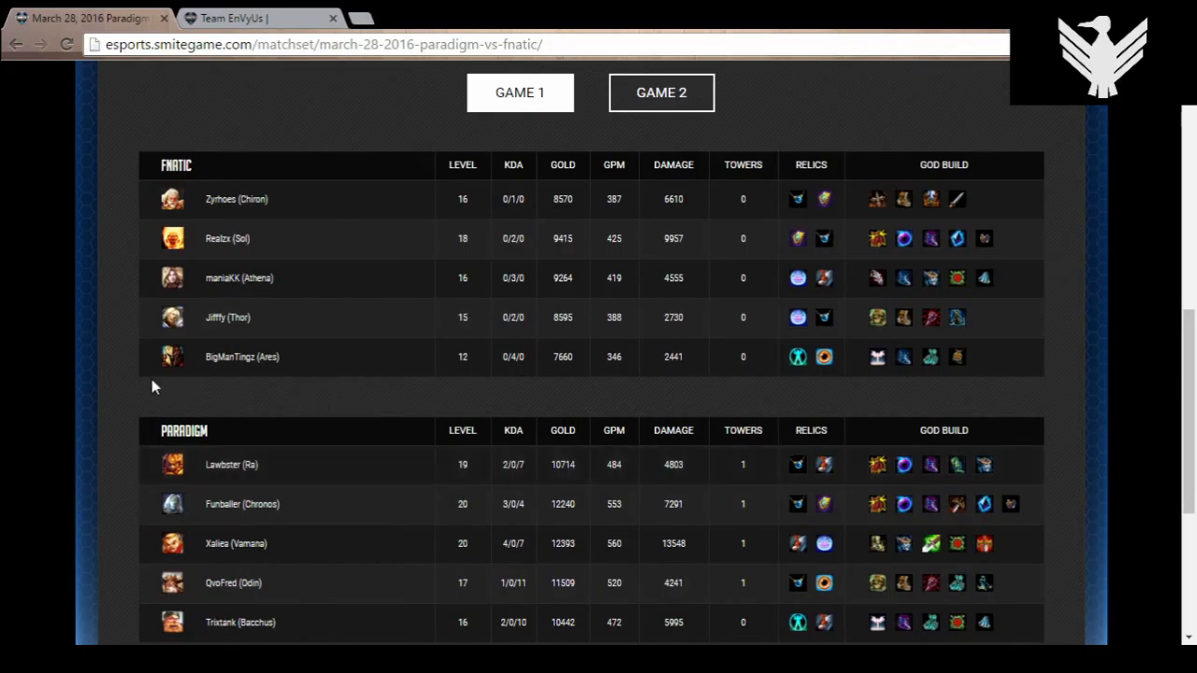
mouse_move(168, 196)
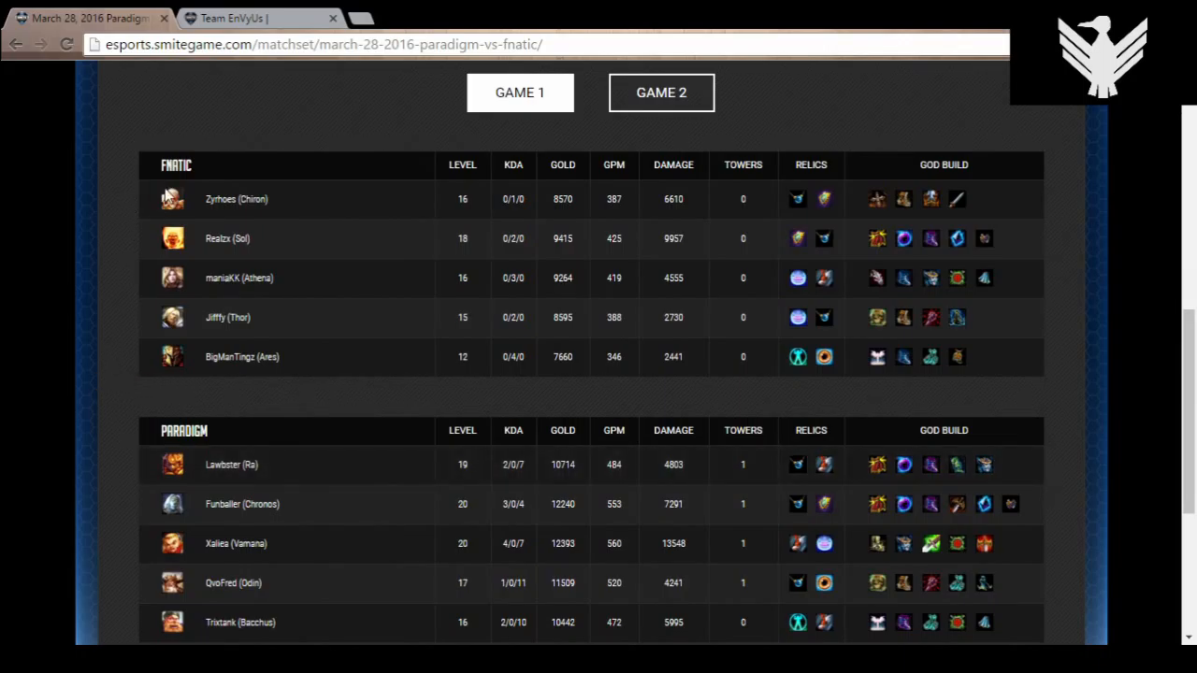
mouse_move(183, 176)
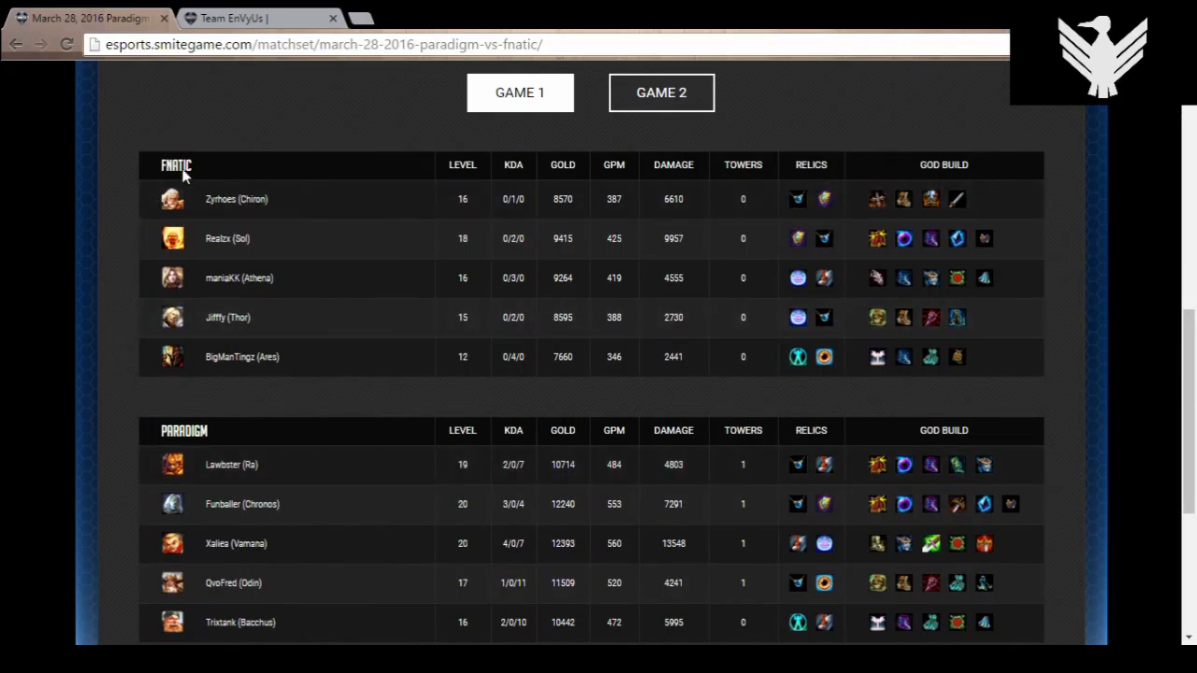
mouse_move(127, 400)
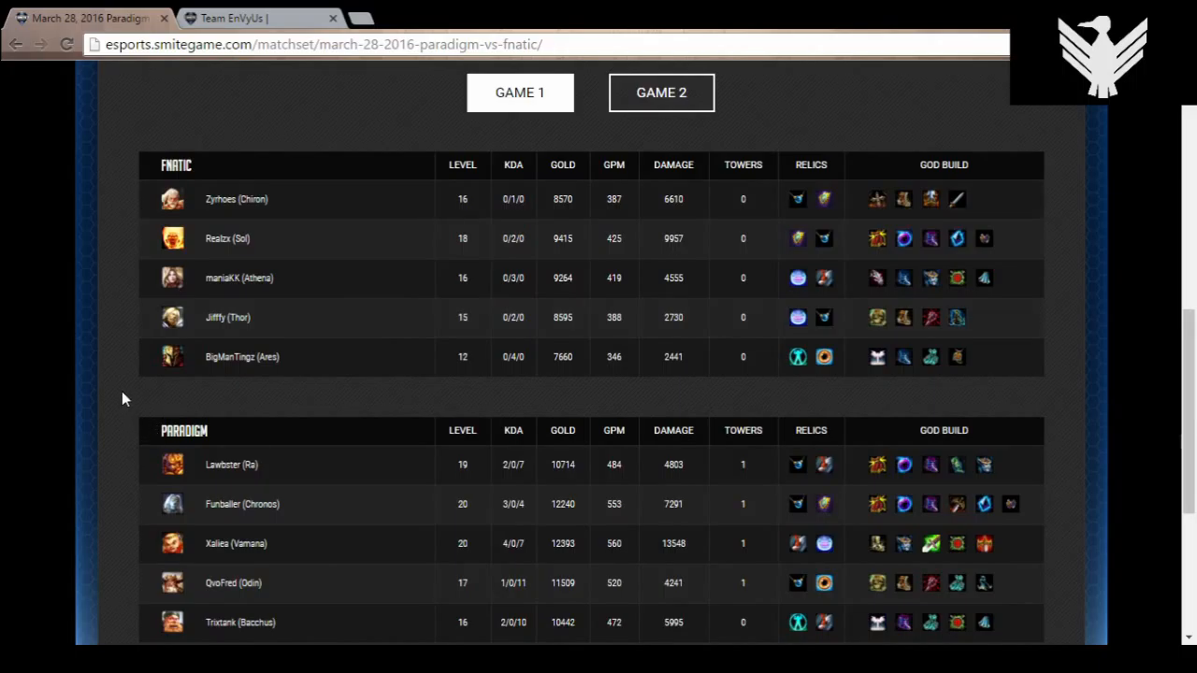
mouse_move(121, 415)
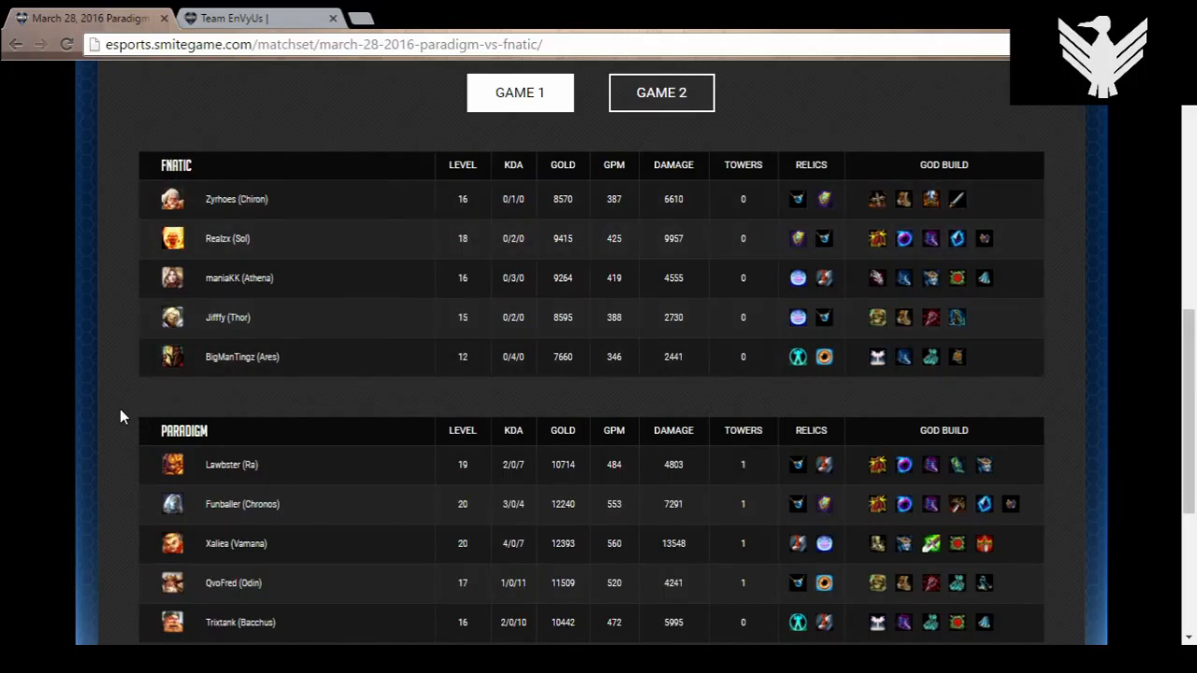
mouse_move(116, 434)
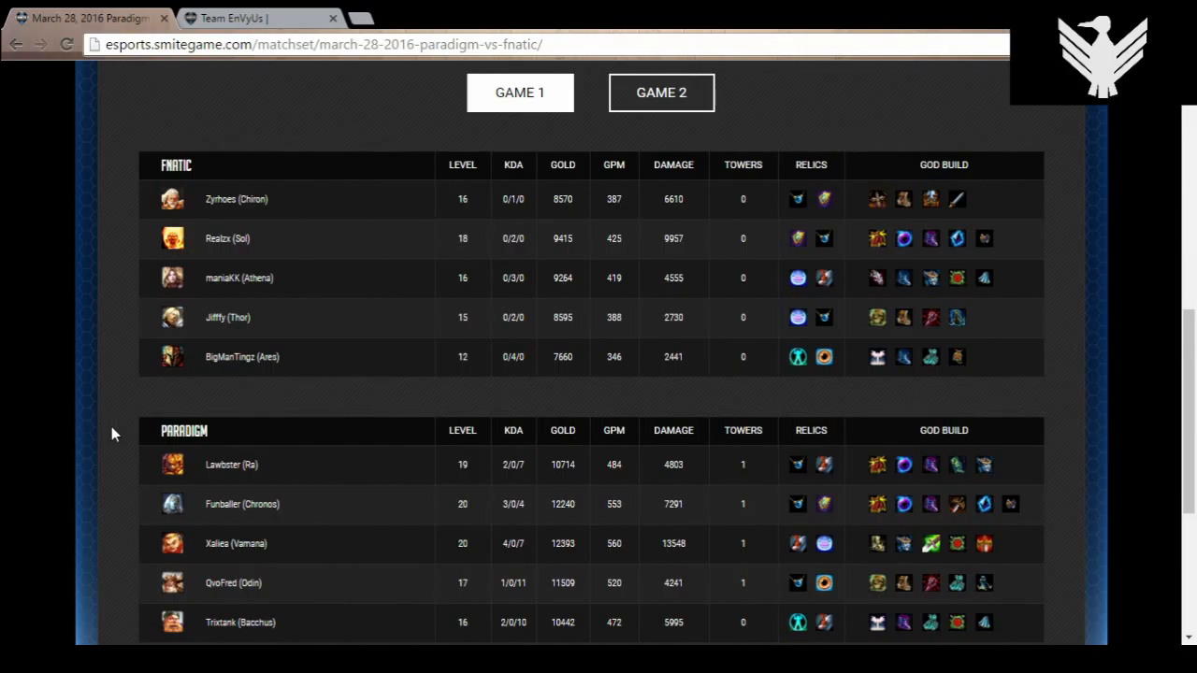
mouse_move(352, 464)
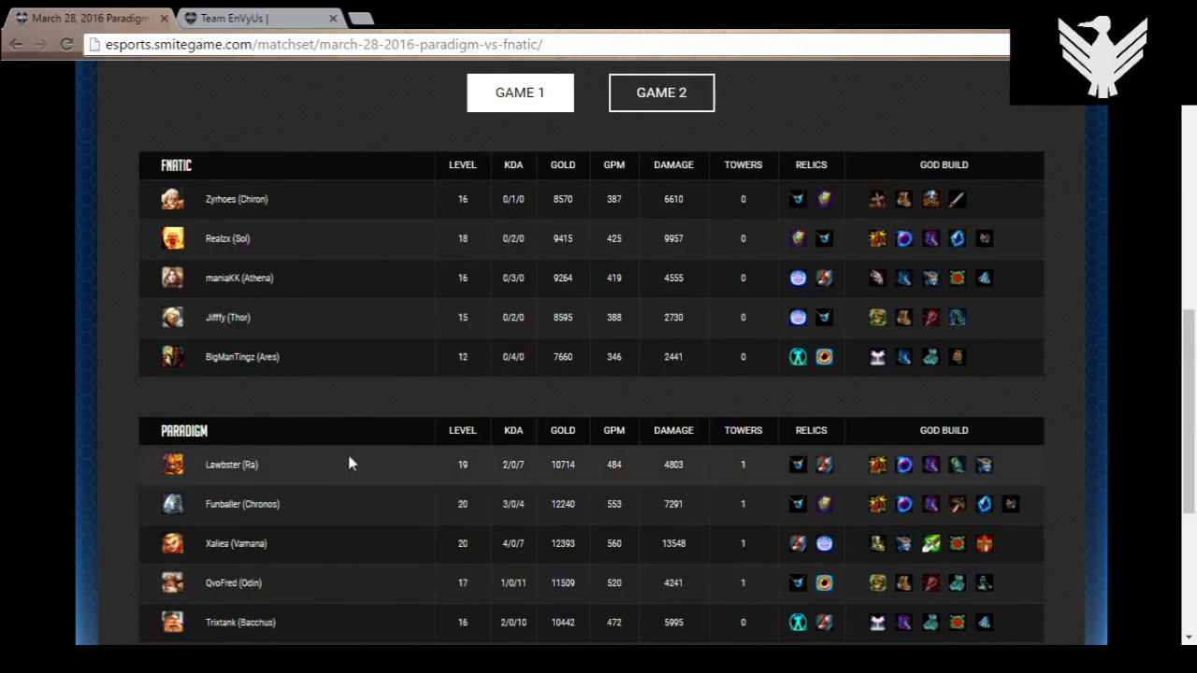
mouse_move(998, 477)
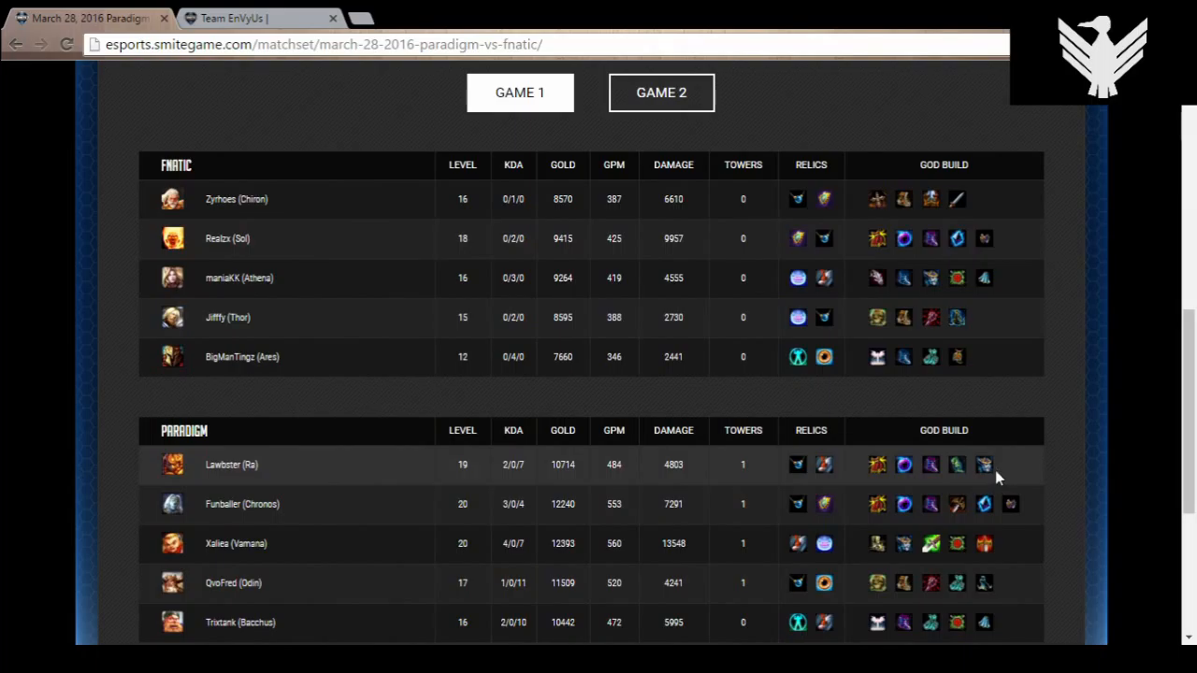
mouse_move(1033, 480)
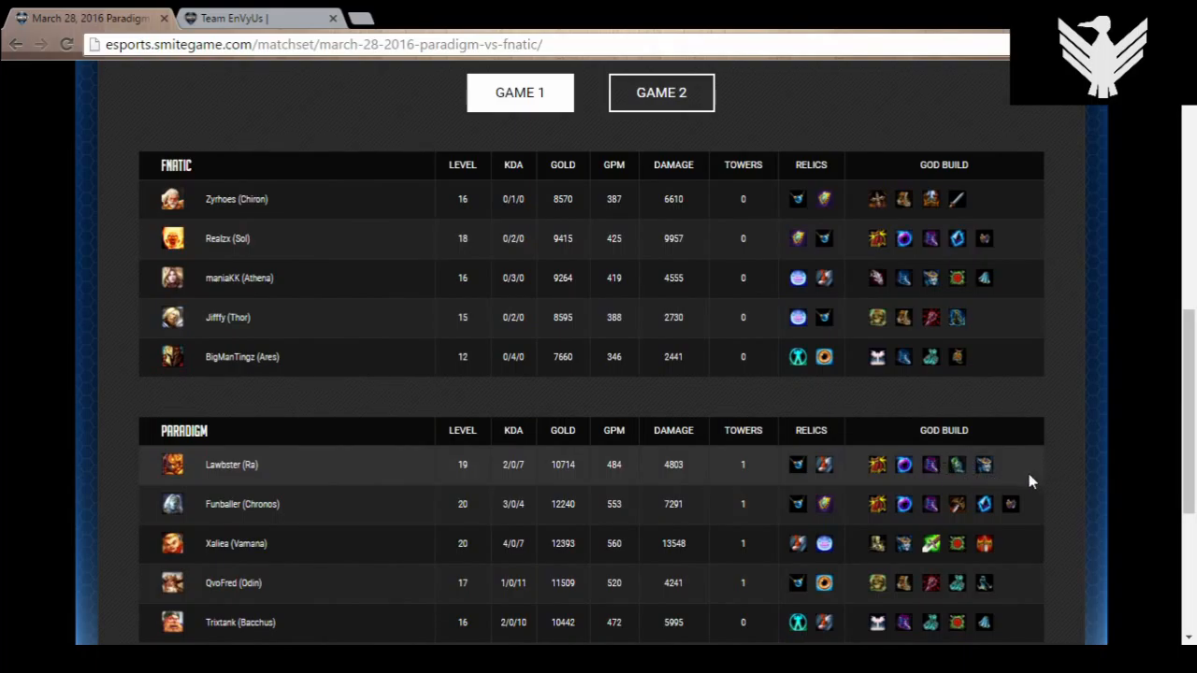
mouse_move(271, 535)
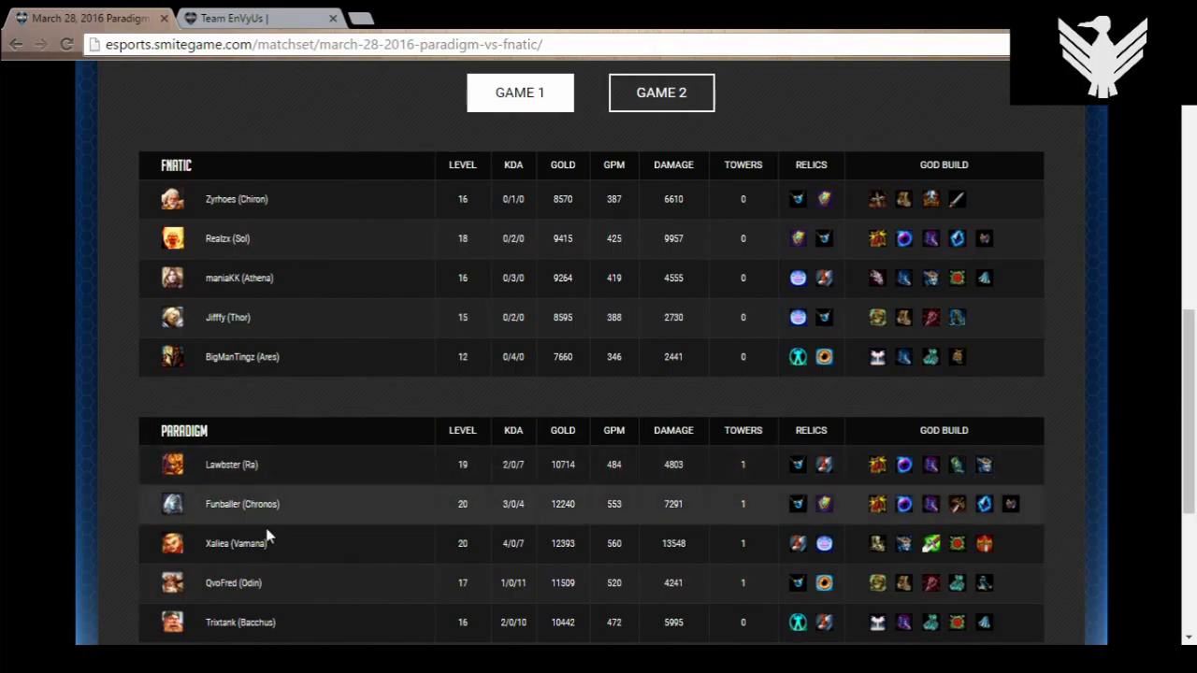
mouse_move(271, 517)
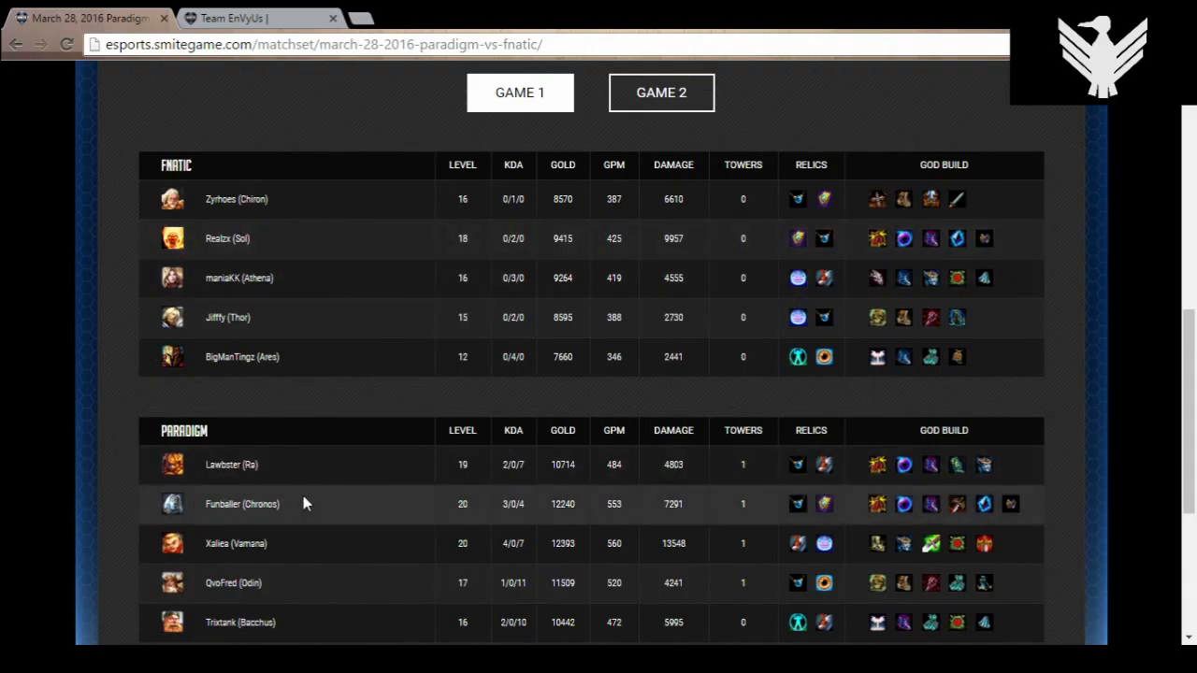
mouse_move(146, 509)
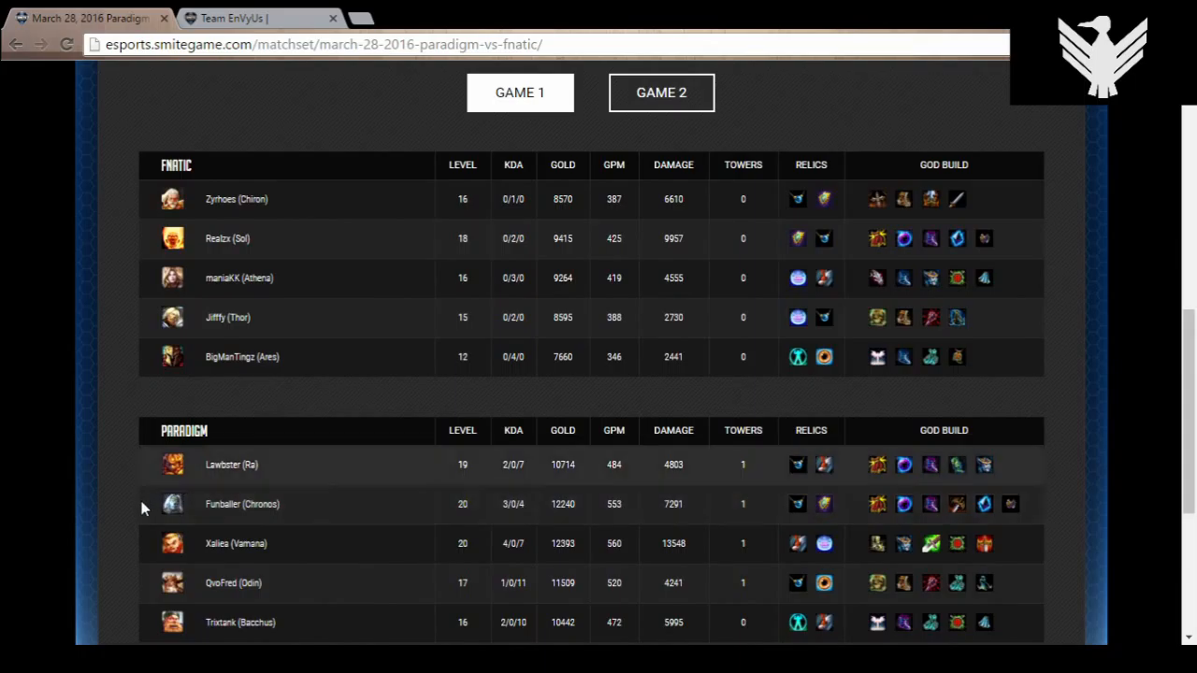
mouse_move(196, 513)
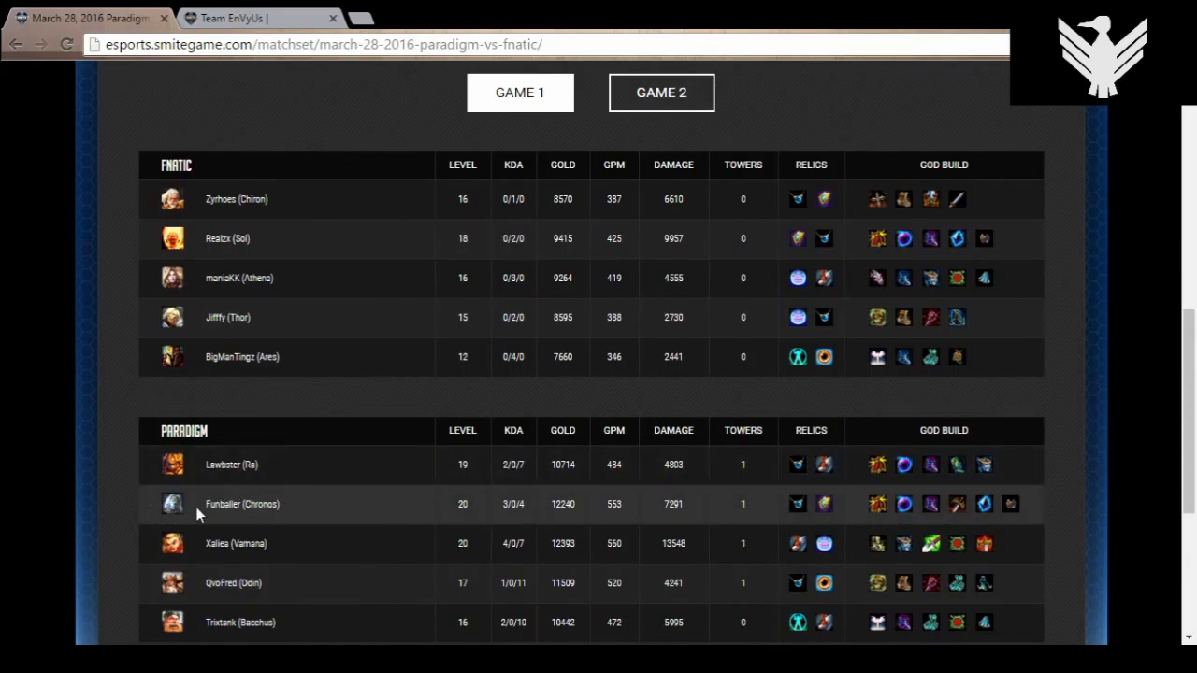
mouse_move(172, 527)
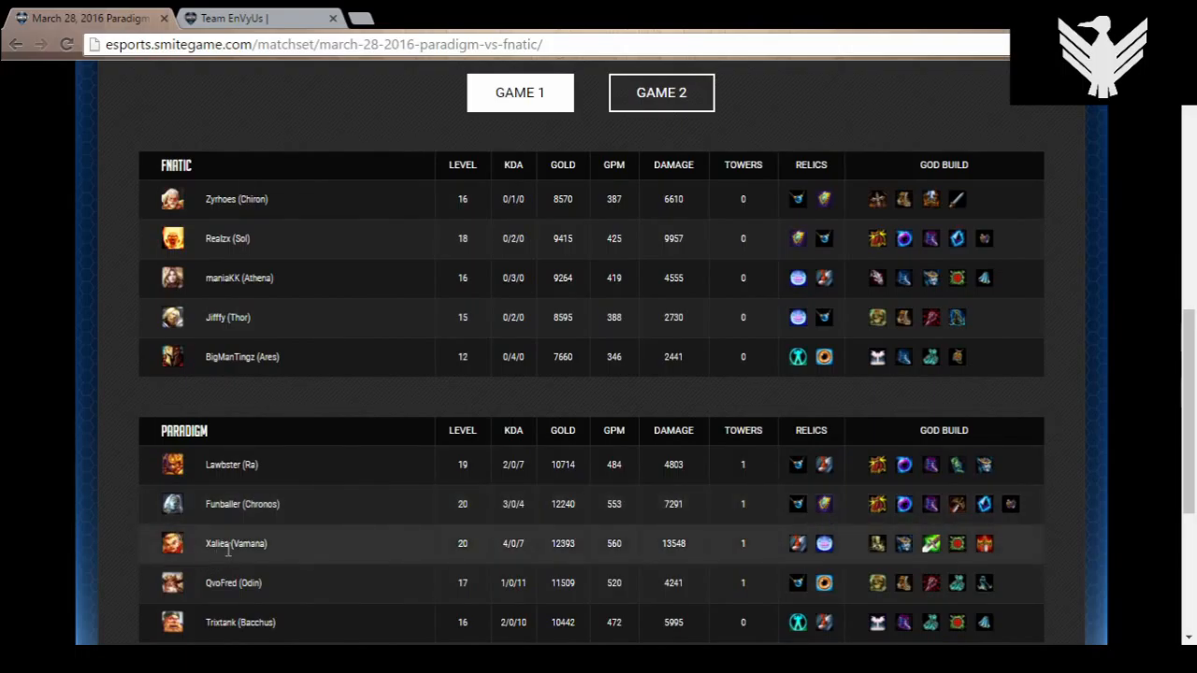
double_click(674, 542)
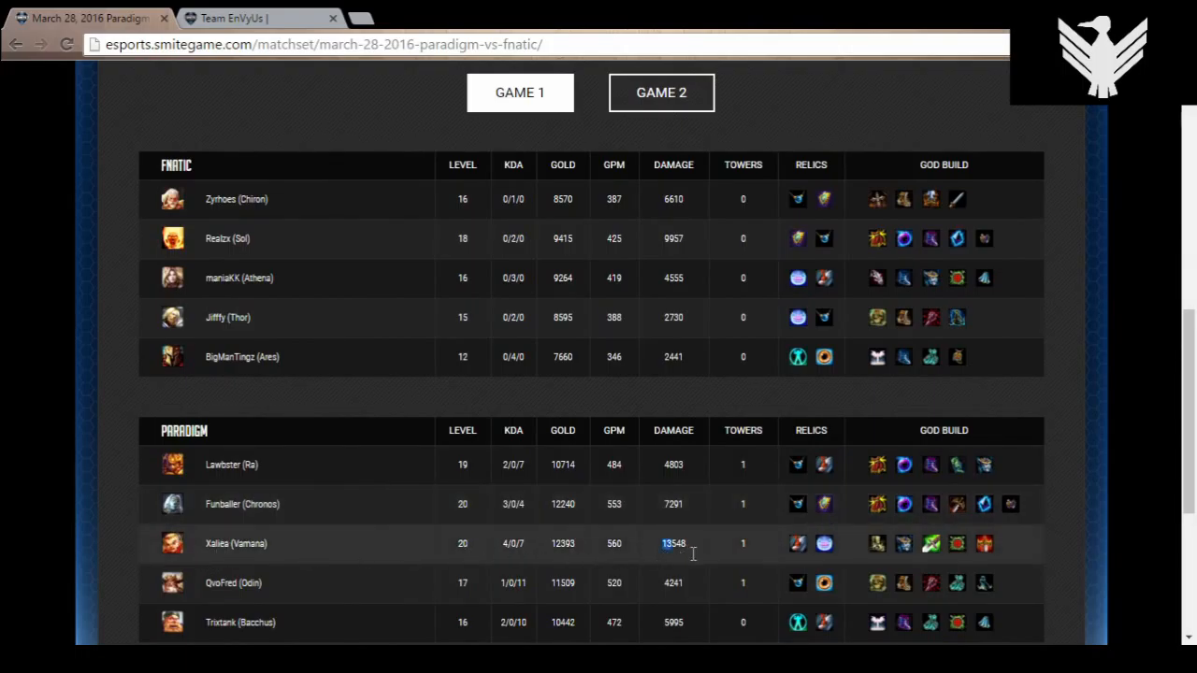
mouse_move(702, 551)
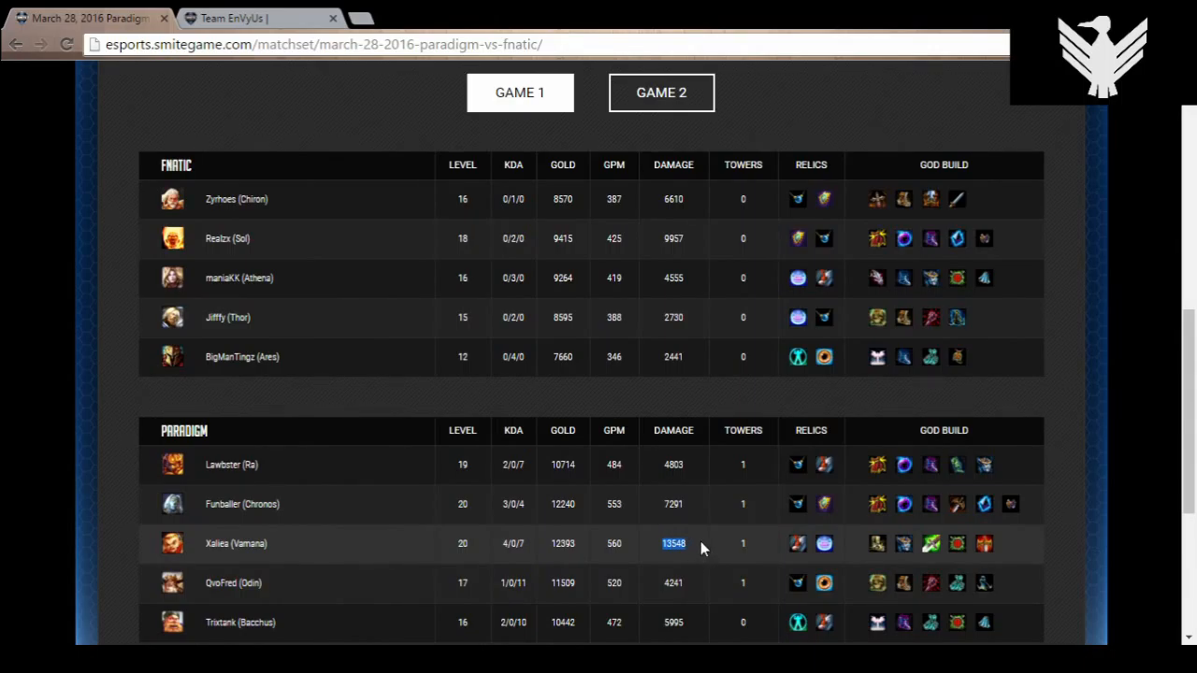
mouse_move(647, 520)
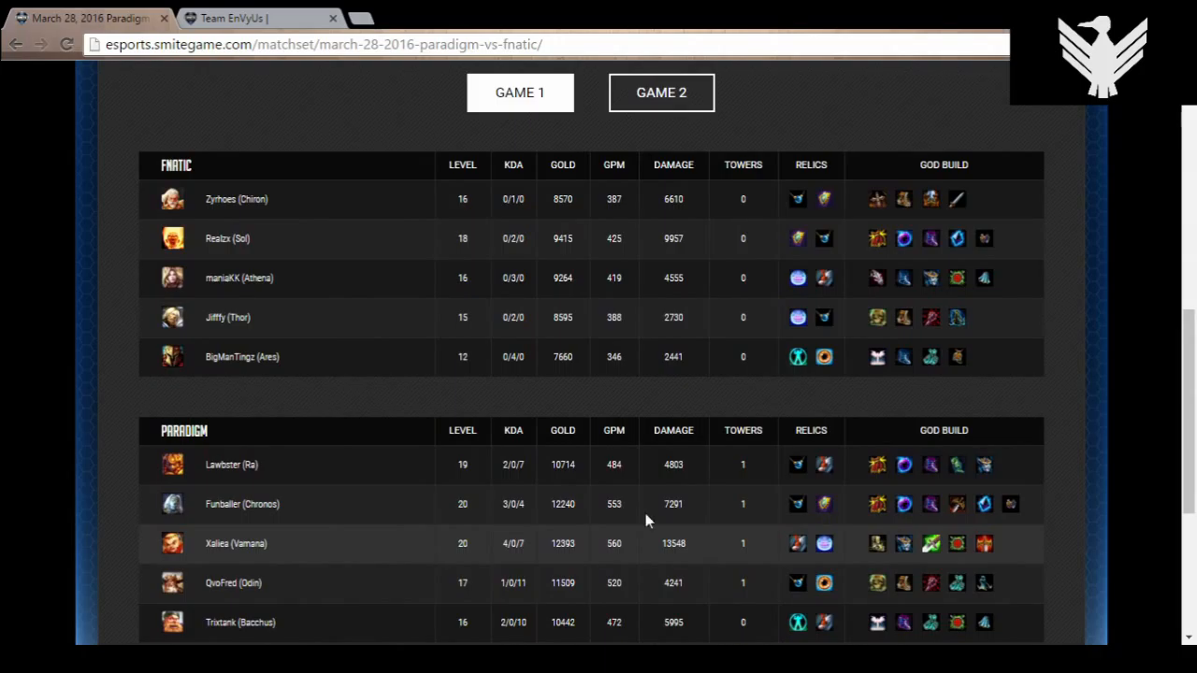
mouse_move(146, 550)
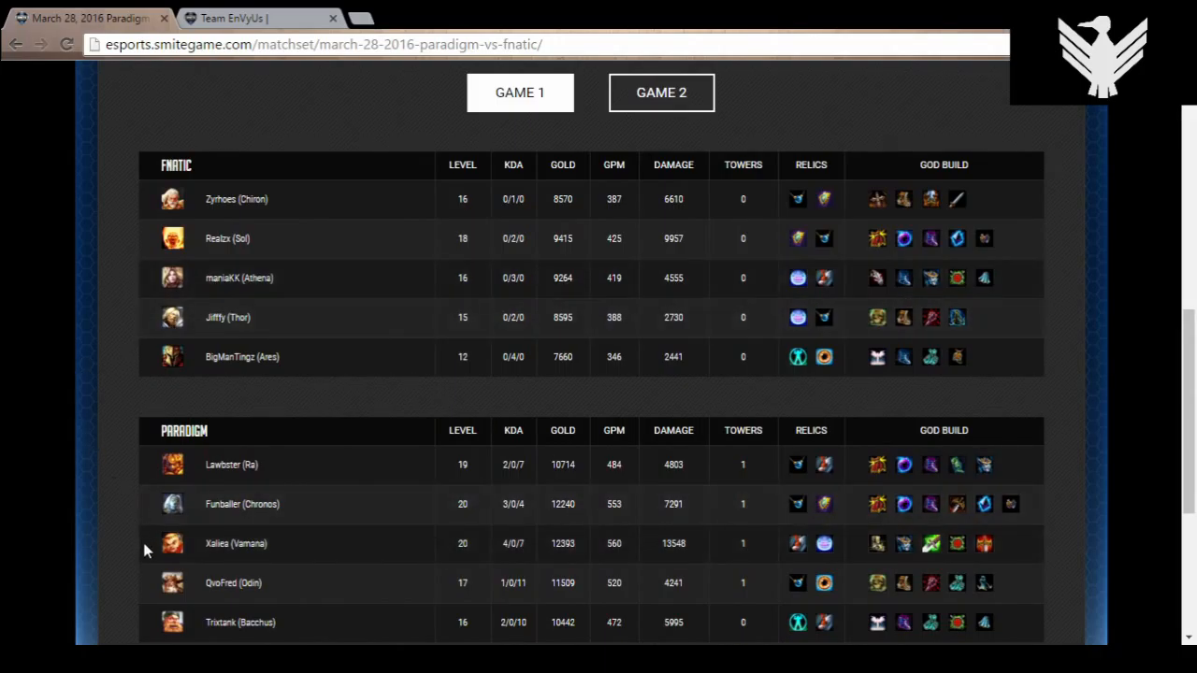
mouse_move(627, 466)
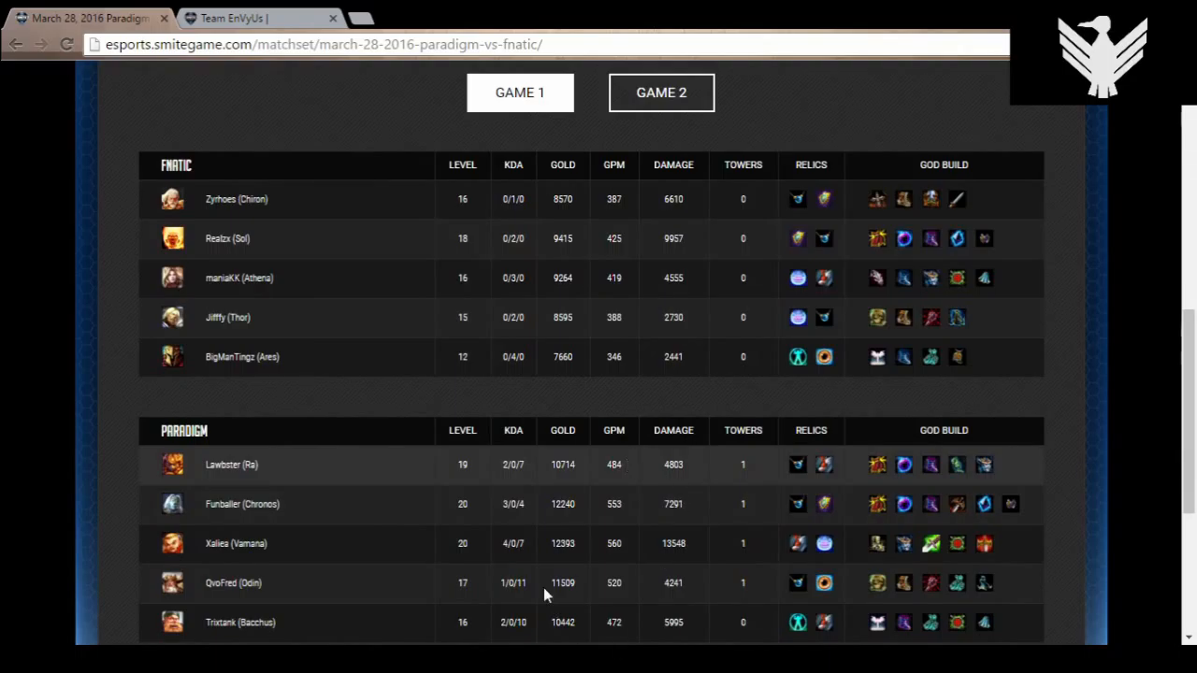
mouse_move(373, 559)
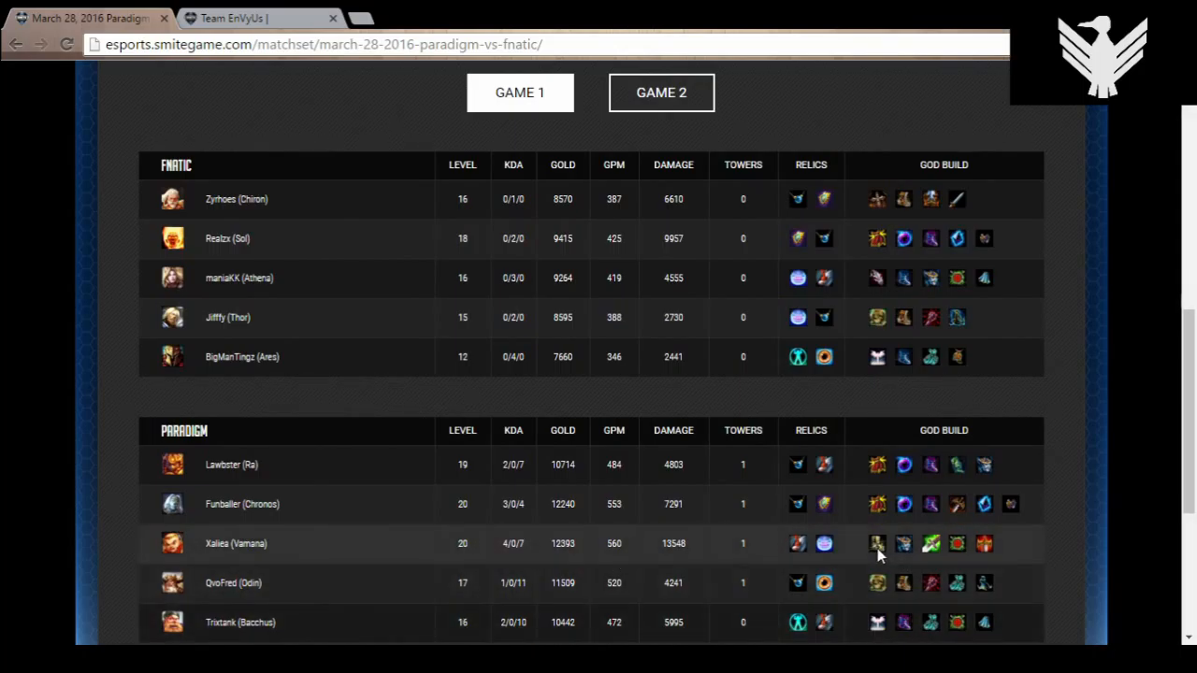
mouse_move(957, 552)
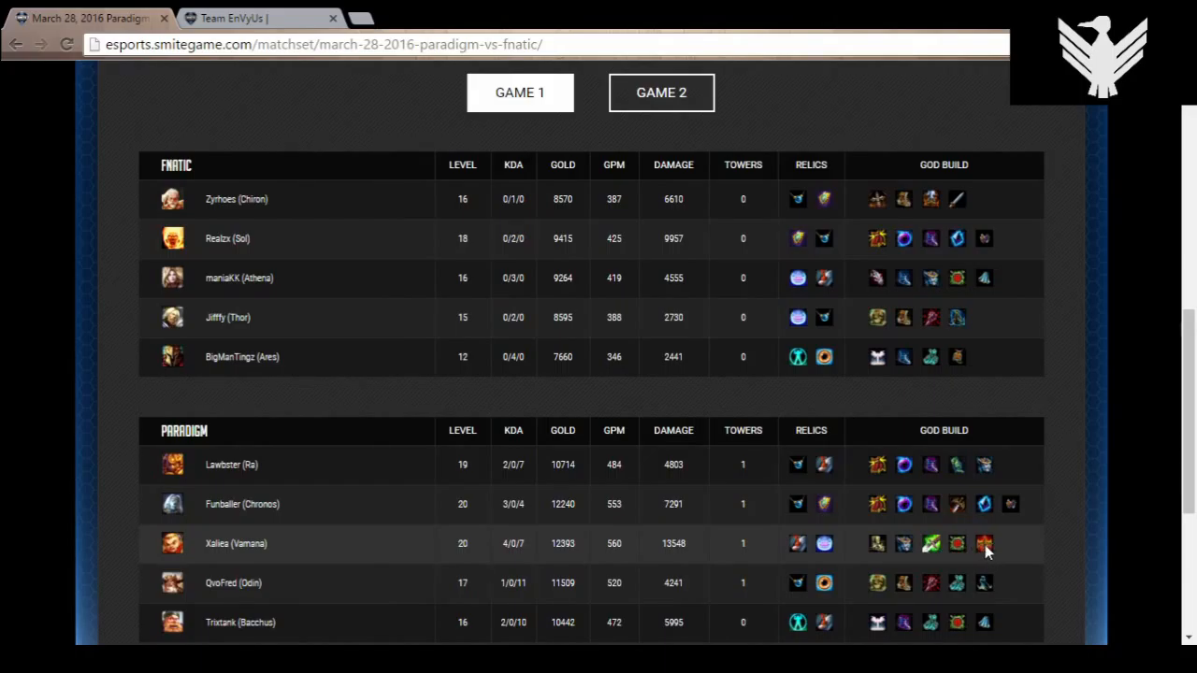
mouse_move(931, 552)
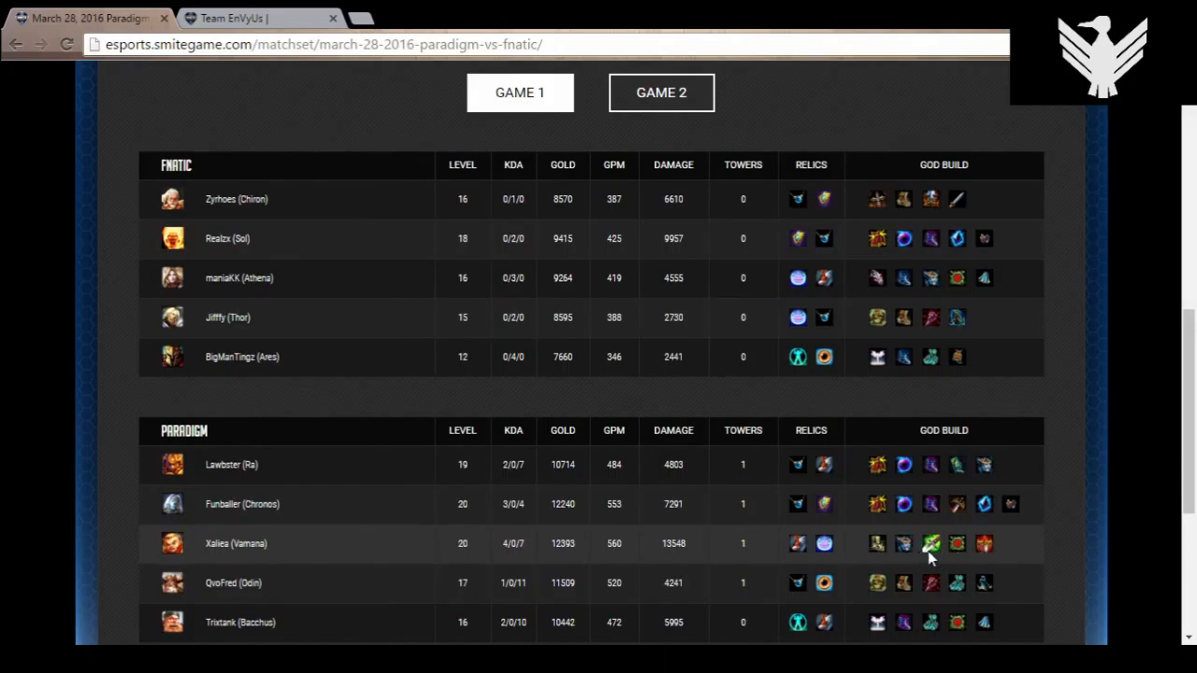
mouse_move(887, 547)
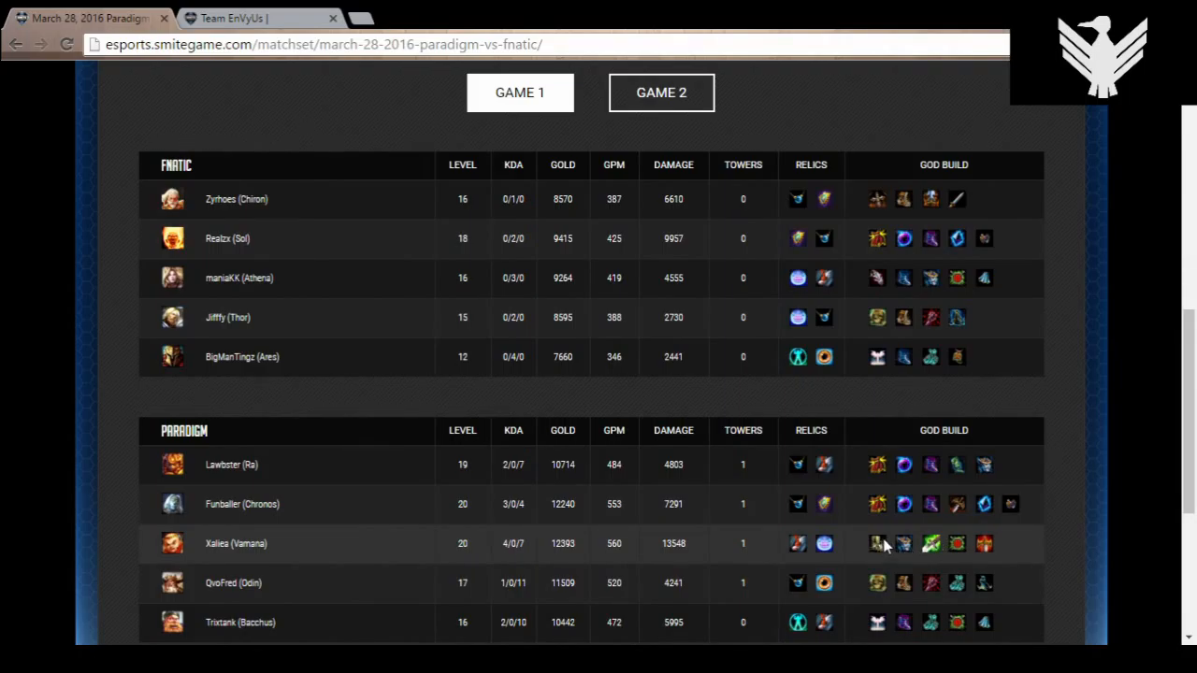
mouse_move(989, 546)
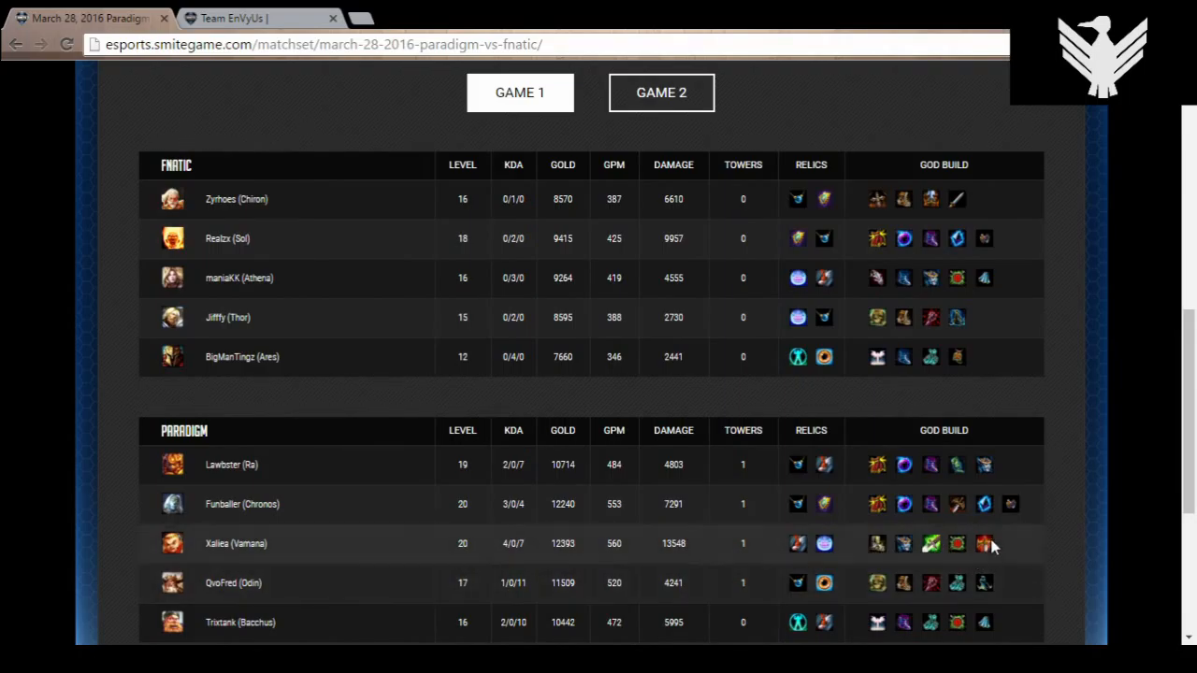
mouse_move(851, 561)
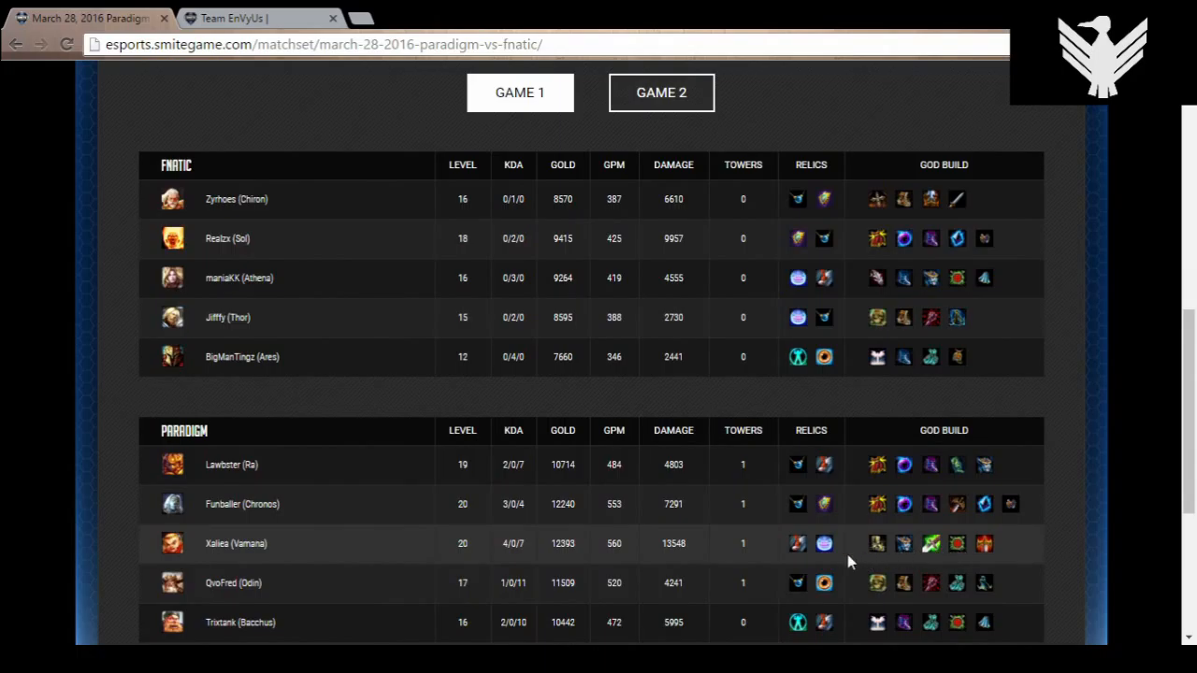
mouse_move(247, 551)
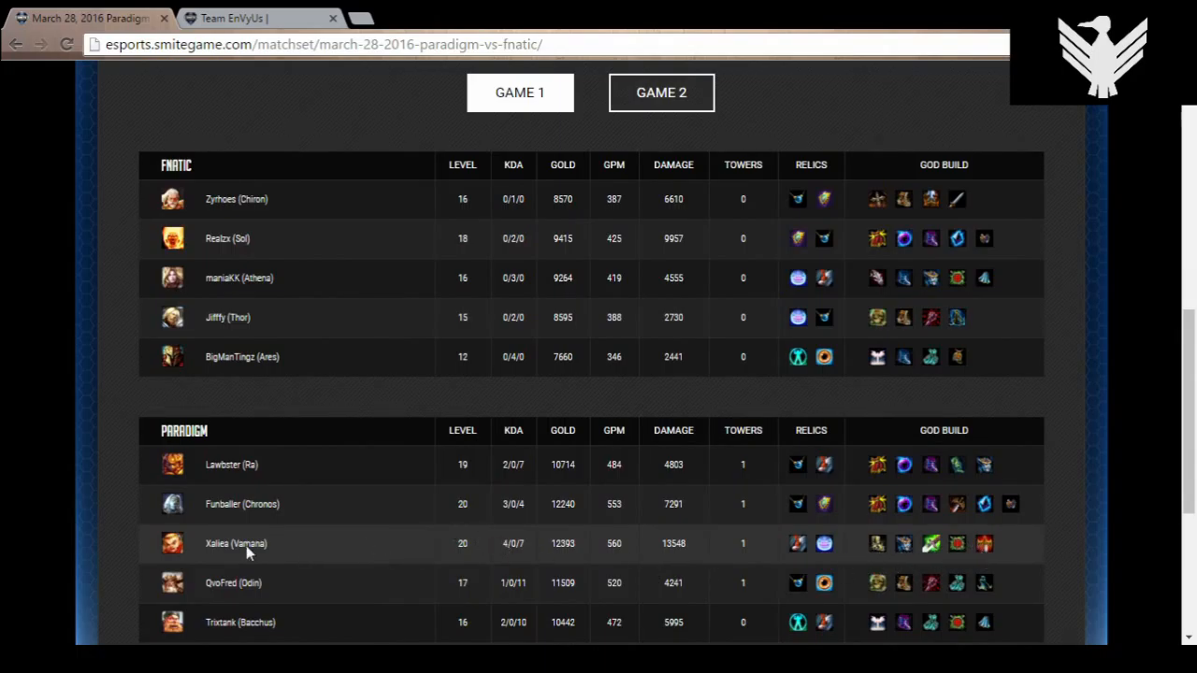
mouse_move(150, 546)
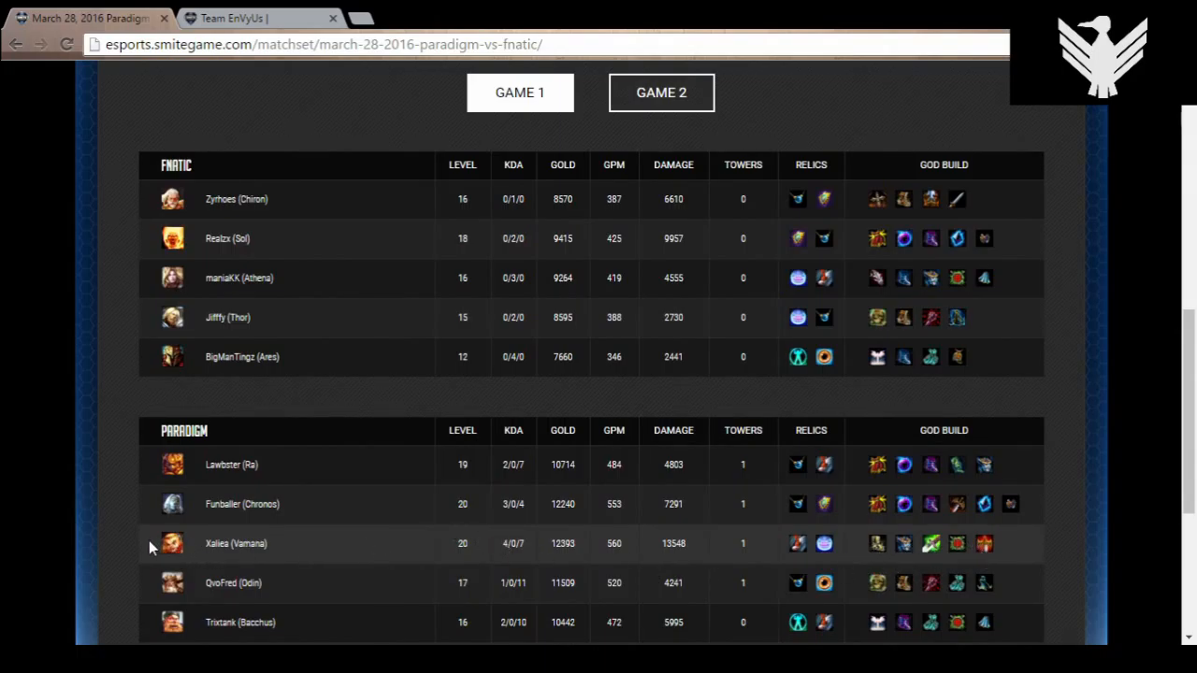
mouse_move(146, 583)
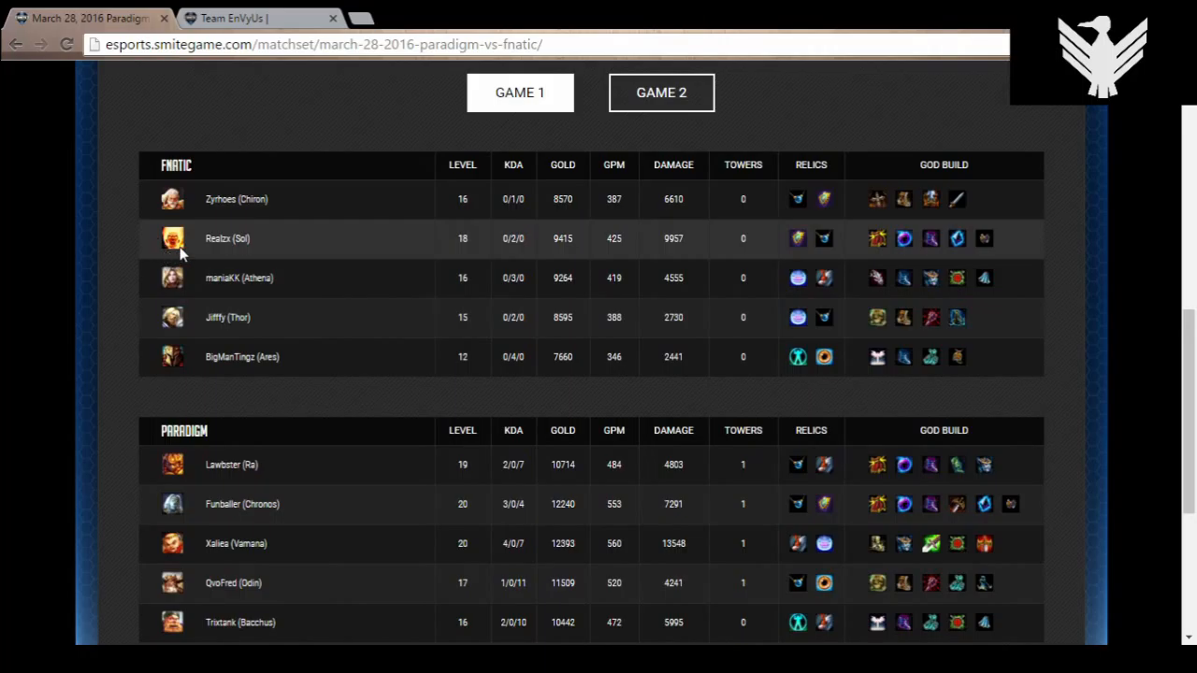
mouse_move(181, 322)
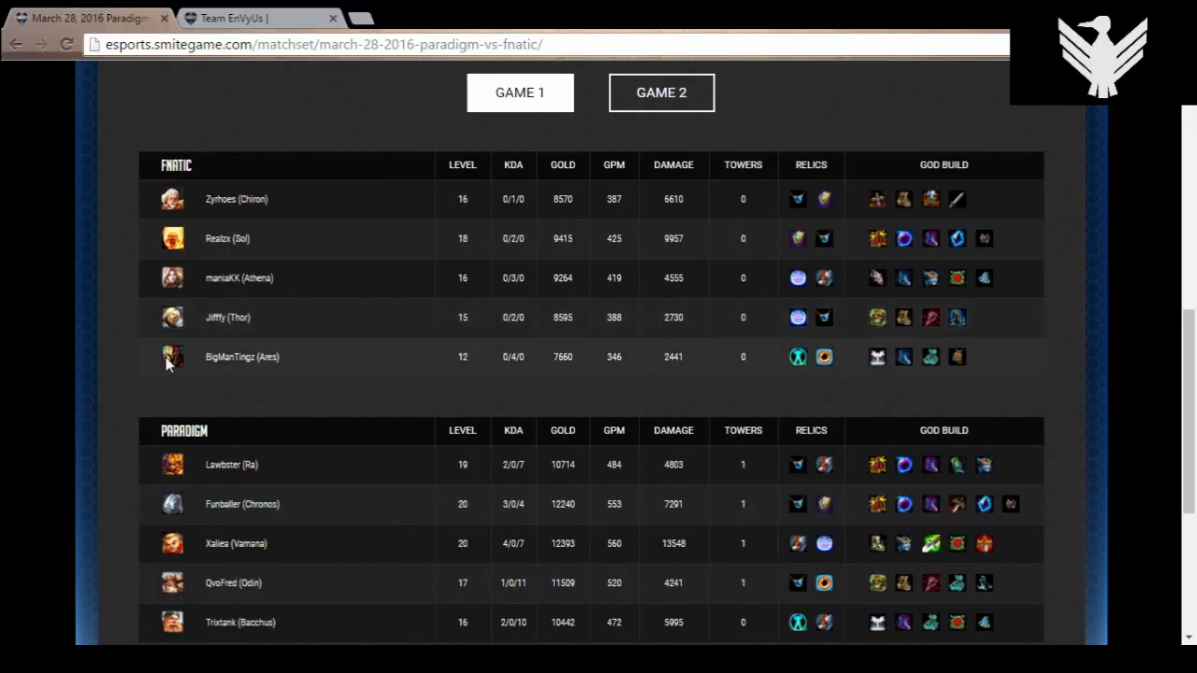
mouse_move(223, 413)
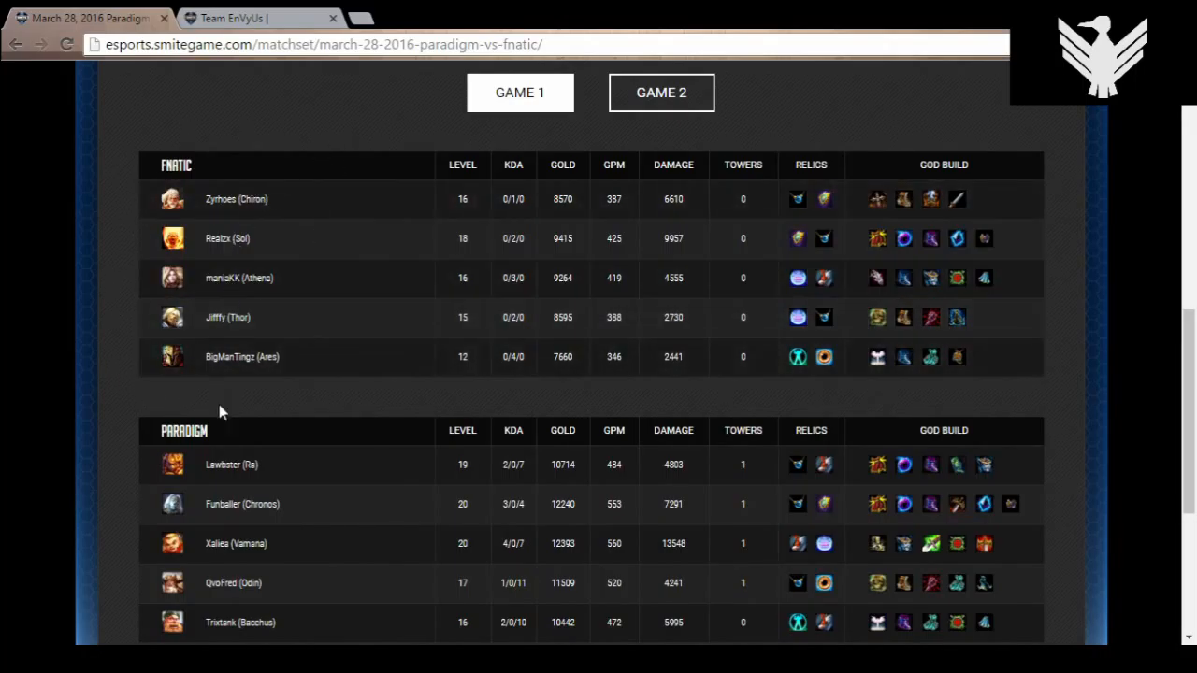
mouse_move(354, 584)
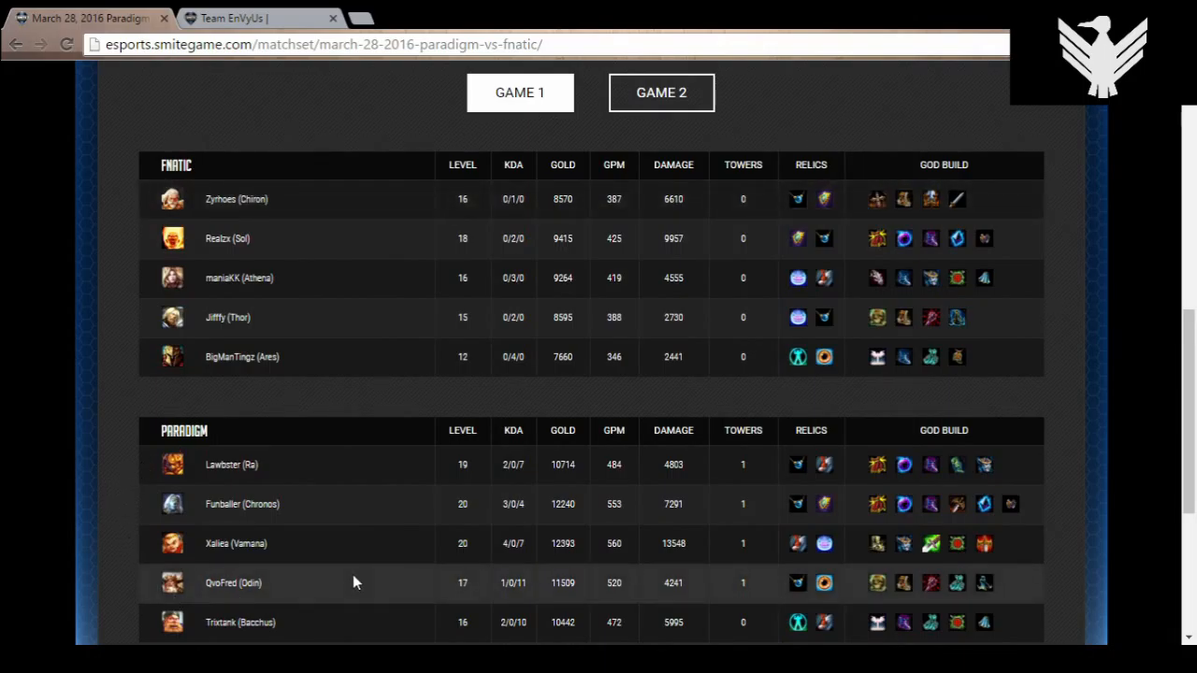
mouse_move(403, 584)
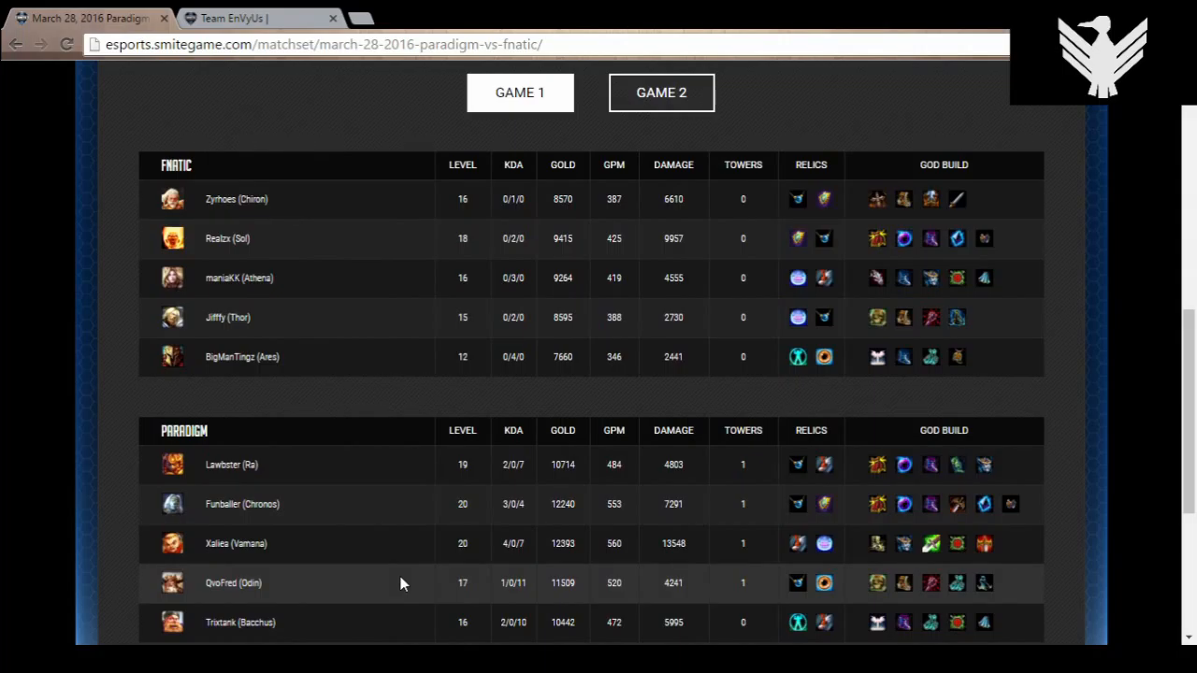
mouse_move(346, 462)
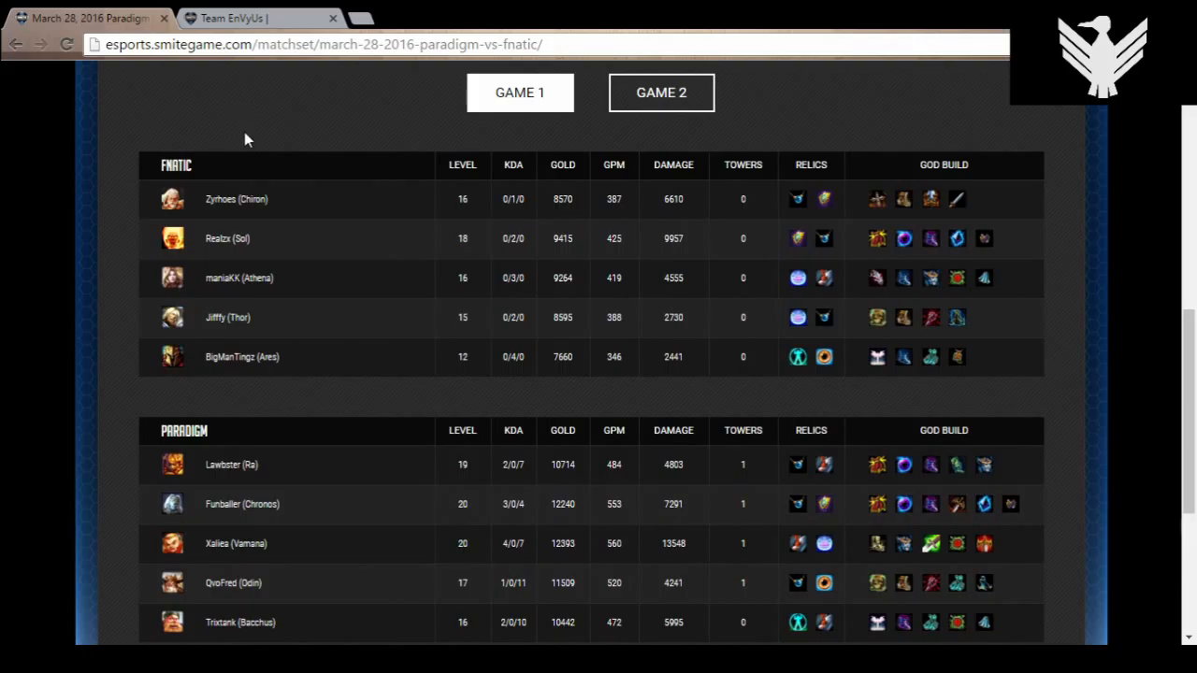
mouse_move(253, 153)
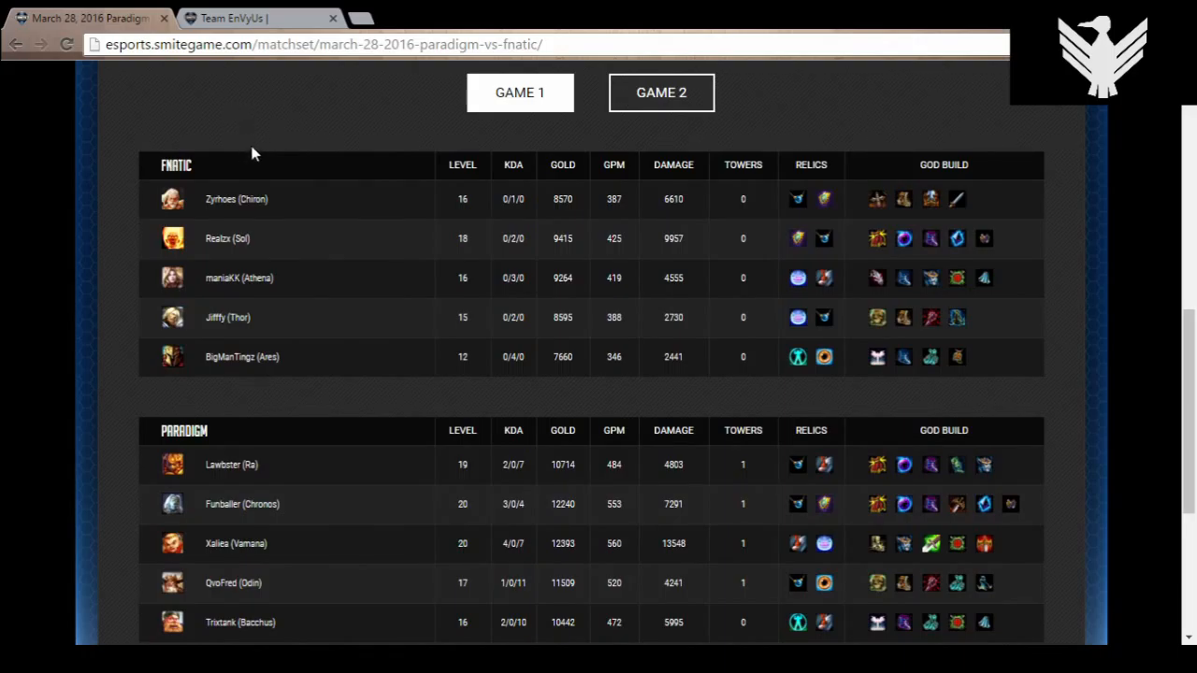
mouse_move(501, 301)
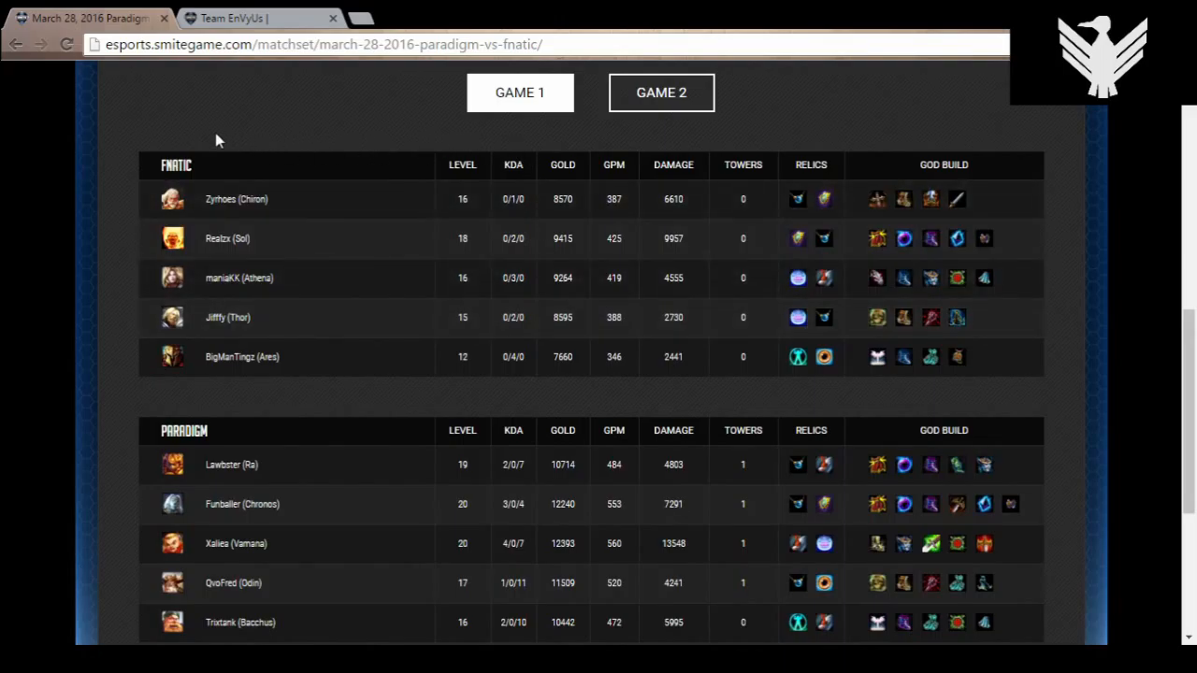
mouse_move(458, 97)
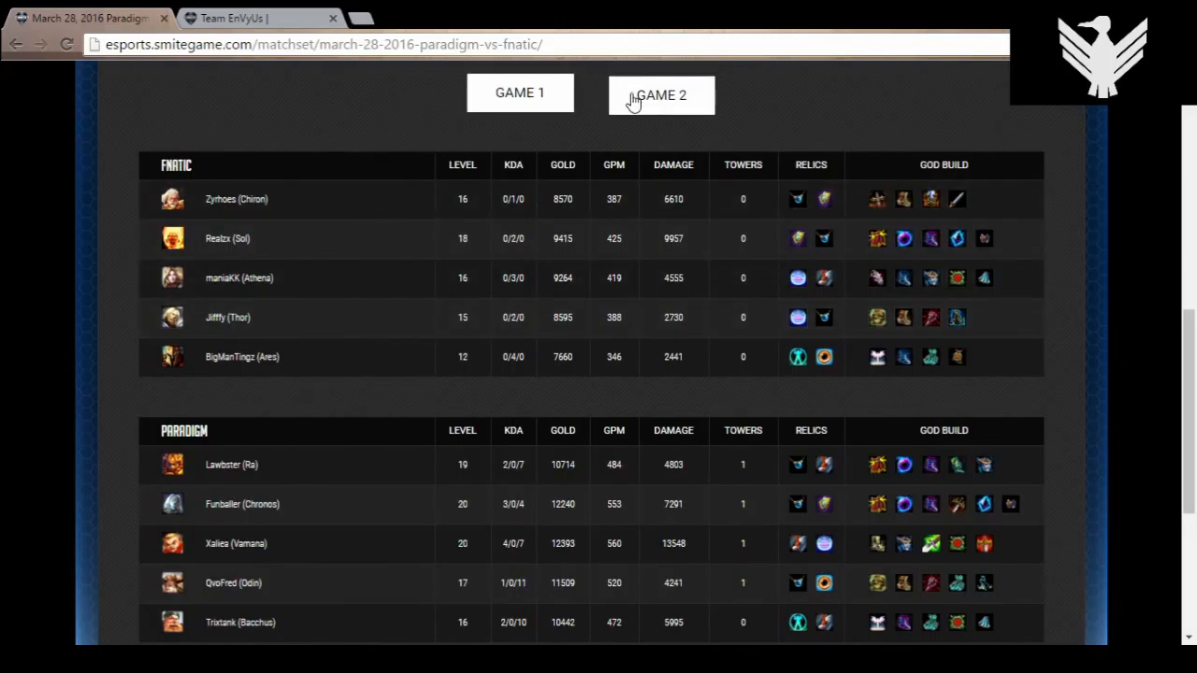
mouse_move(456, 144)
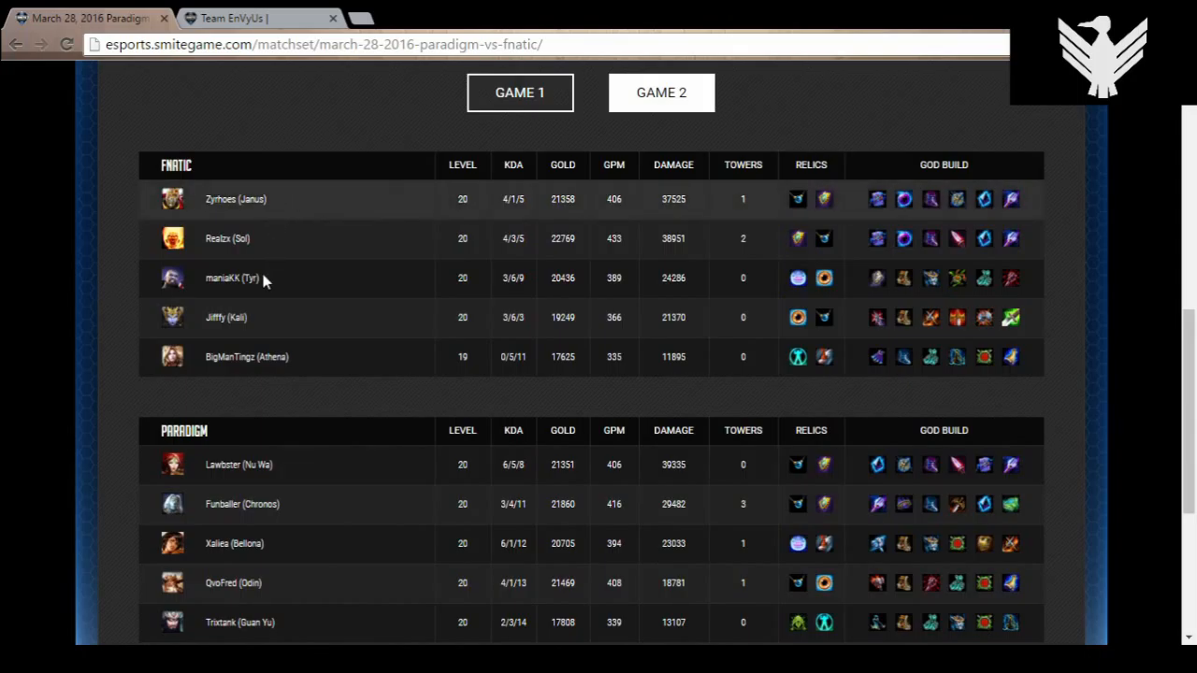
mouse_move(284, 349)
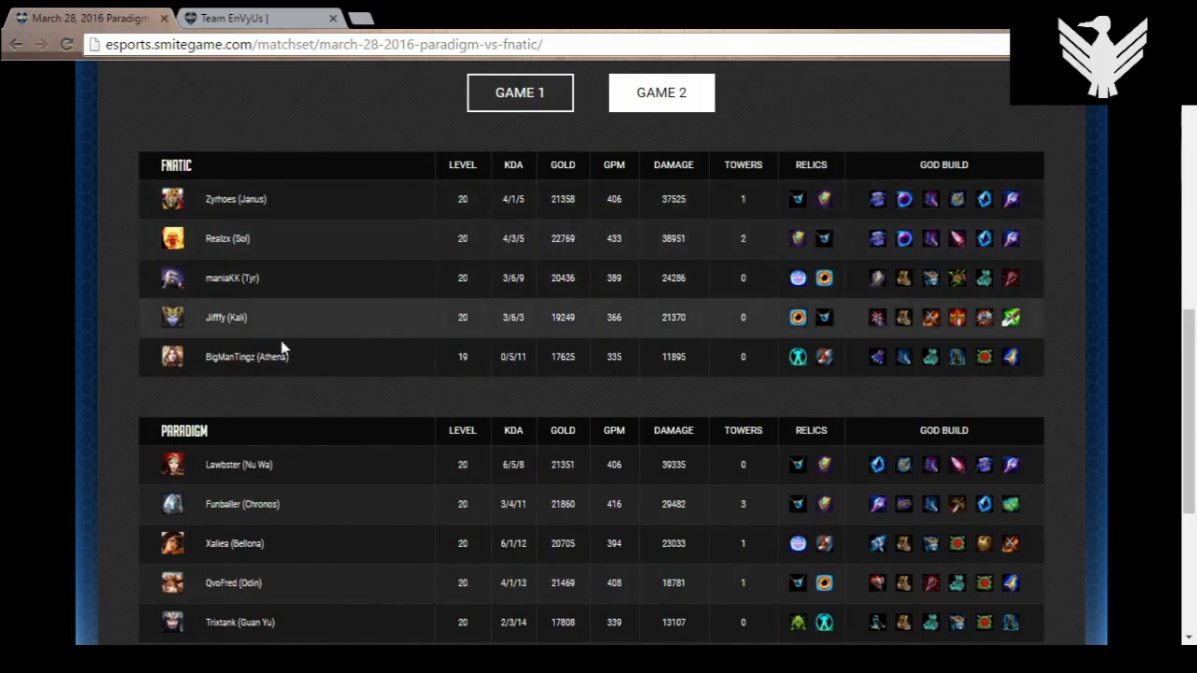
mouse_move(311, 479)
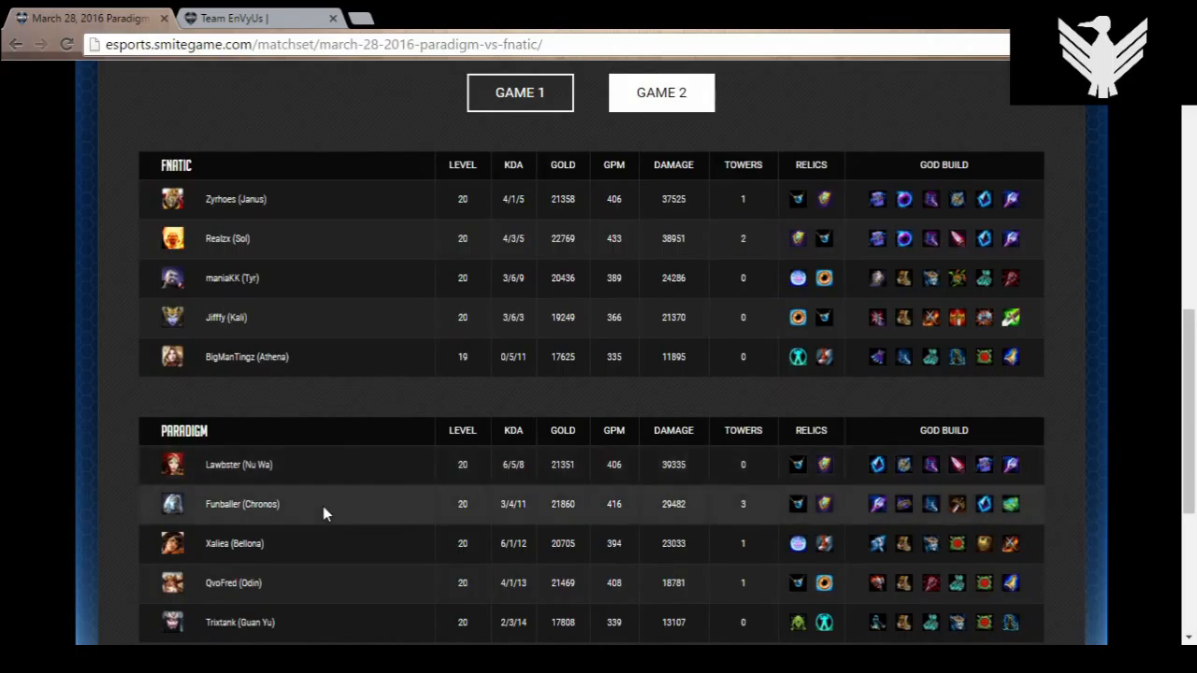
mouse_move(292, 587)
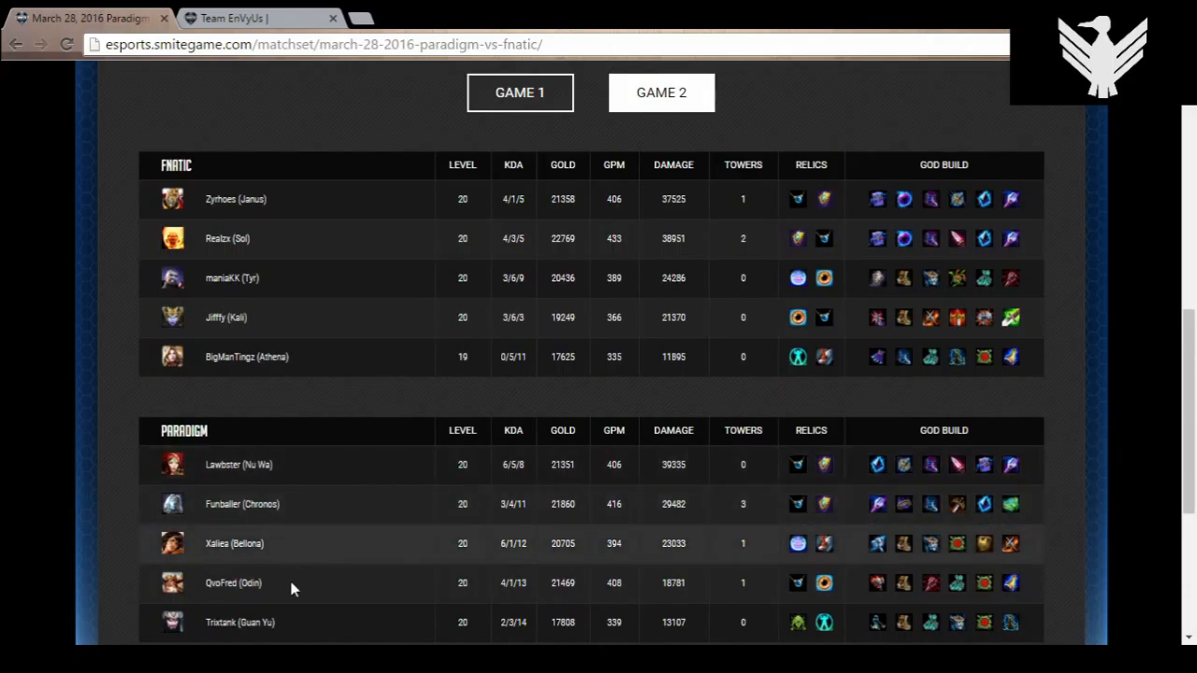
mouse_move(296, 639)
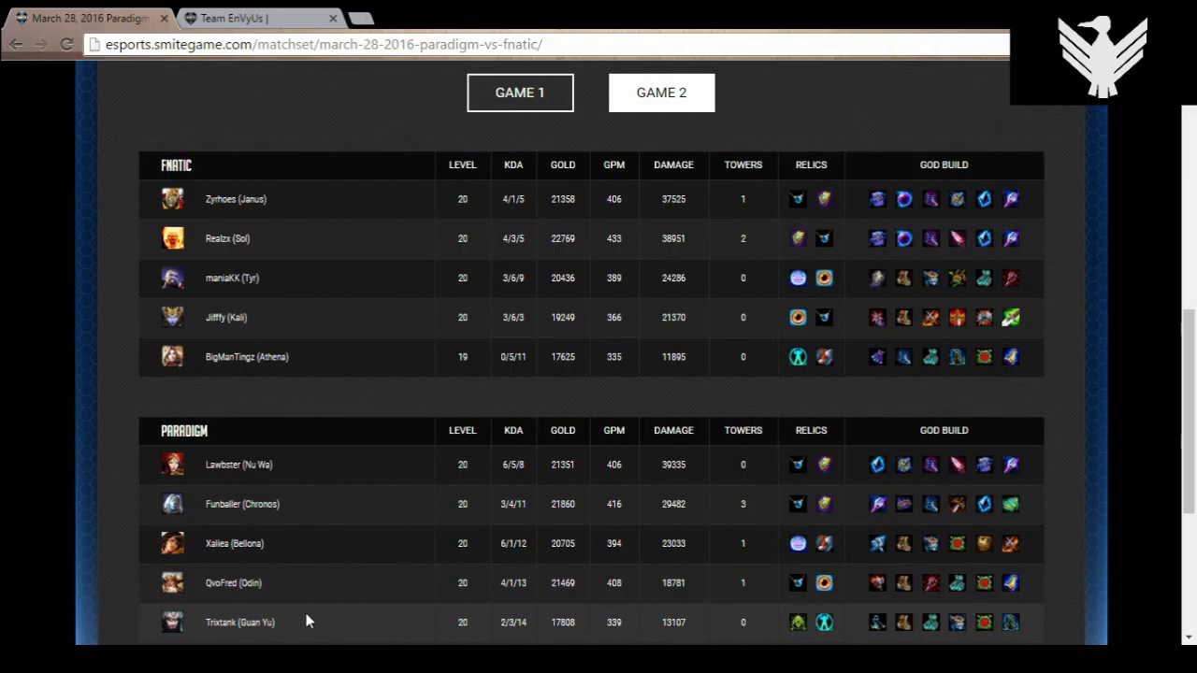
mouse_move(303, 632)
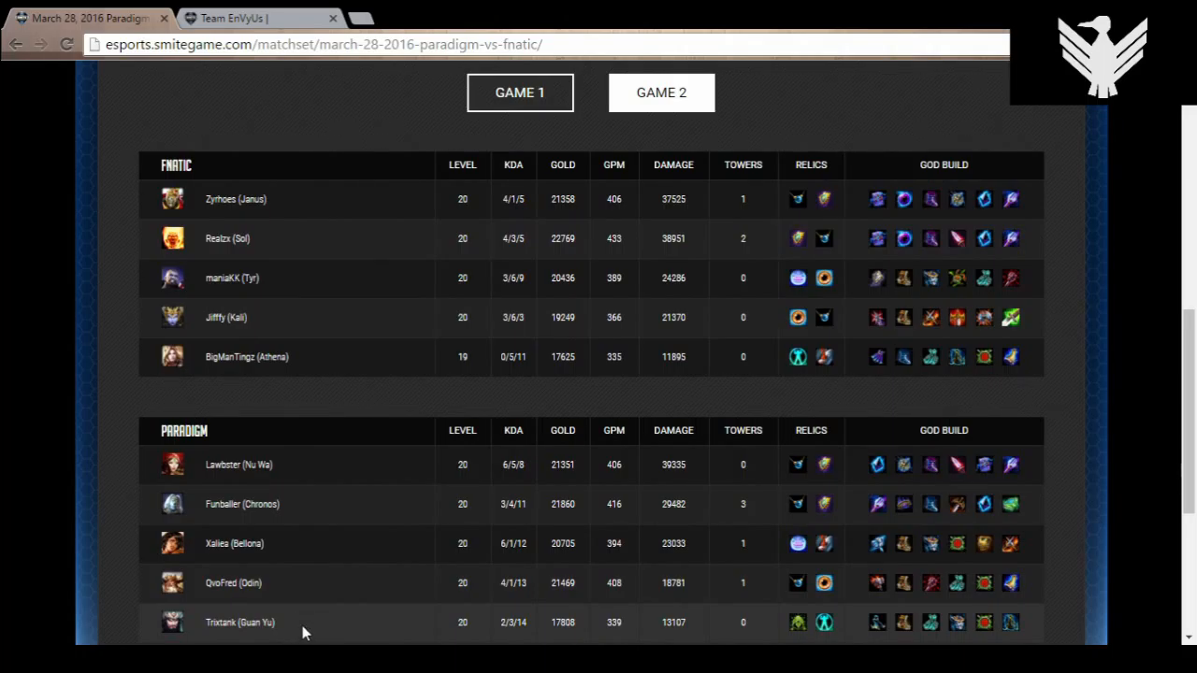
mouse_move(299, 640)
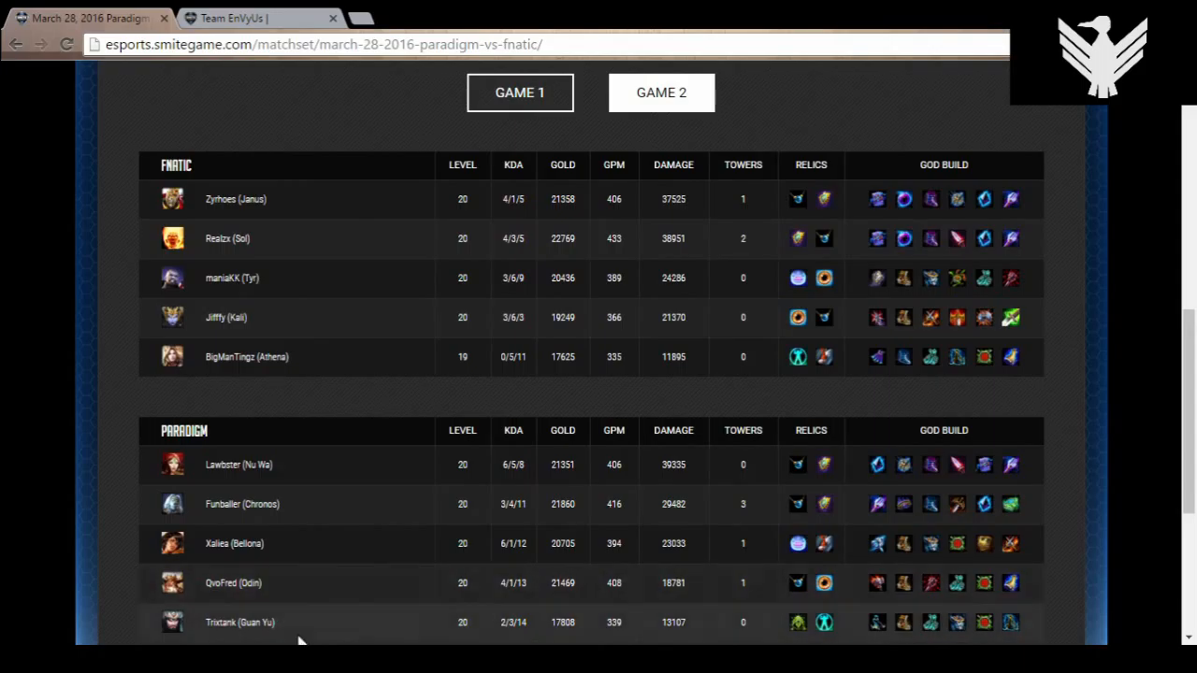
mouse_move(239, 640)
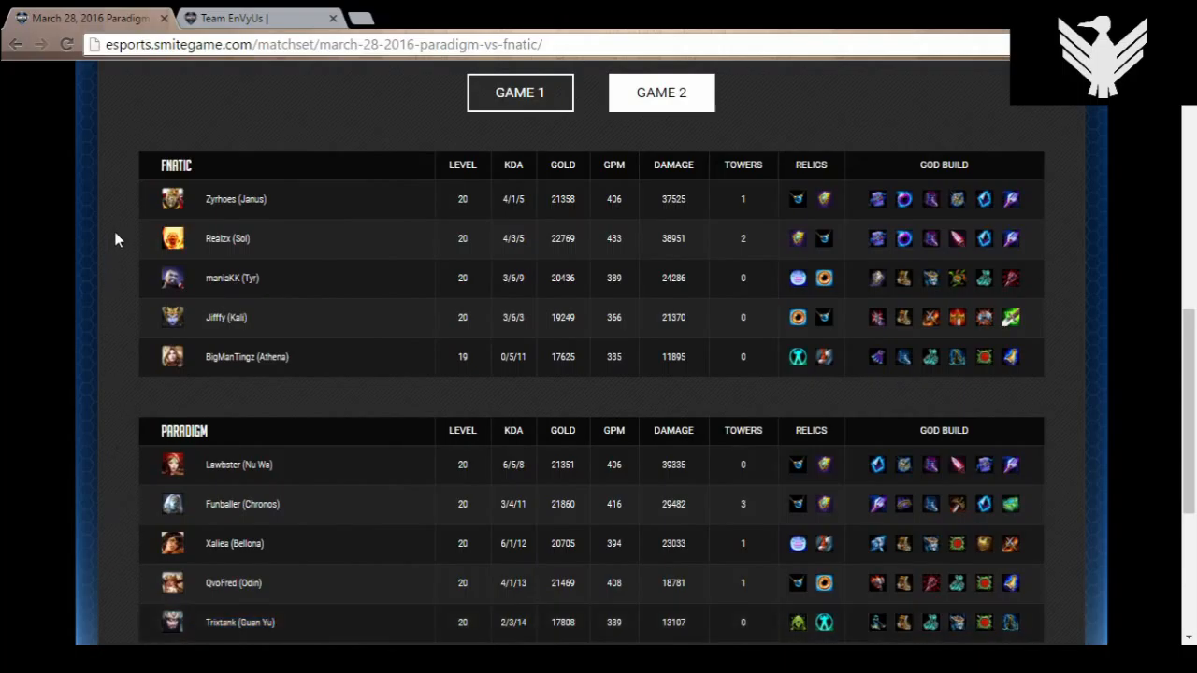
mouse_move(303, 209)
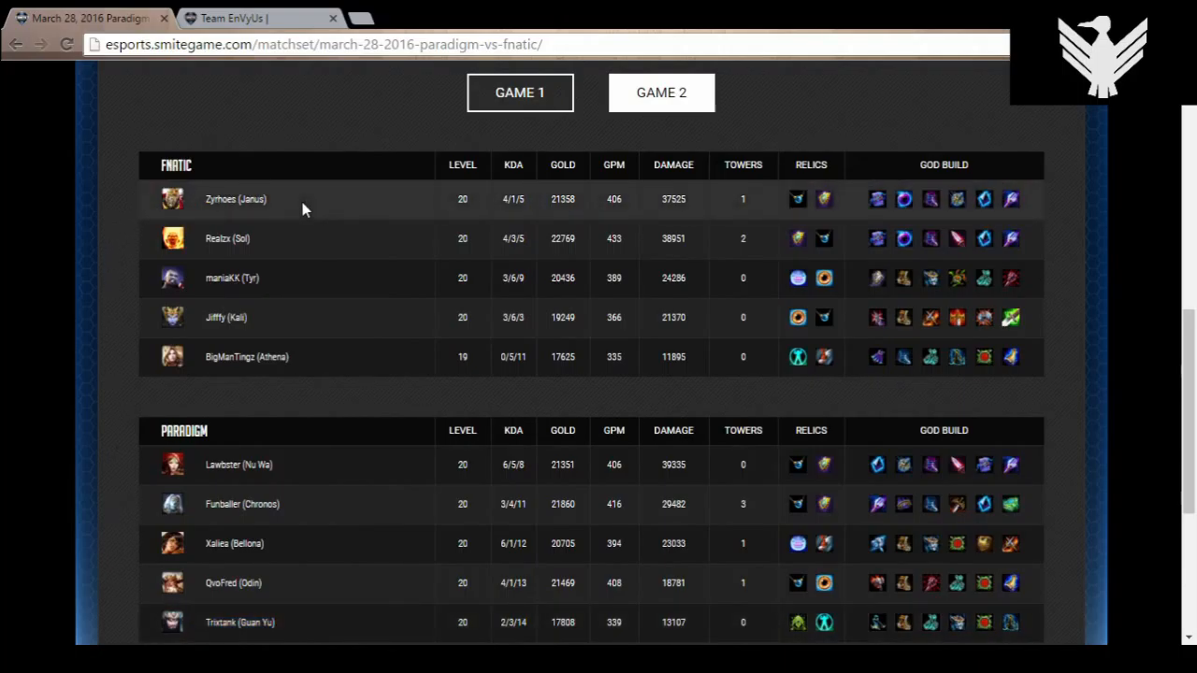
mouse_move(505, 210)
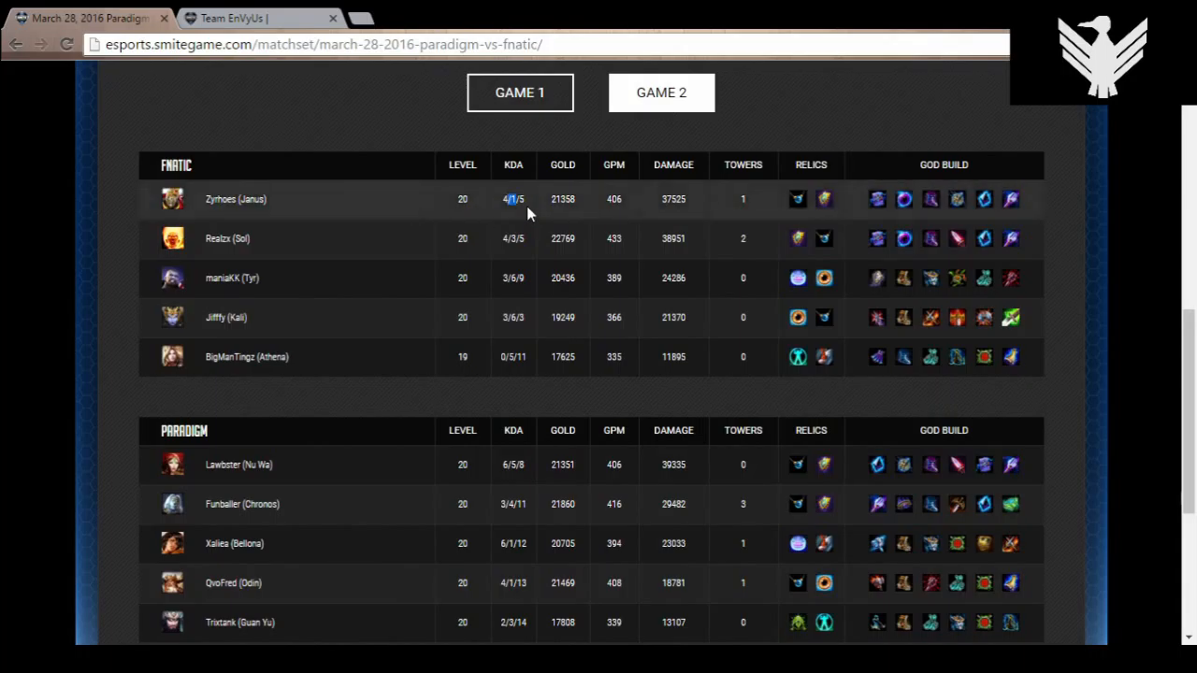
mouse_move(359, 224)
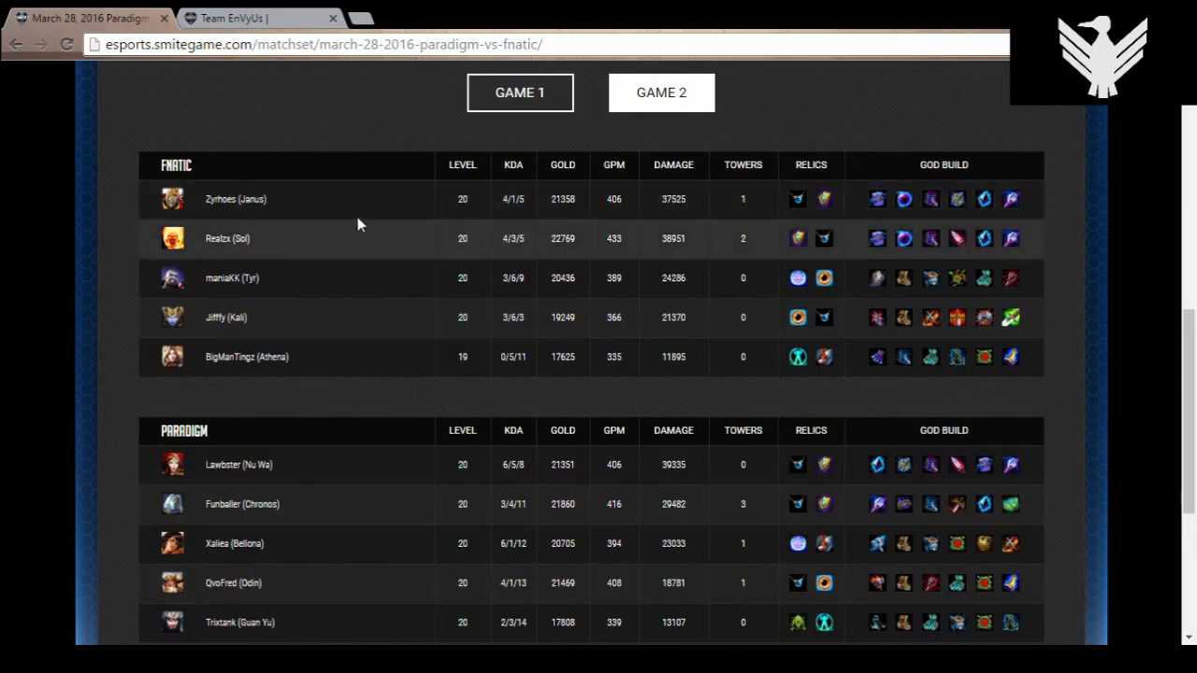
mouse_move(670, 206)
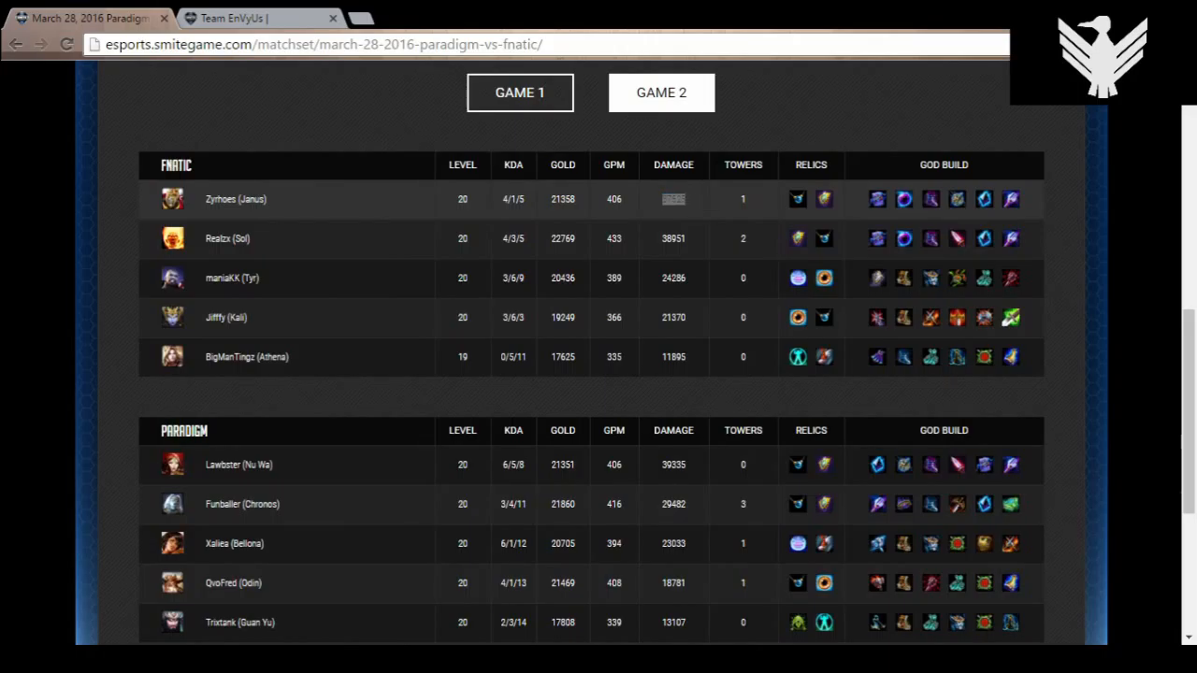
Highlight Zyrhoes's 37925 Game 2 damage figure in Fnatic's player table
double_click(674, 198)
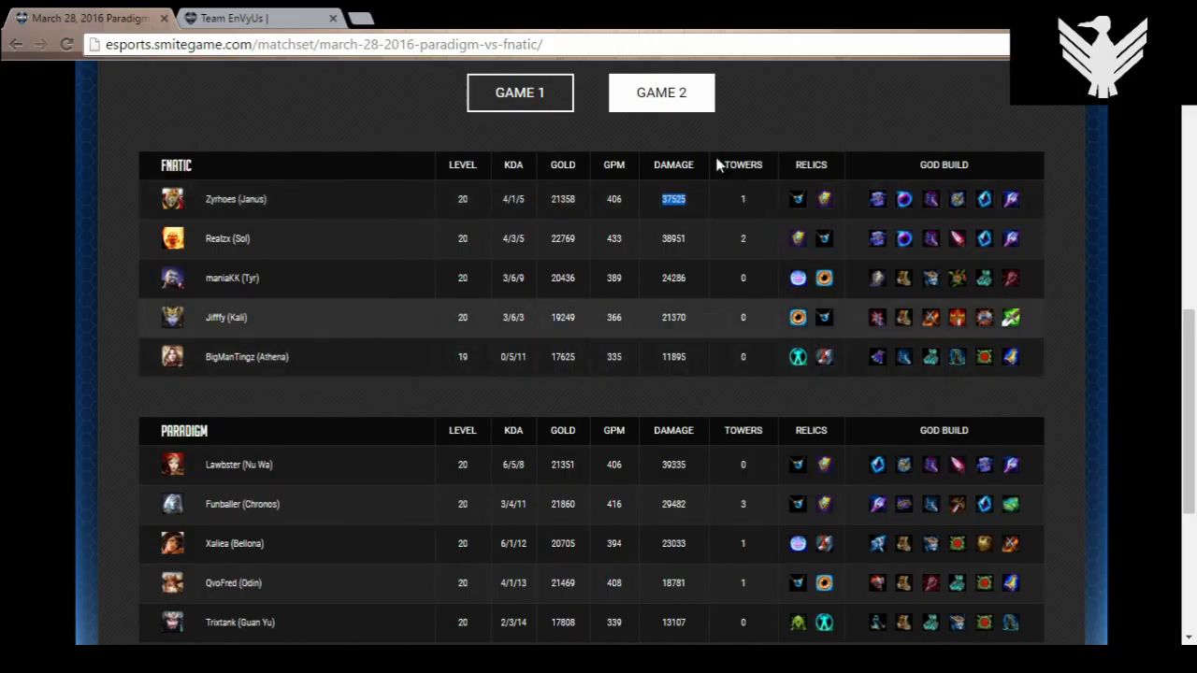
mouse_move(696, 217)
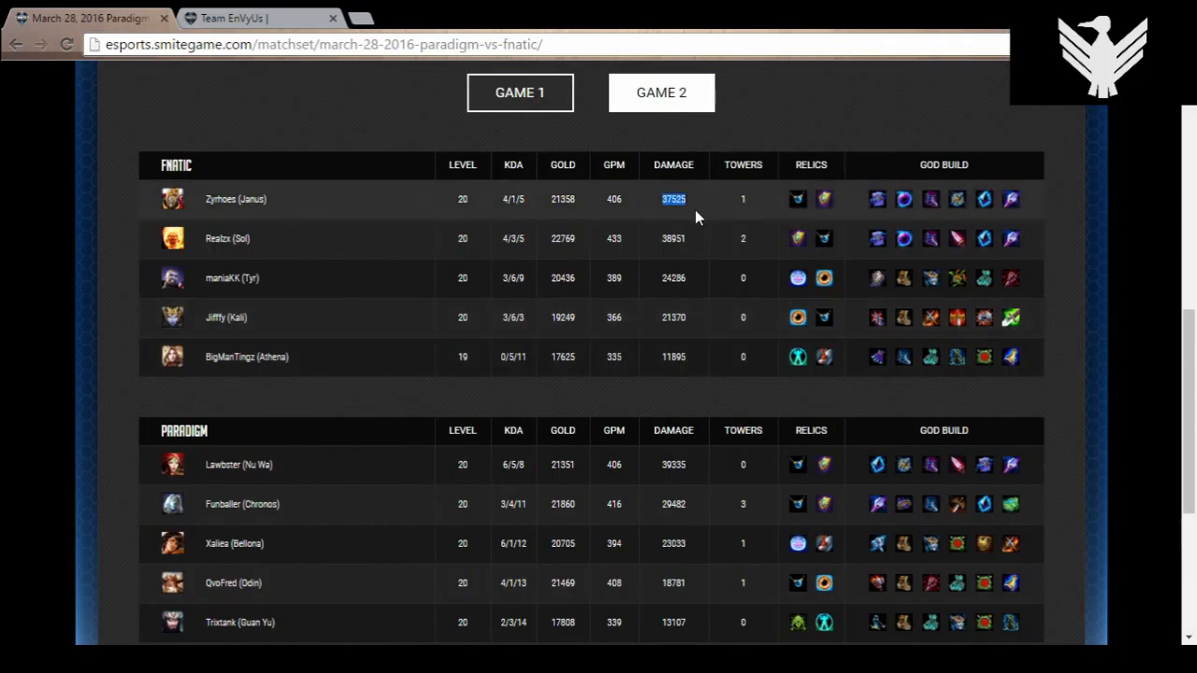
mouse_move(702, 215)
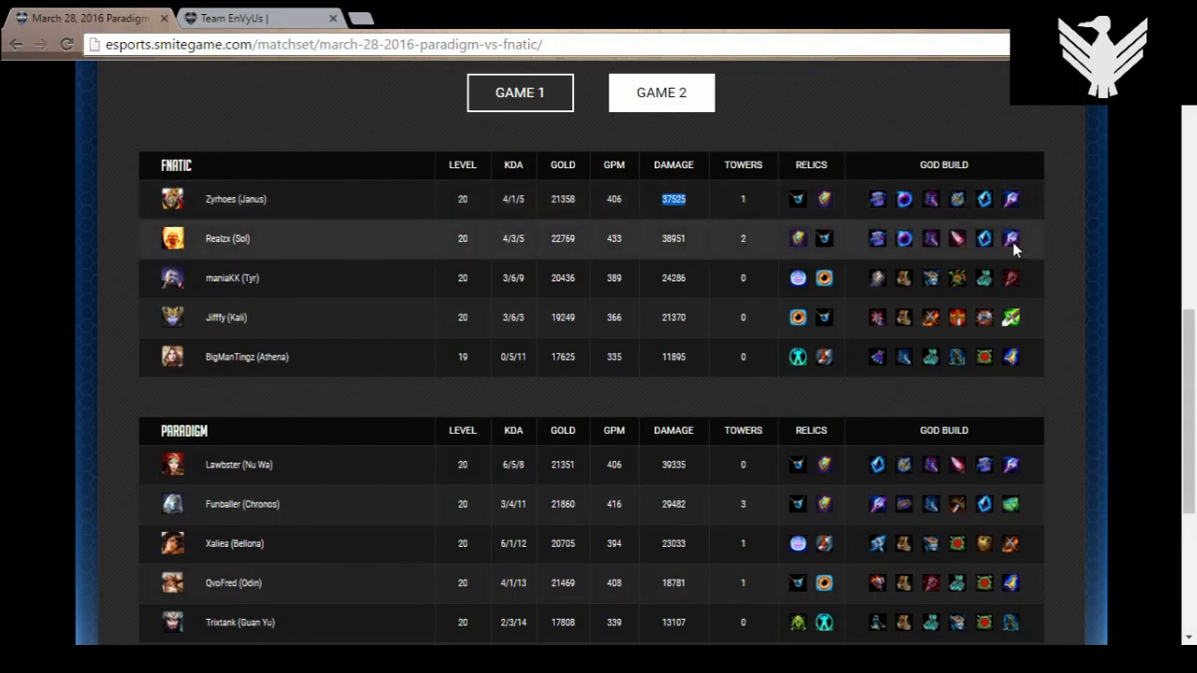
mouse_move(939, 252)
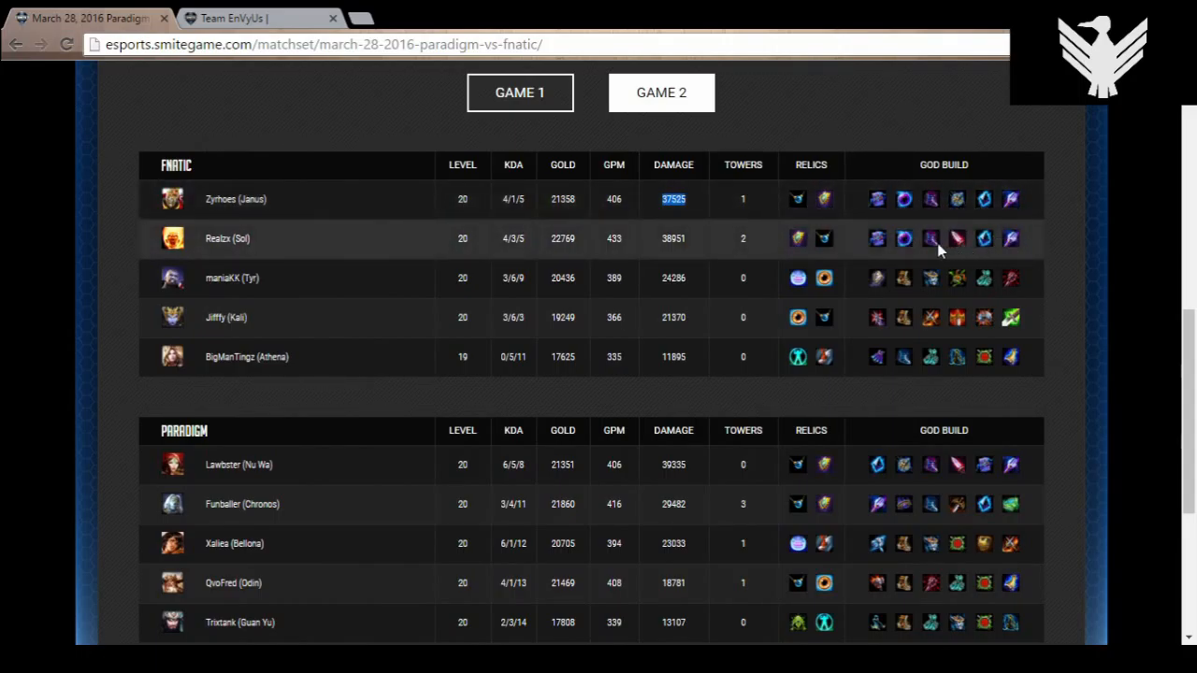
mouse_move(903, 241)
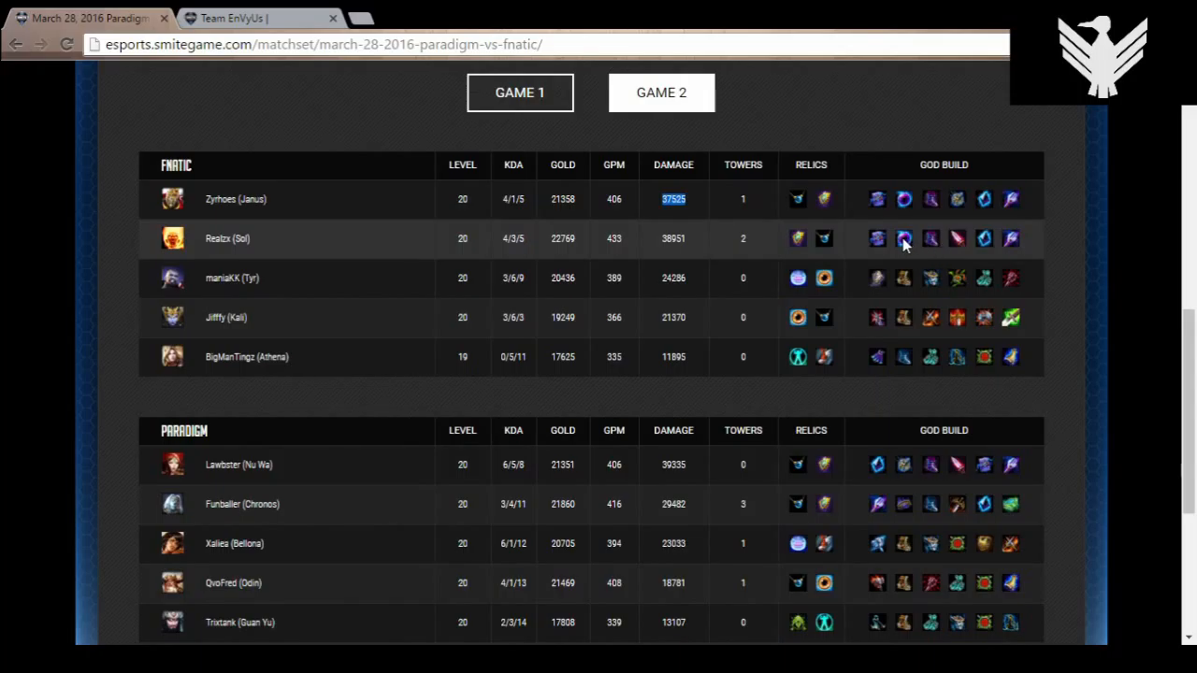
mouse_move(682, 251)
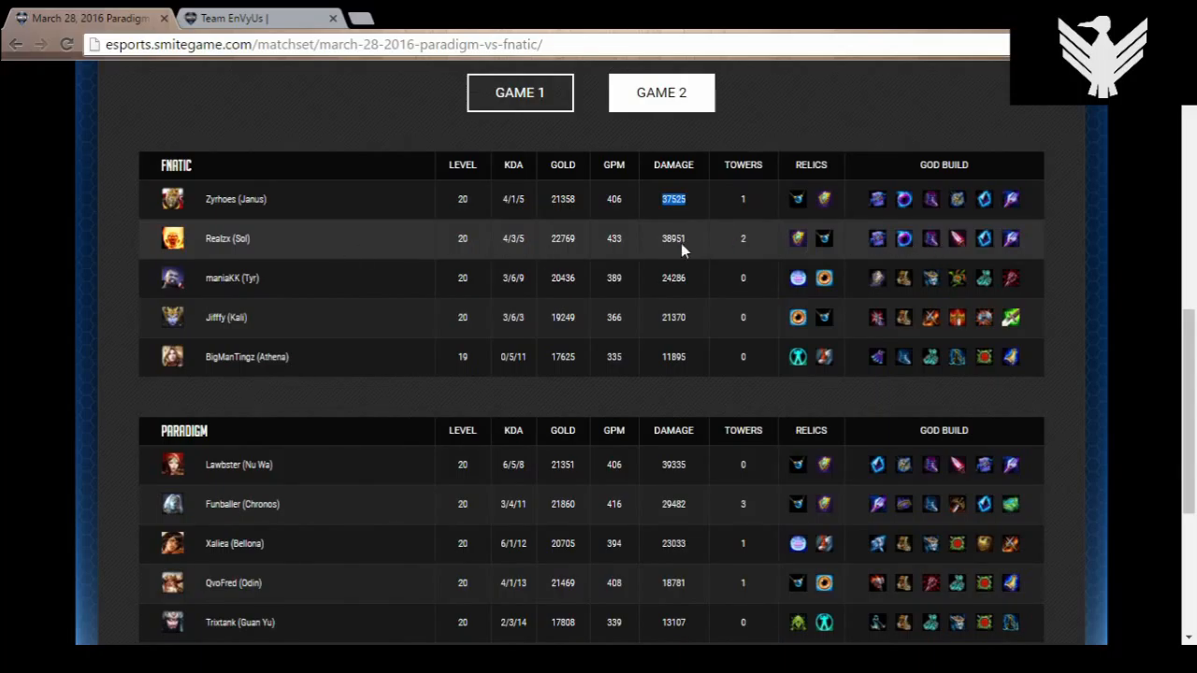
mouse_move(860, 239)
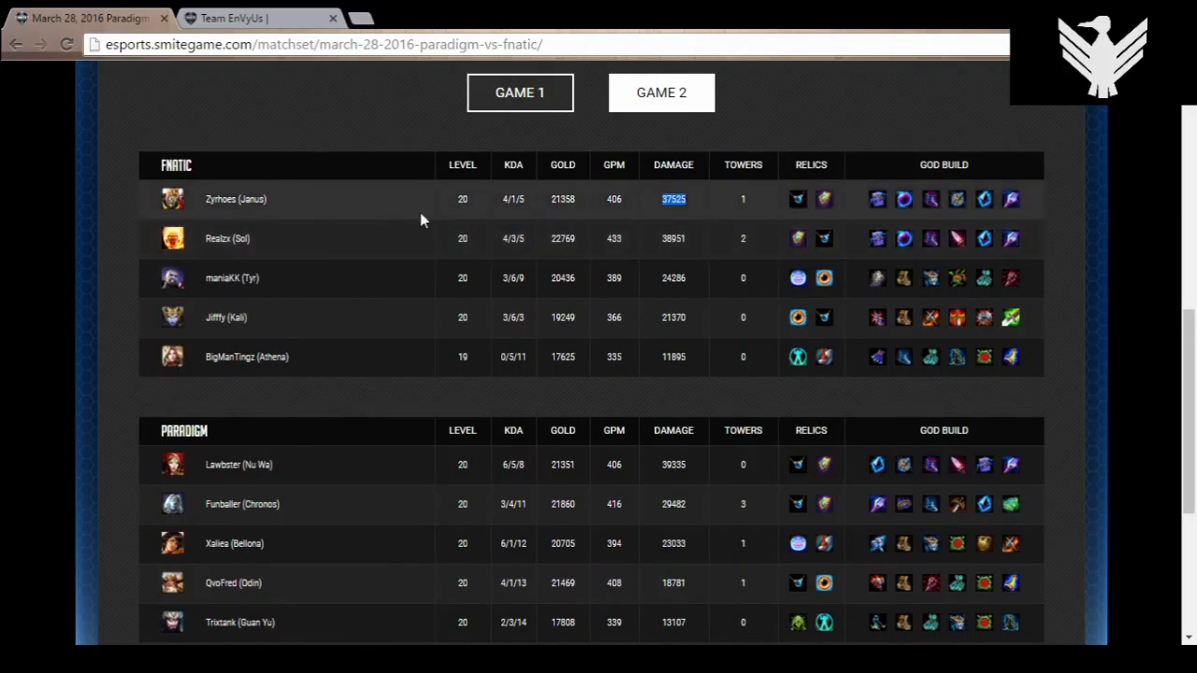
mouse_move(242, 176)
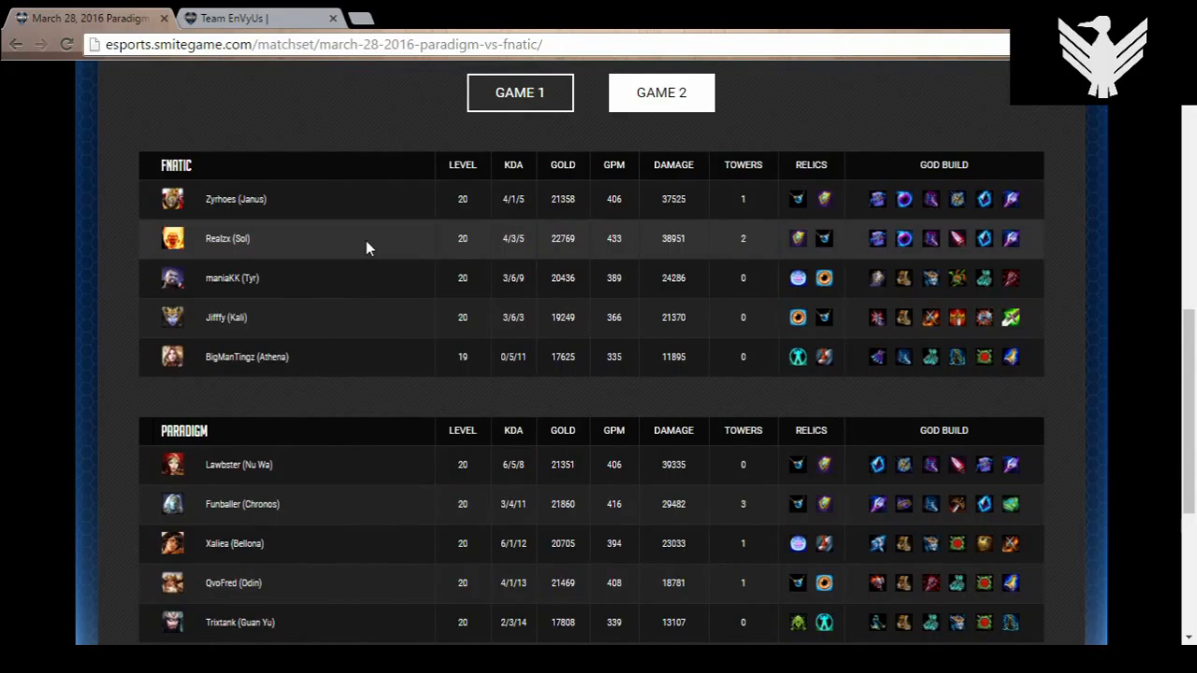
mouse_move(672, 242)
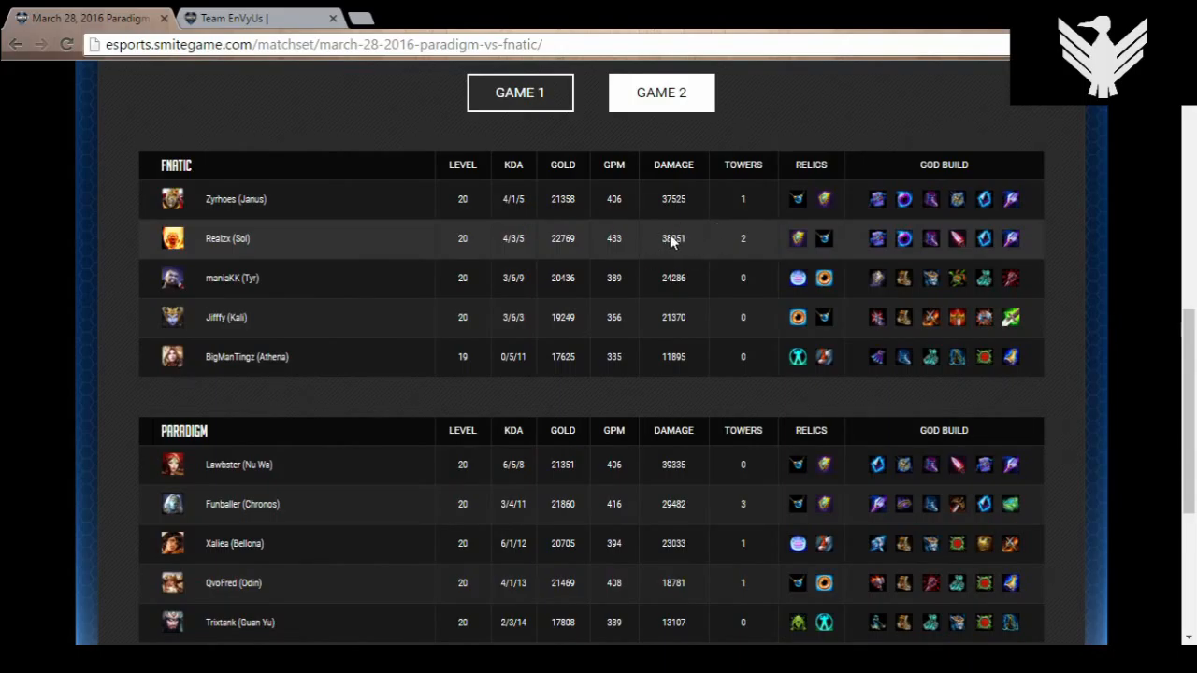
mouse_move(336, 247)
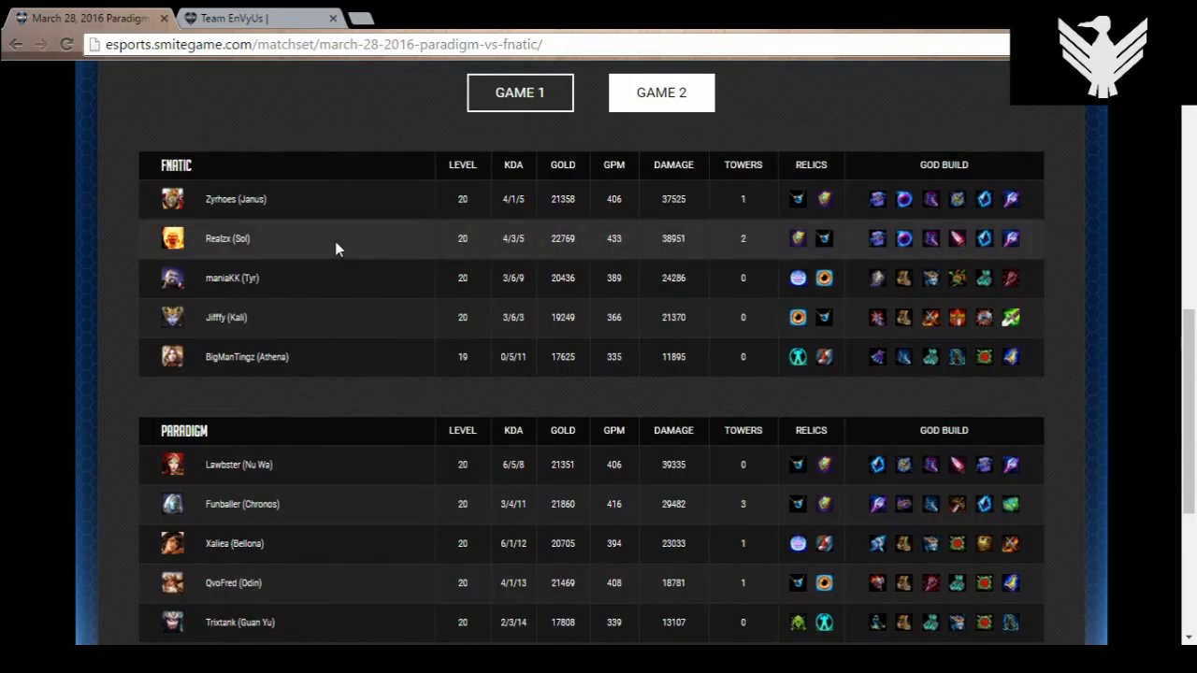
mouse_move(378, 243)
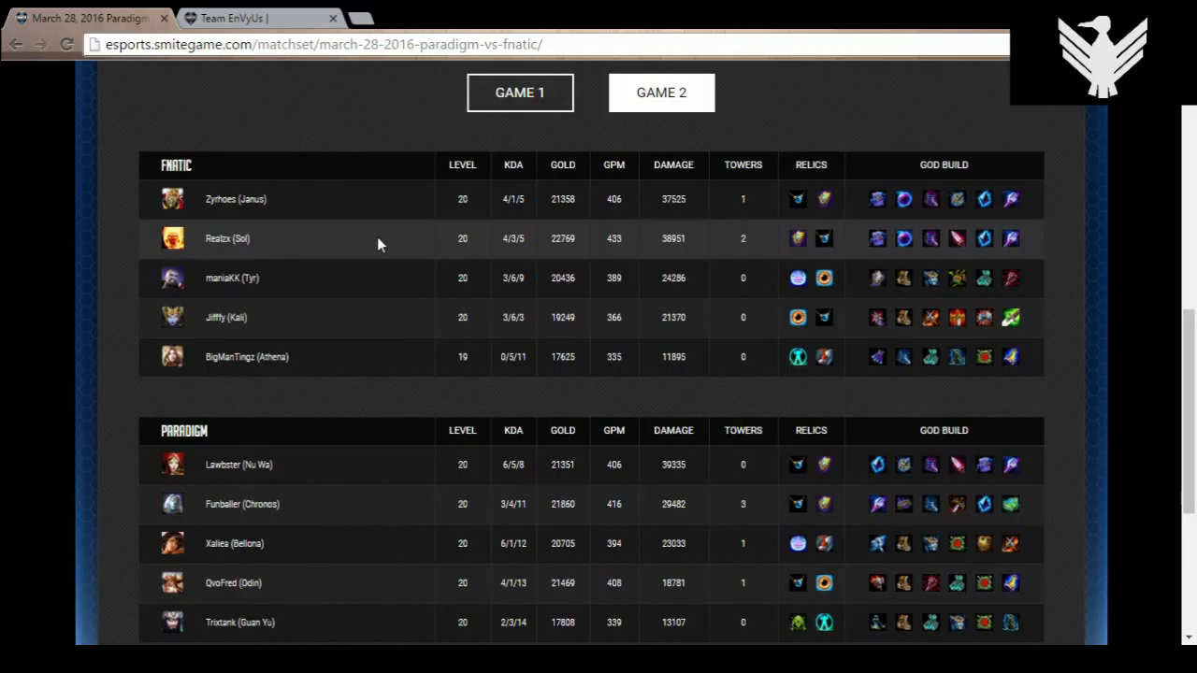
mouse_move(1040, 254)
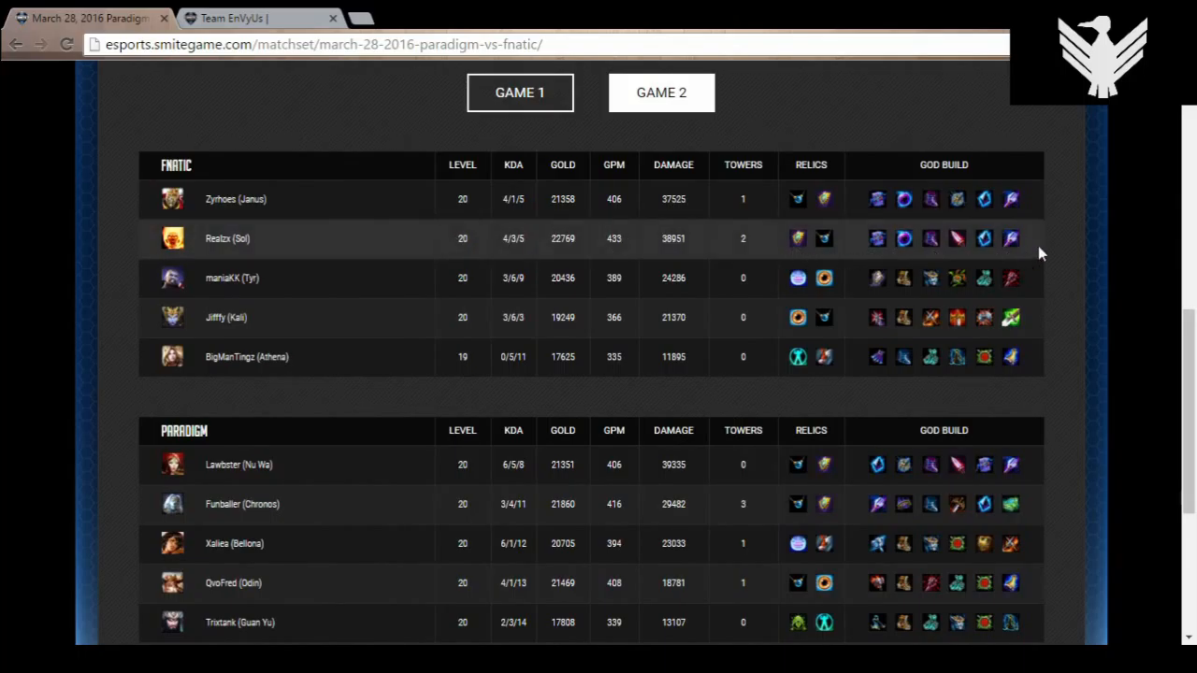
mouse_move(145, 242)
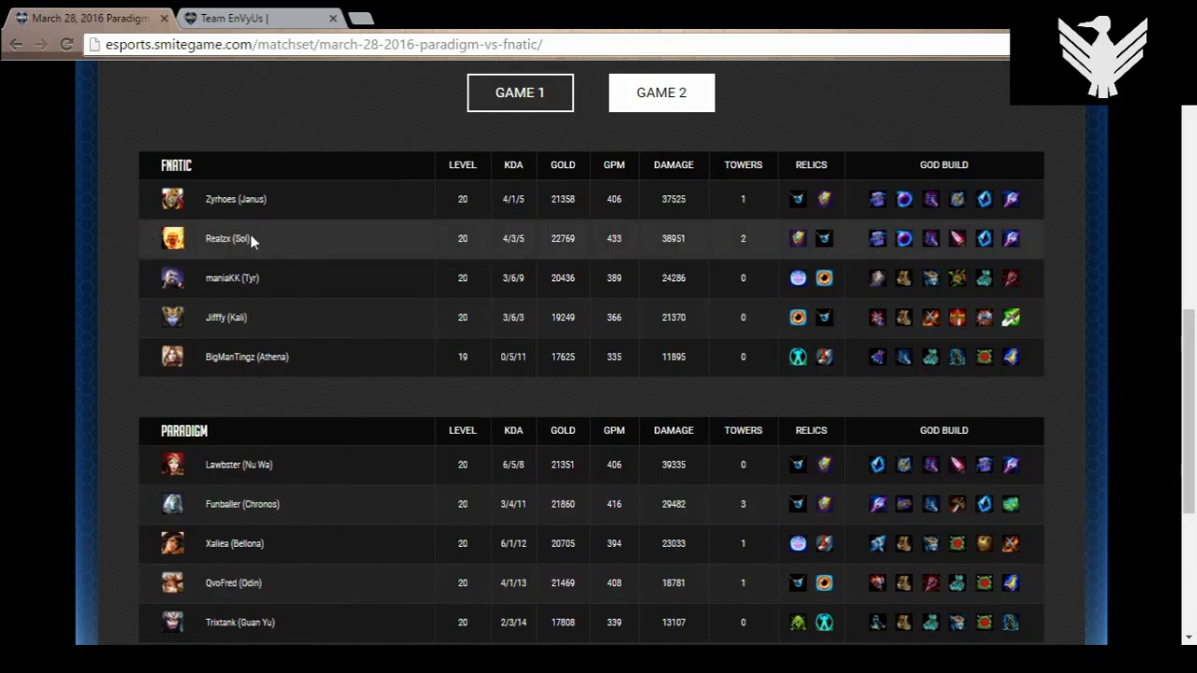
mouse_move(553, 303)
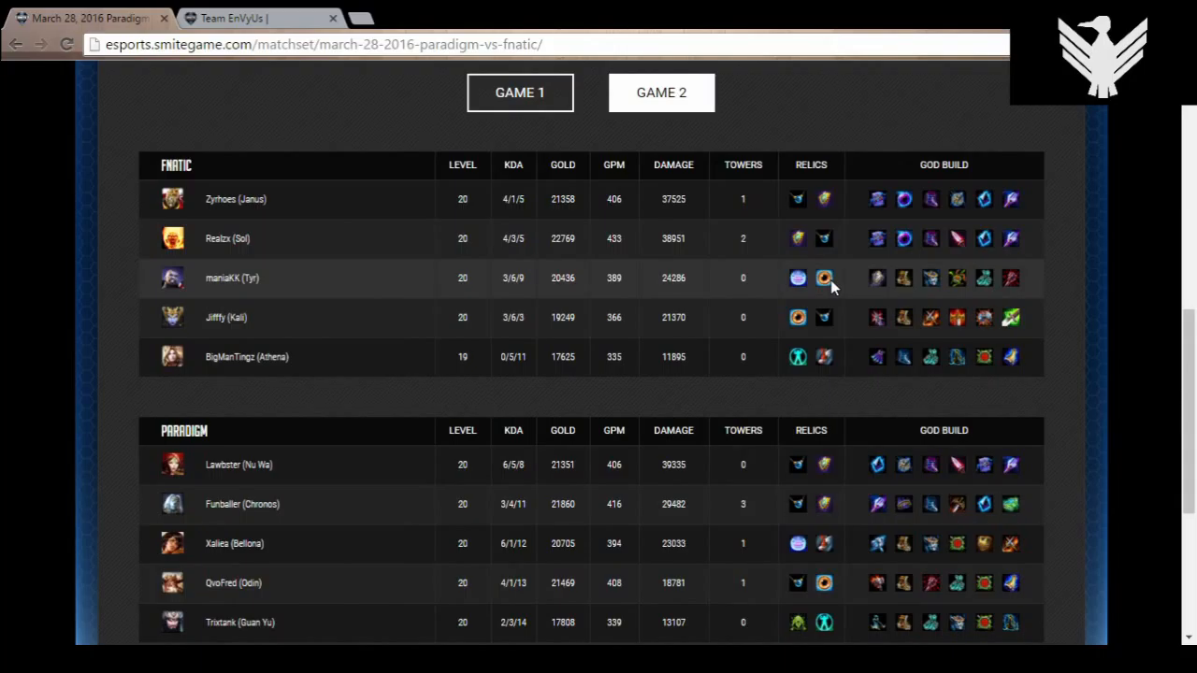
mouse_move(337, 284)
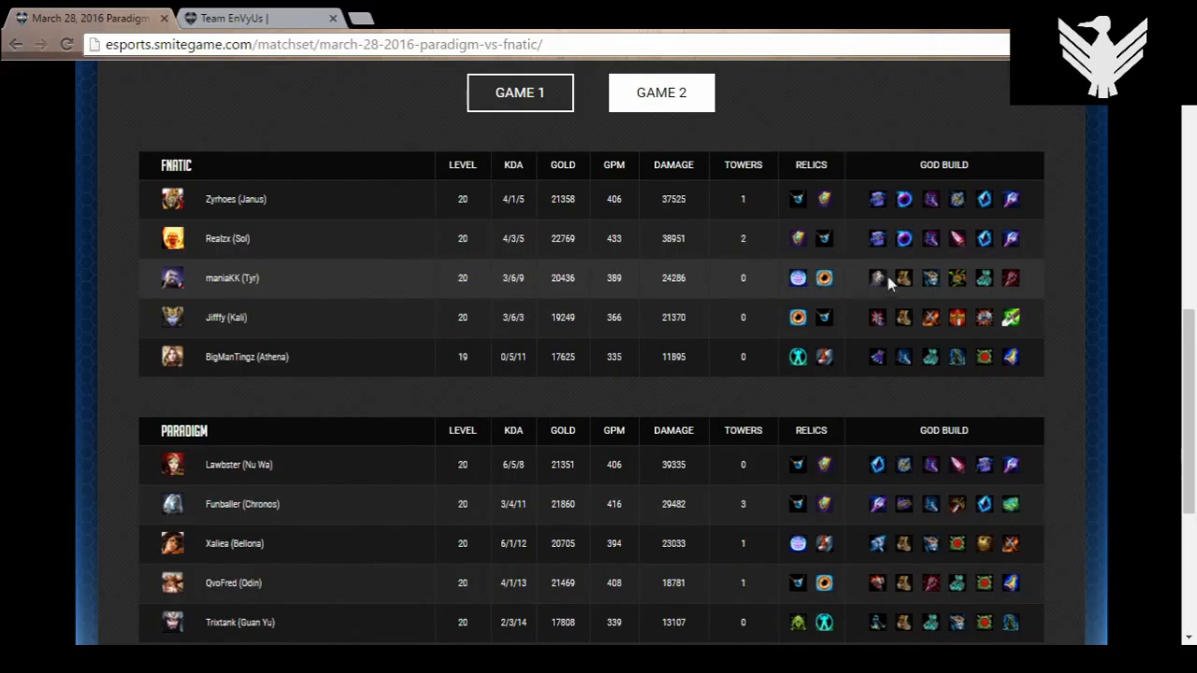
mouse_move(957, 284)
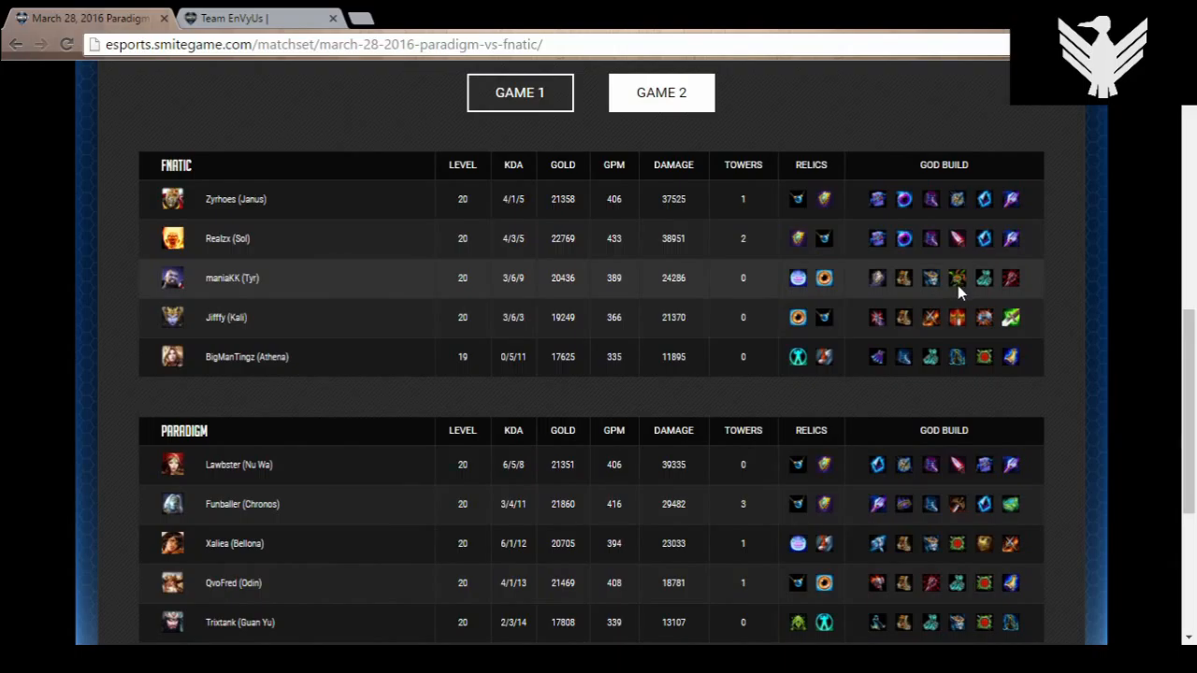
mouse_move(496, 310)
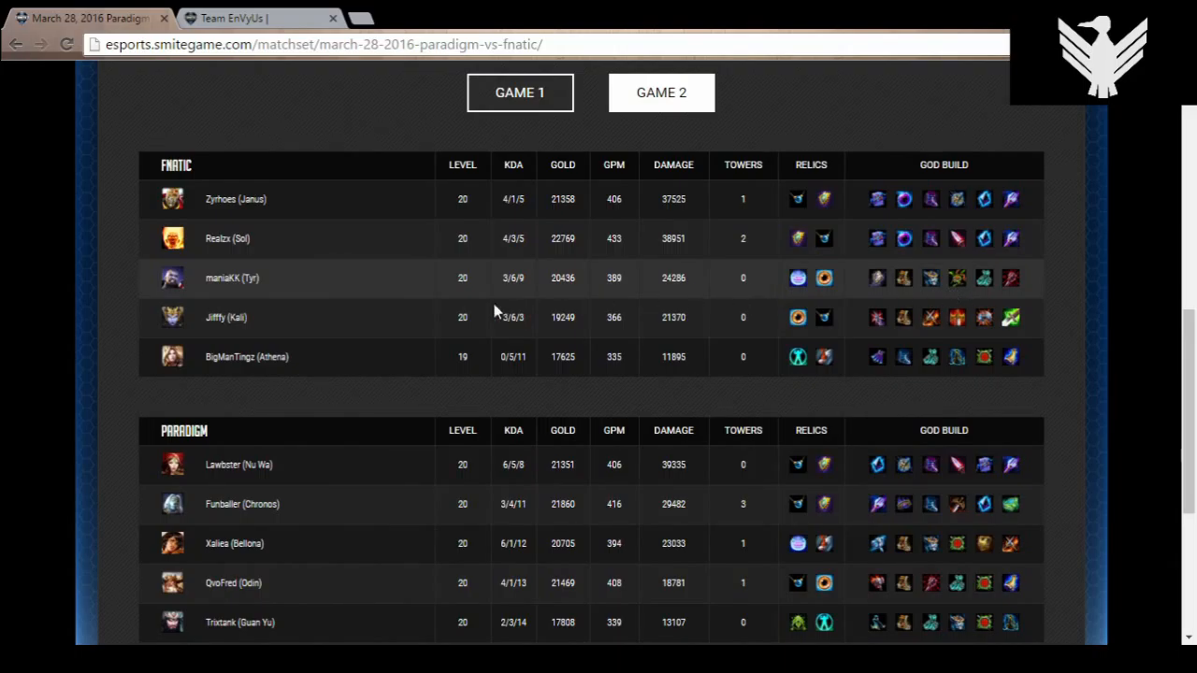
mouse_move(314, 327)
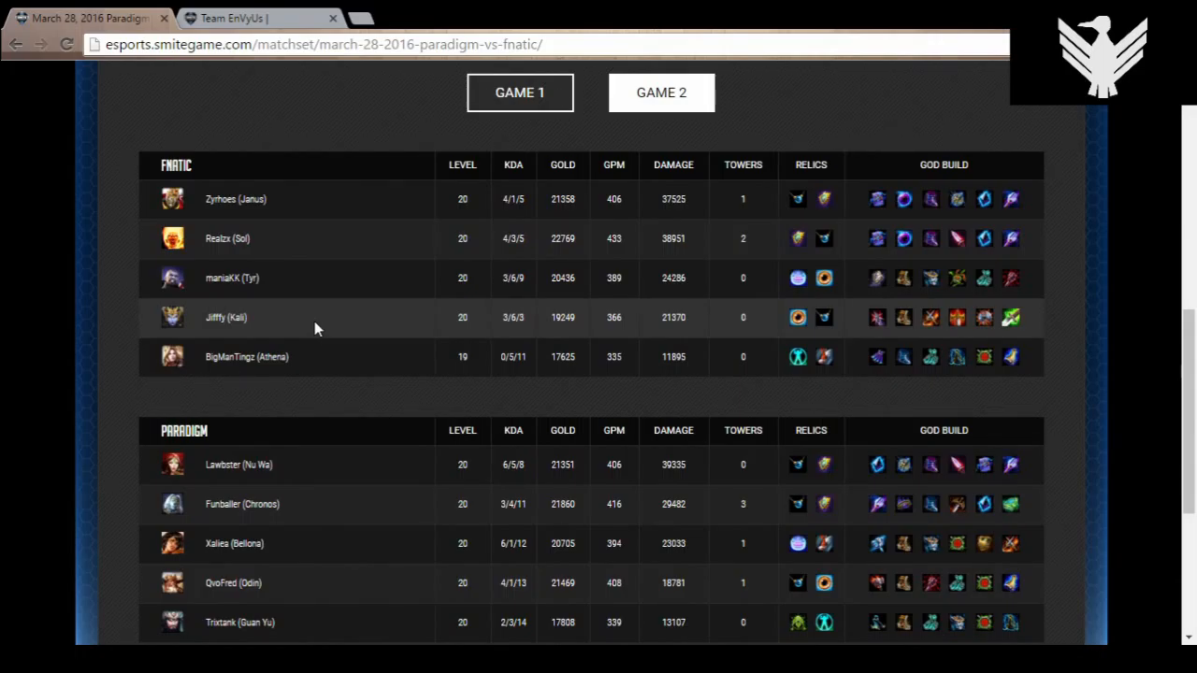
mouse_move(367, 357)
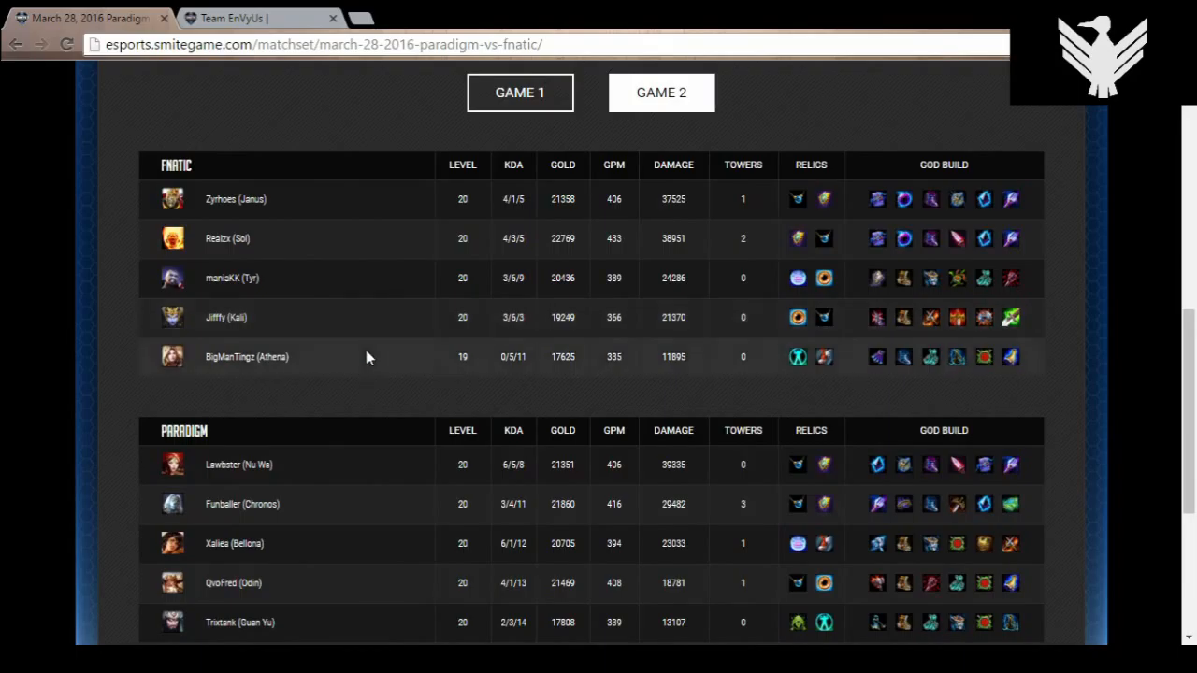
mouse_move(469, 366)
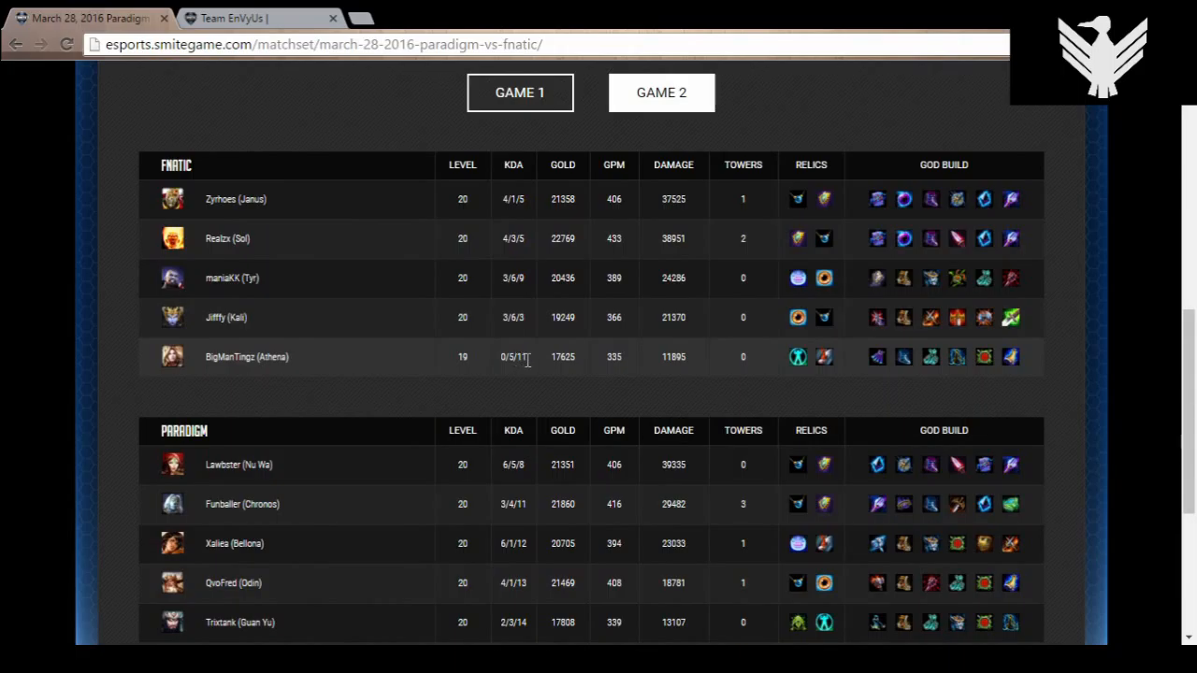
double_click(520, 355)
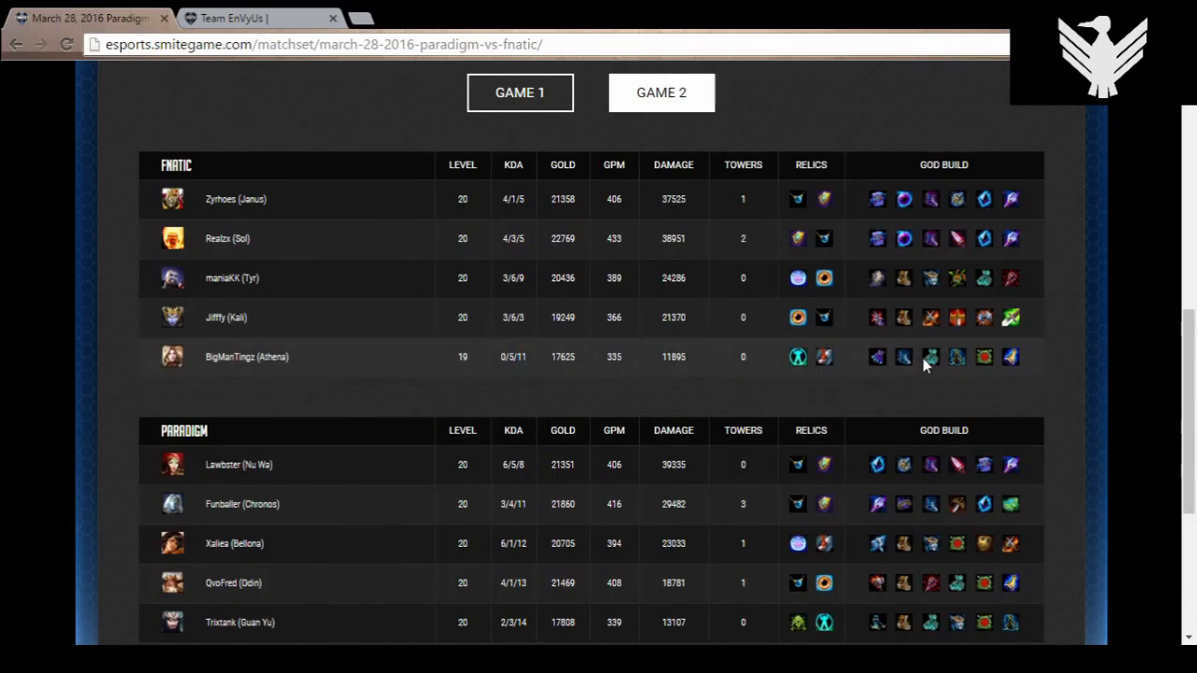
mouse_move(935, 370)
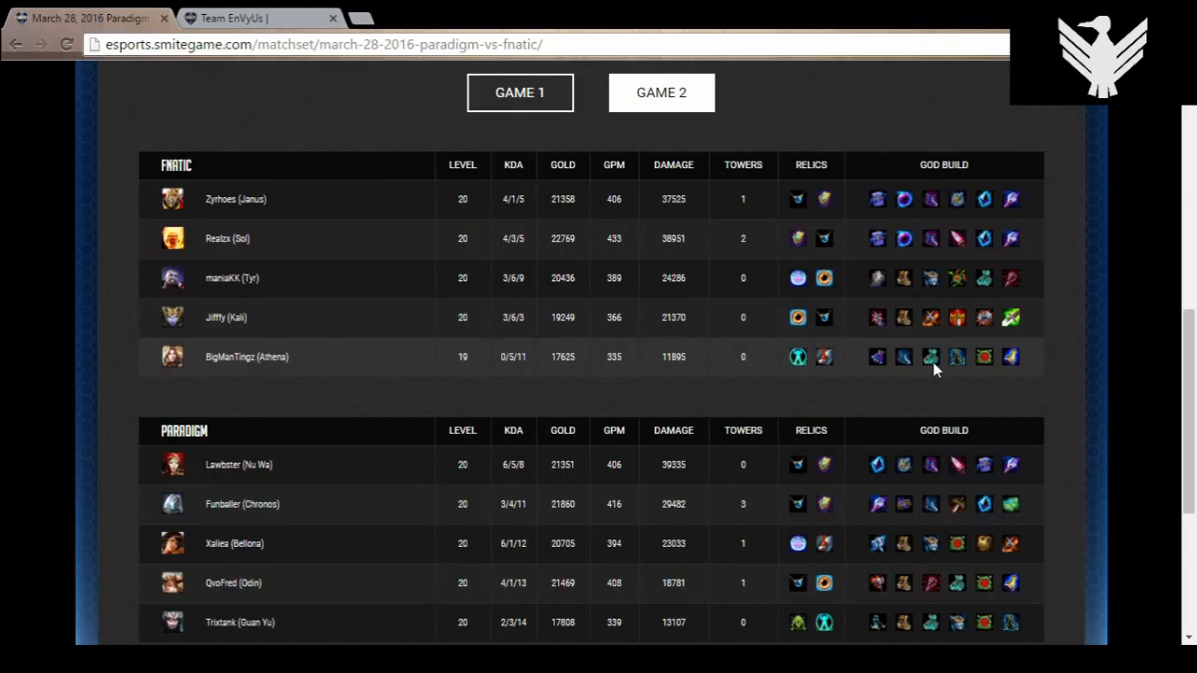
mouse_move(932, 374)
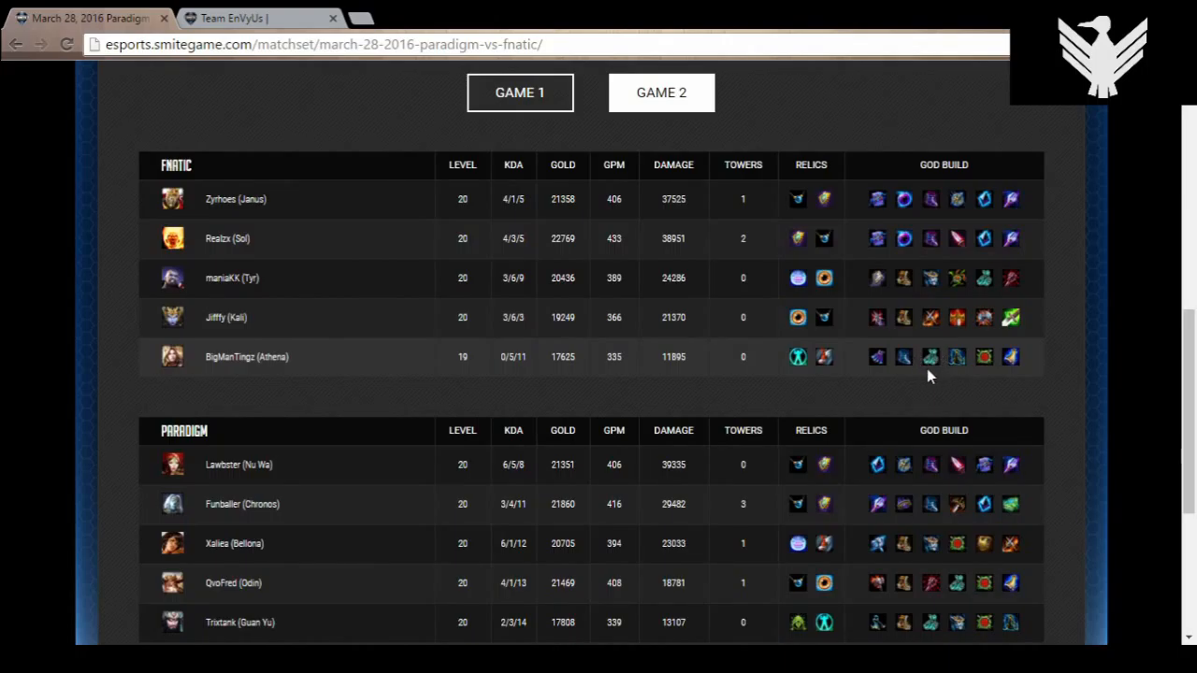
mouse_move(769, 380)
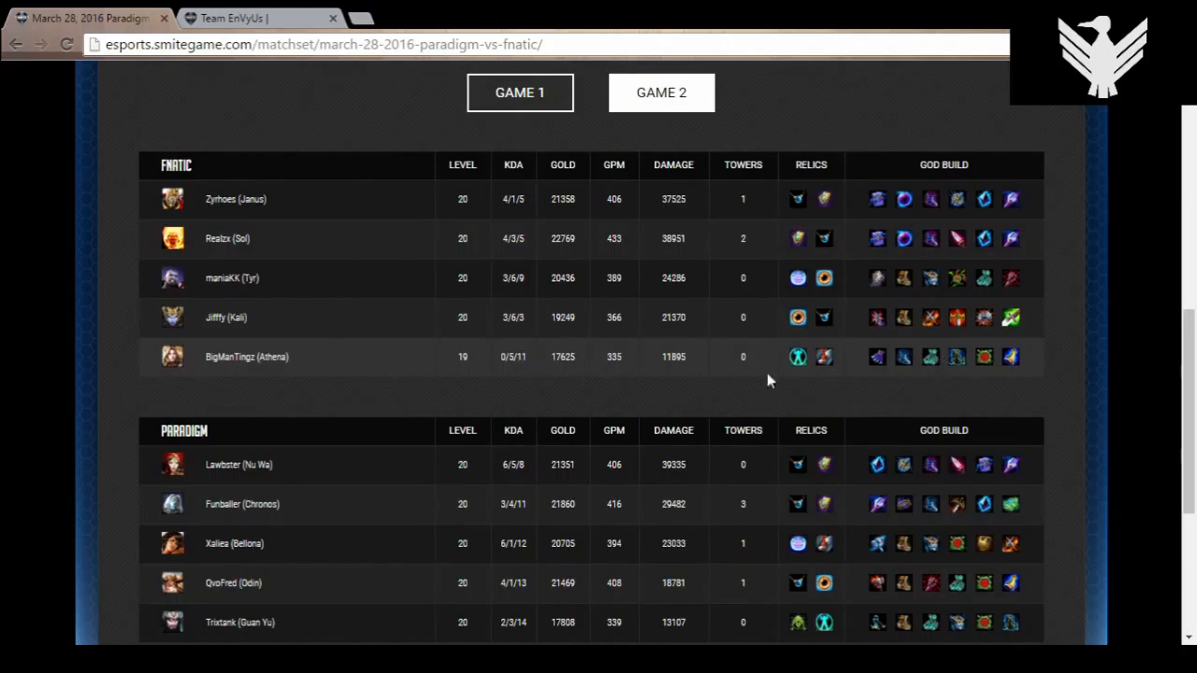
mouse_move(505, 362)
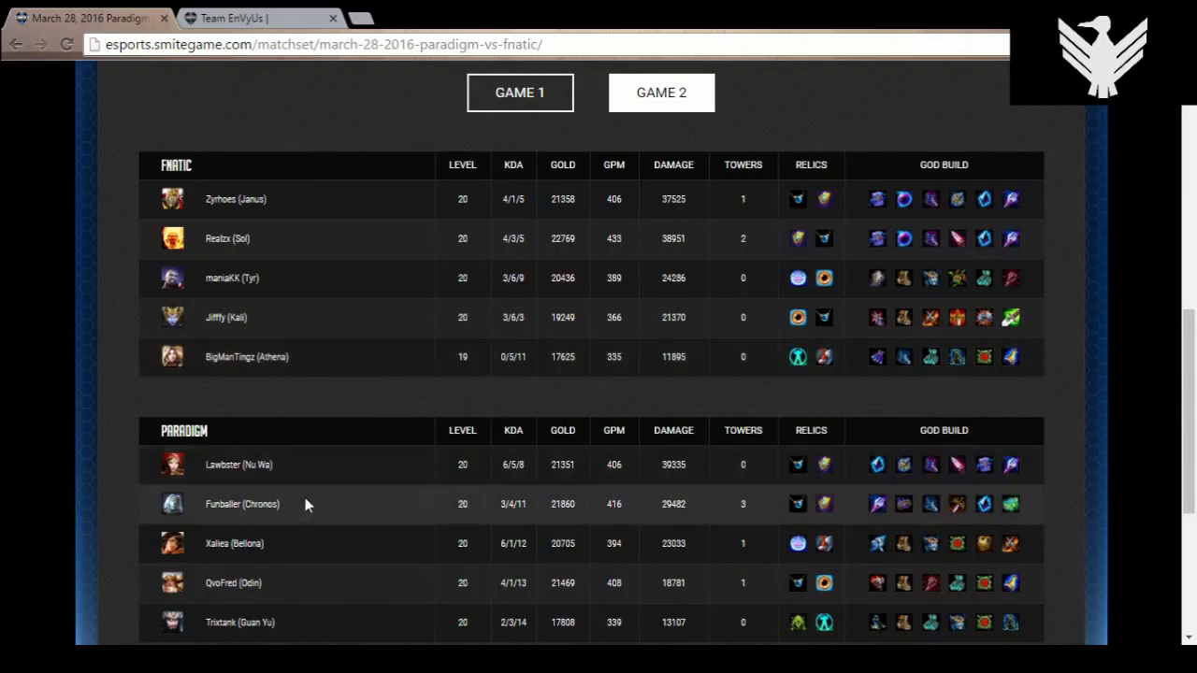
mouse_move(277, 376)
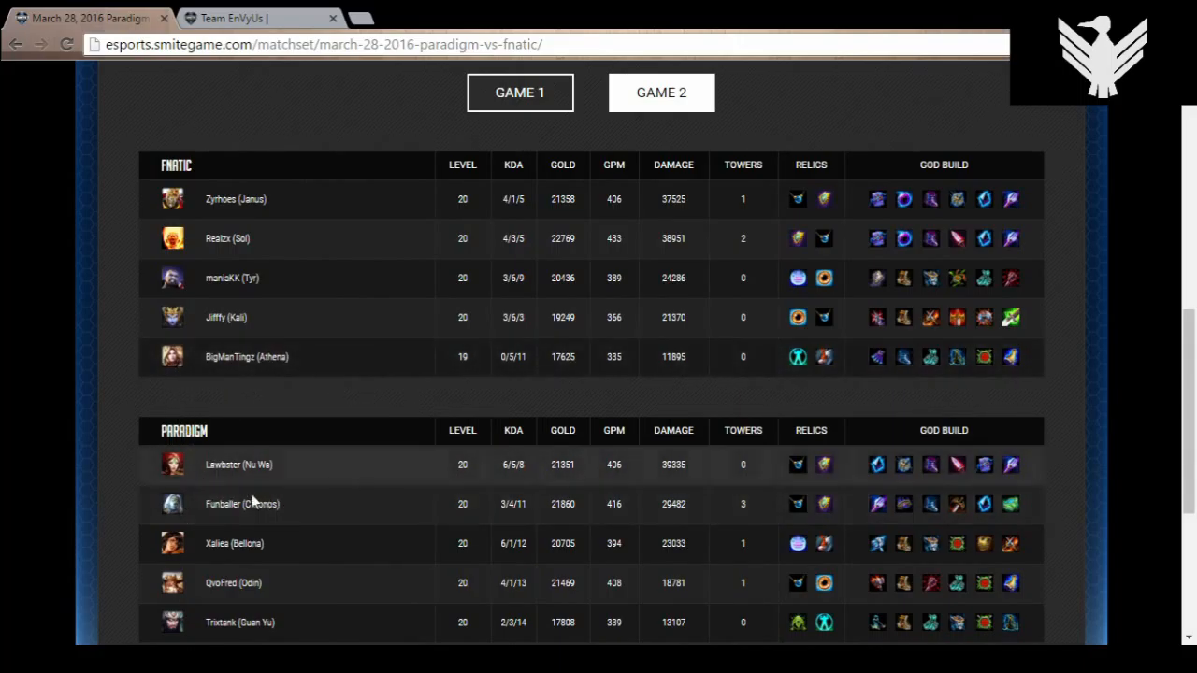
mouse_move(434, 402)
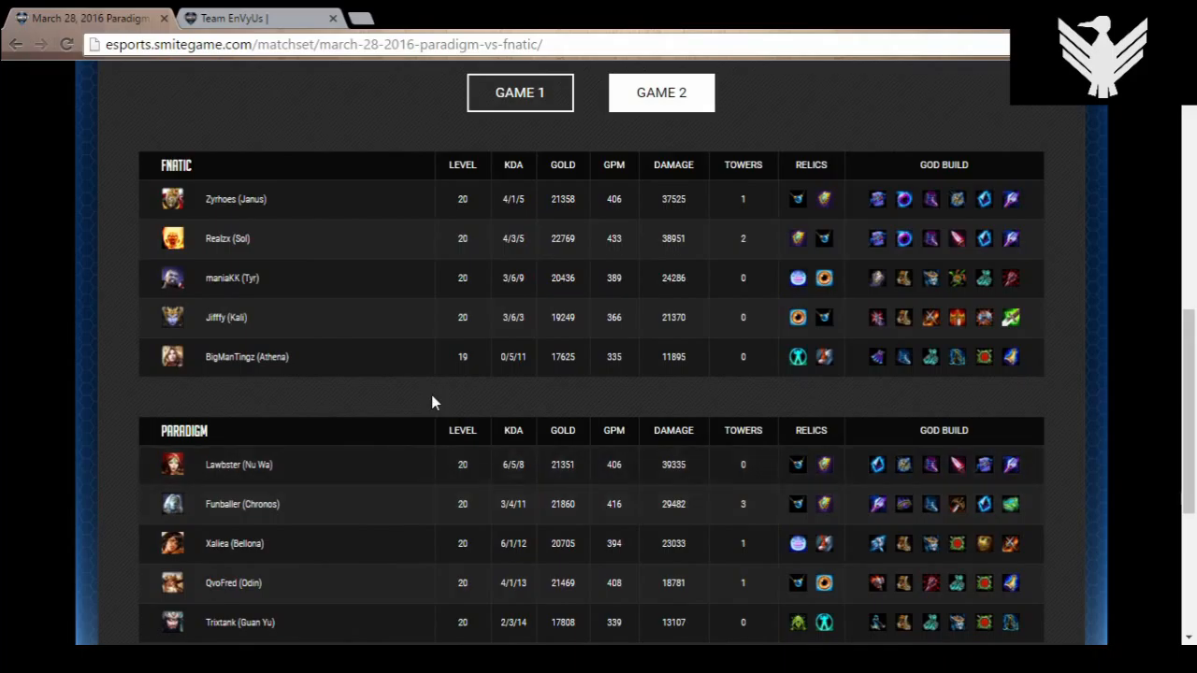
mouse_move(423, 408)
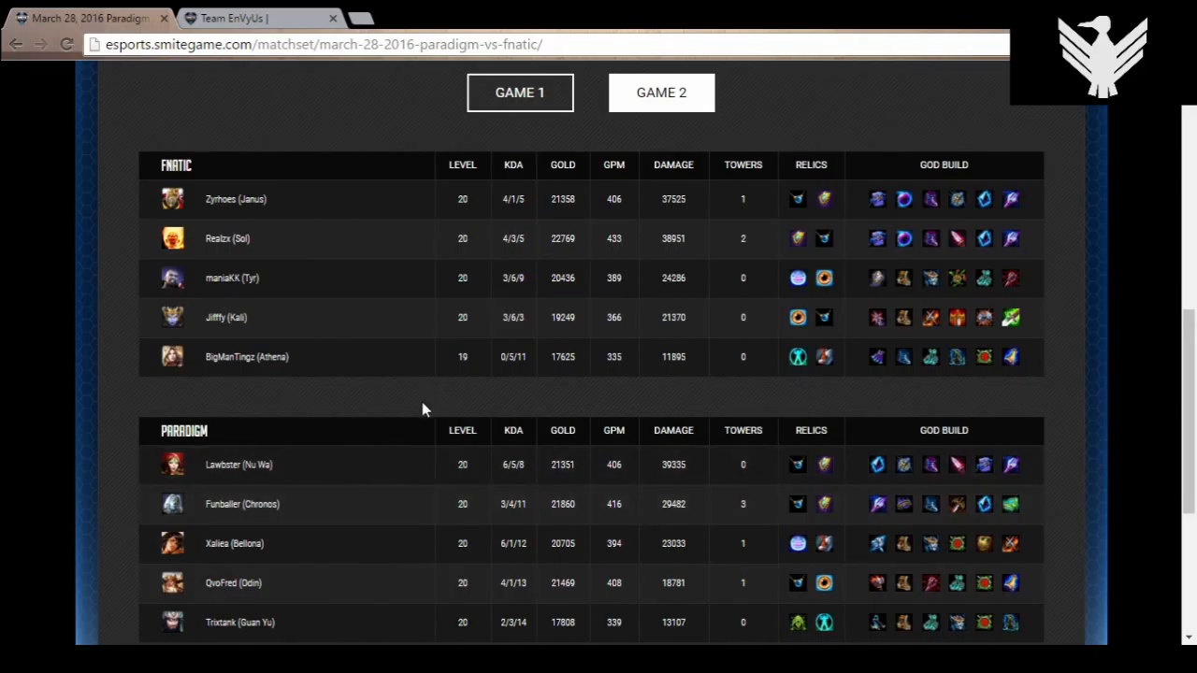
mouse_move(273, 430)
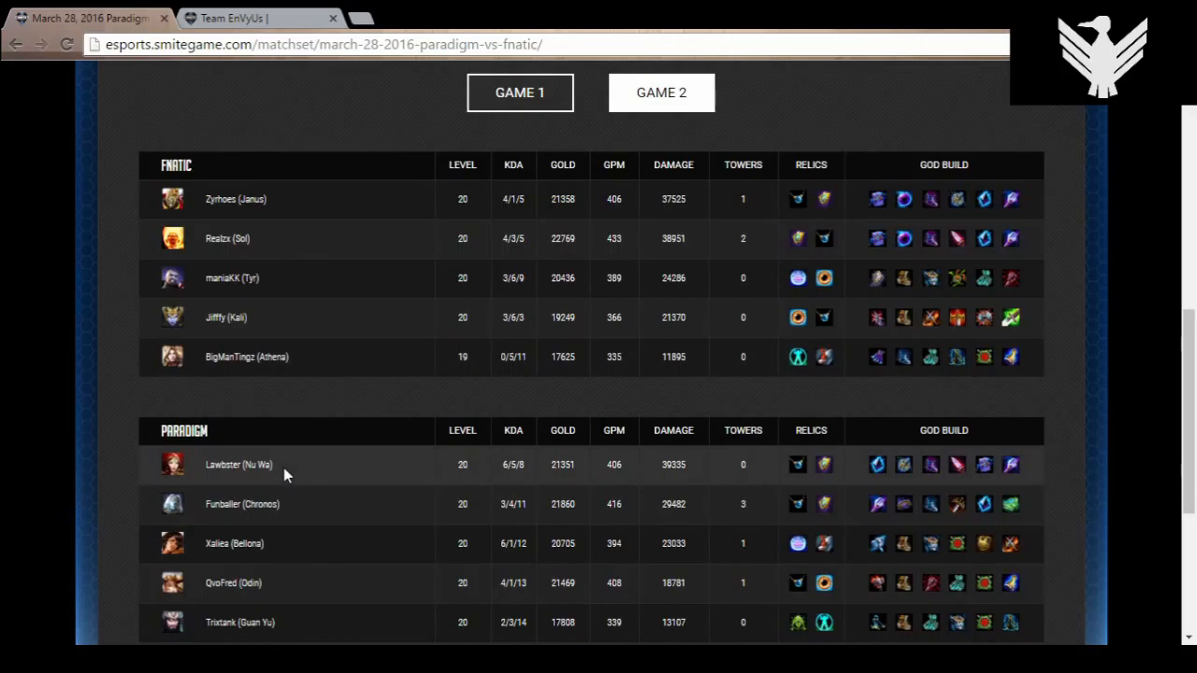
mouse_move(662, 472)
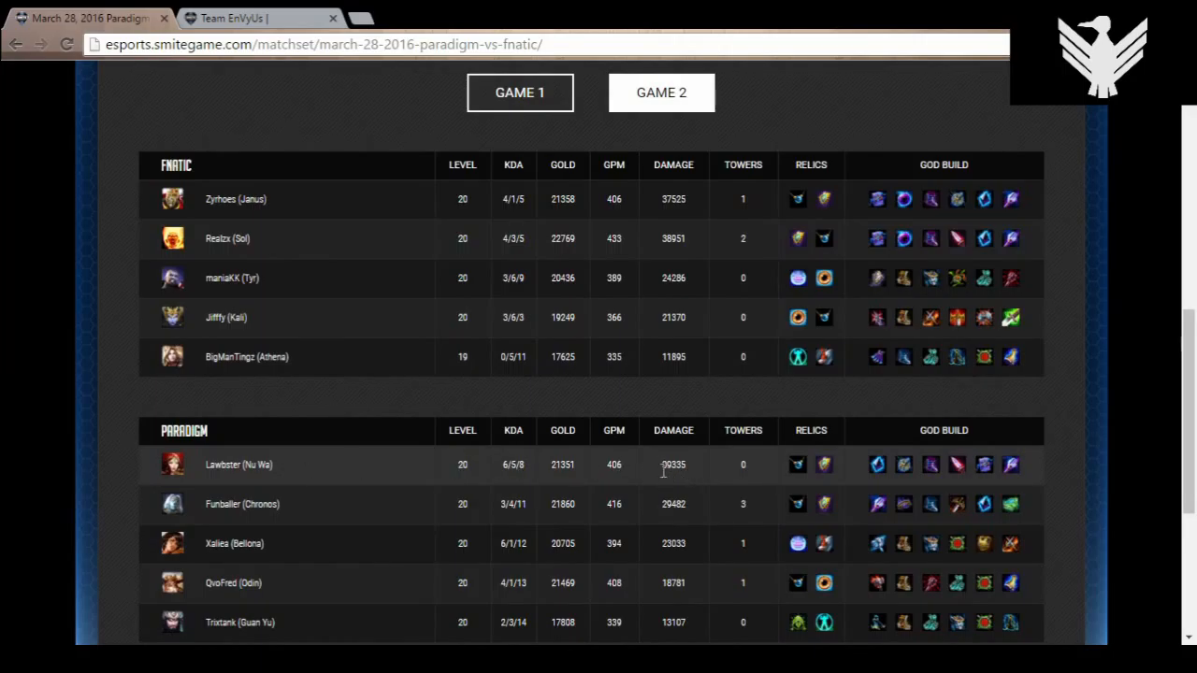
double_click(674, 464)
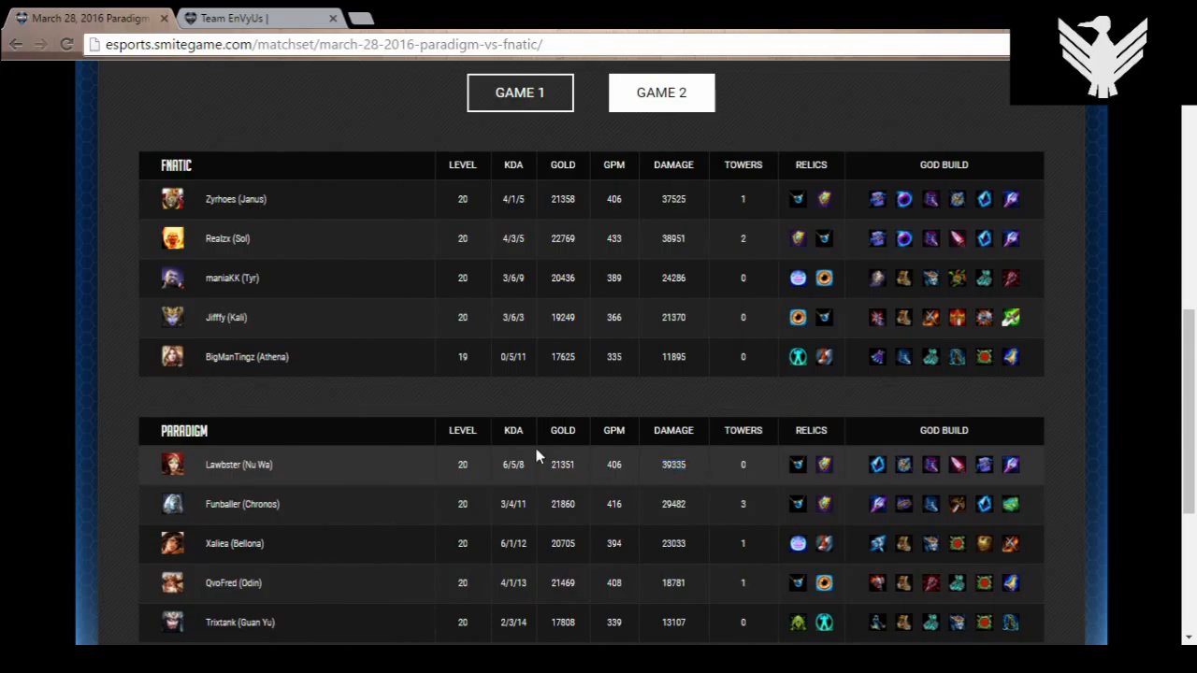
mouse_move(915, 494)
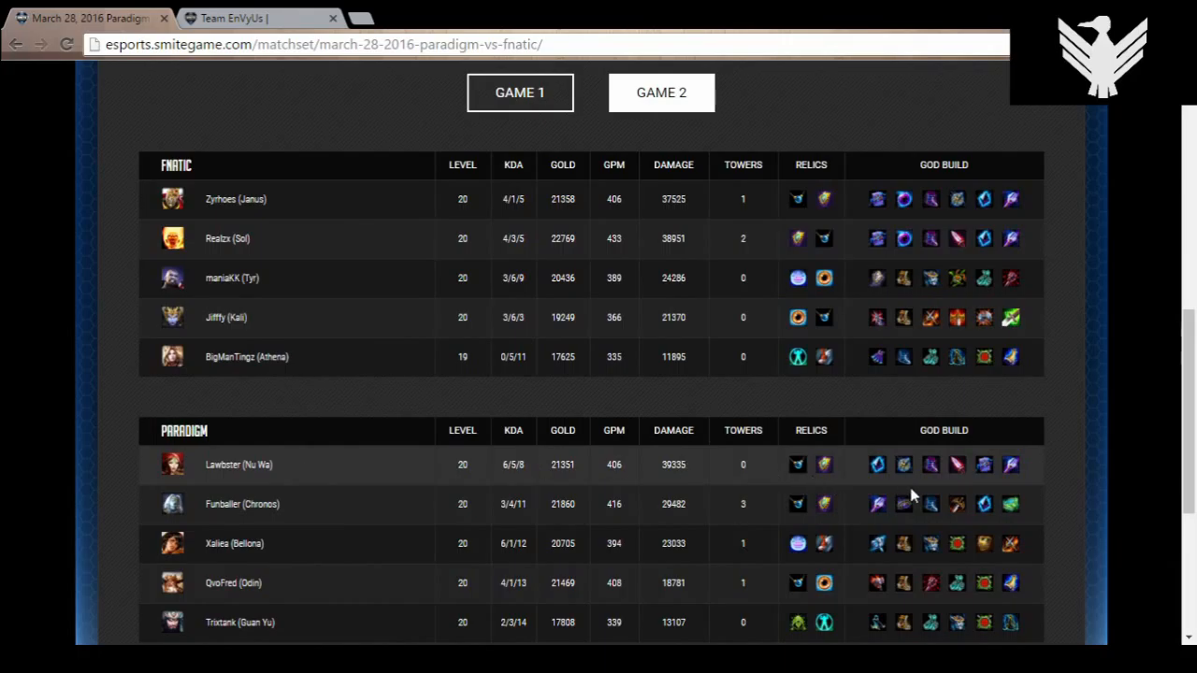
mouse_move(912, 475)
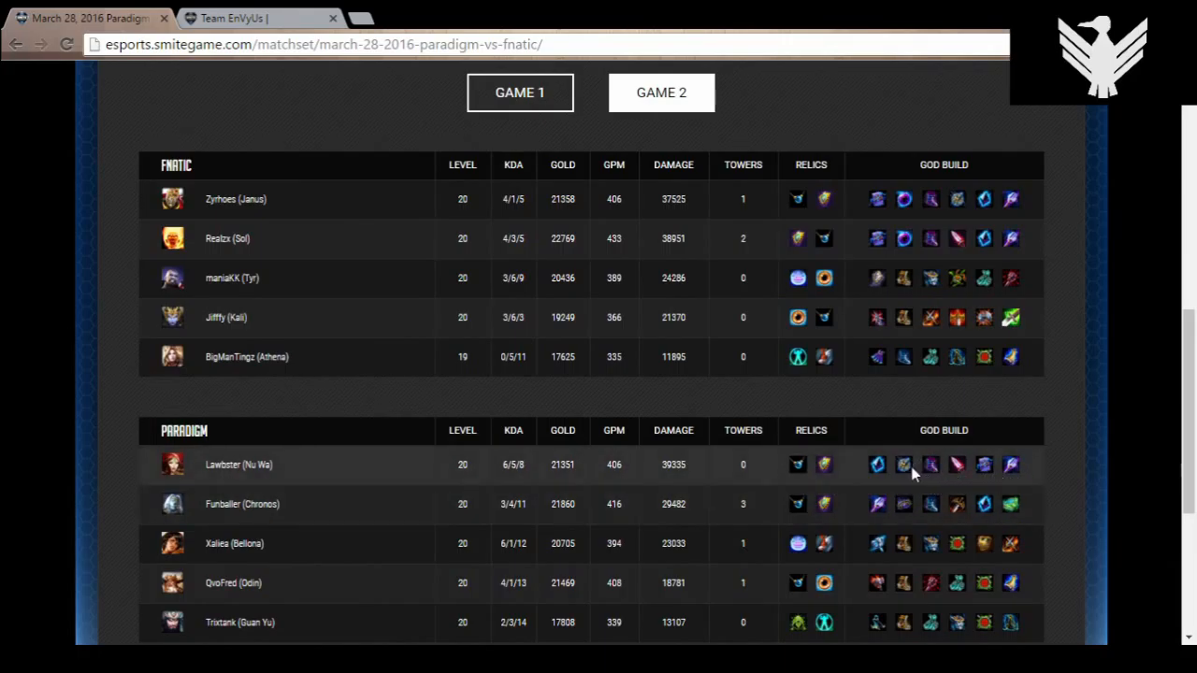
mouse_move(898, 472)
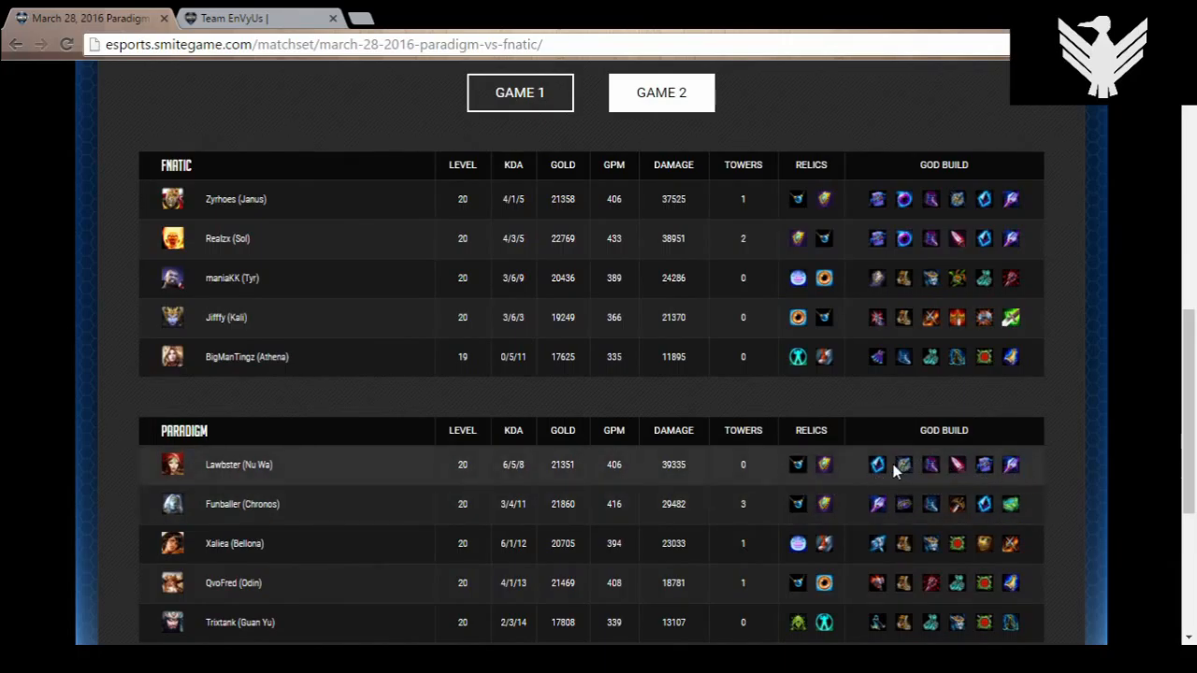
mouse_move(352, 473)
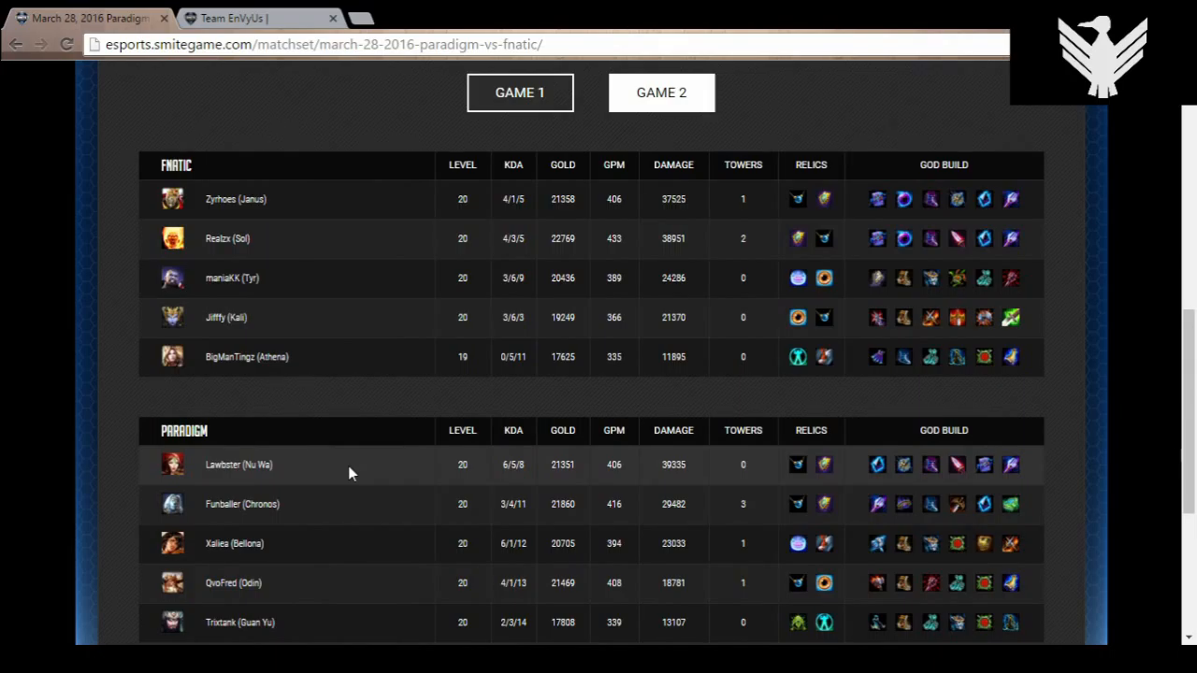
mouse_move(509, 464)
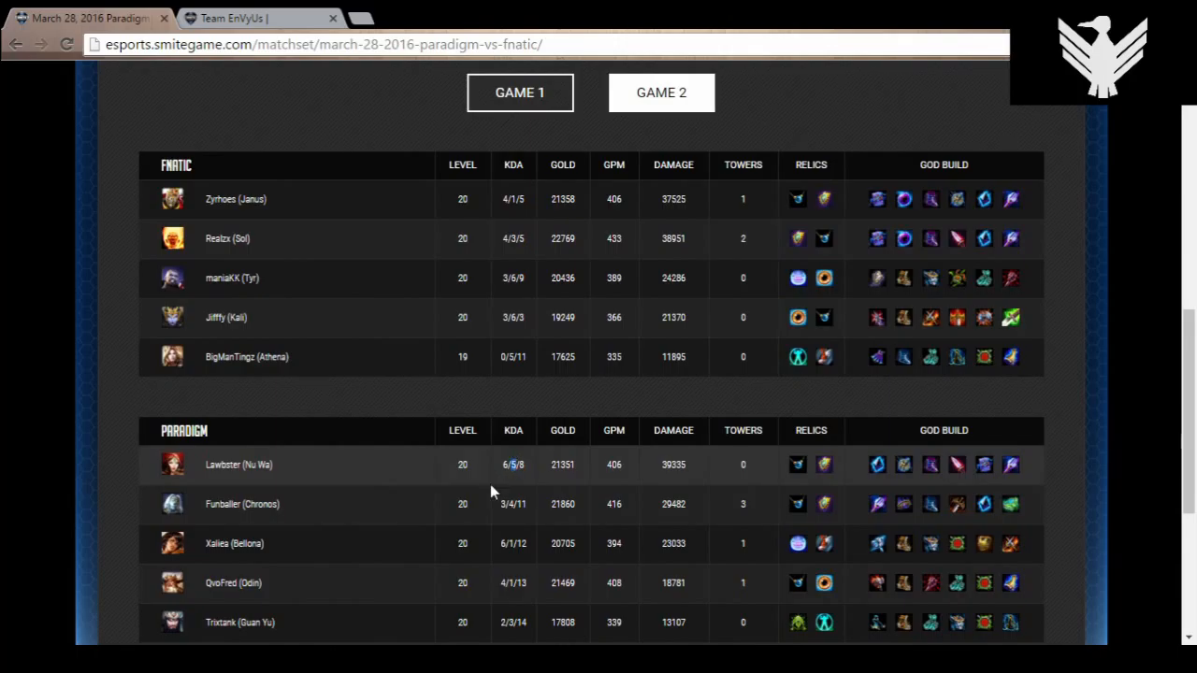
mouse_move(274, 552)
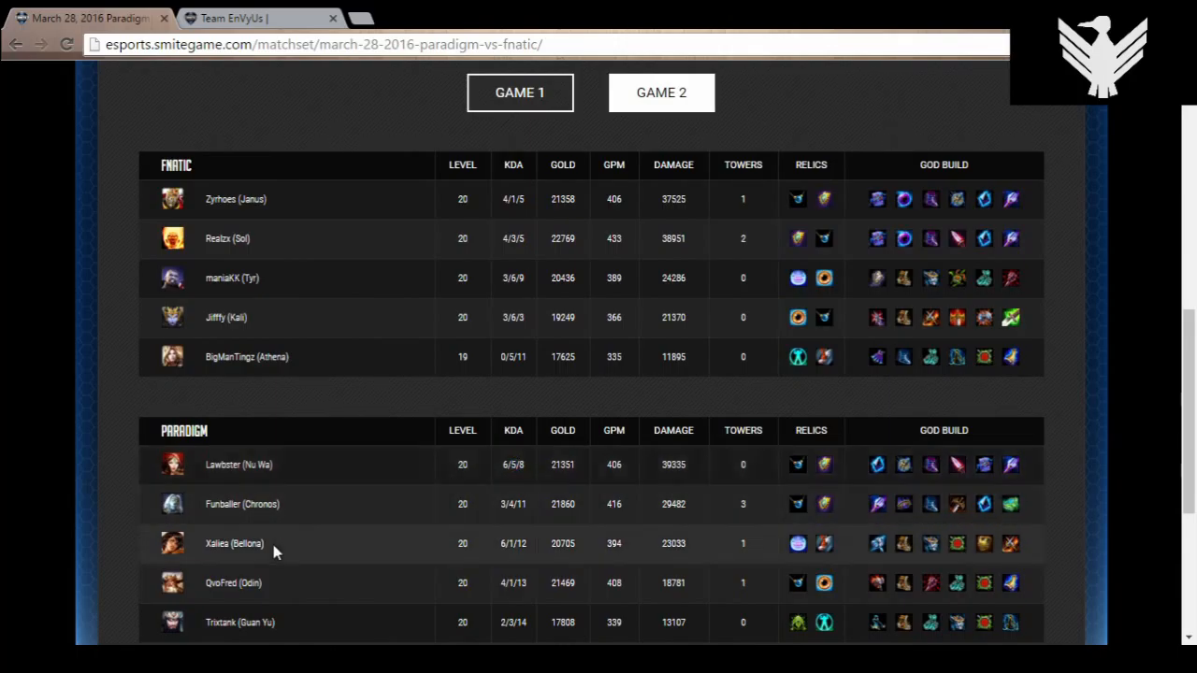
mouse_move(241, 583)
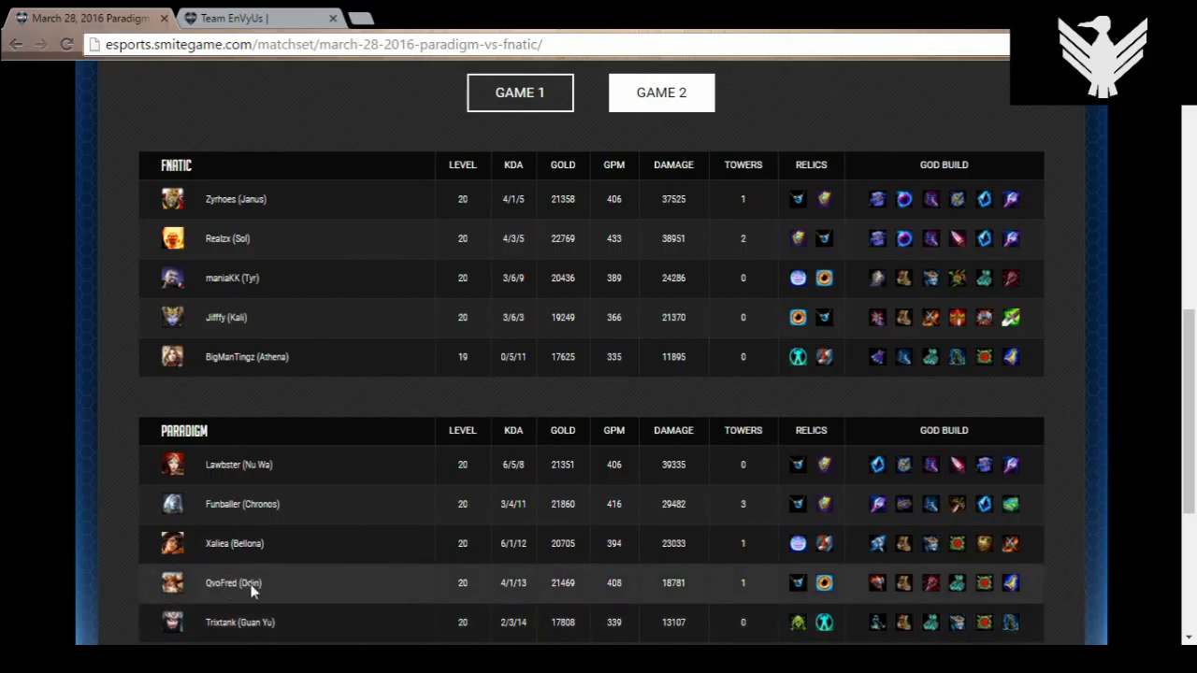
mouse_move(288, 628)
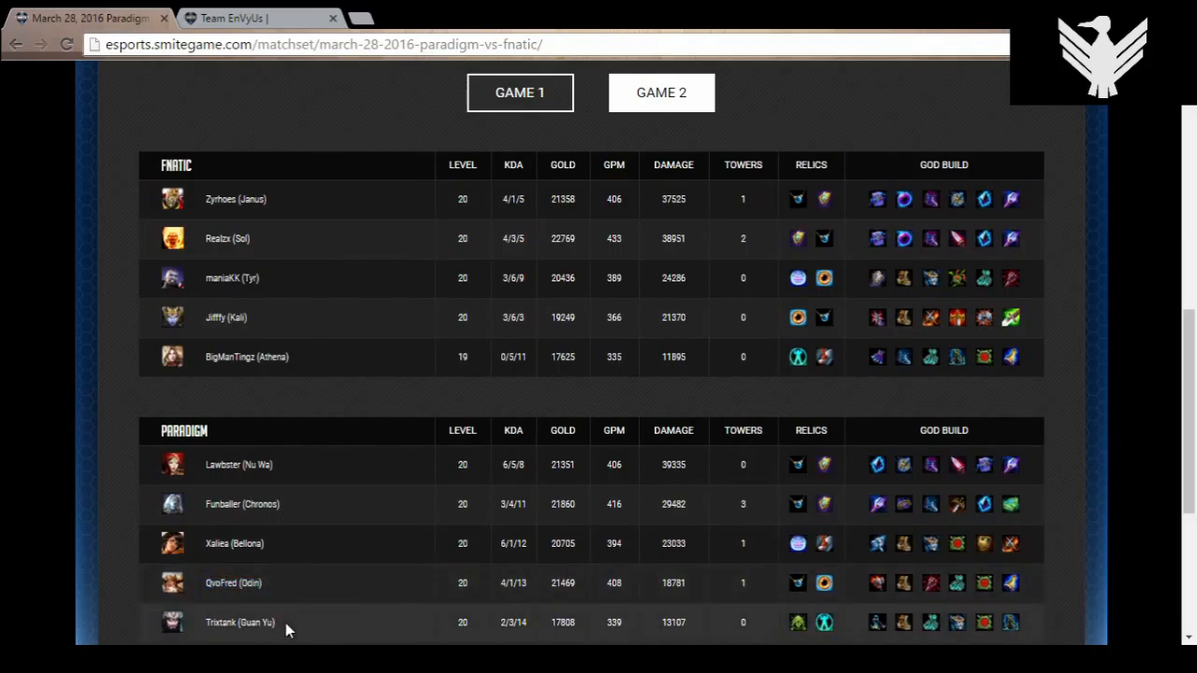
mouse_move(333, 509)
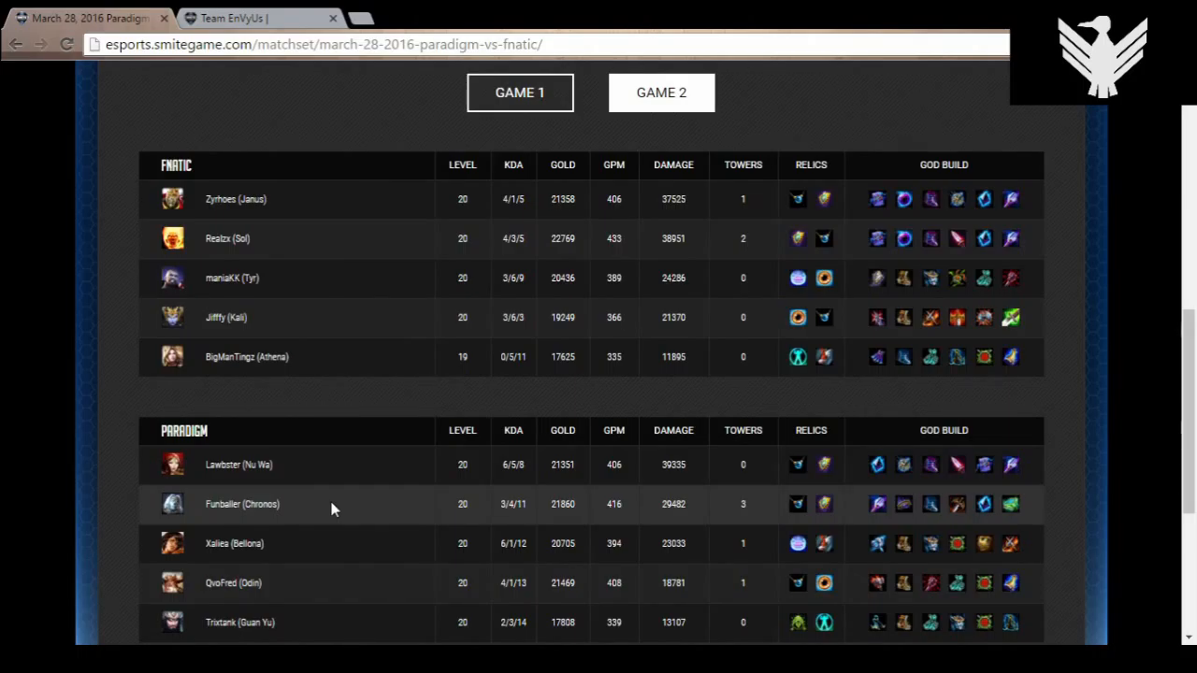
mouse_move(266, 513)
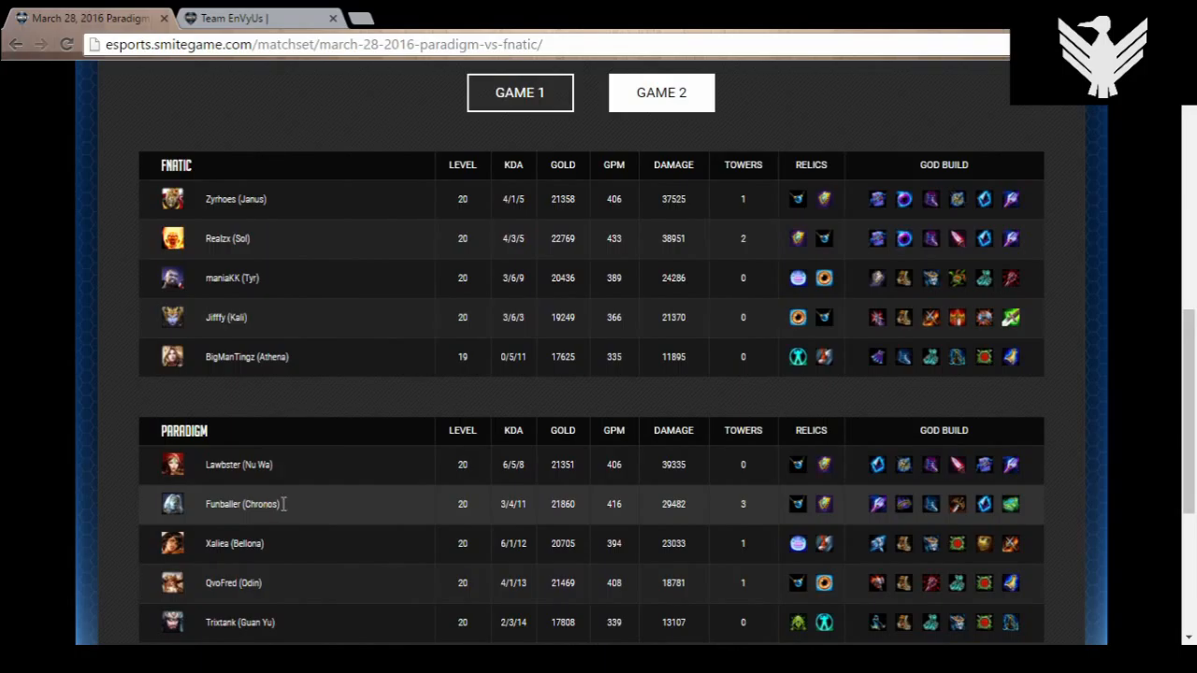
mouse_move(290, 505)
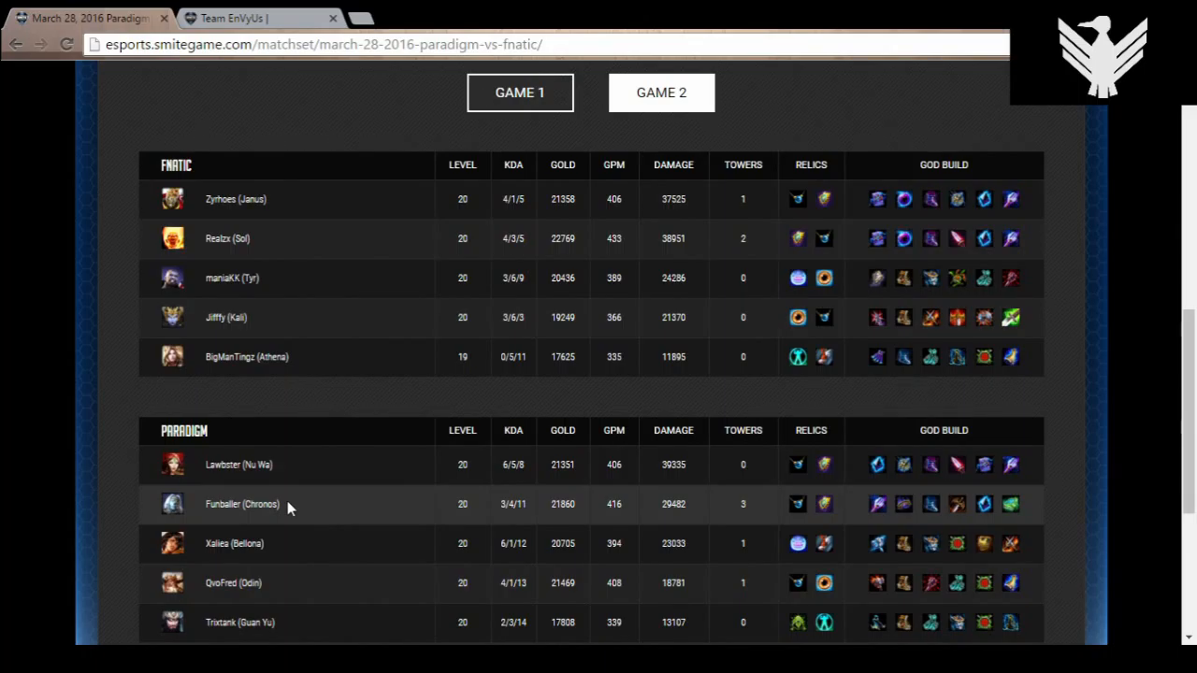
mouse_move(297, 561)
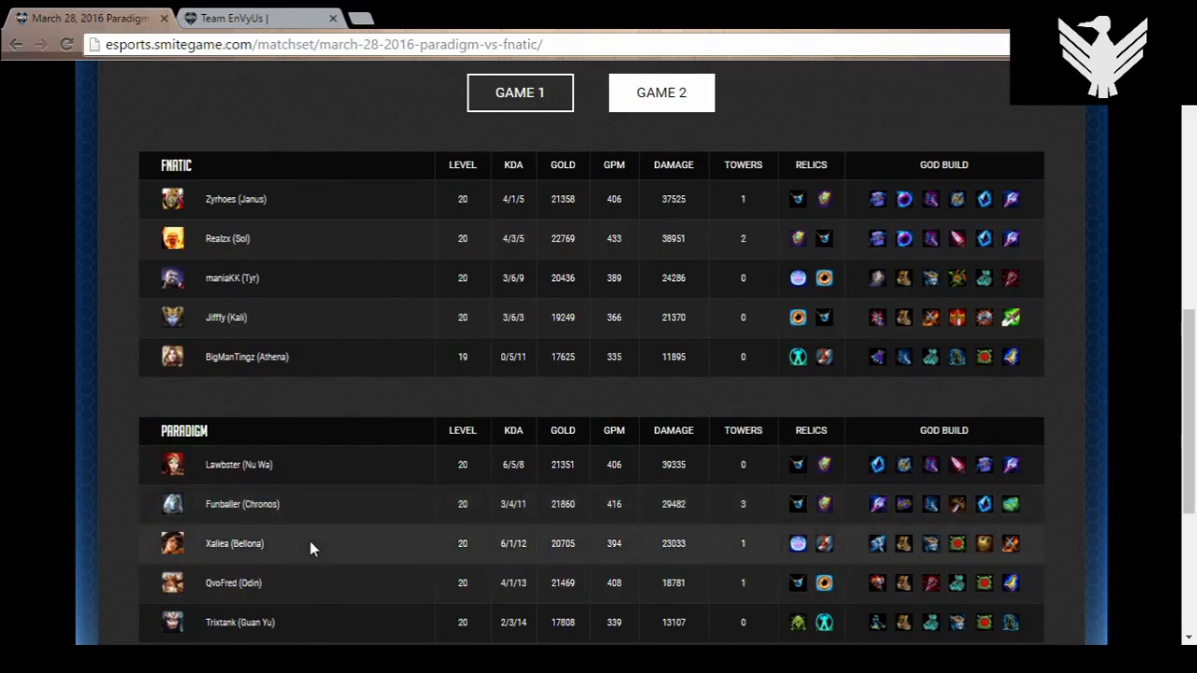
mouse_move(313, 602)
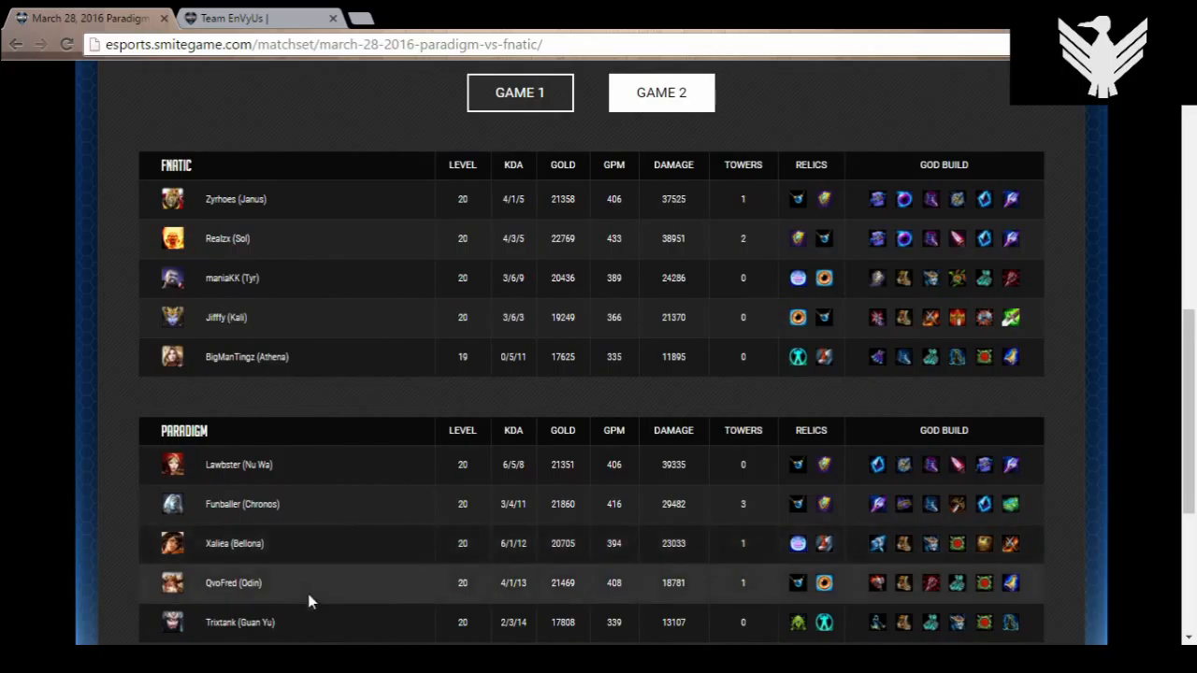
mouse_move(316, 643)
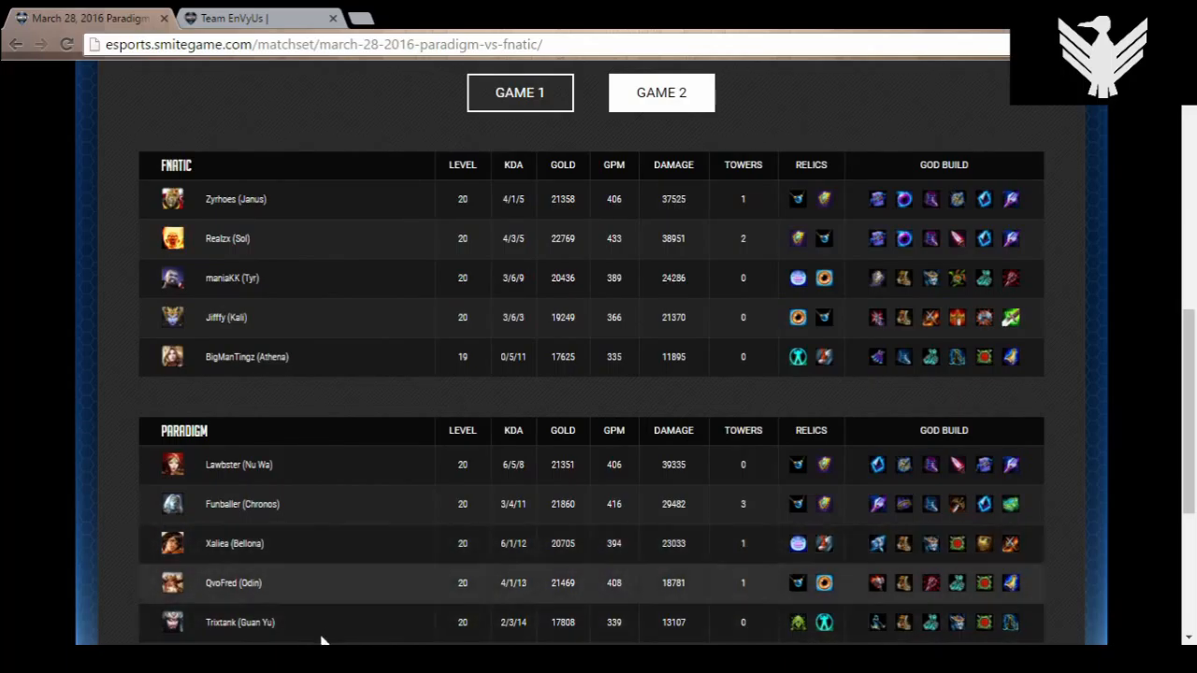
mouse_move(333, 552)
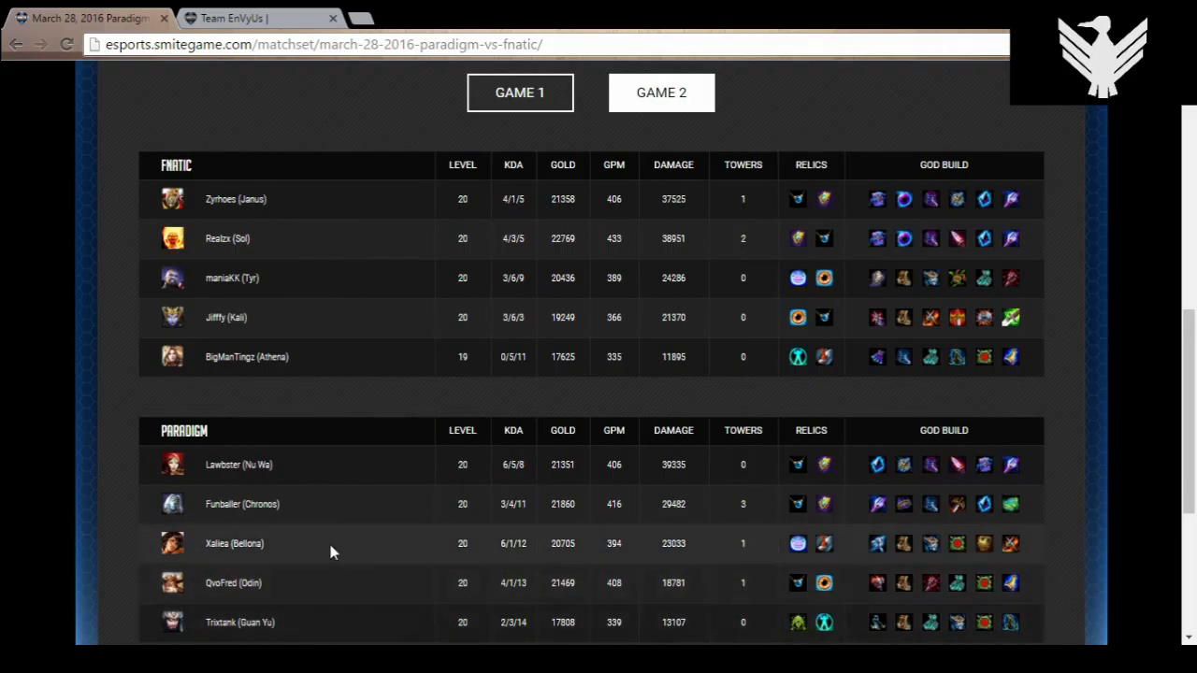
mouse_move(337, 565)
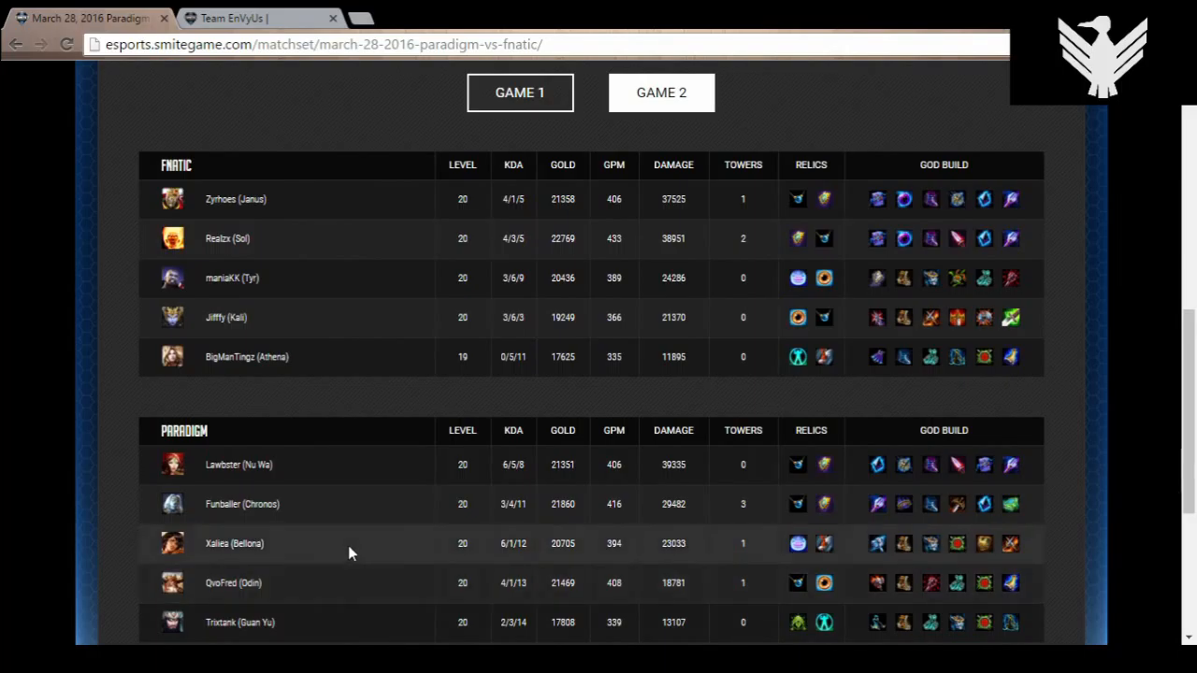
mouse_move(984, 553)
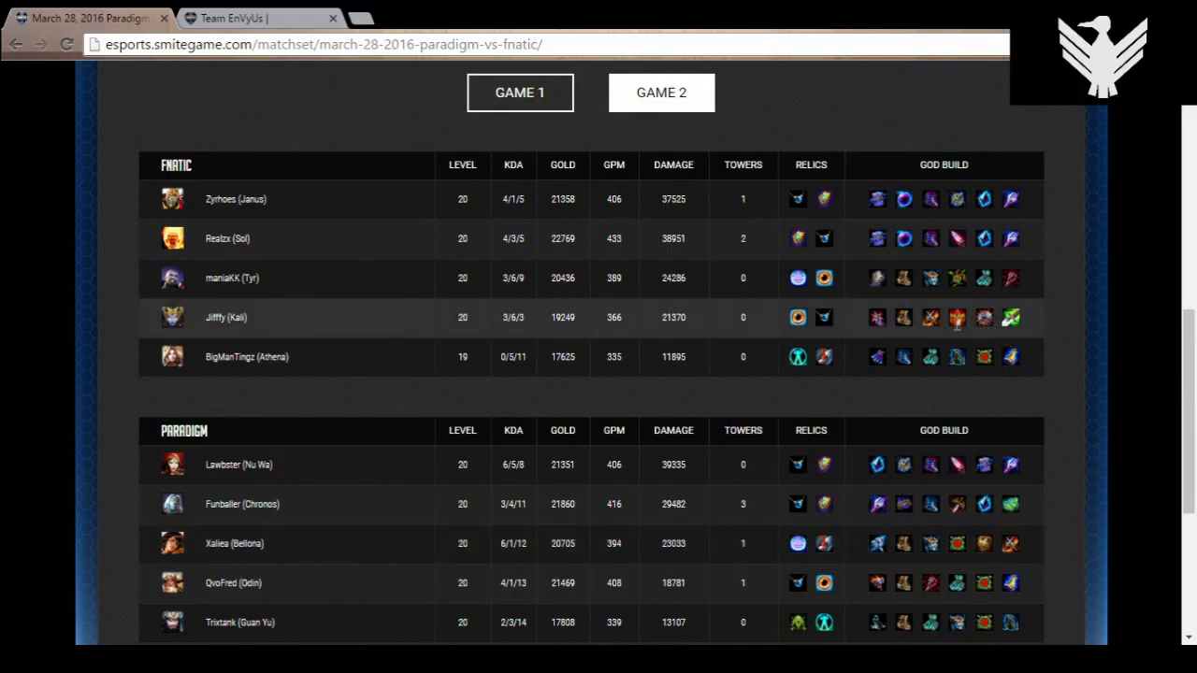
mouse_move(937, 328)
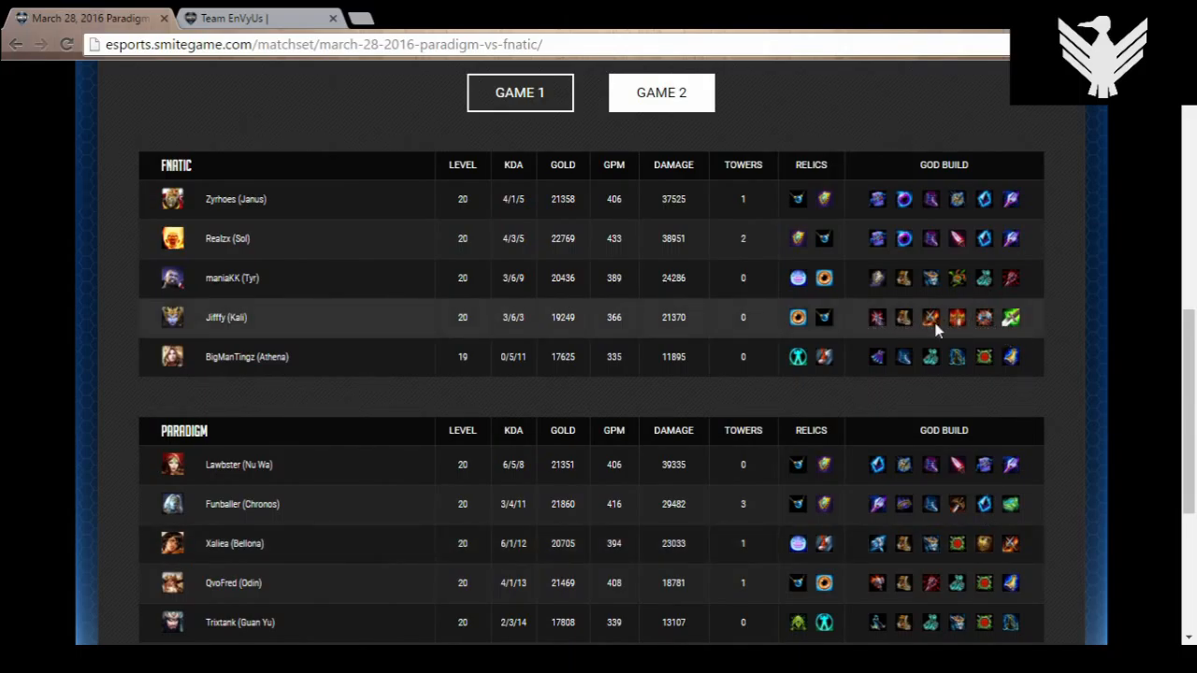
mouse_move(889, 535)
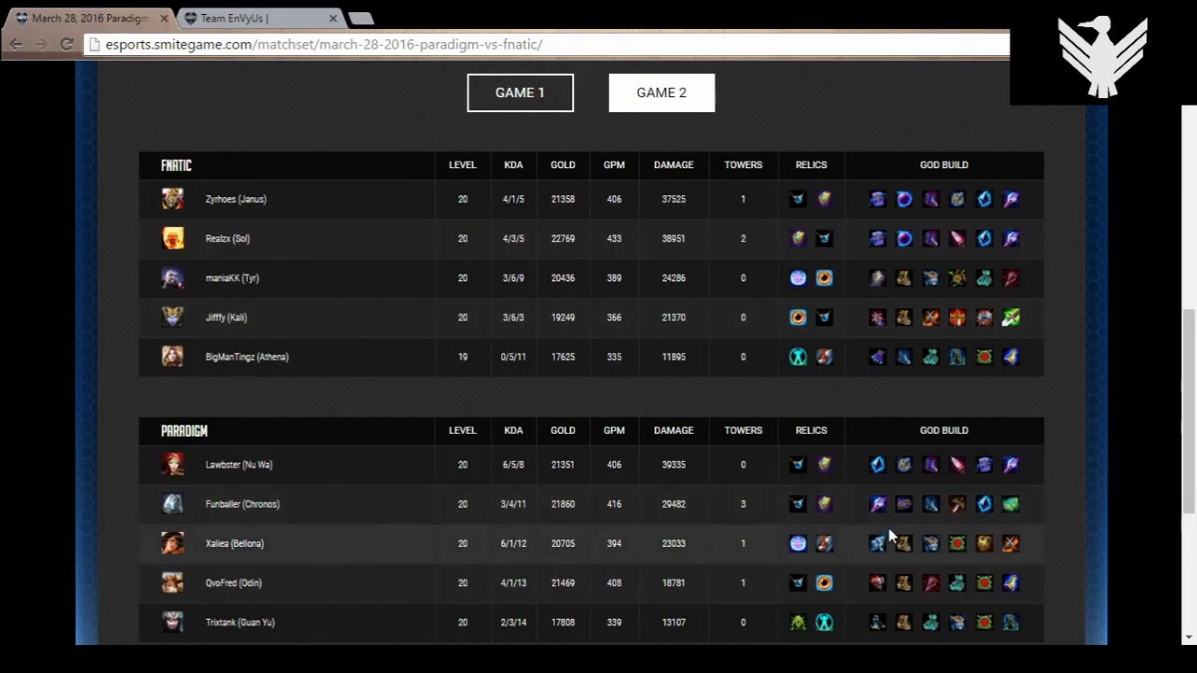
mouse_move(988, 326)
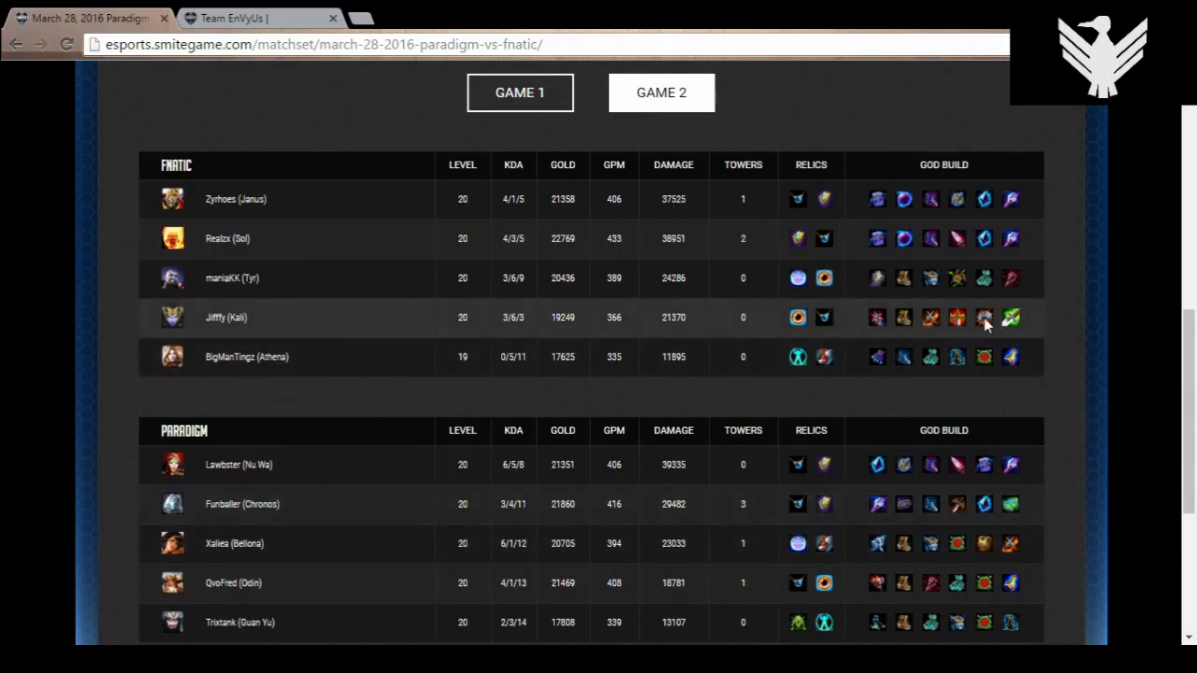
mouse_move(1000, 512)
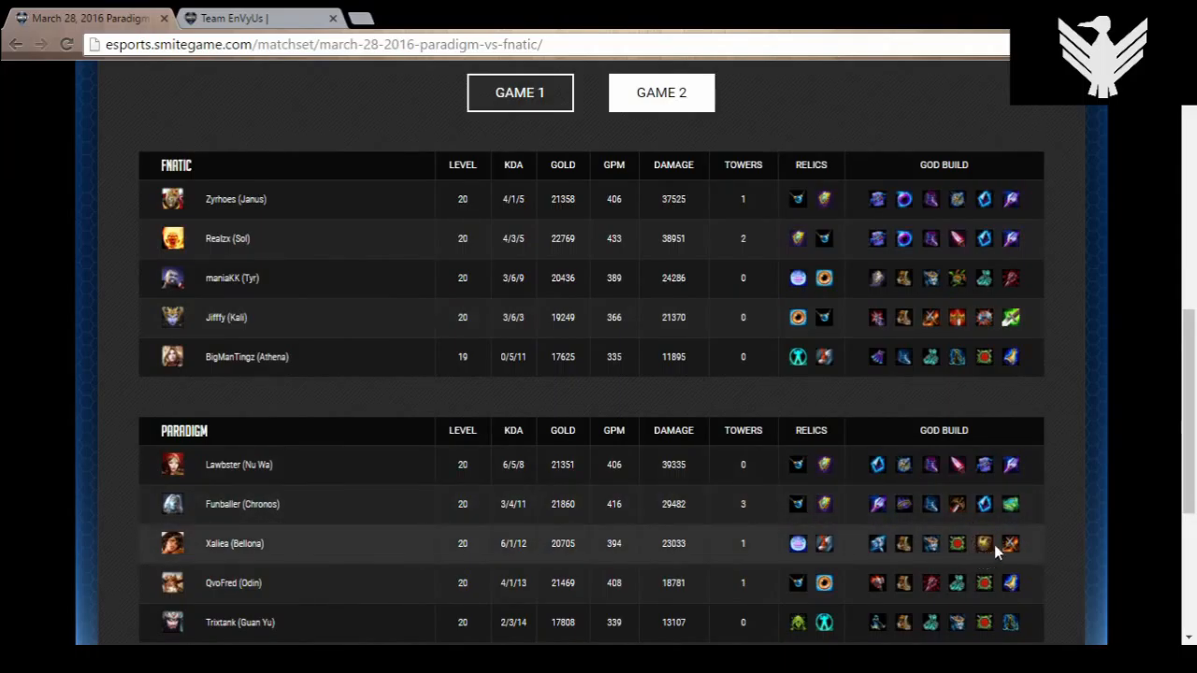
mouse_move(393, 543)
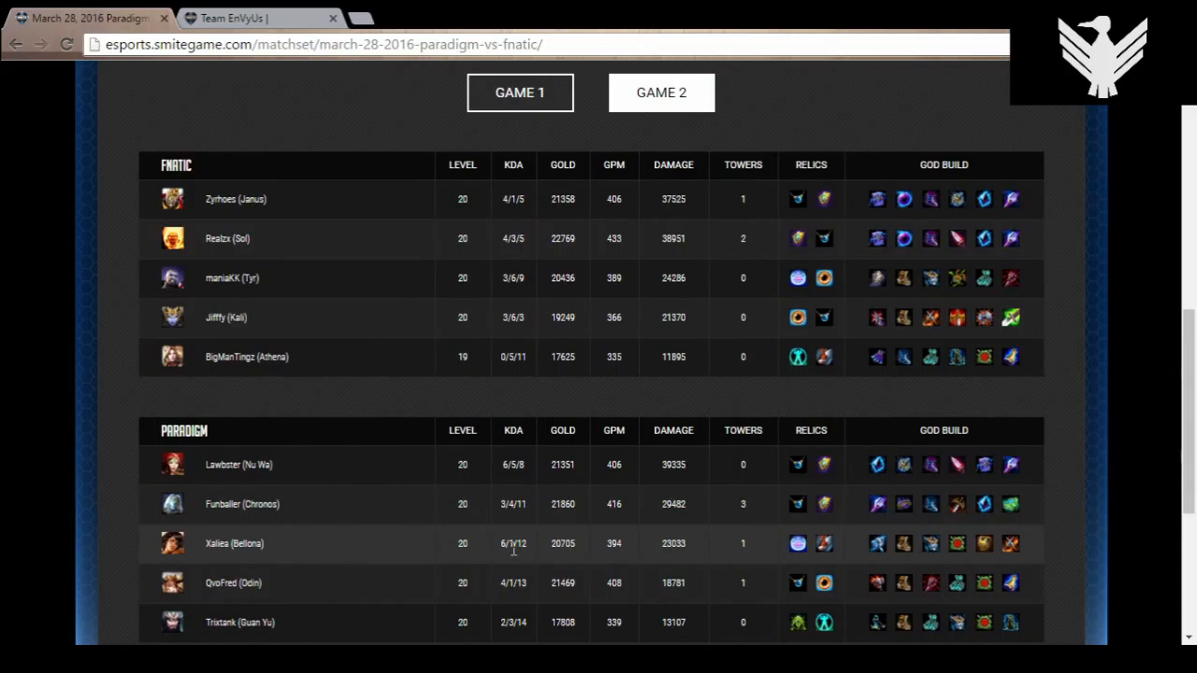
mouse_move(365, 505)
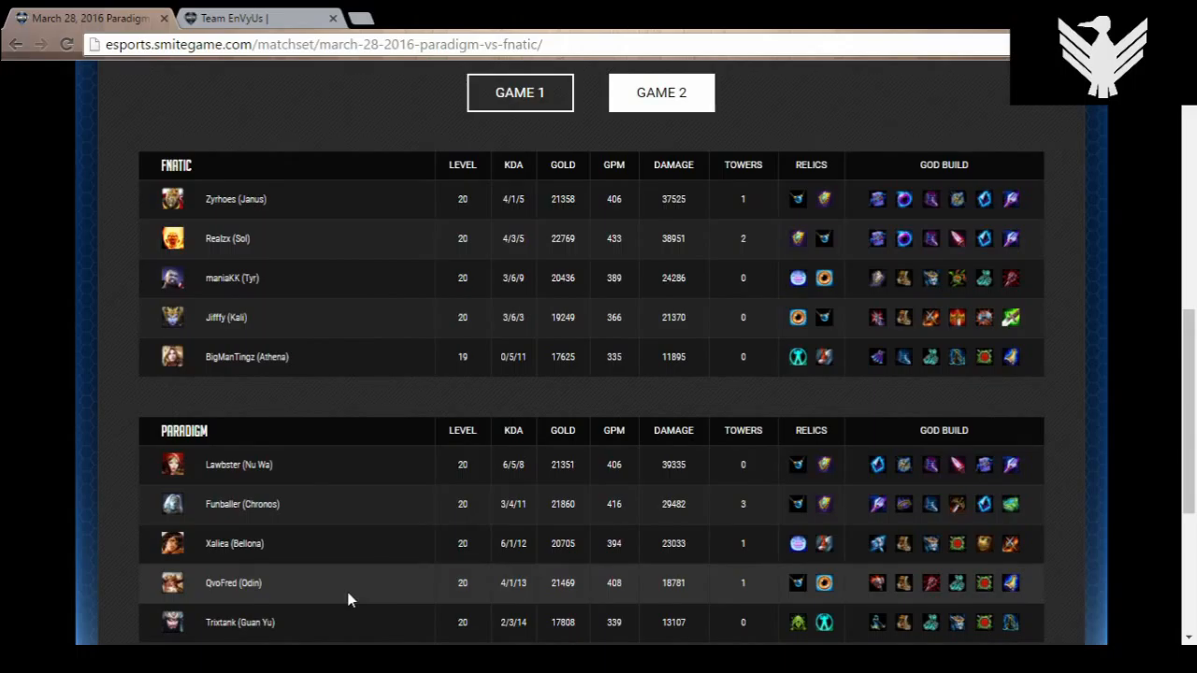
mouse_move(340, 636)
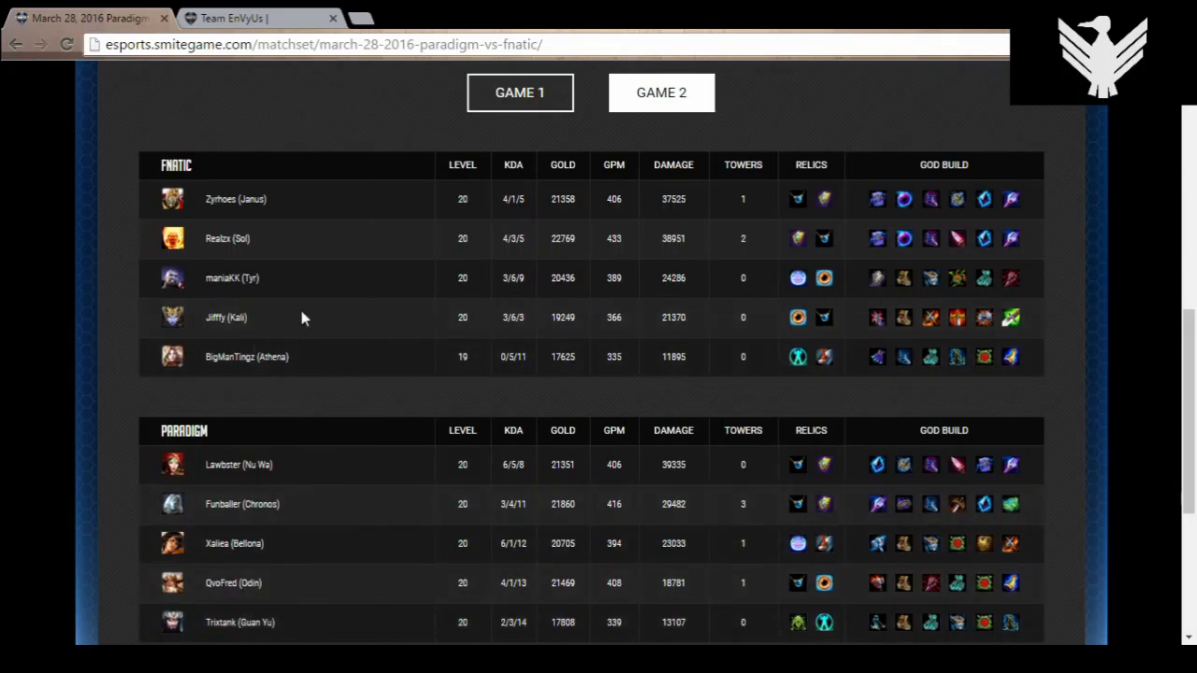
mouse_move(275, 590)
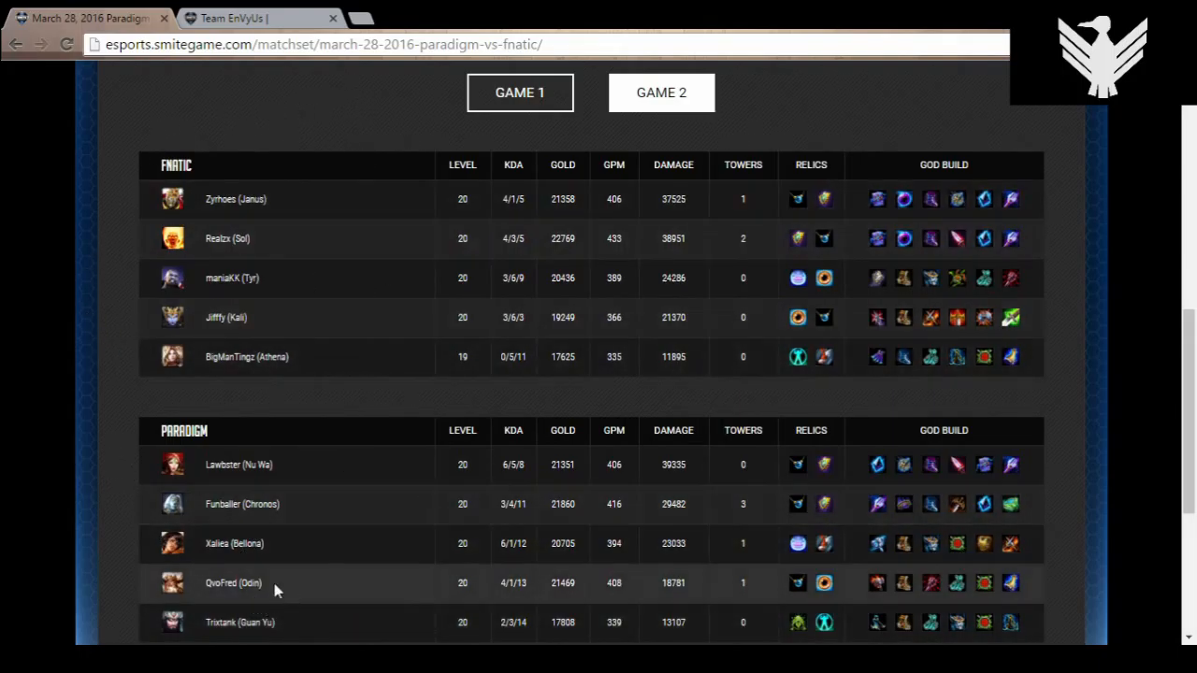
mouse_move(221, 625)
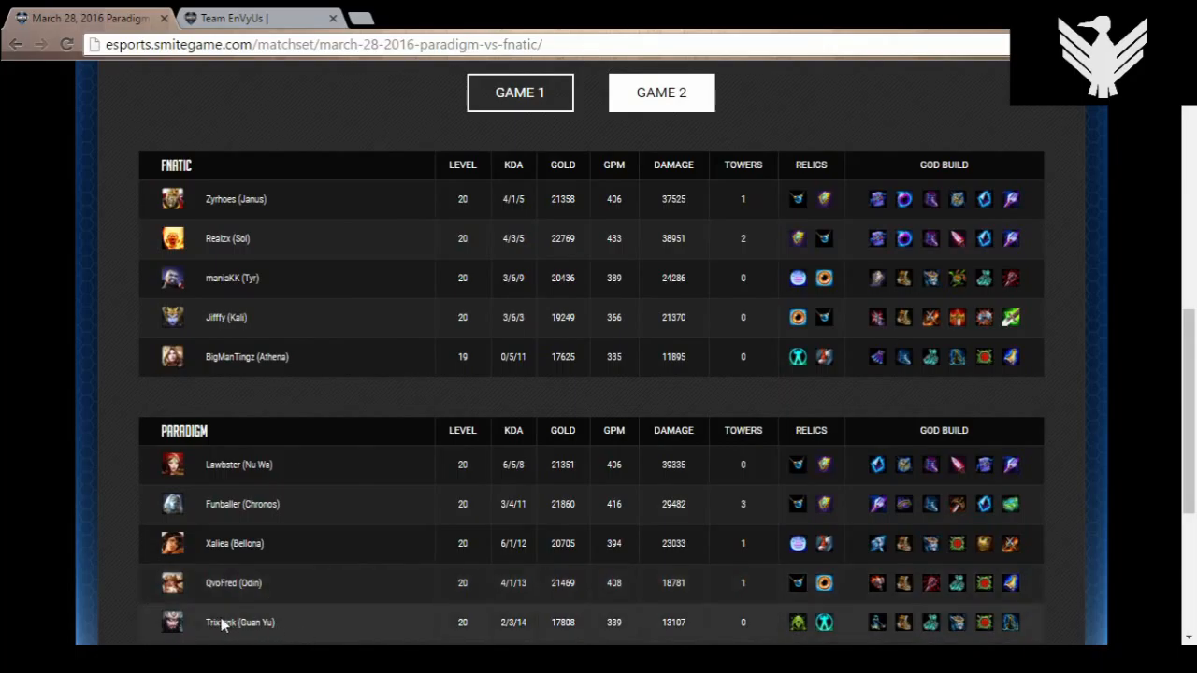
mouse_move(292, 625)
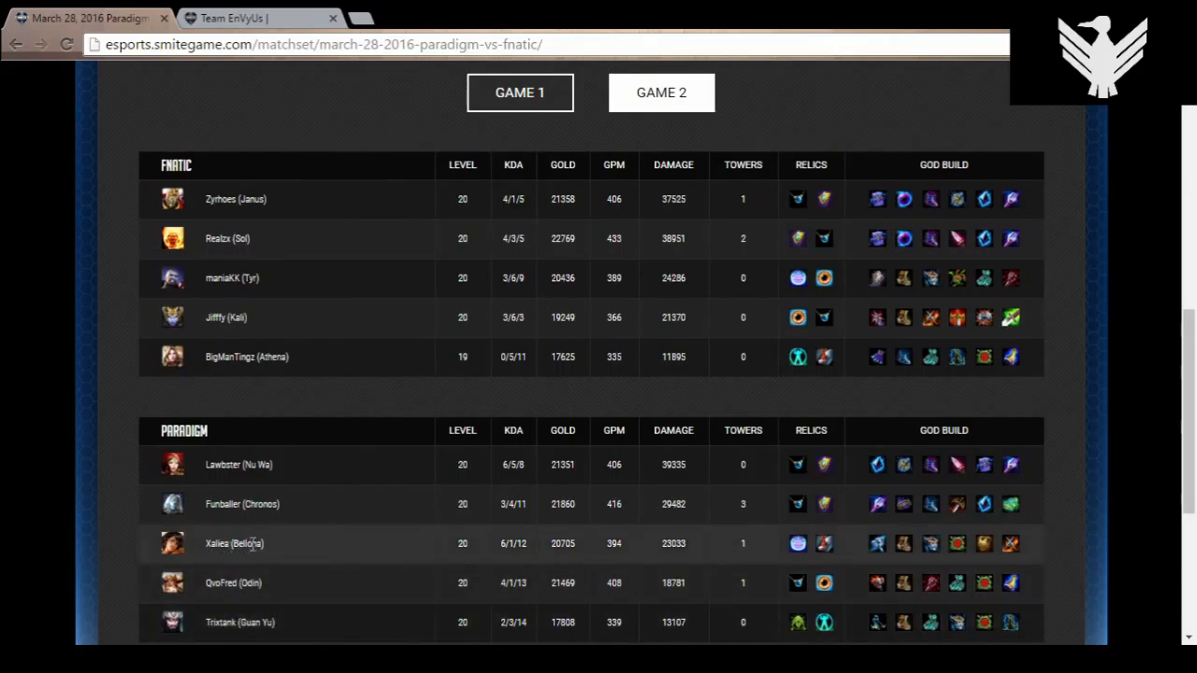
mouse_move(299, 479)
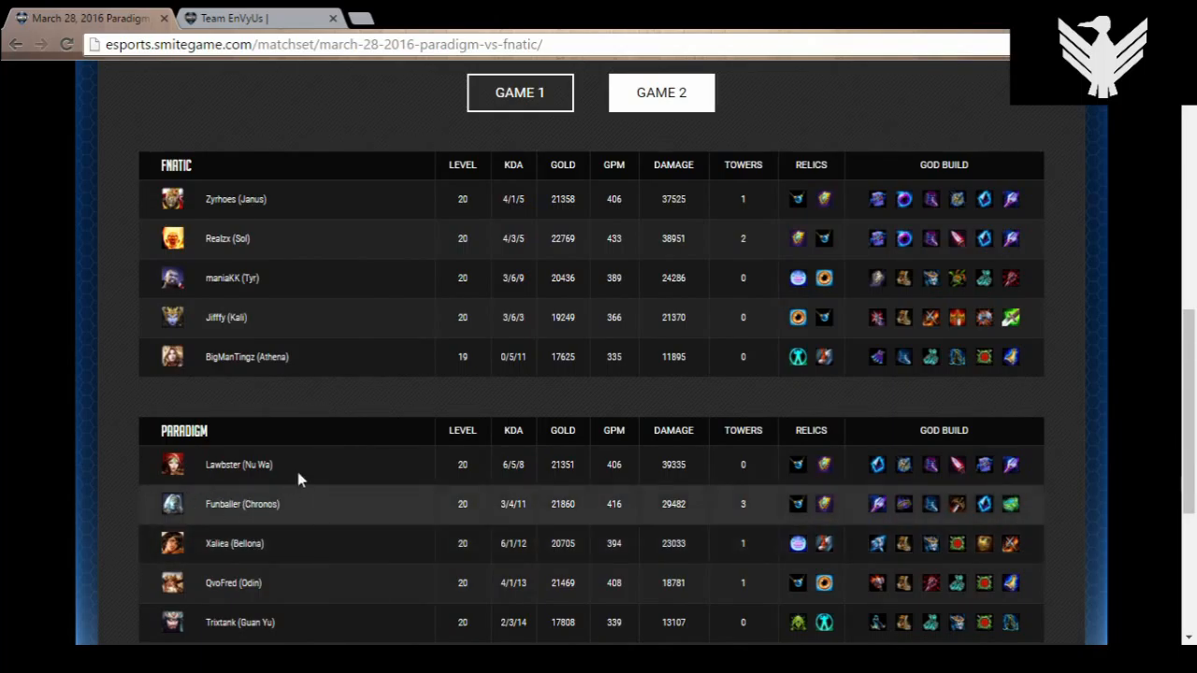
mouse_move(288, 475)
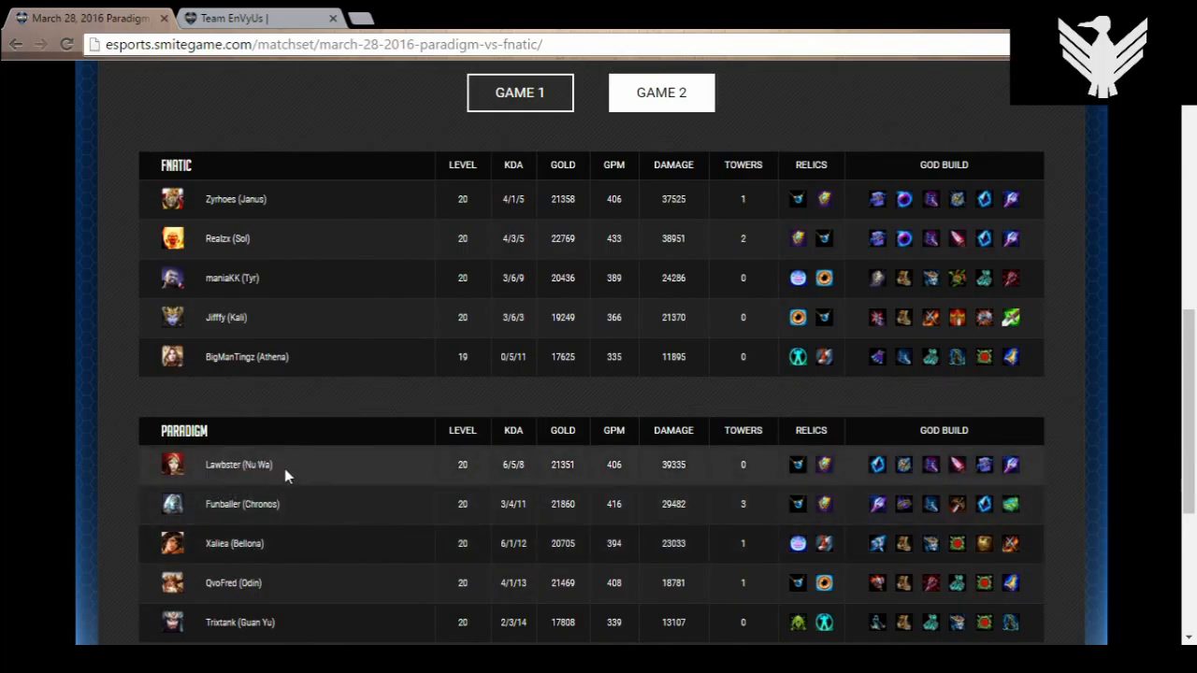
mouse_move(208, 484)
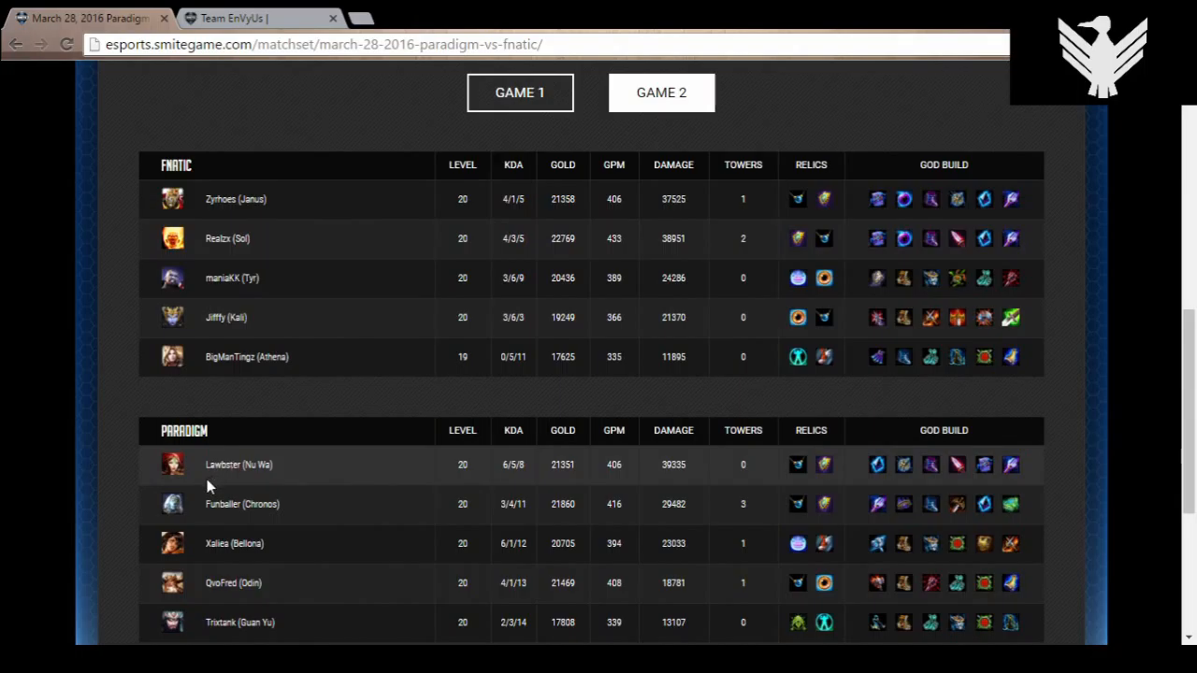
mouse_move(220, 486)
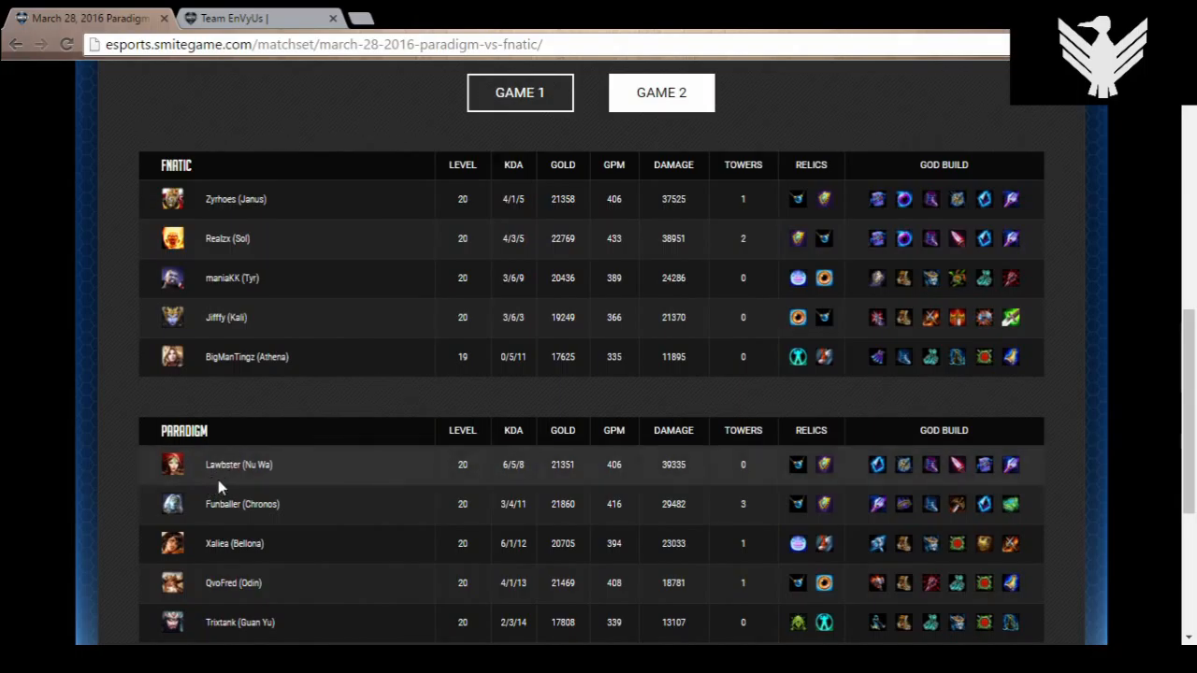
mouse_move(206, 449)
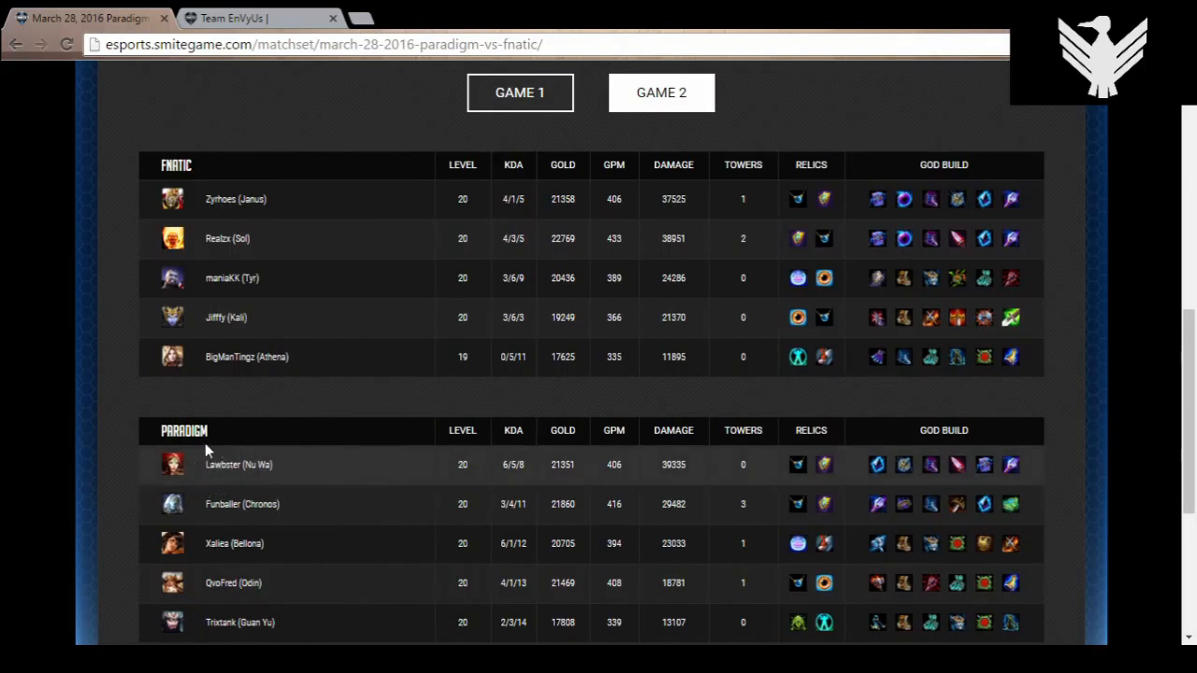
mouse_move(206, 451)
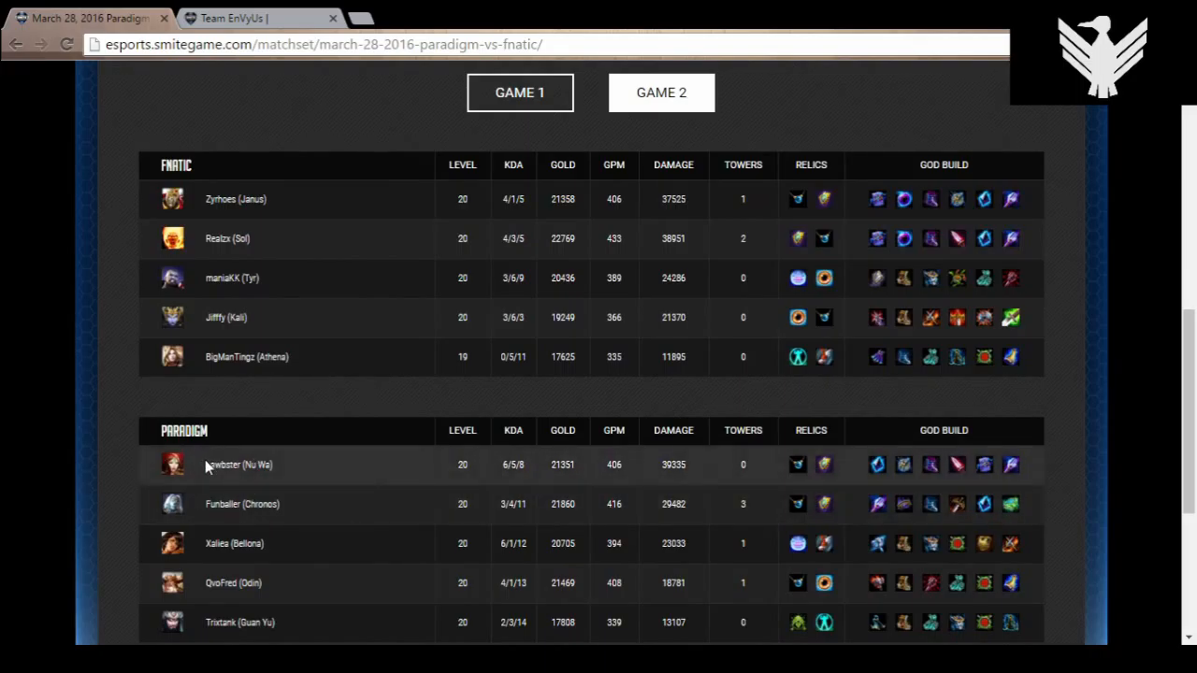
mouse_move(288, 471)
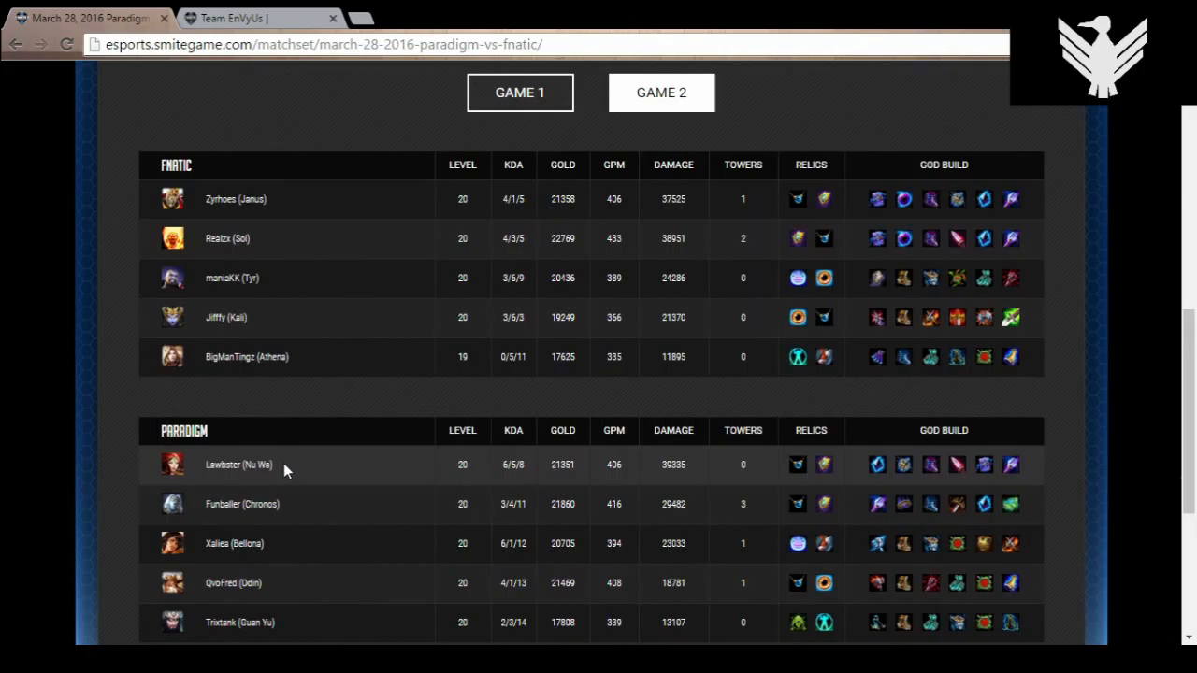
mouse_move(309, 397)
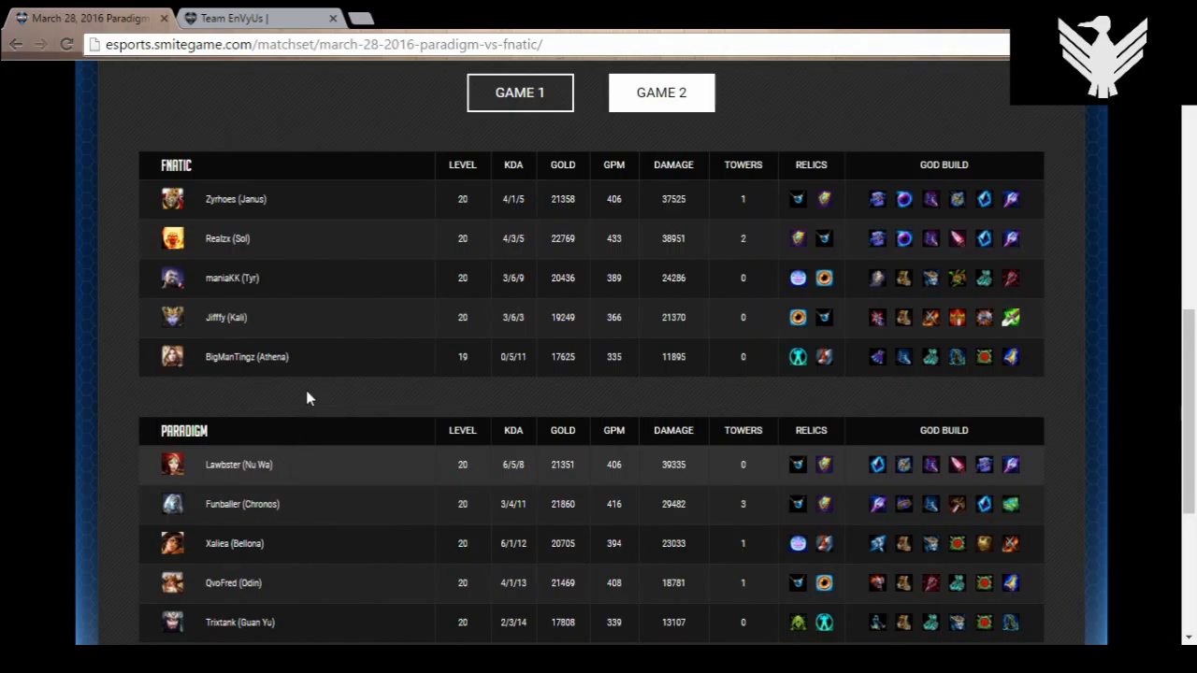
mouse_move(285, 374)
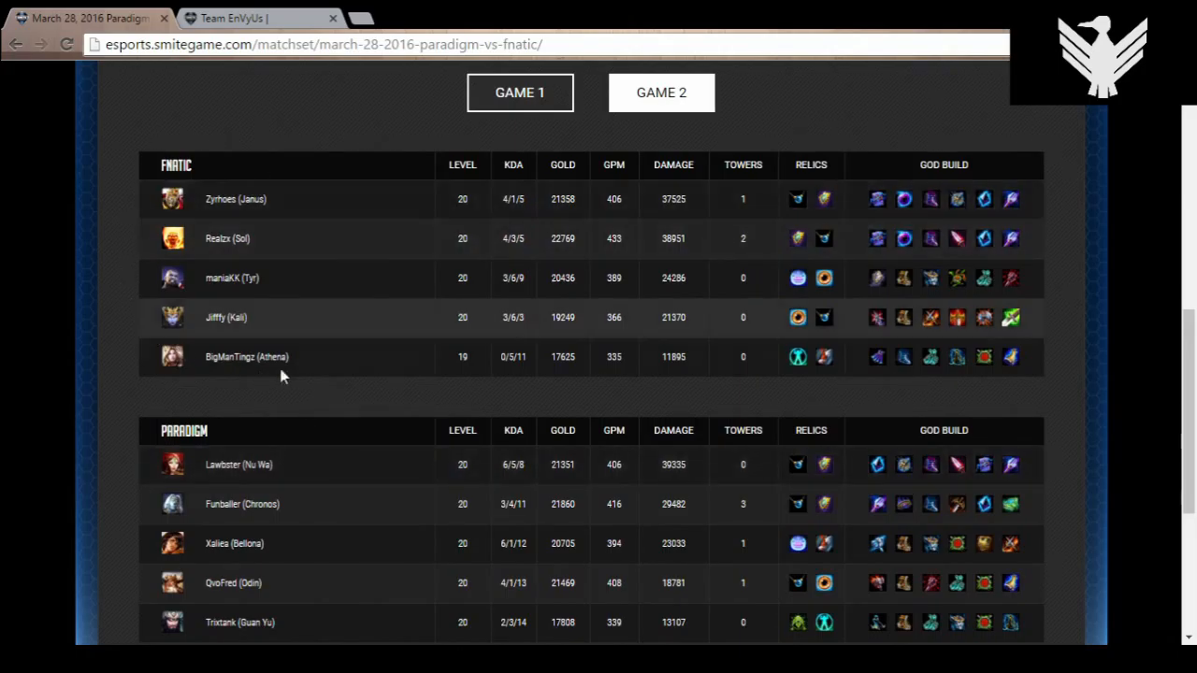
mouse_move(224, 351)
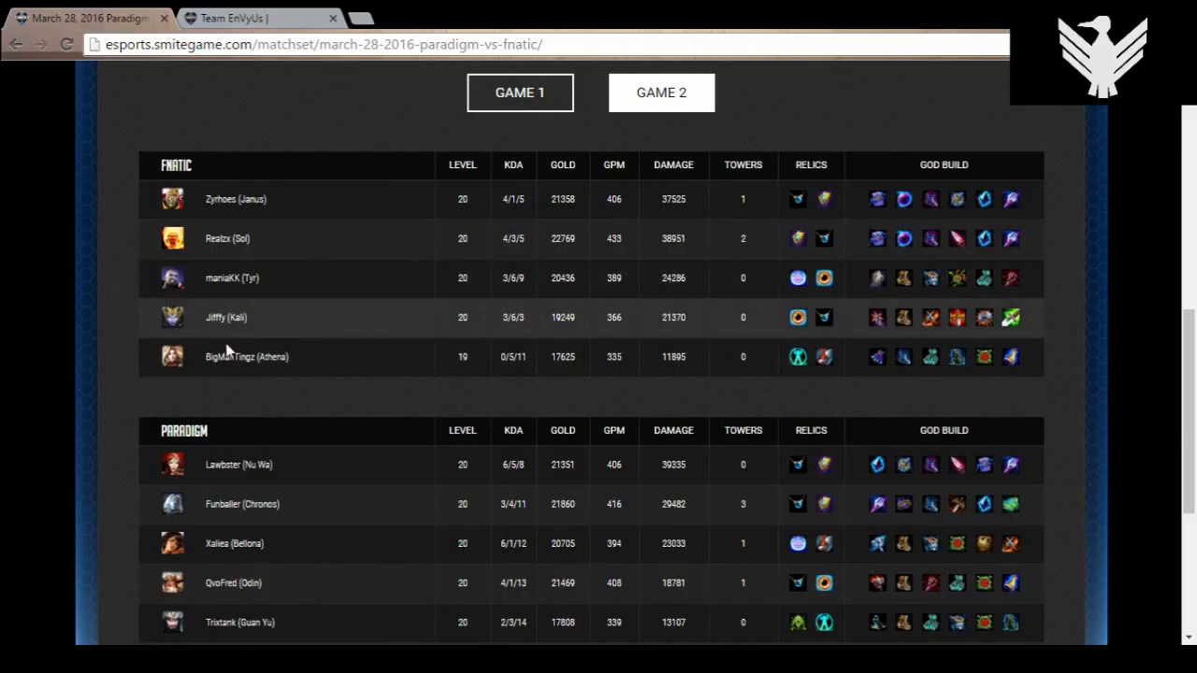
mouse_move(346, 636)
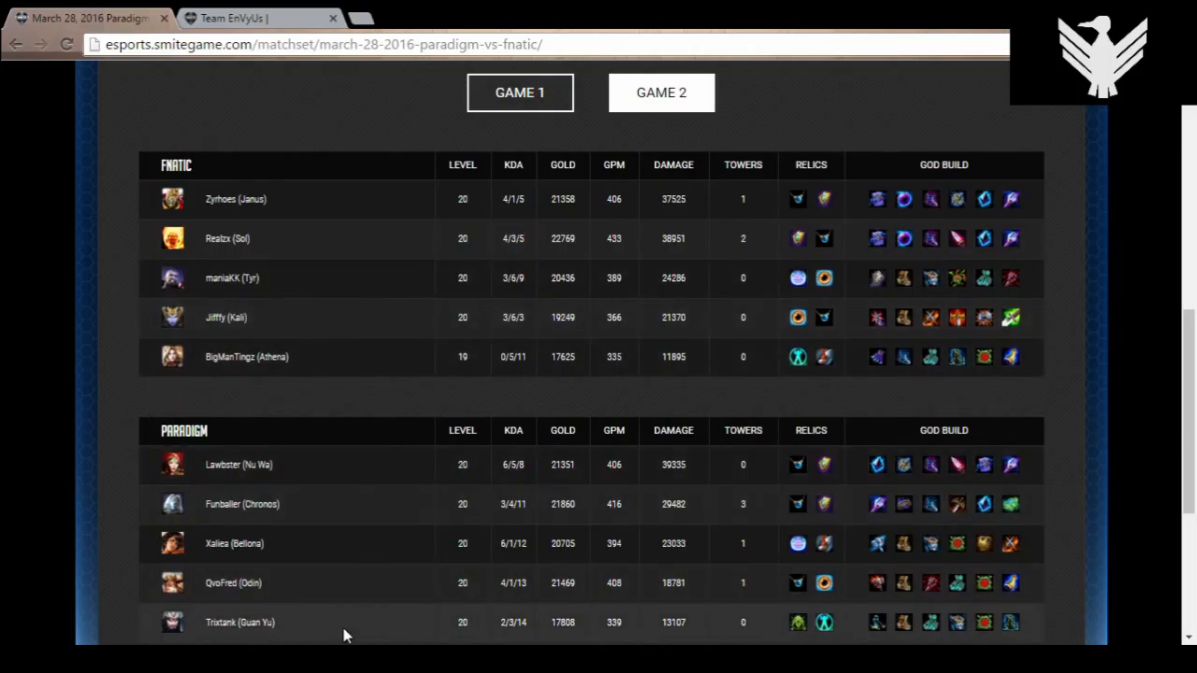
mouse_move(580, 629)
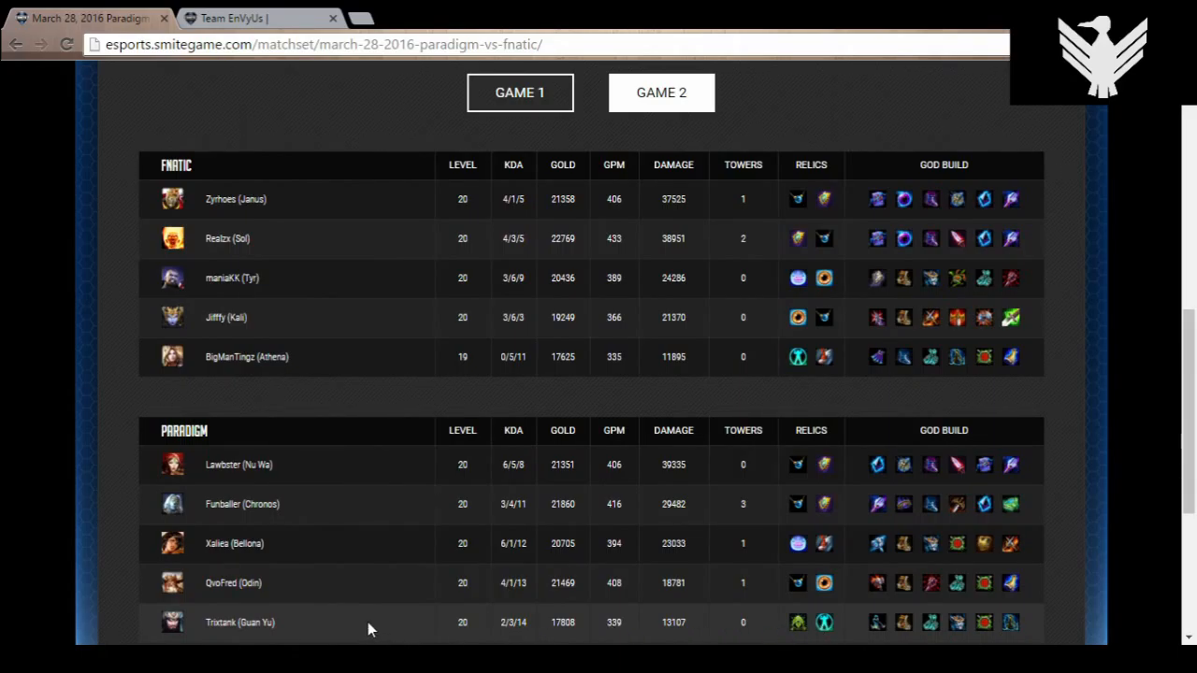
mouse_move(359, 634)
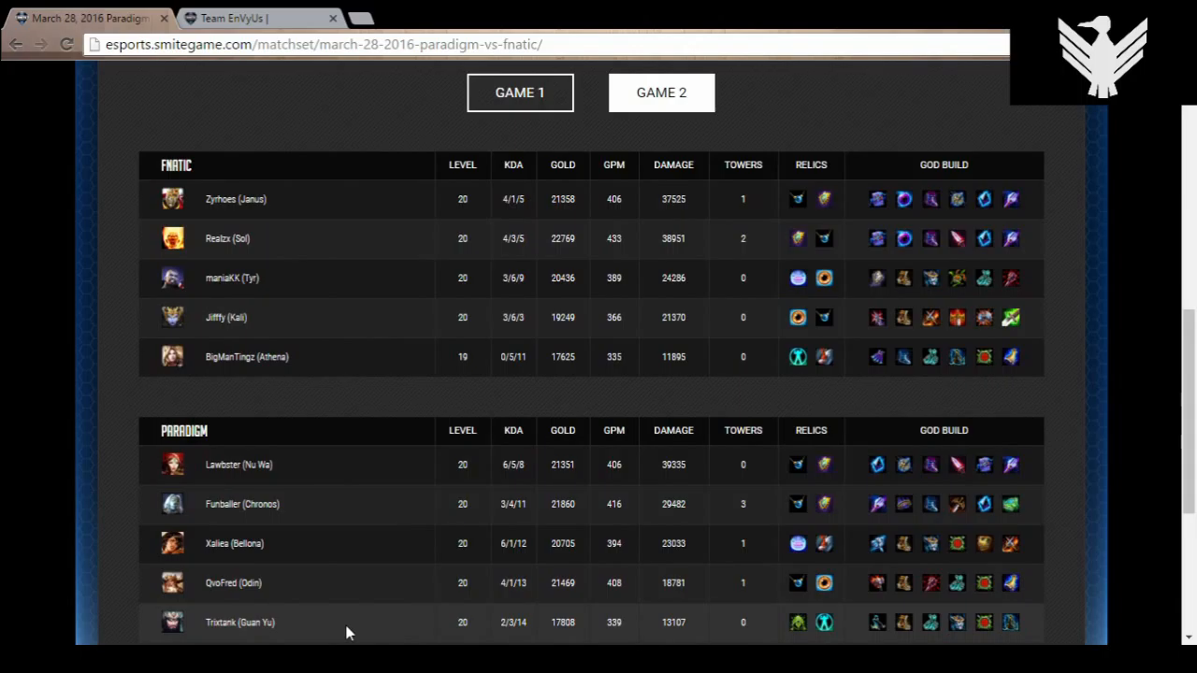
mouse_move(308, 590)
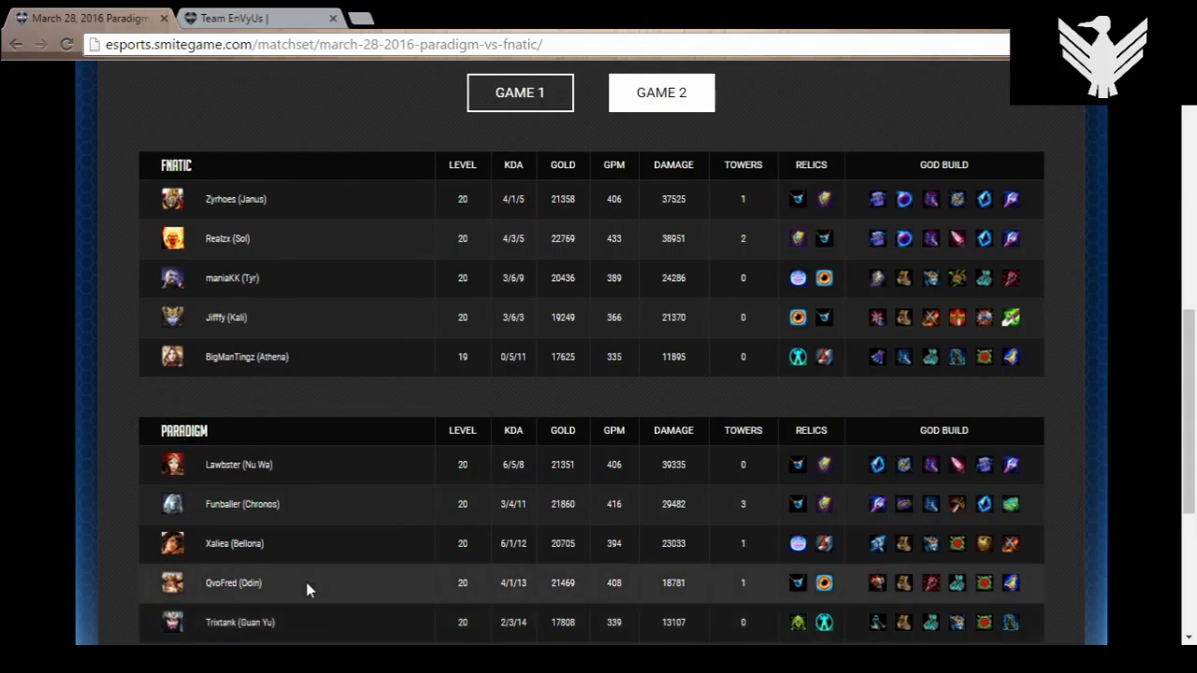
mouse_move(783, 286)
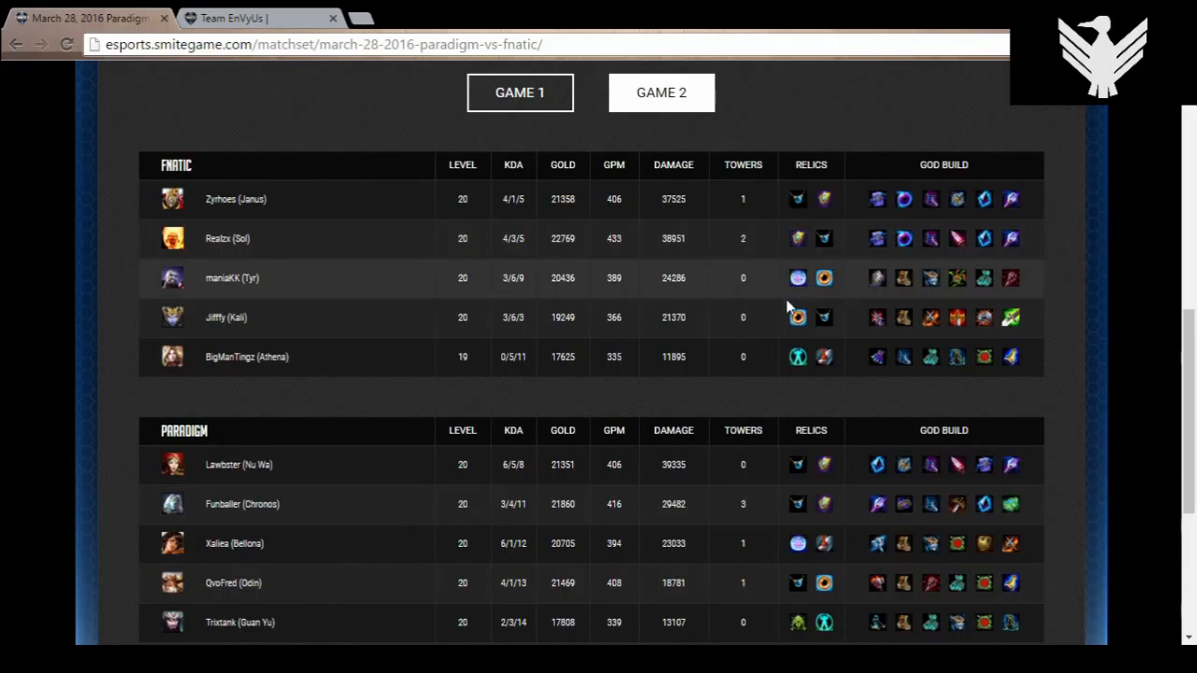
mouse_move(183, 190)
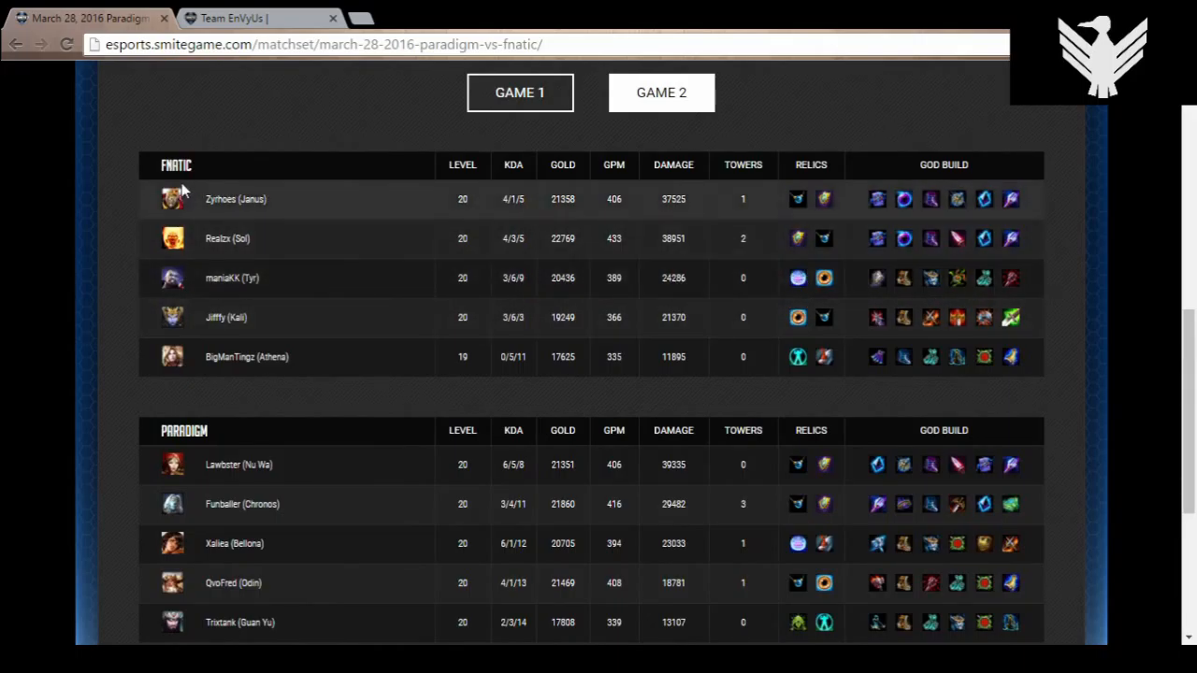
mouse_move(242, 232)
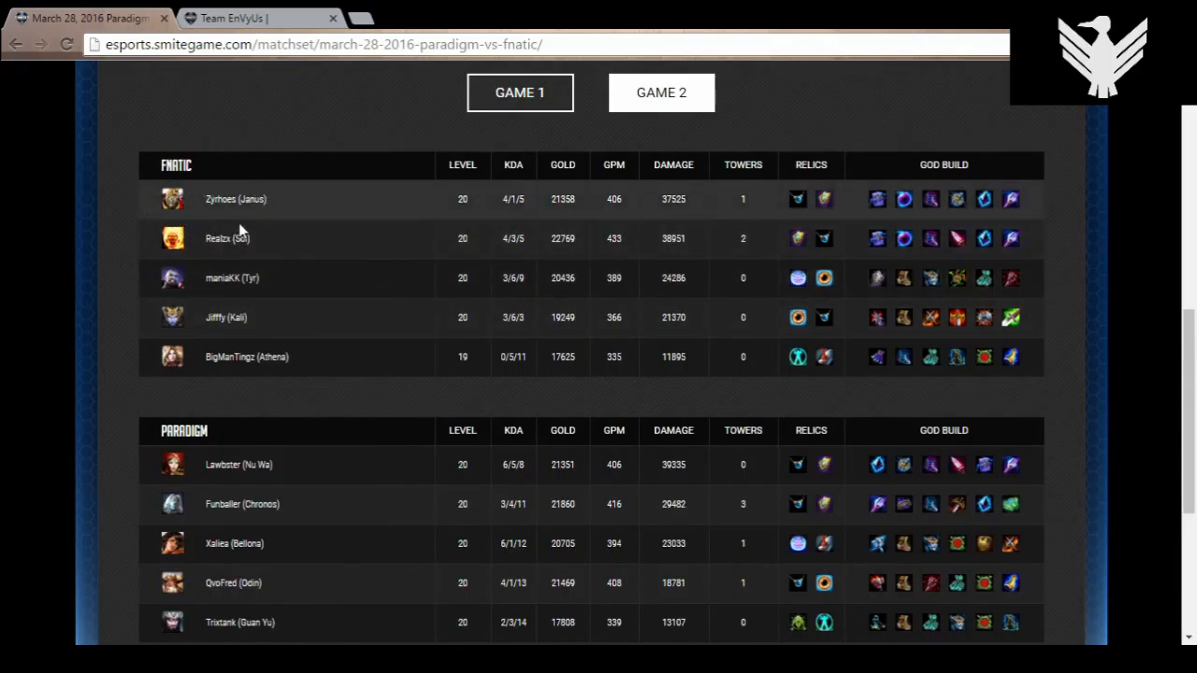
mouse_move(261, 197)
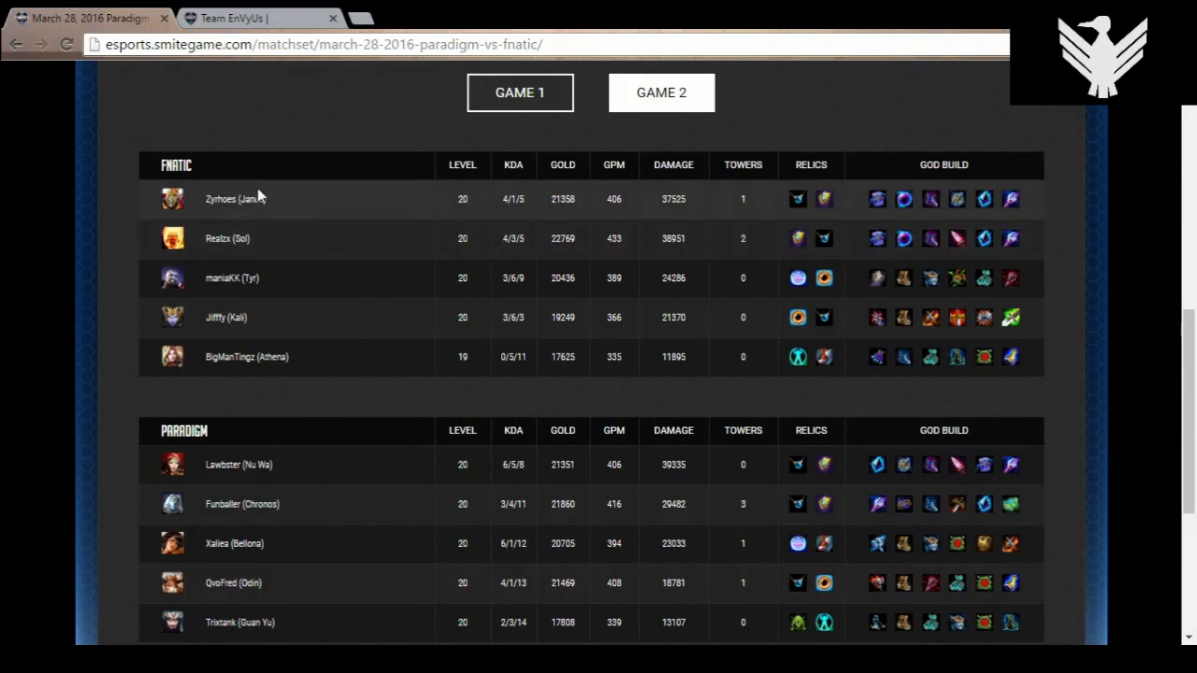
mouse_move(194, 232)
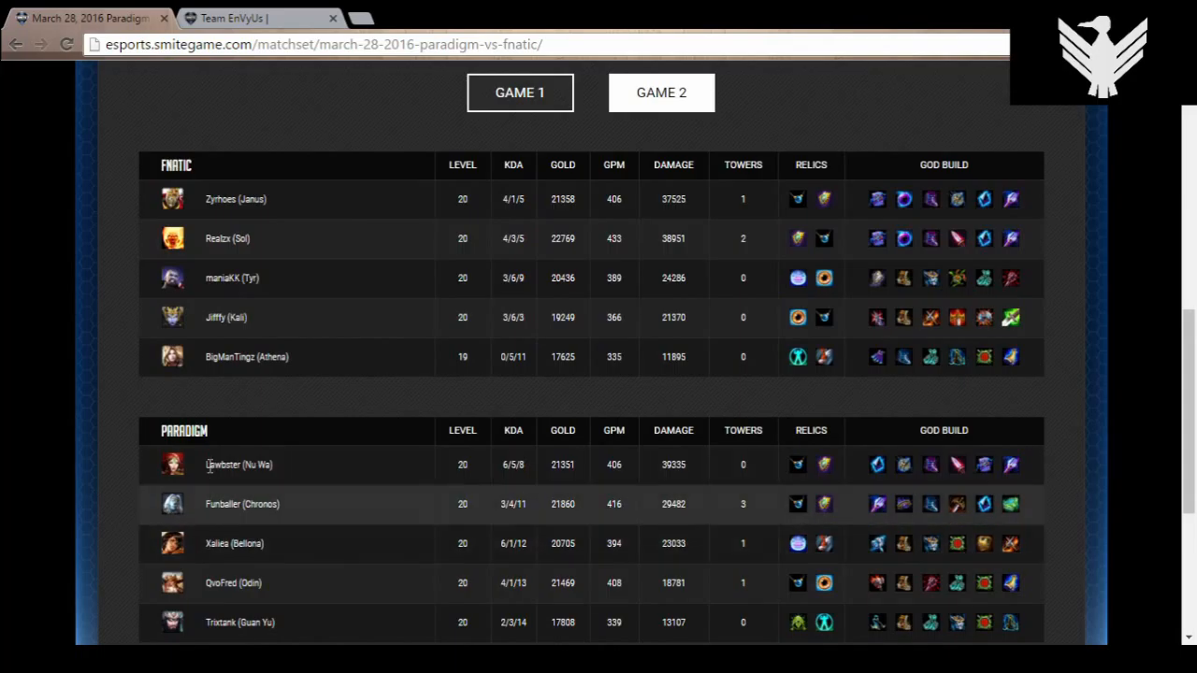
mouse_move(327, 204)
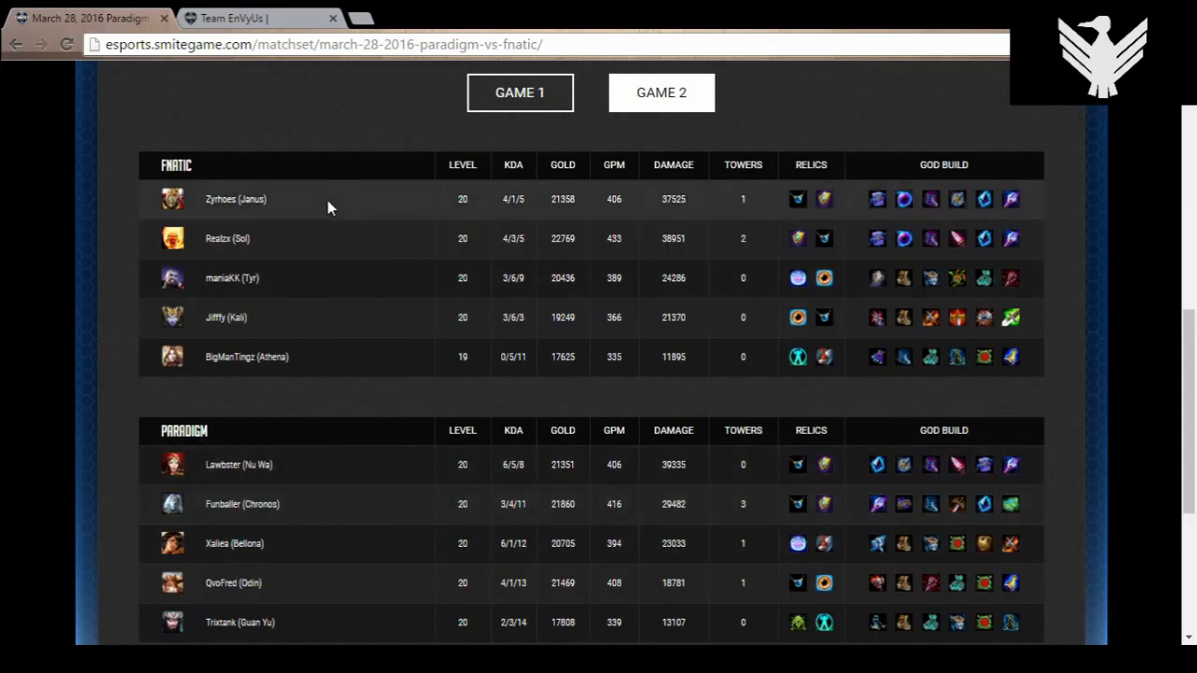
mouse_move(308, 191)
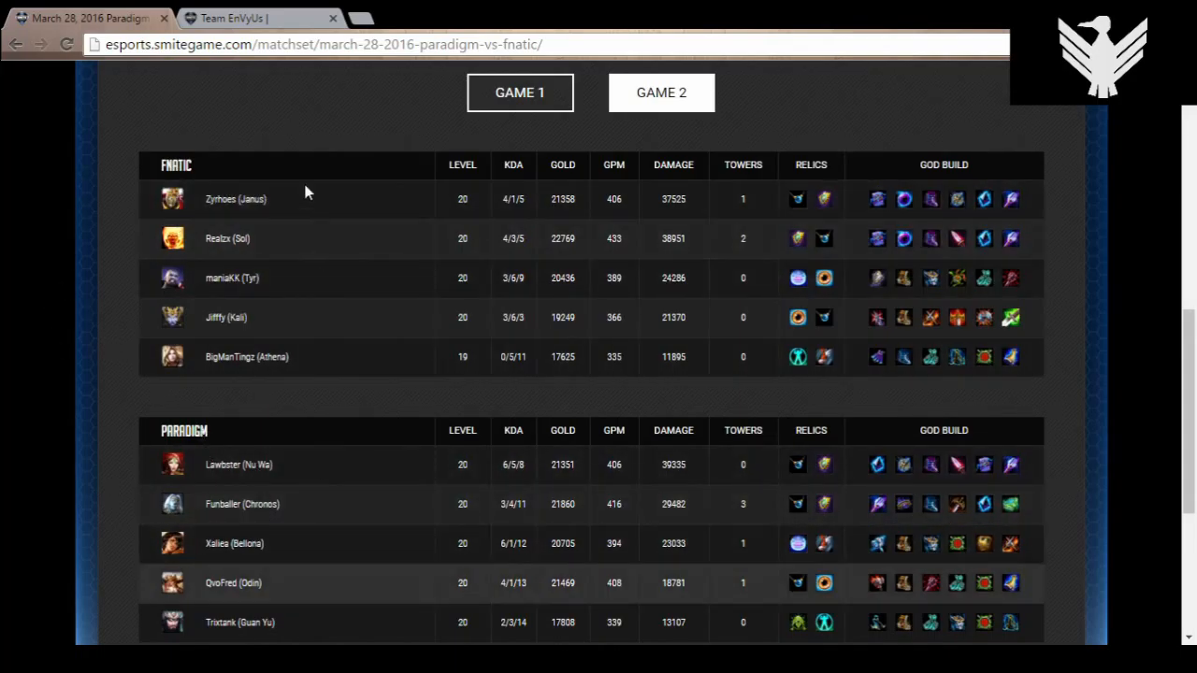
mouse_move(355, 613)
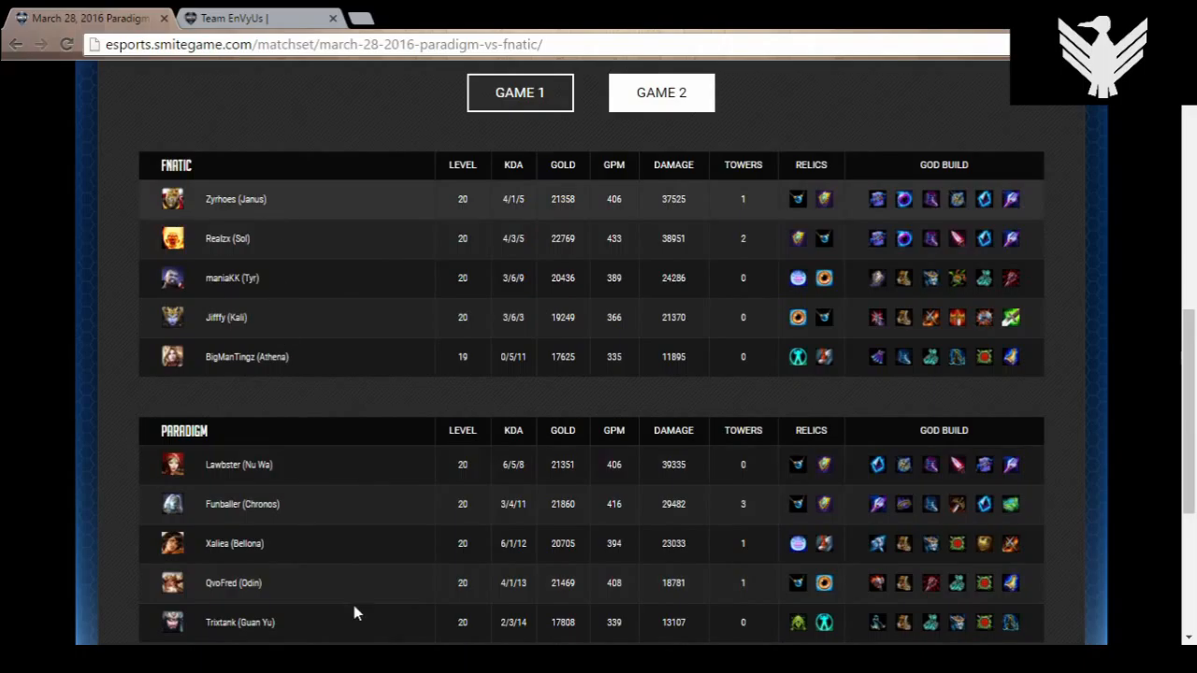
mouse_move(356, 623)
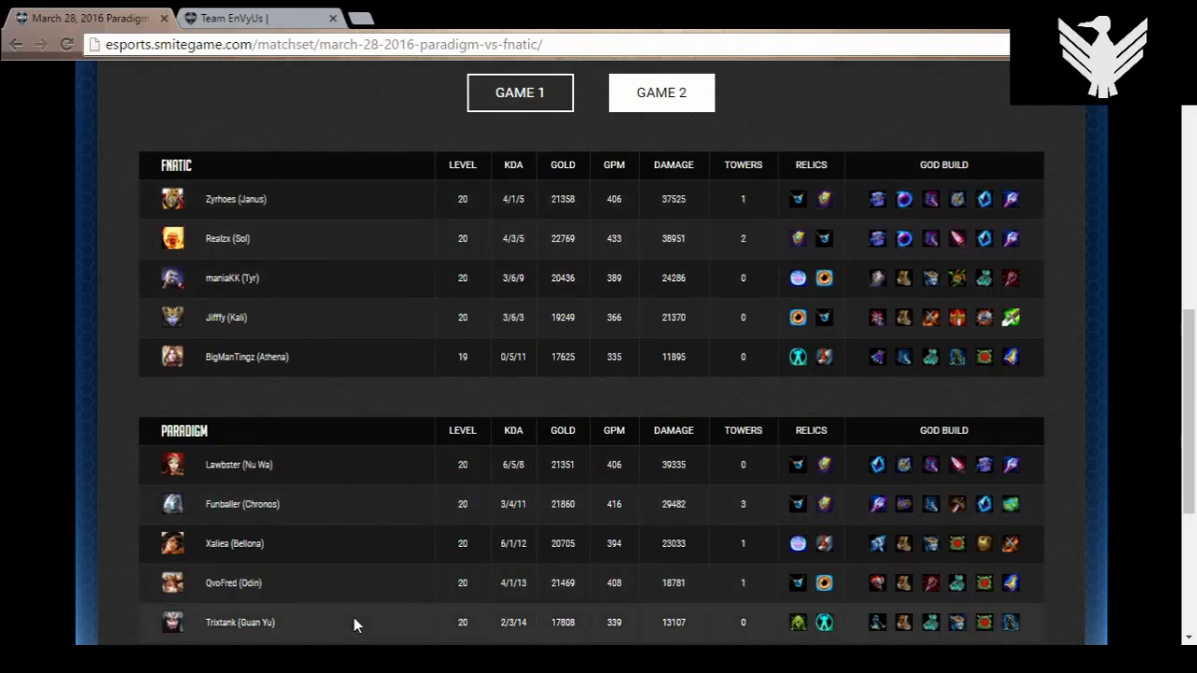
mouse_move(951, 311)
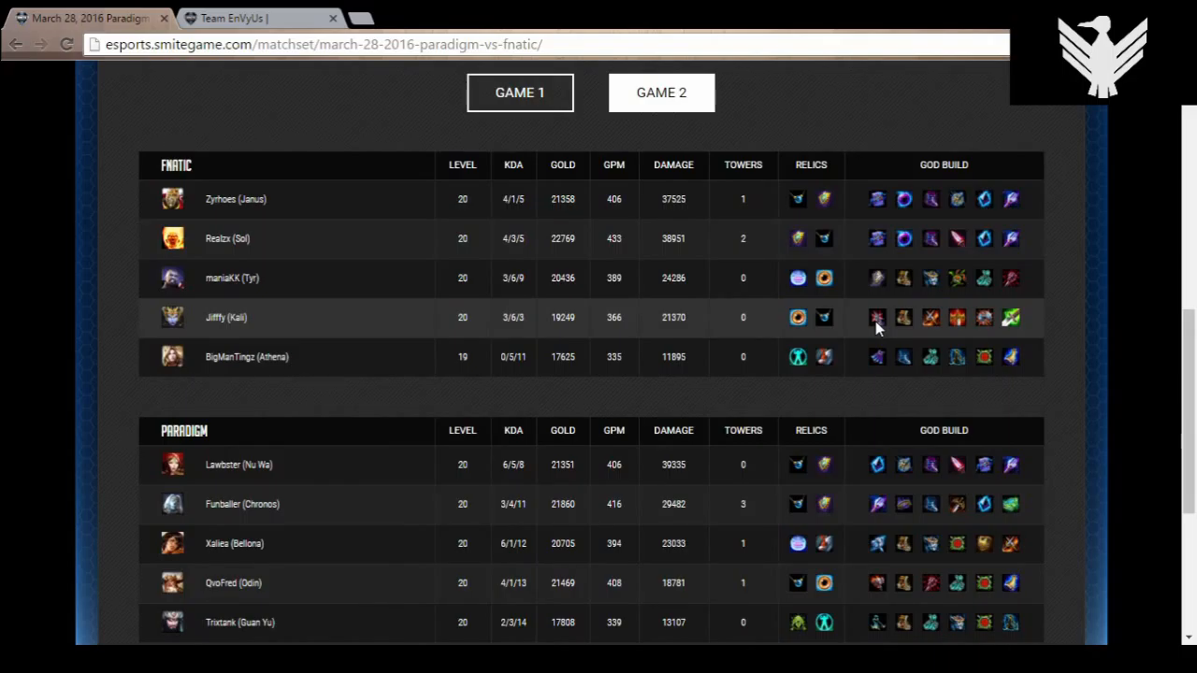
mouse_move(957, 239)
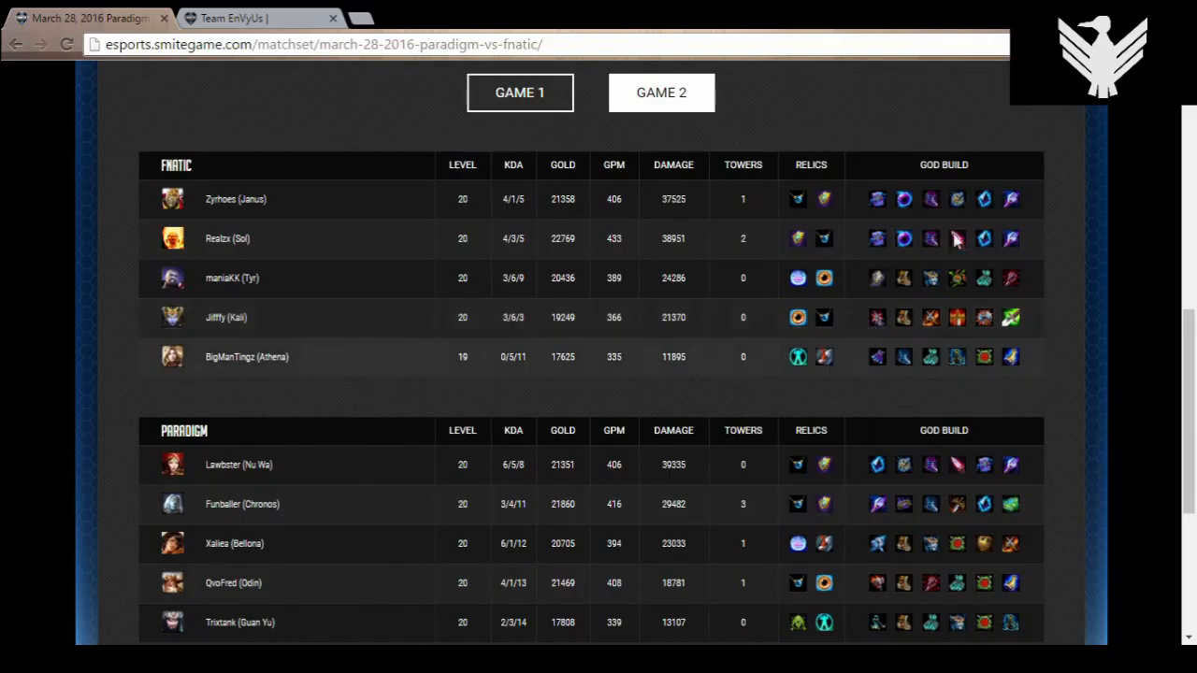
mouse_move(1044, 235)
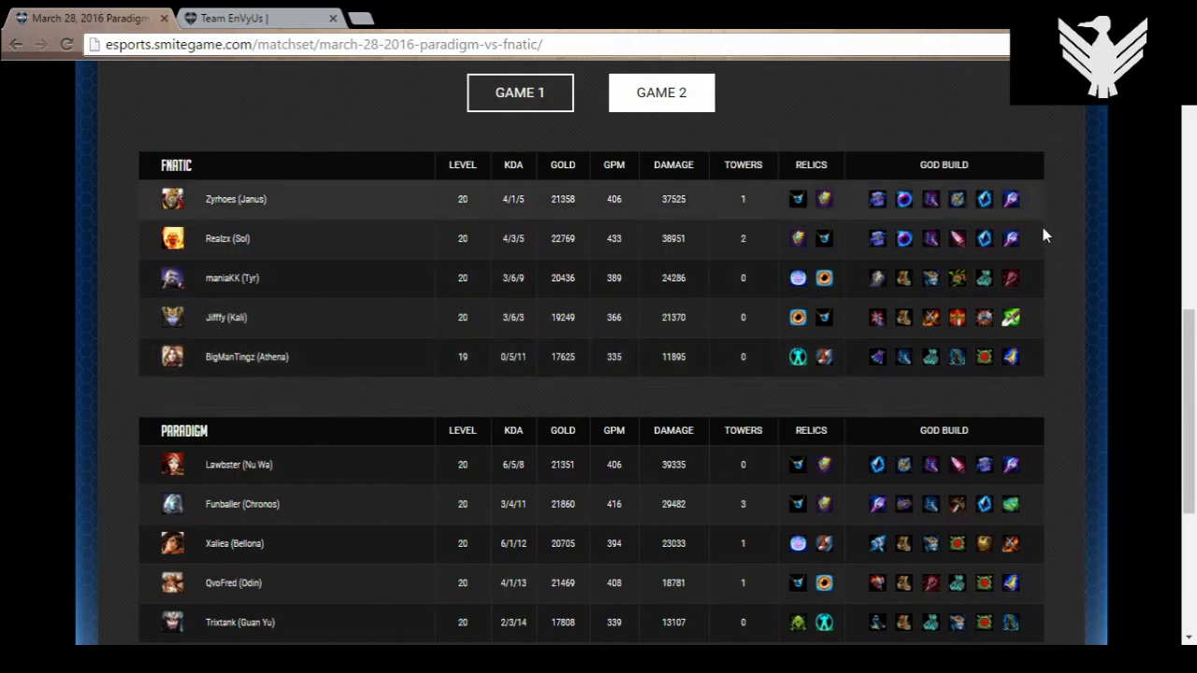
mouse_move(550, 449)
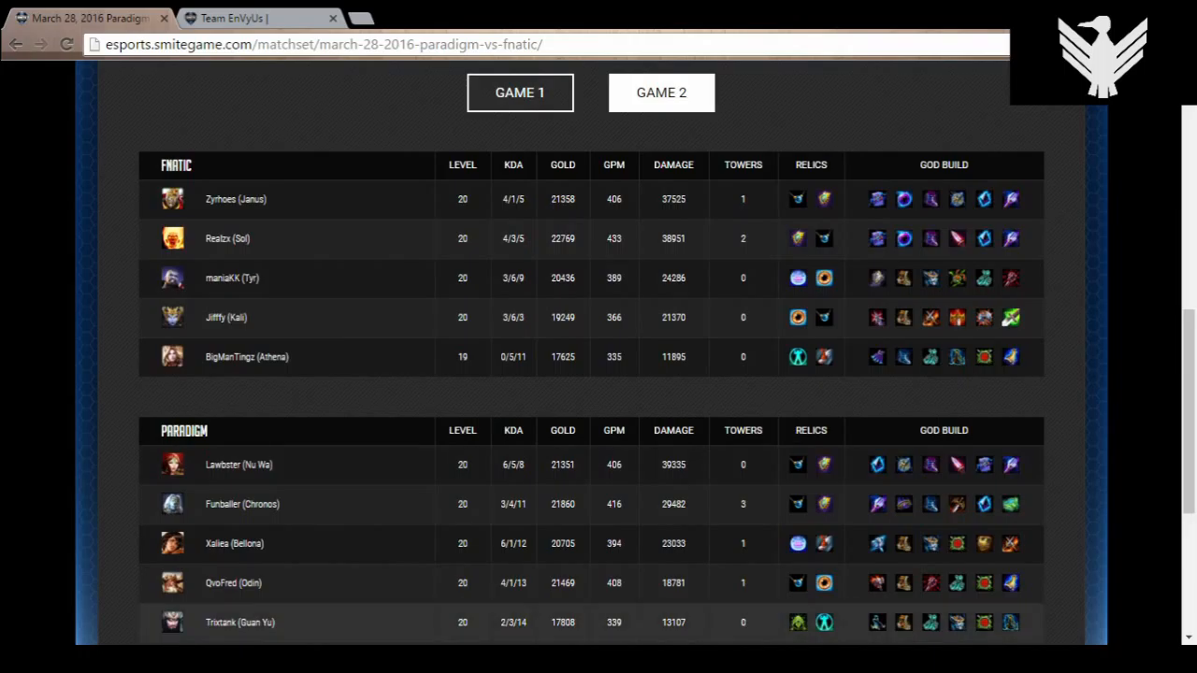
mouse_move(299, 411)
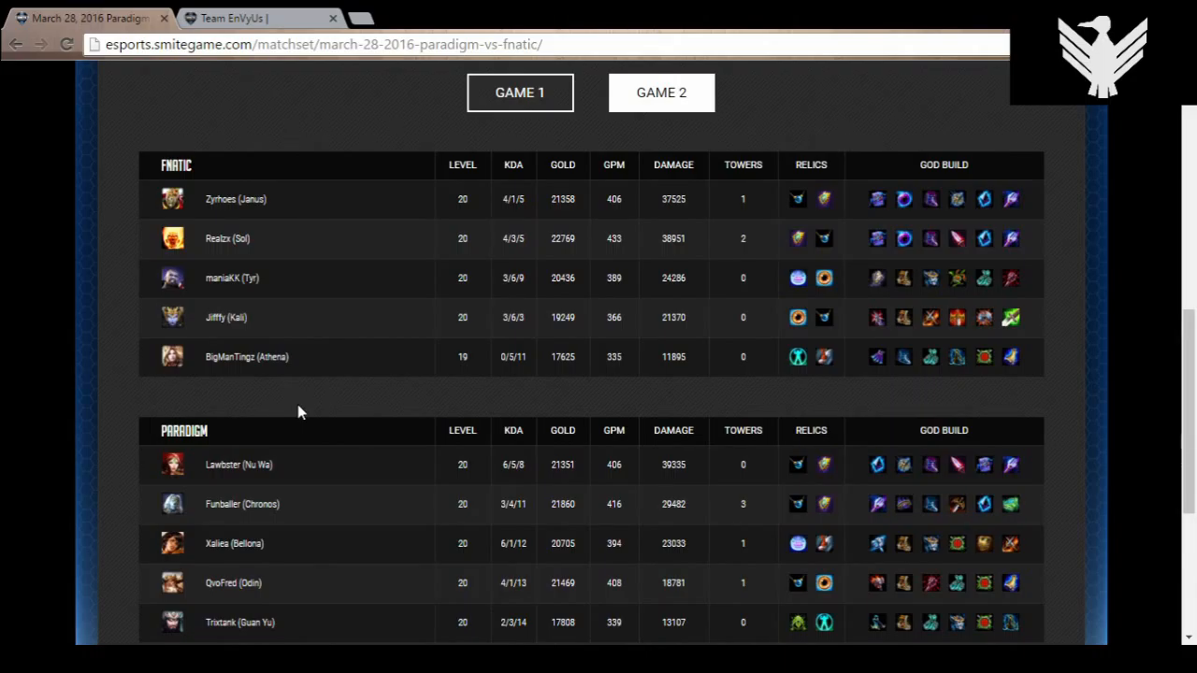
mouse_move(284, 617)
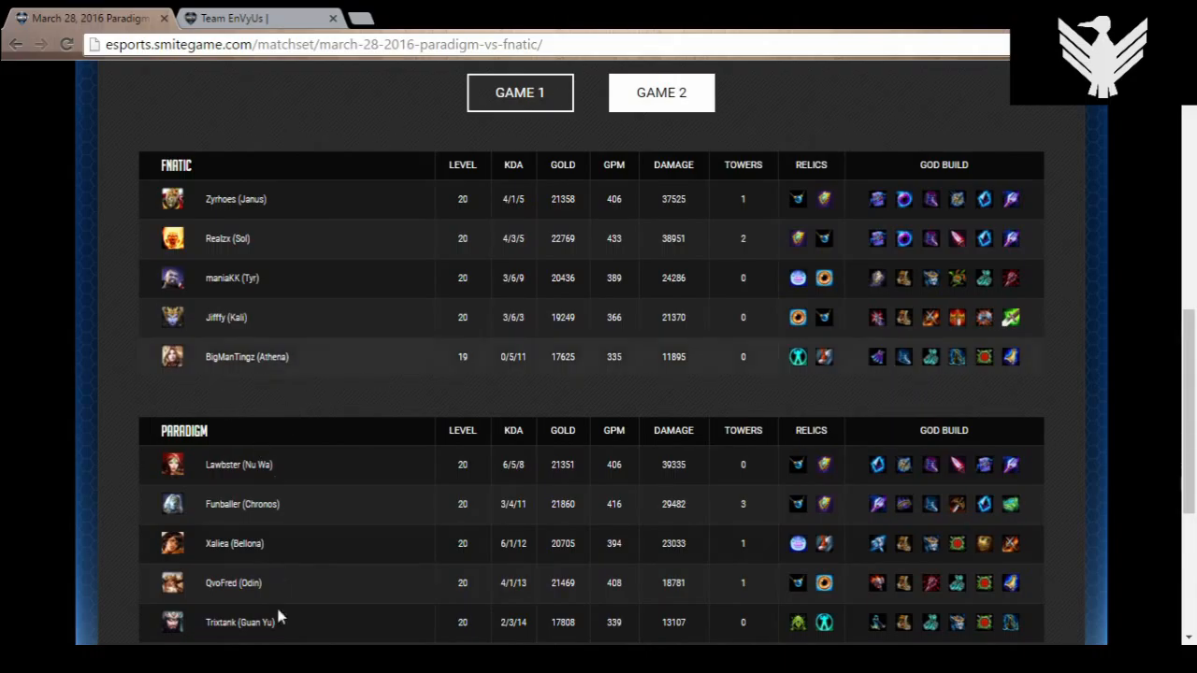
mouse_move(653, 273)
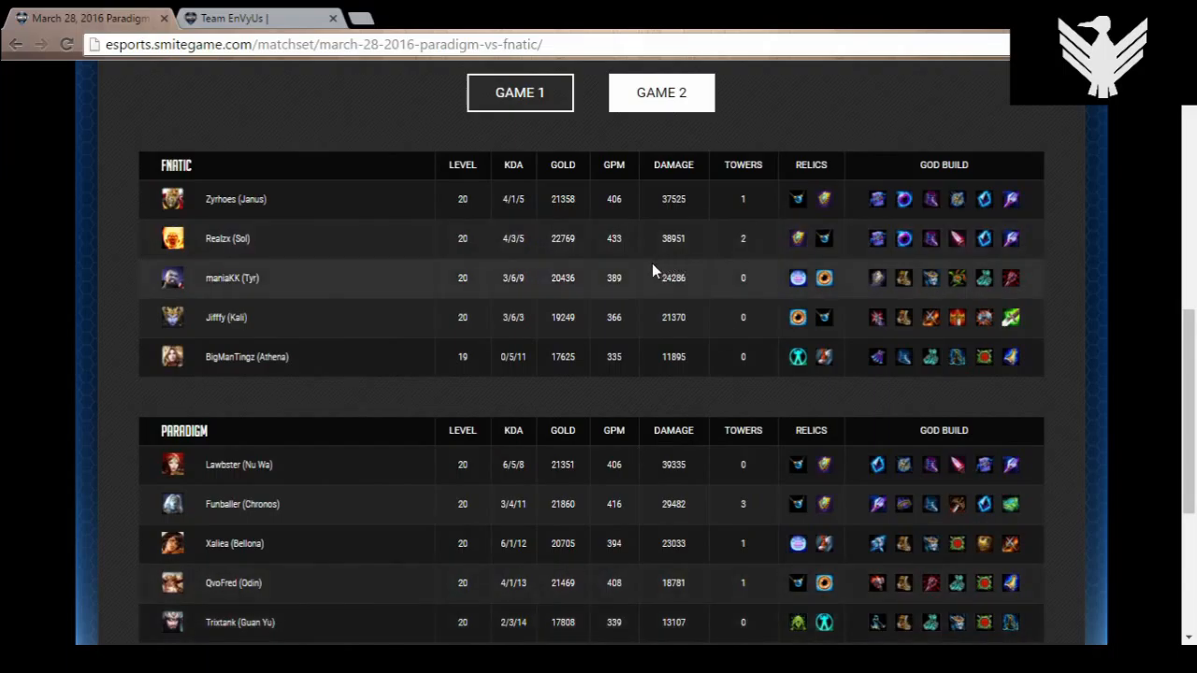
mouse_move(702, 295)
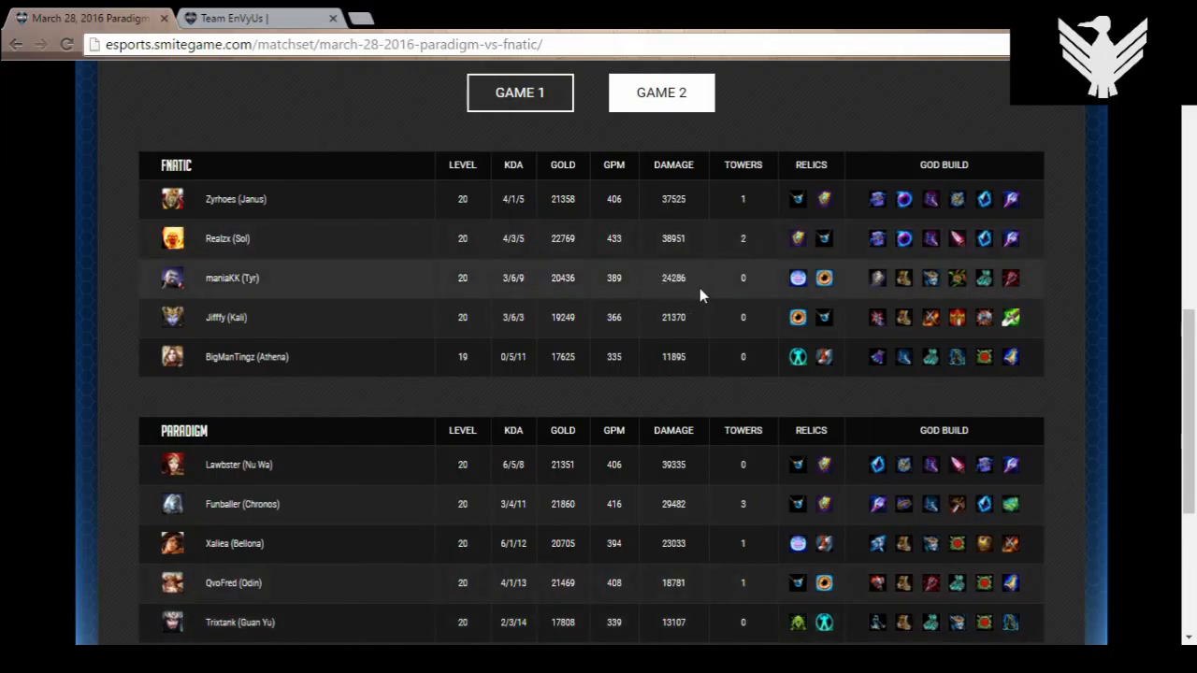
mouse_move(677, 298)
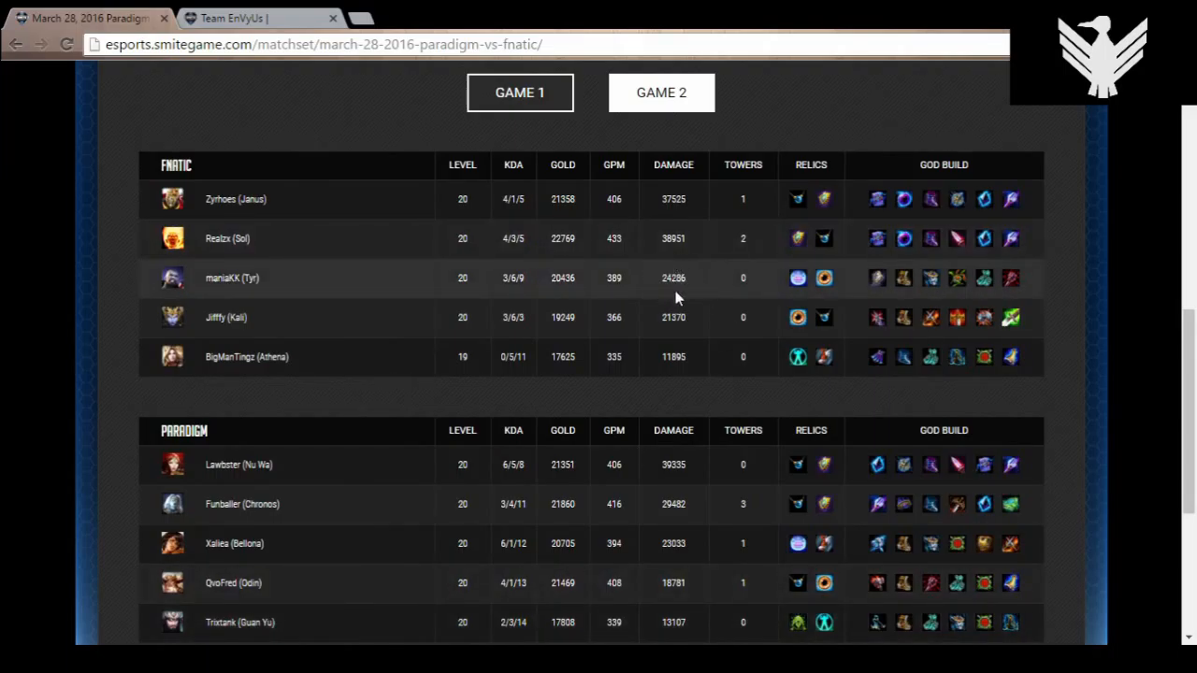
mouse_move(105, 408)
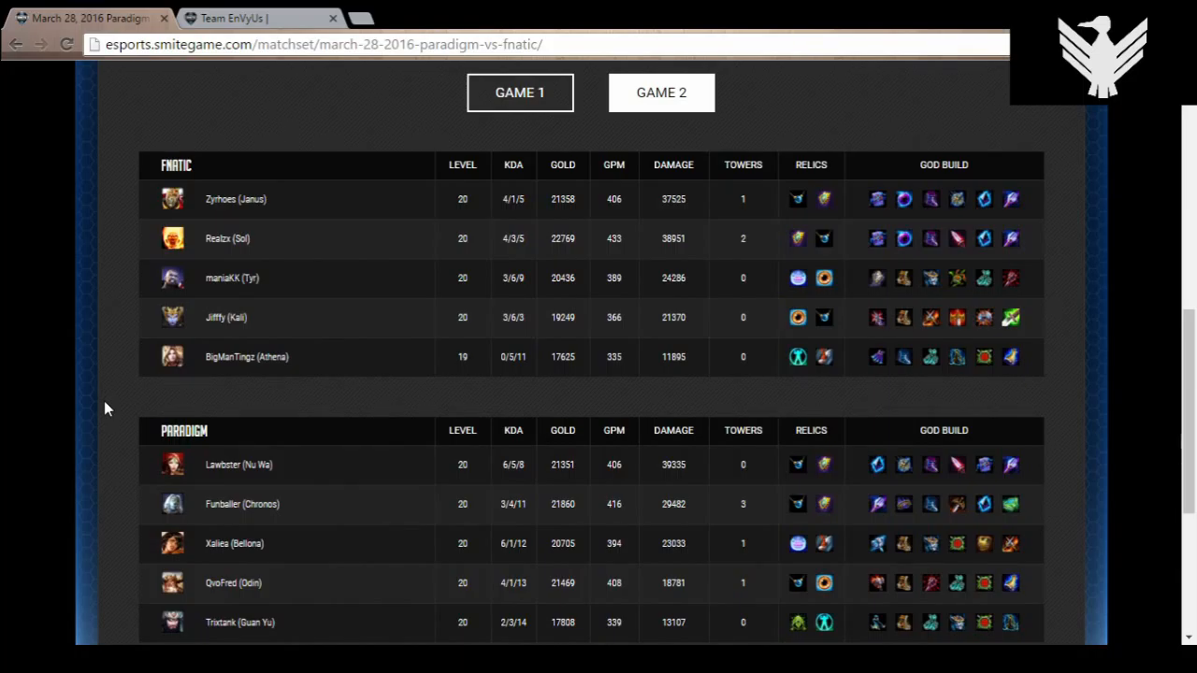
mouse_move(718, 288)
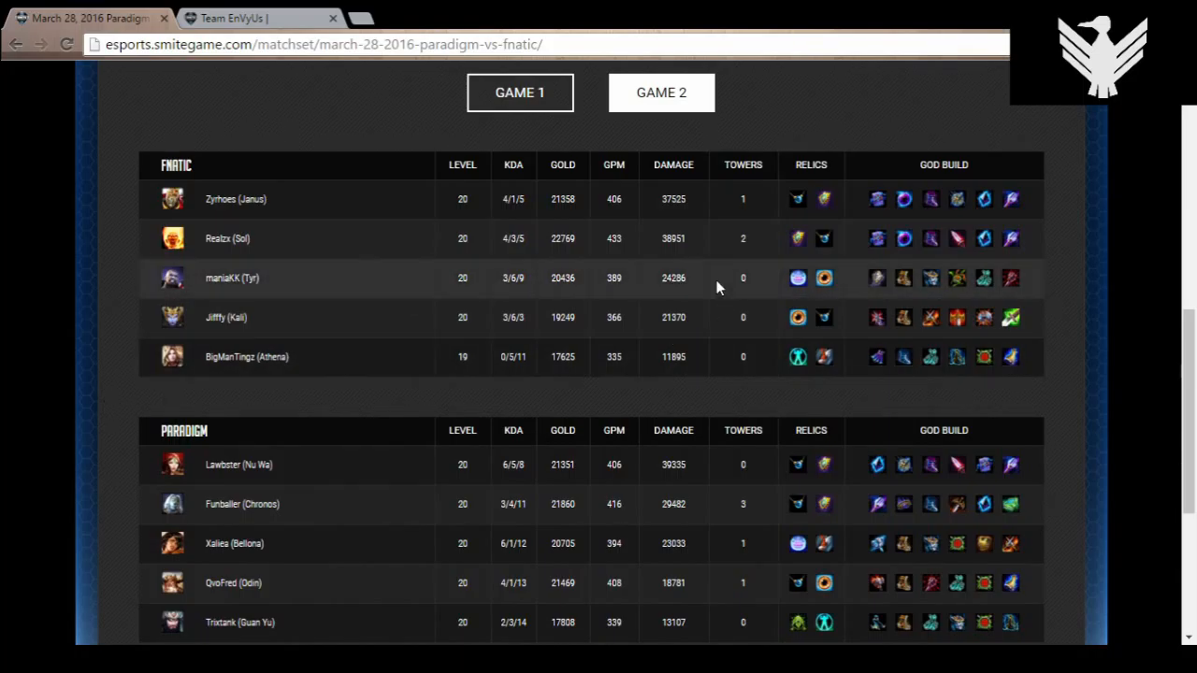
mouse_move(681, 276)
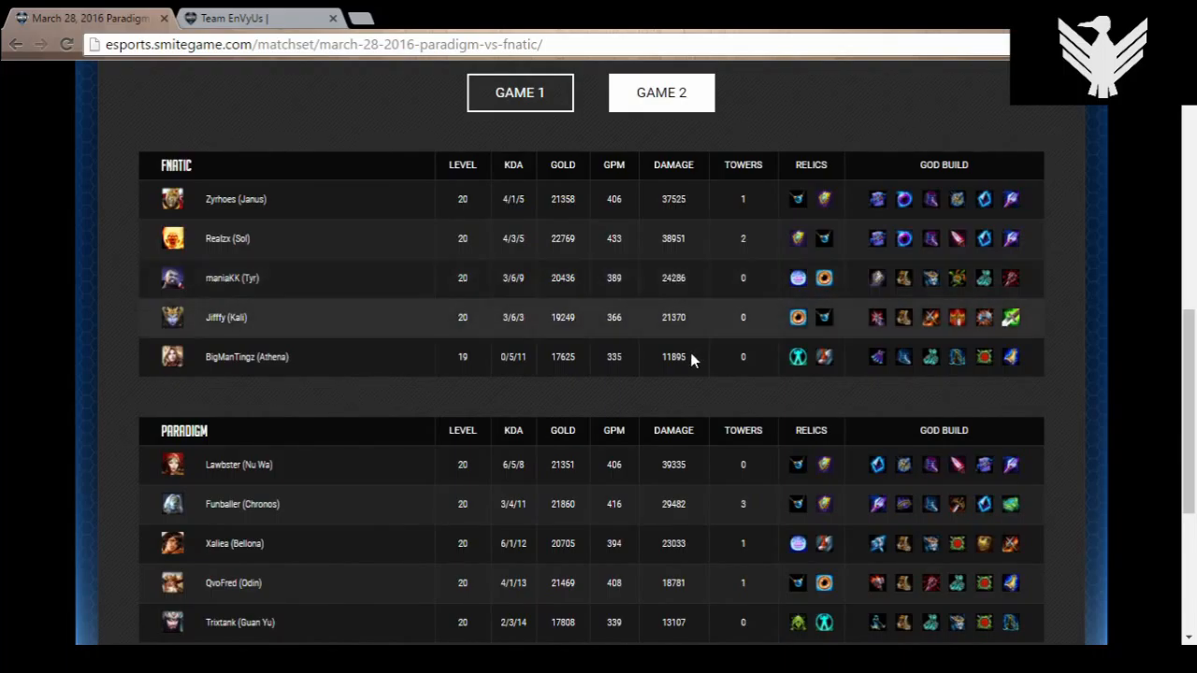
mouse_move(639, 363)
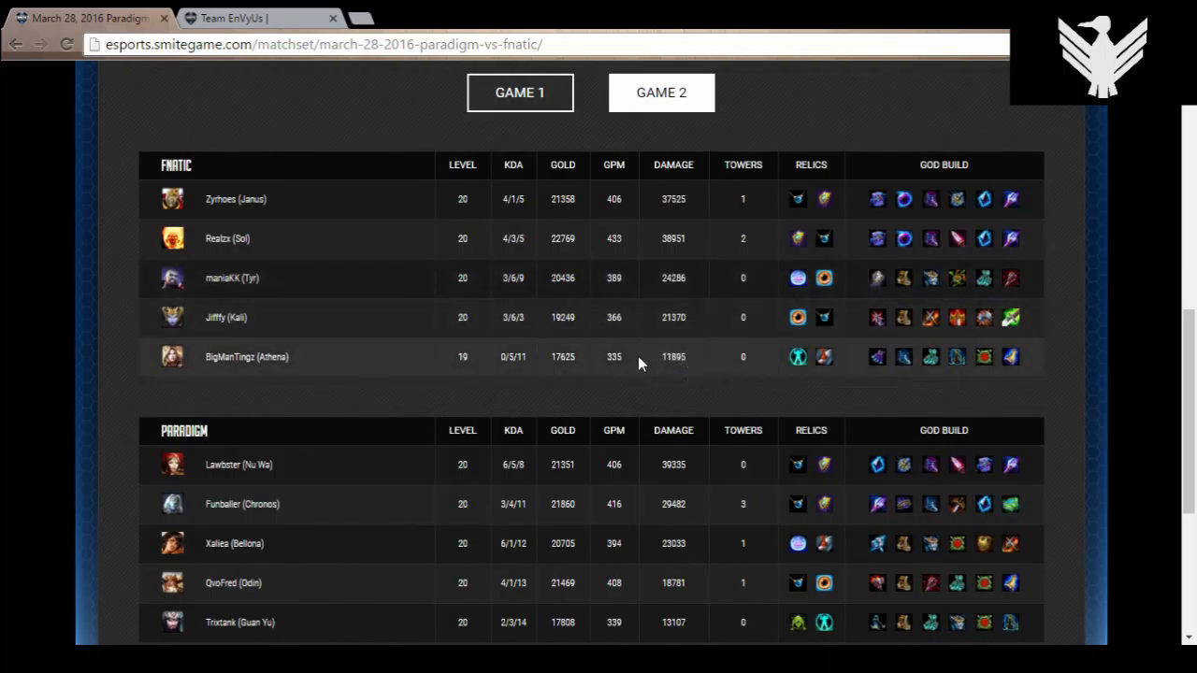
mouse_move(662, 340)
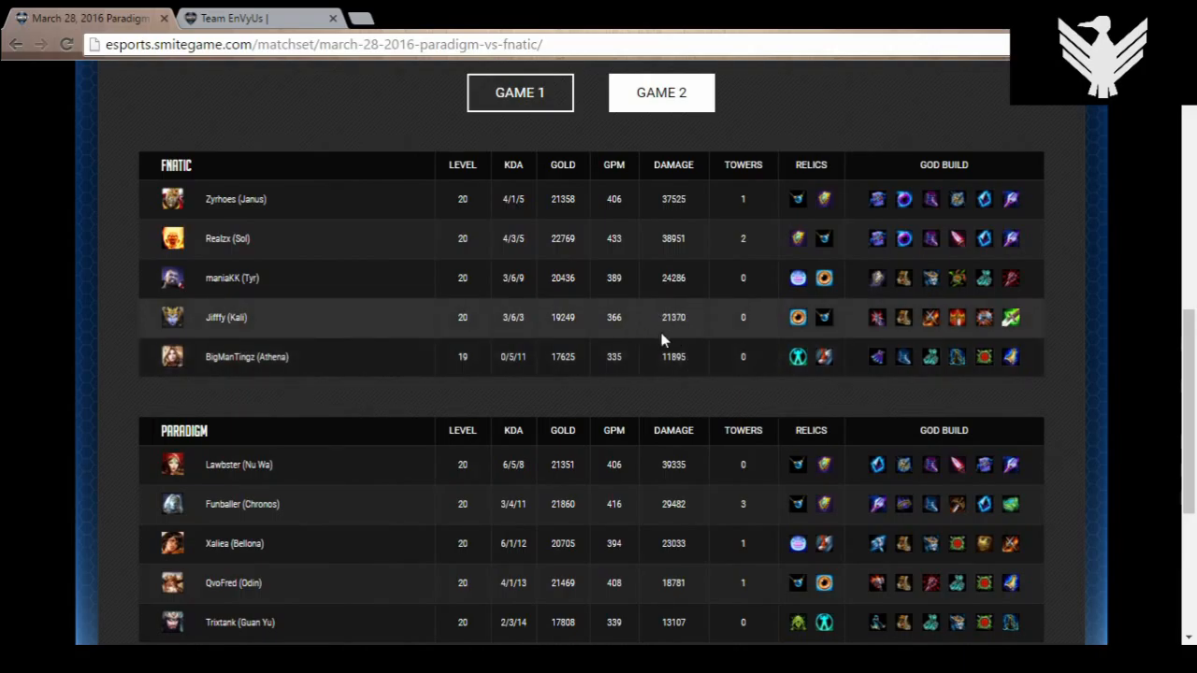
mouse_move(651, 325)
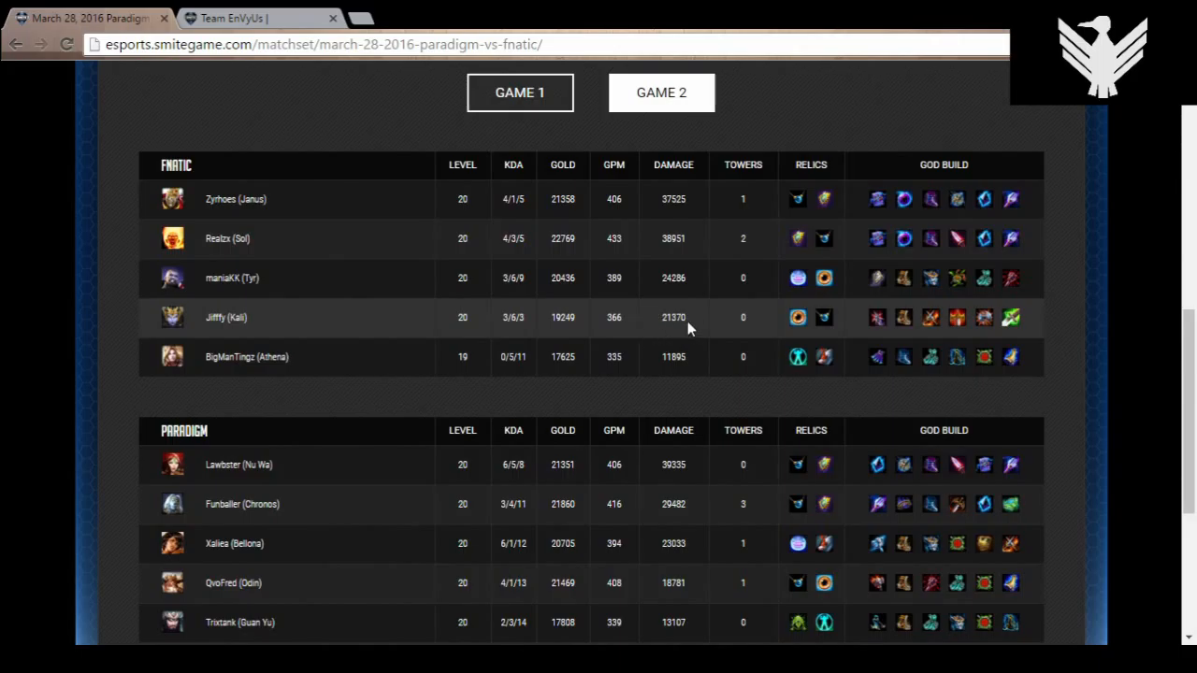
mouse_move(703, 226)
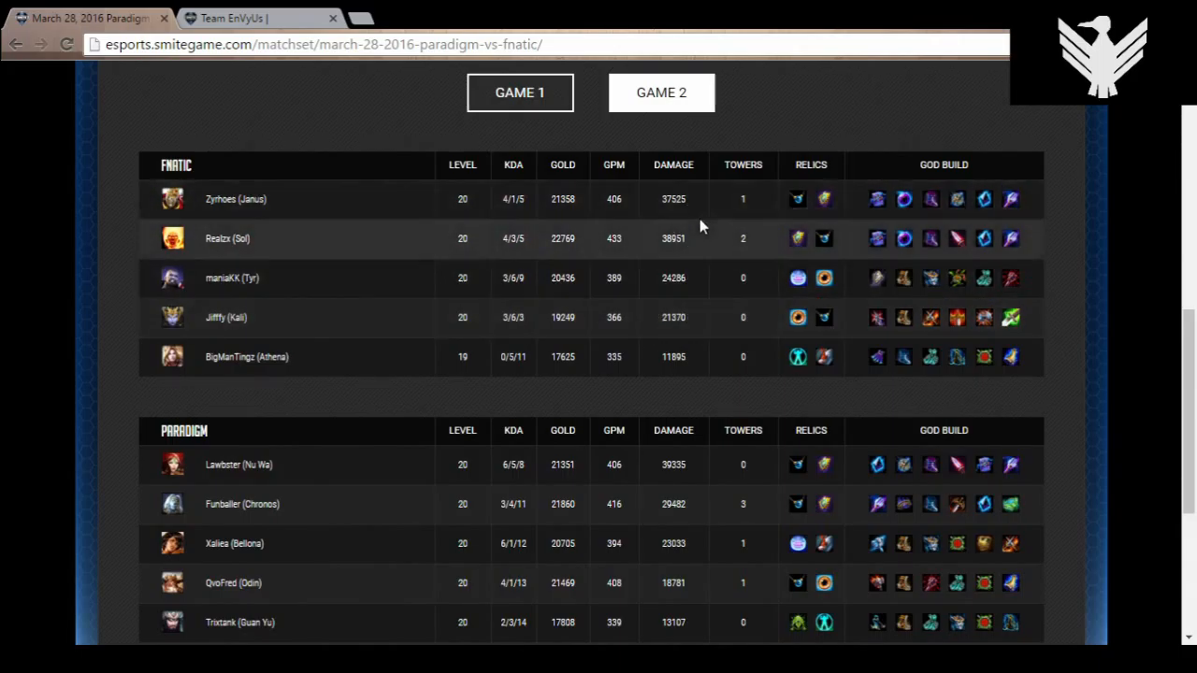
mouse_move(662, 295)
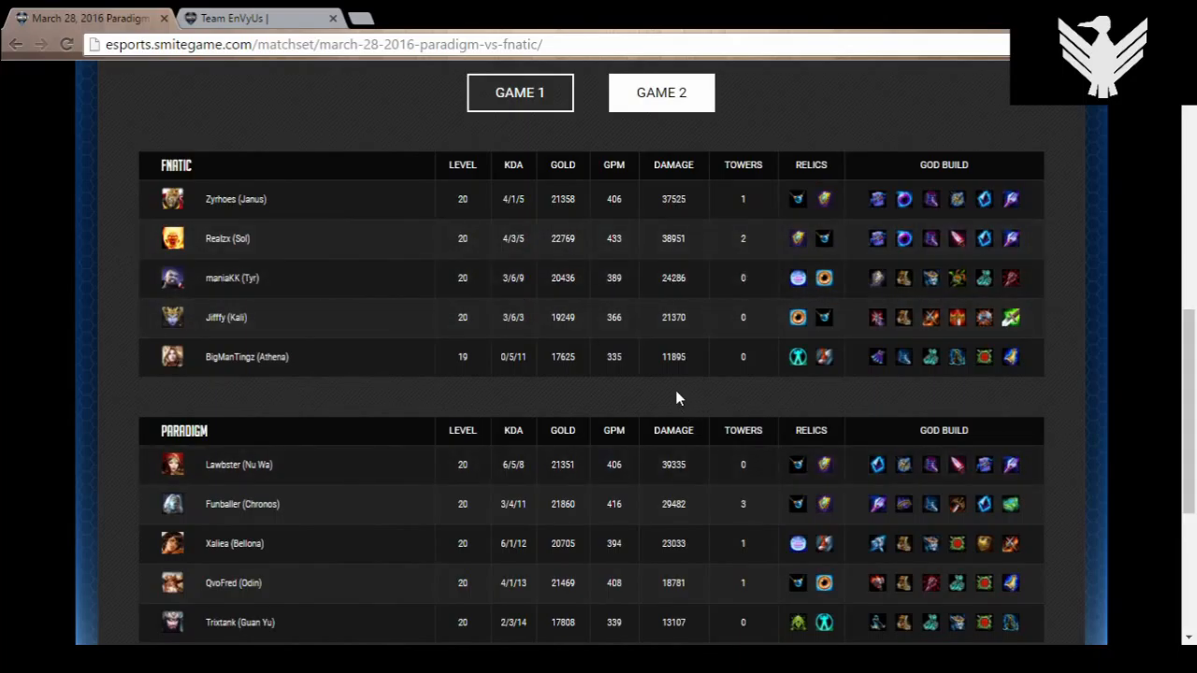
mouse_move(730, 402)
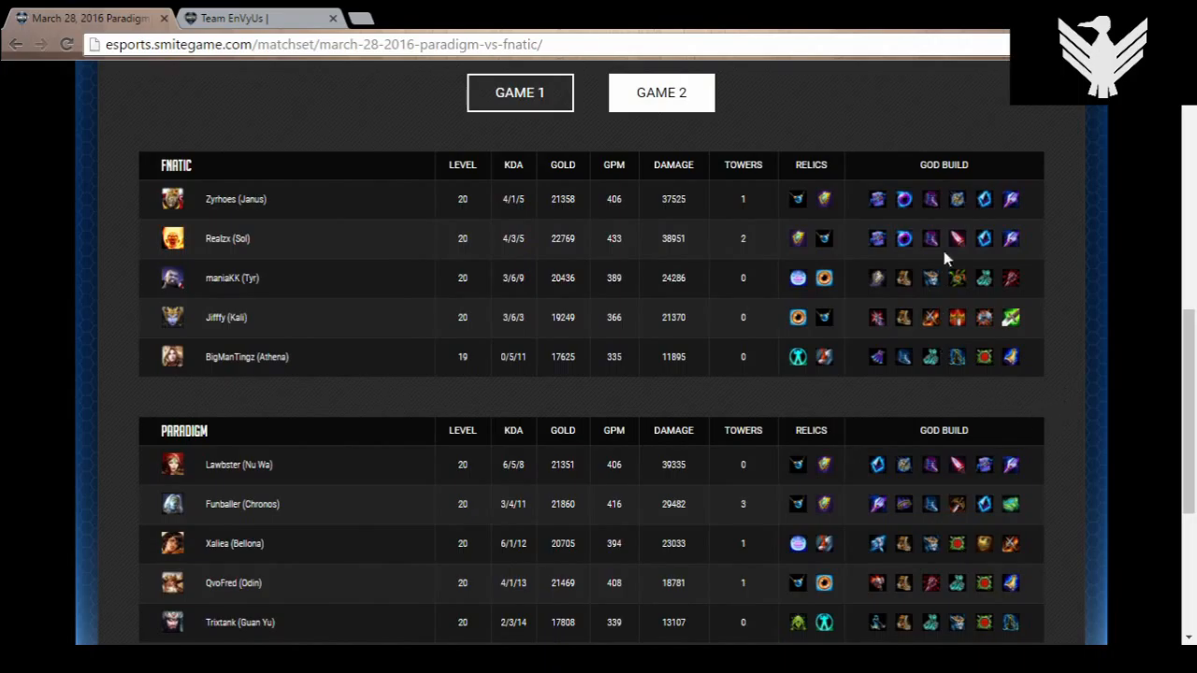
mouse_move(415, 392)
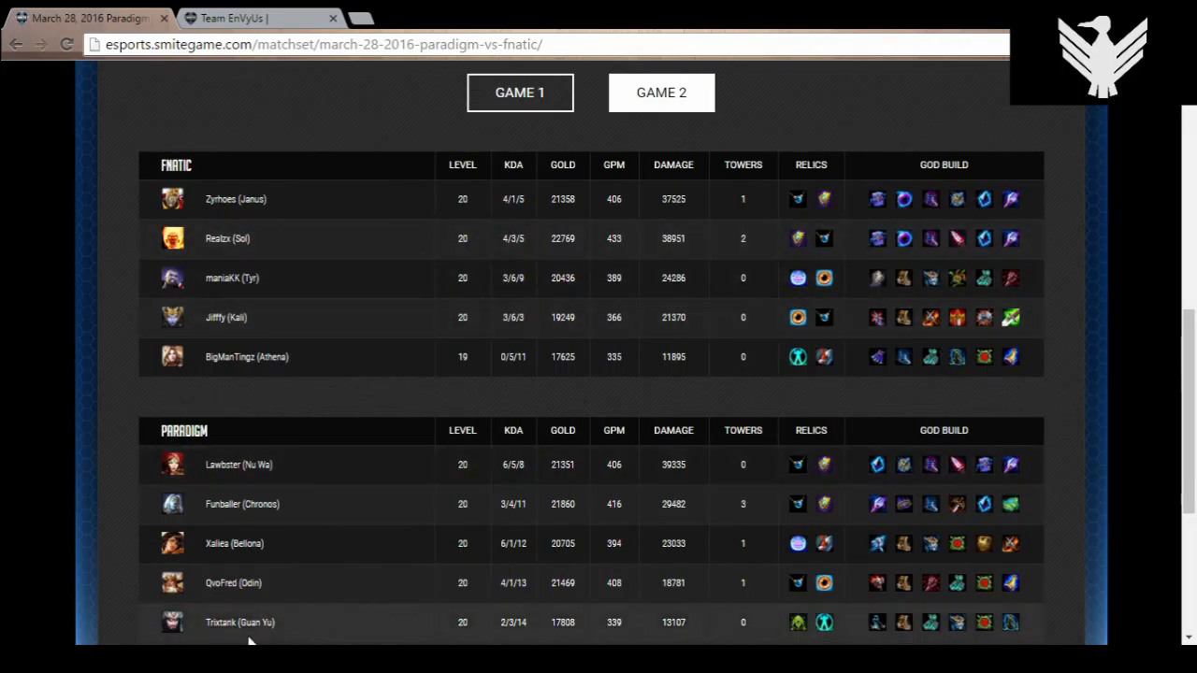
mouse_move(341, 621)
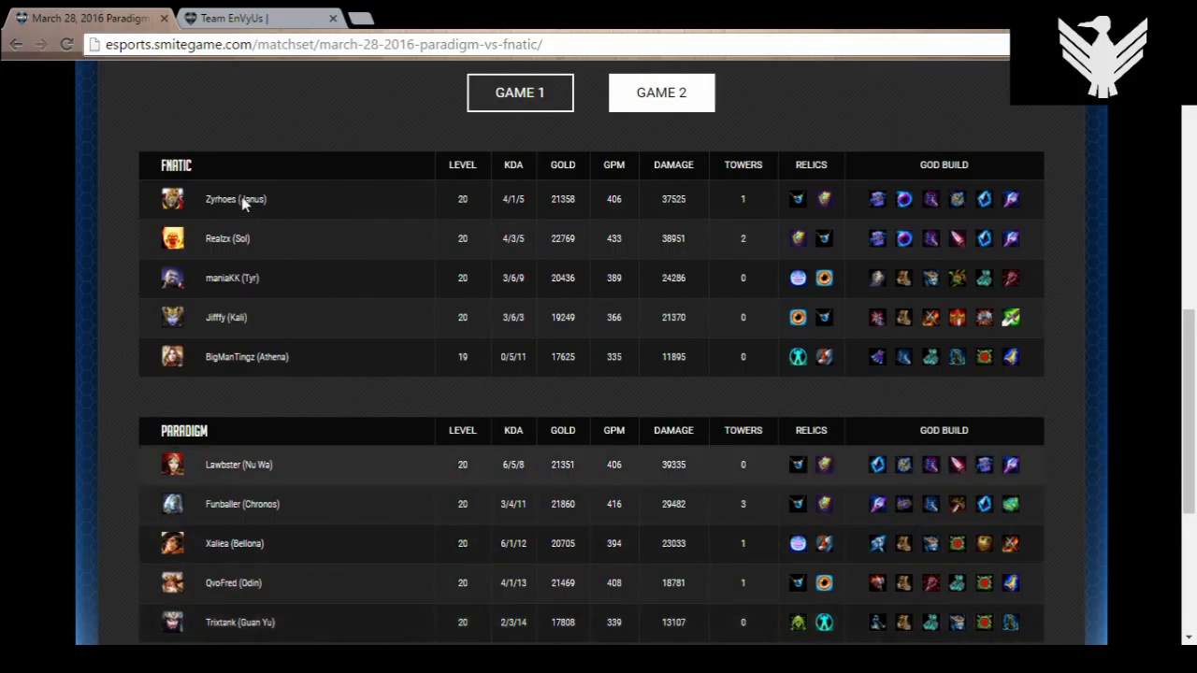
mouse_move(233, 159)
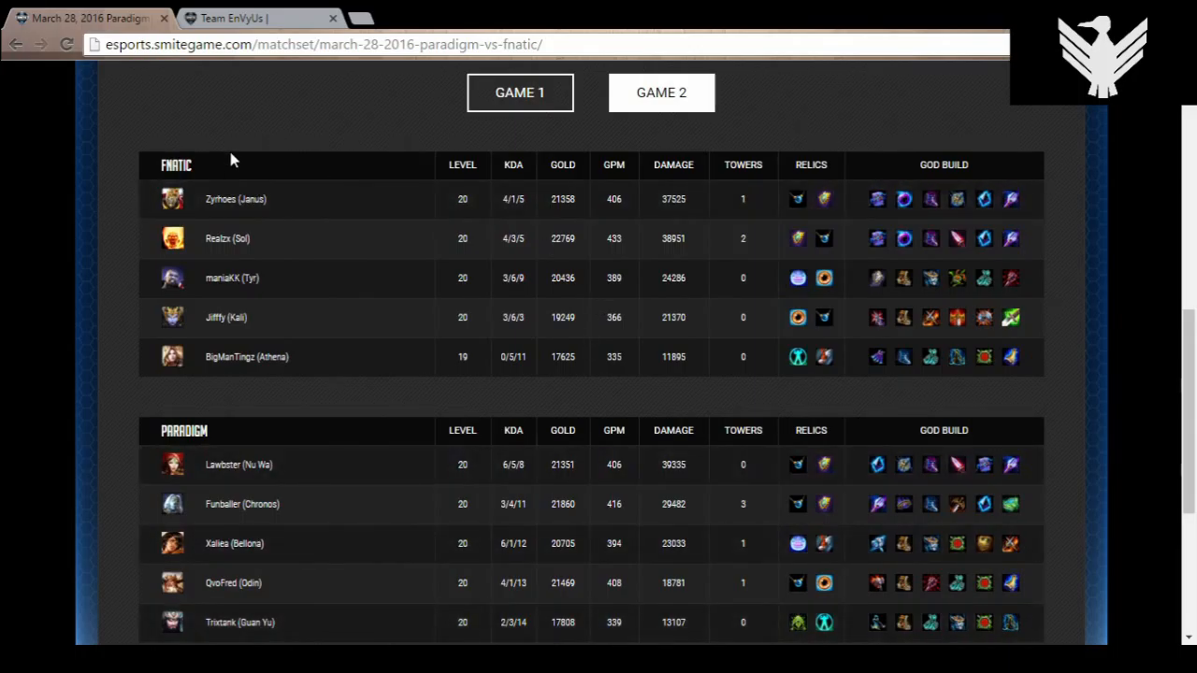
mouse_move(210, 377)
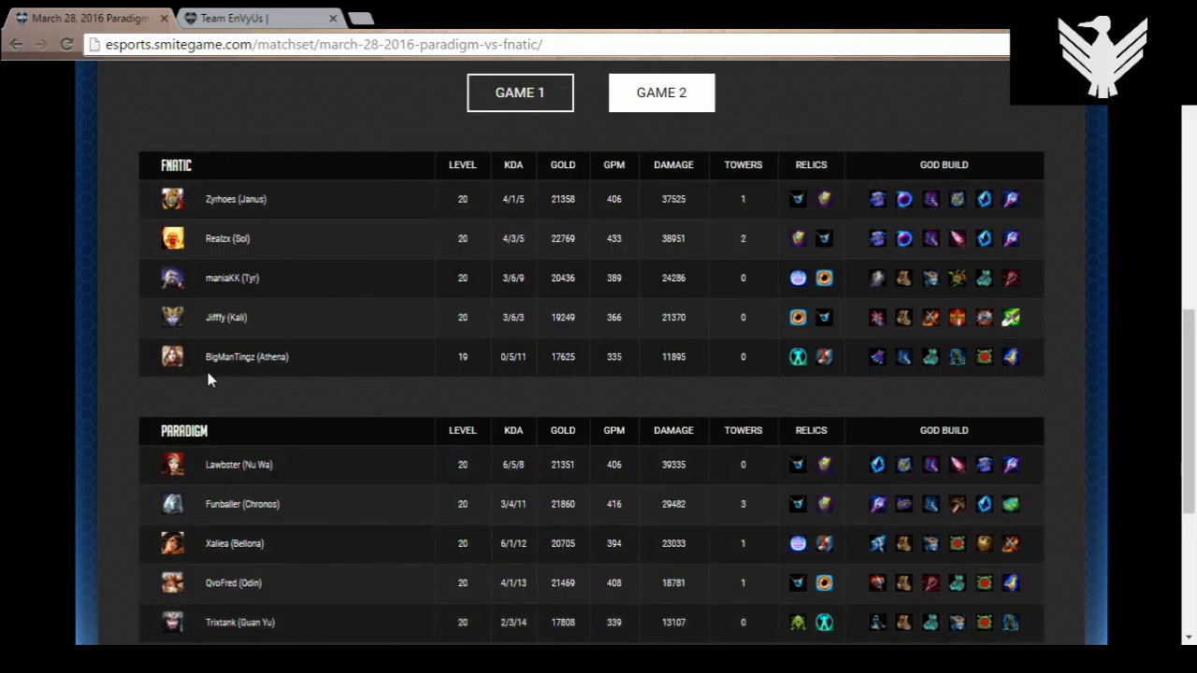
mouse_move(239, 165)
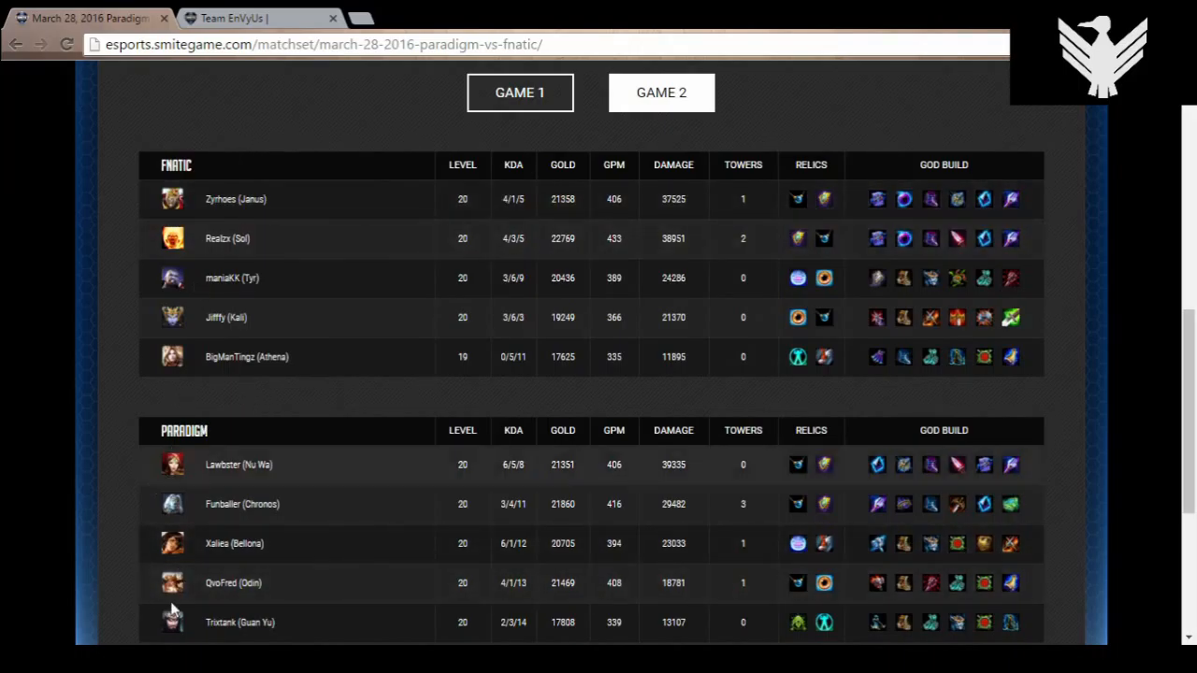
mouse_move(213, 559)
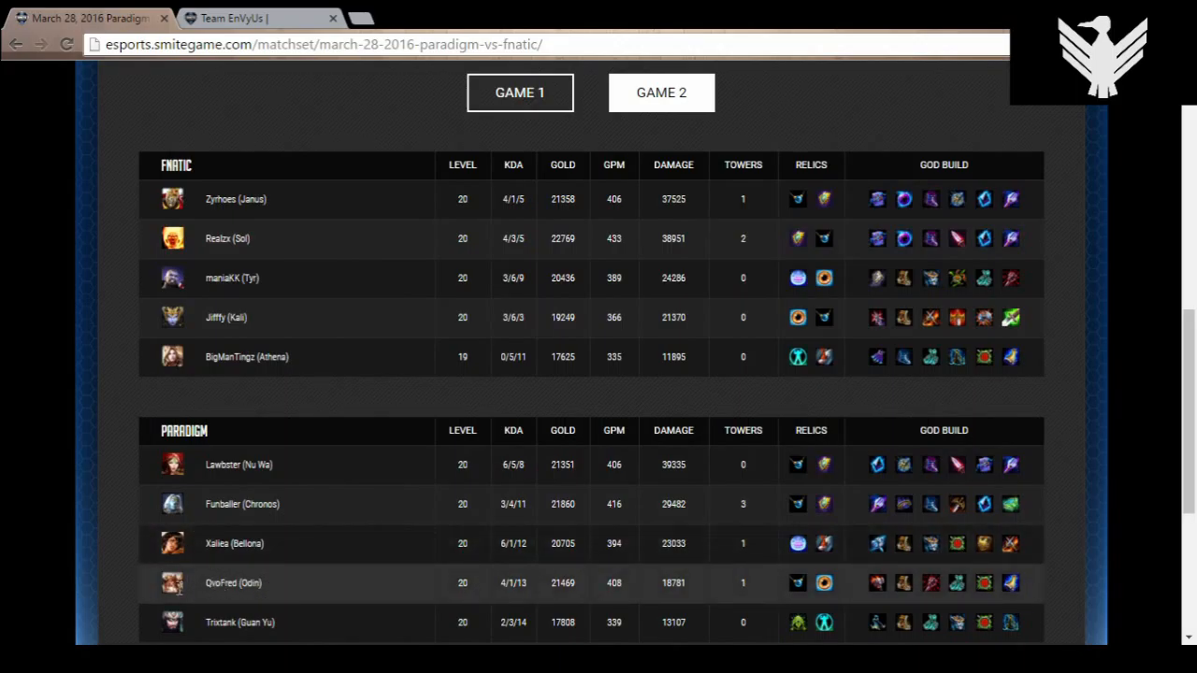
mouse_move(258, 576)
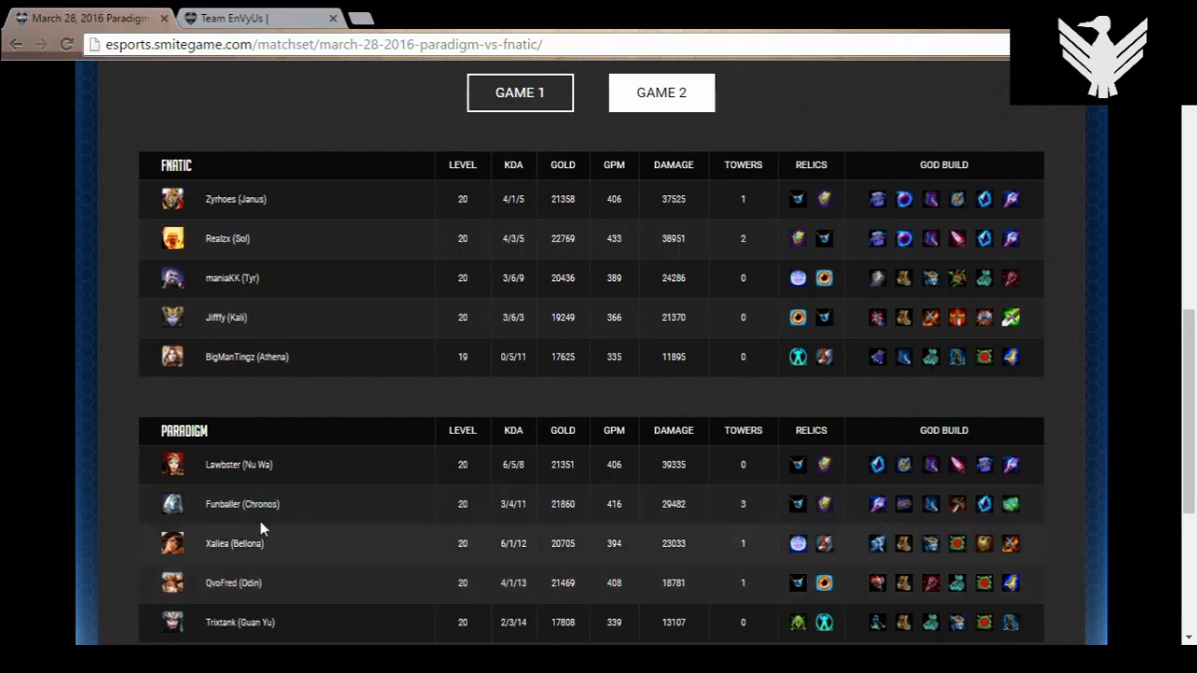
mouse_move(284, 550)
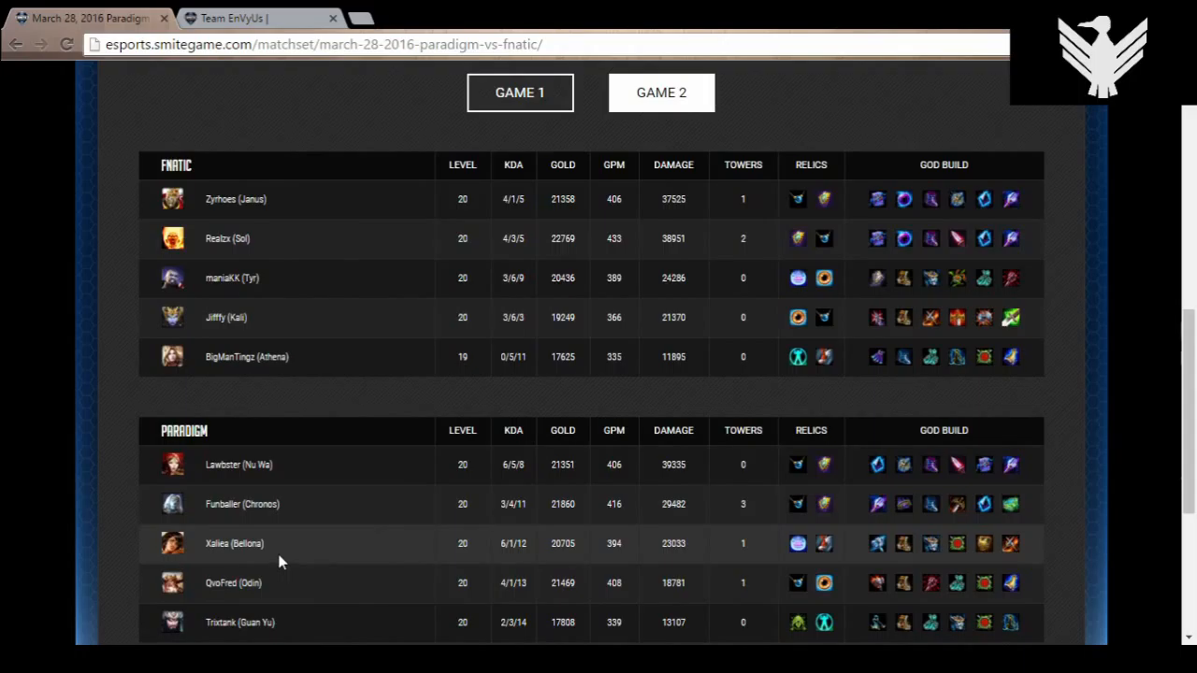
mouse_move(269, 634)
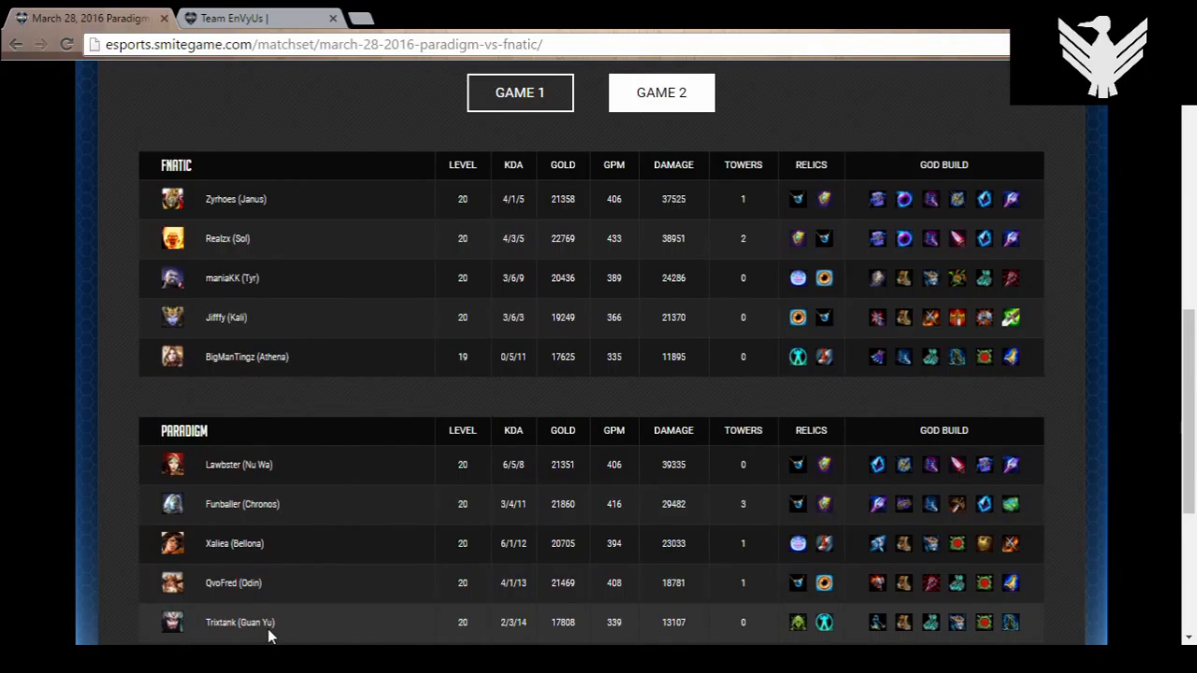
scroll("up", 3)
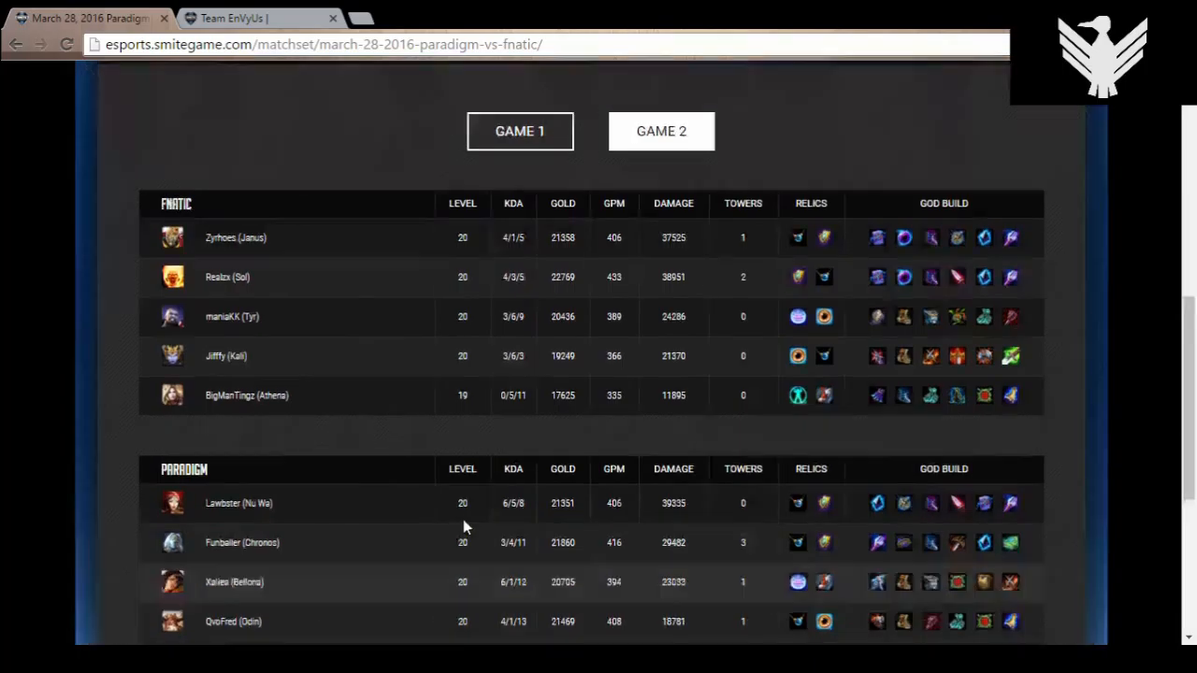
Scroll back up to the Fnatic vs Paradigm 0-2 banner and site header
scroll("up", 3)
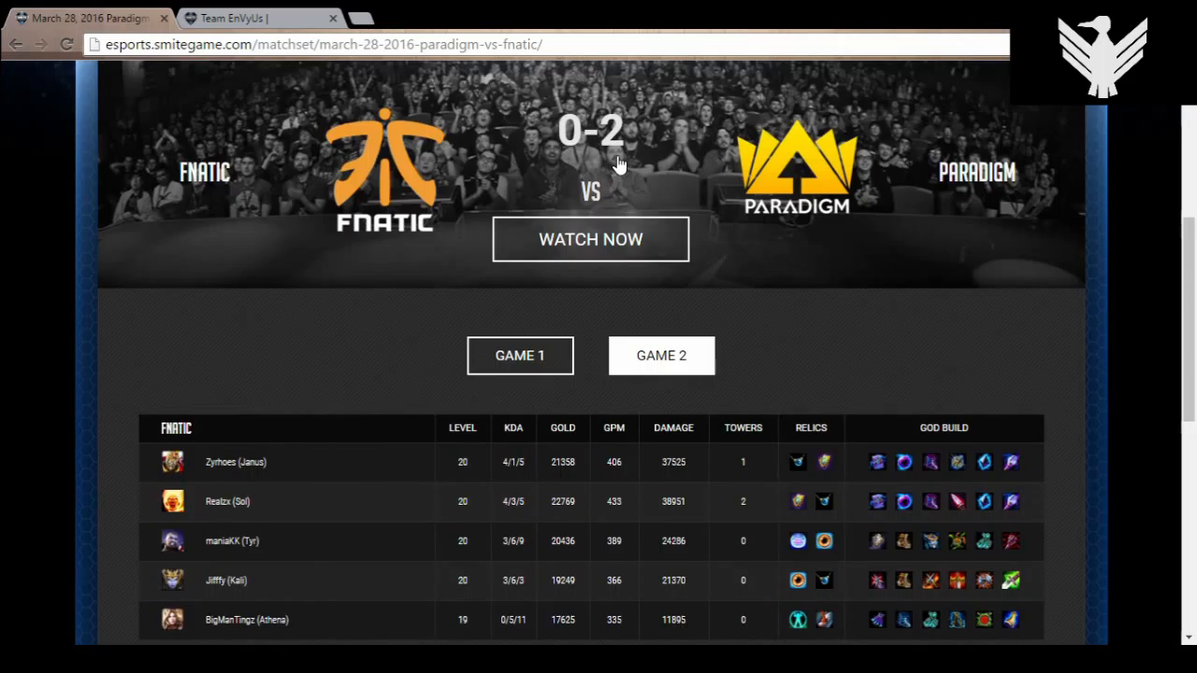
scroll("up", 3)
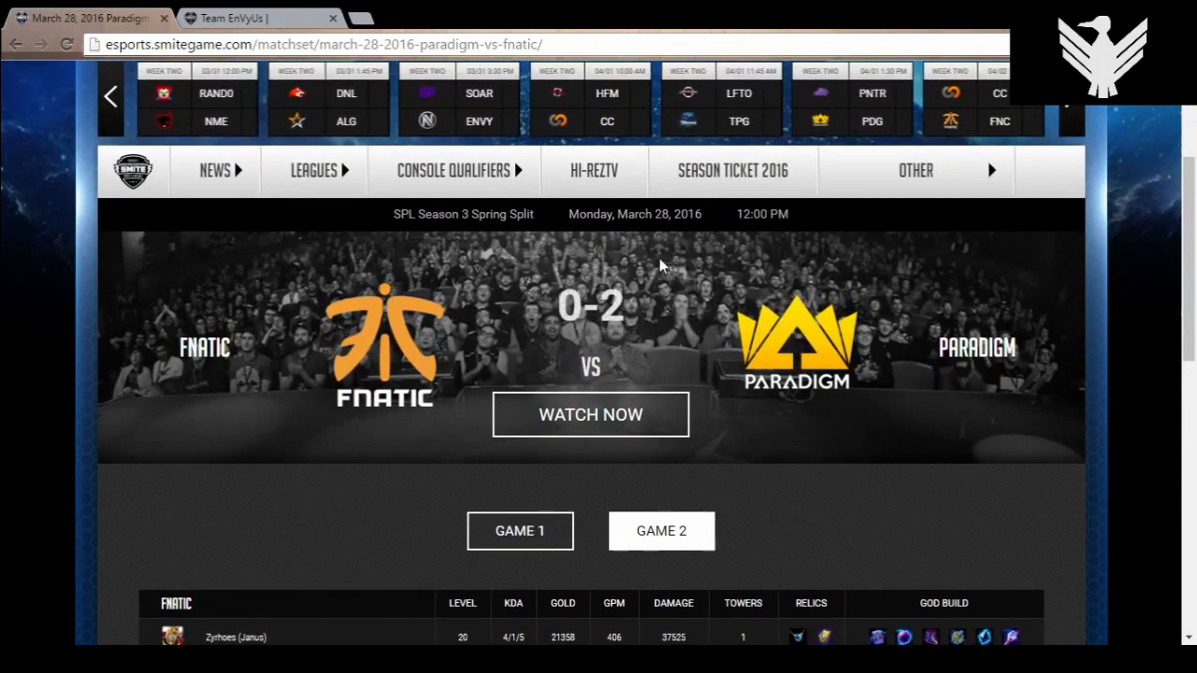
scroll("up", 3)
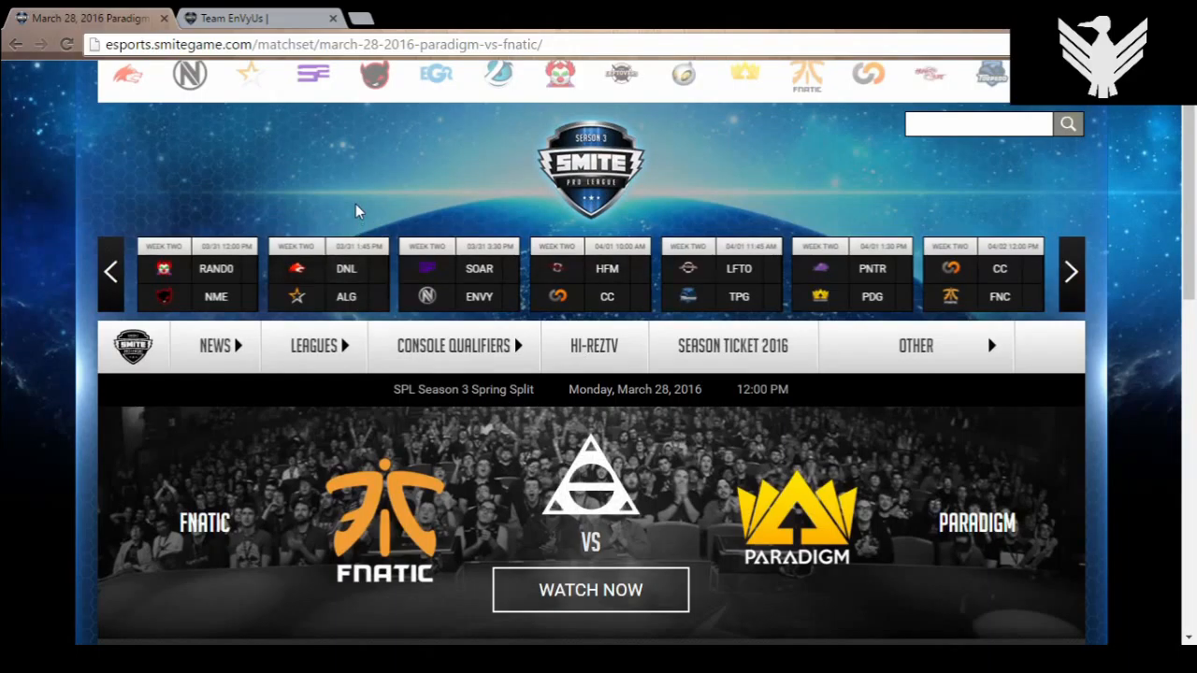
mouse_move(1038, 303)
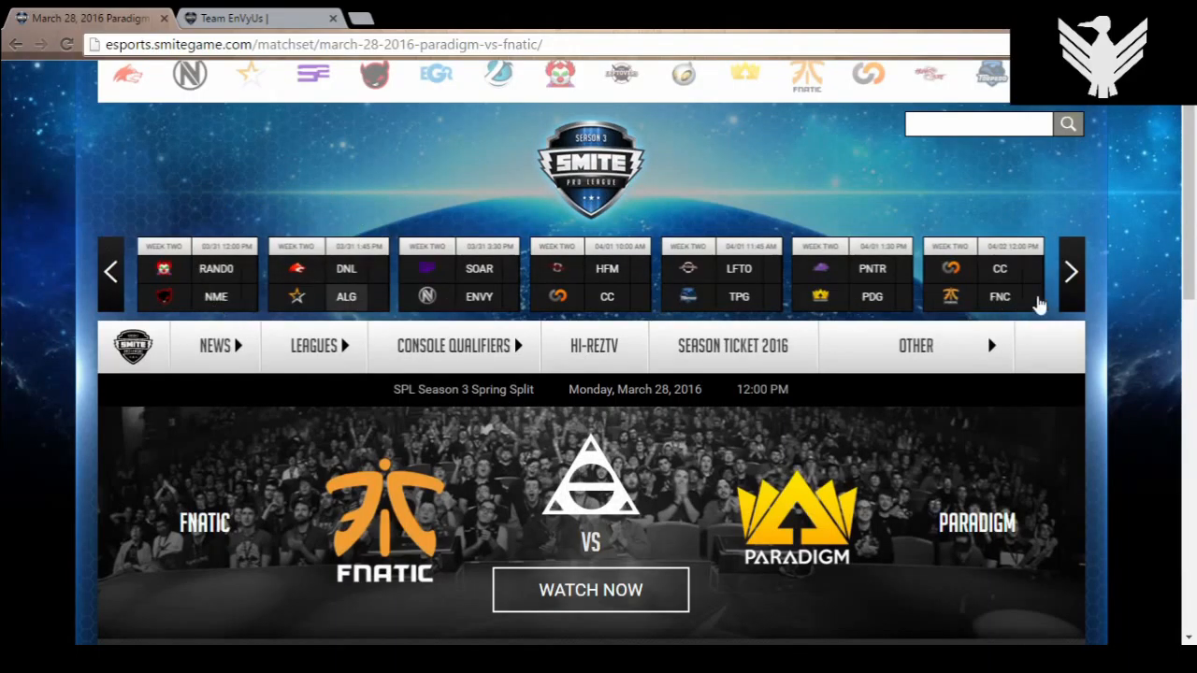
mouse_move(1081, 244)
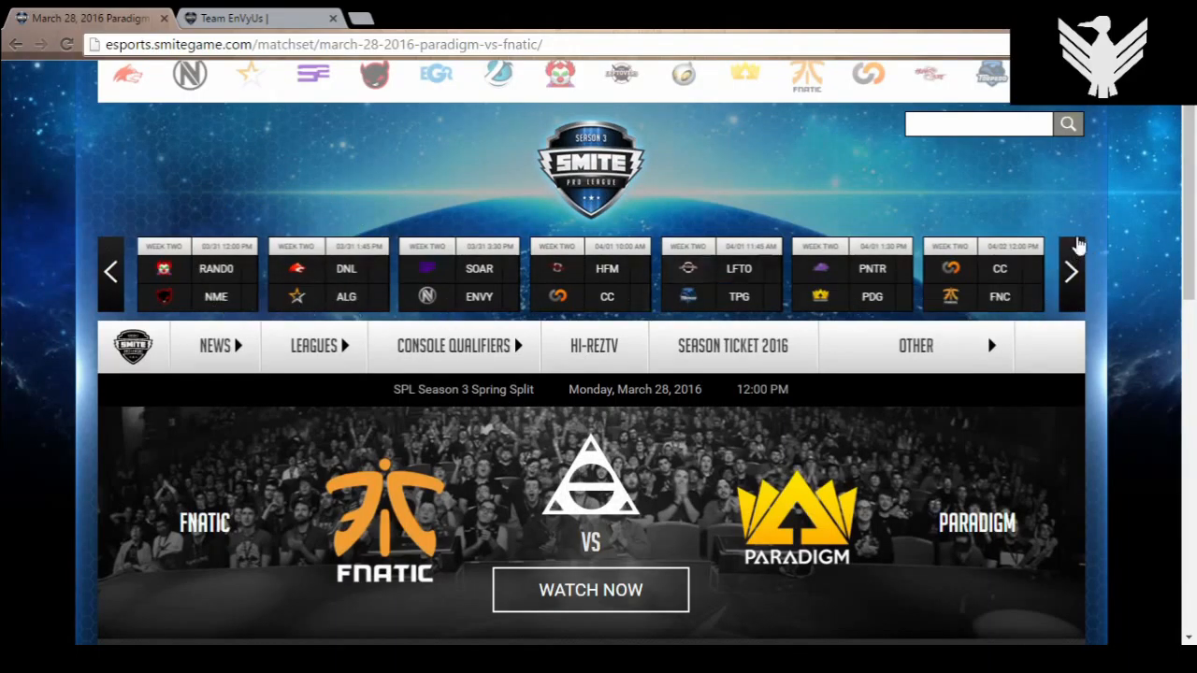
mouse_move(202, 224)
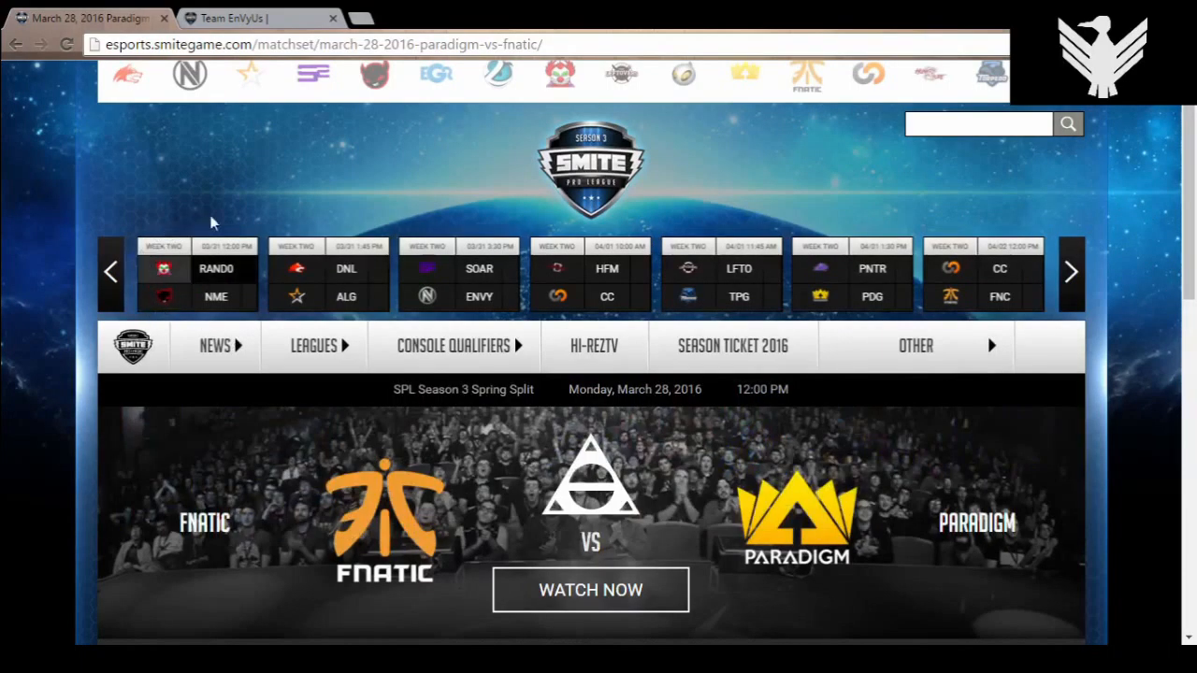
mouse_move(250, 206)
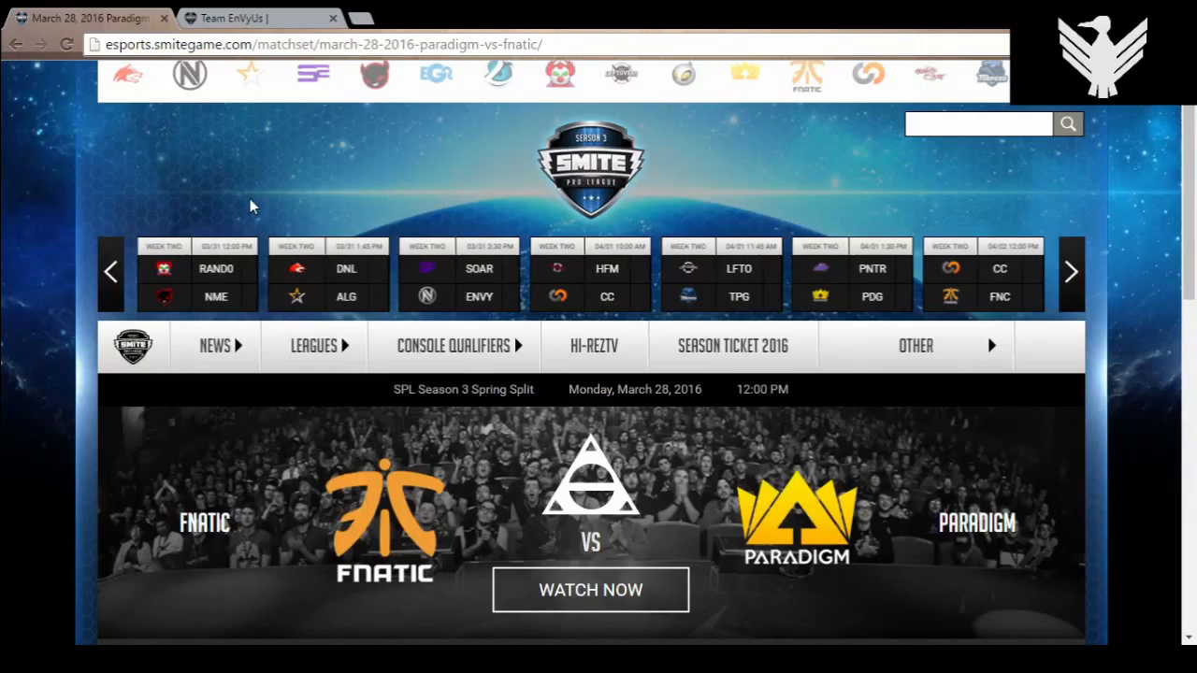
mouse_move(232, 269)
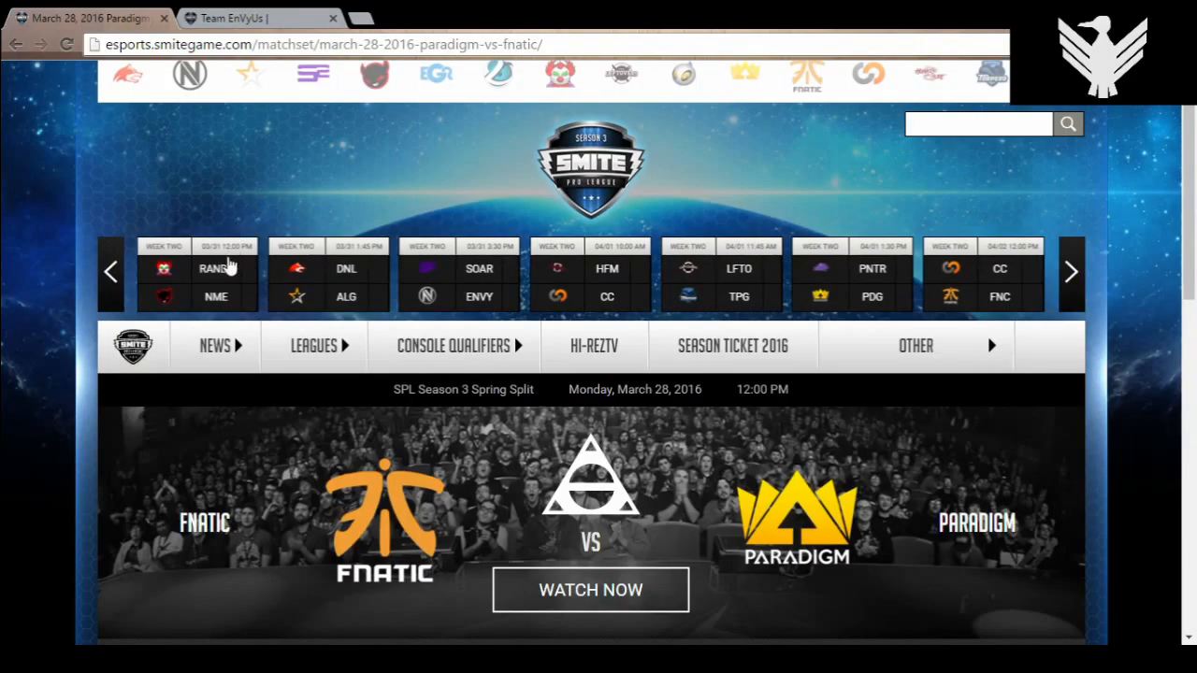
mouse_move(353, 306)
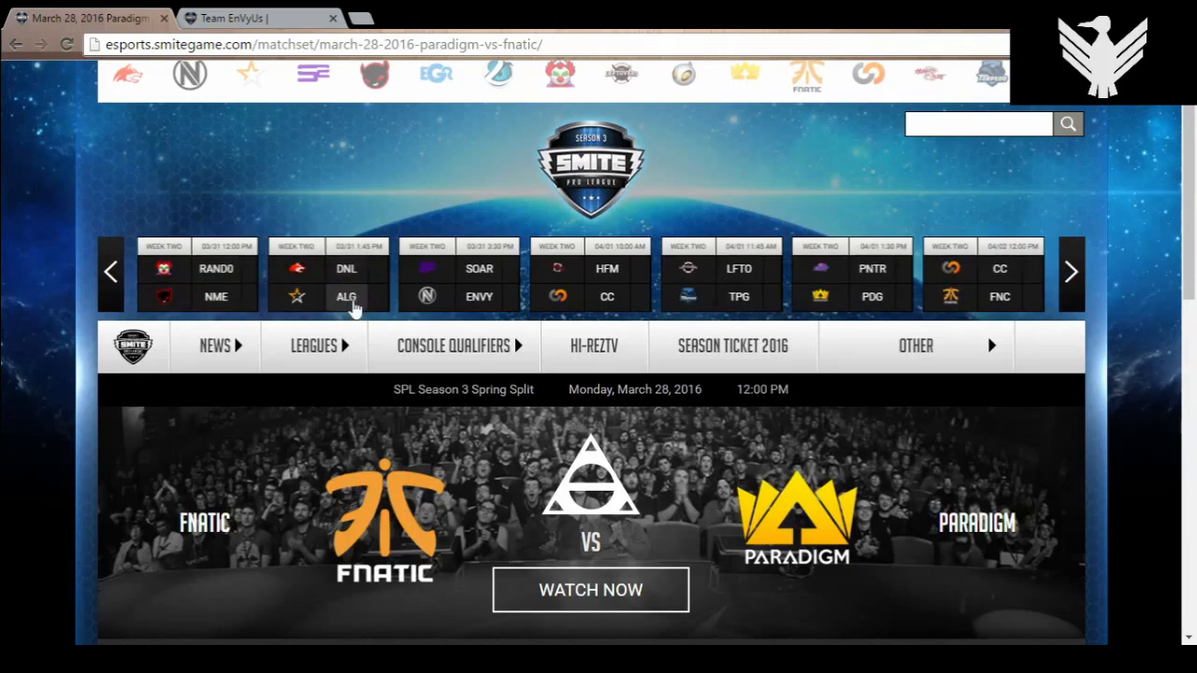
mouse_move(291, 198)
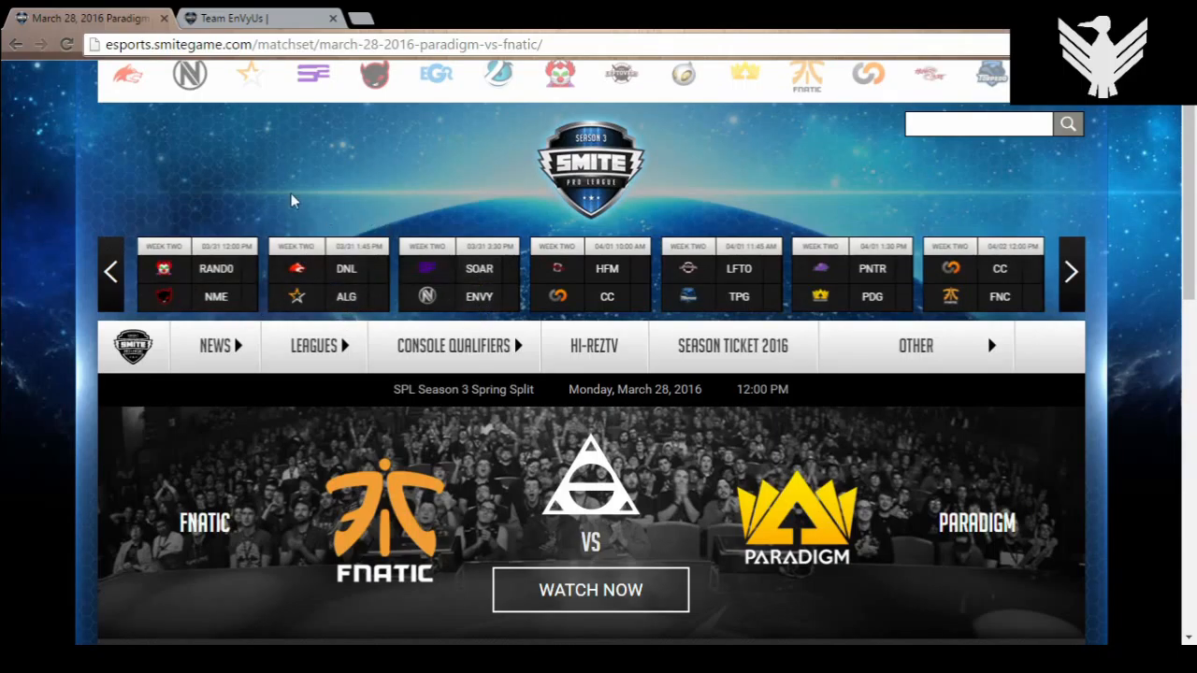
mouse_move(241, 213)
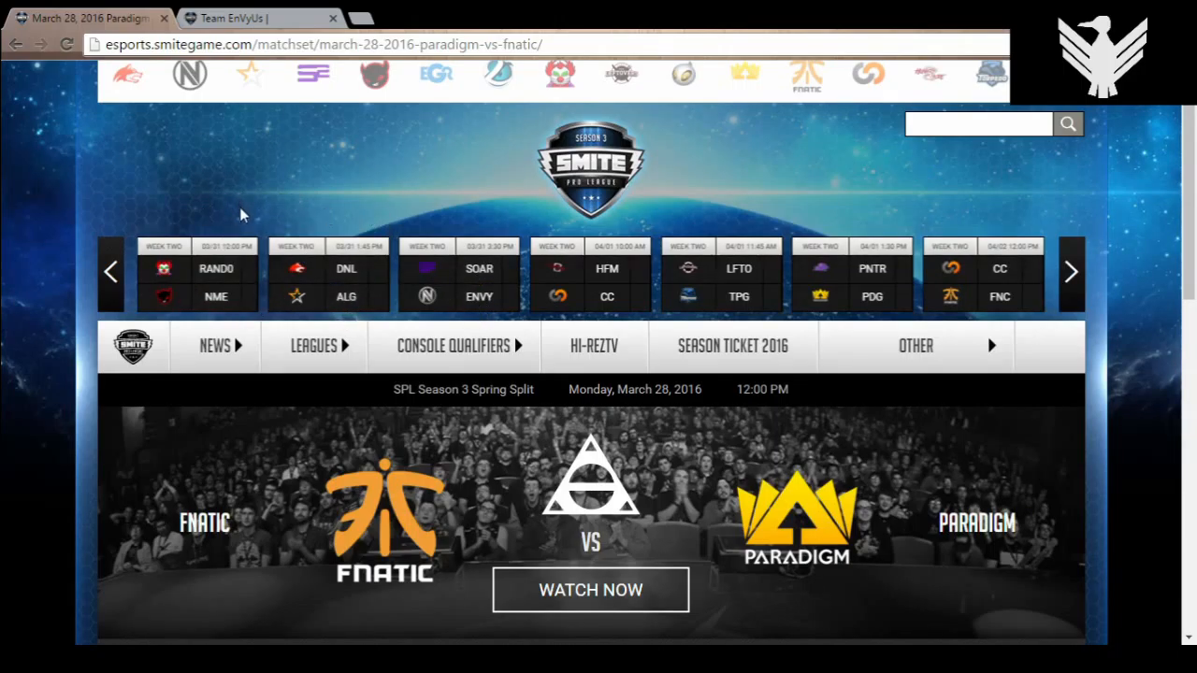
mouse_move(258, 215)
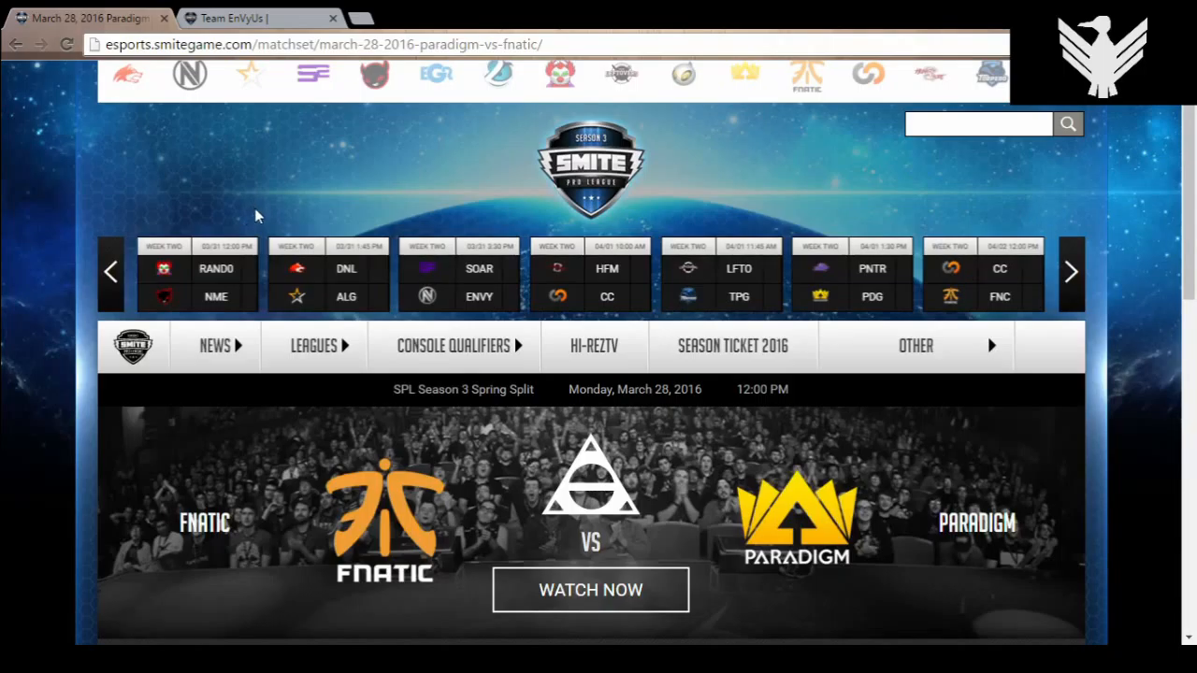
mouse_move(270, 212)
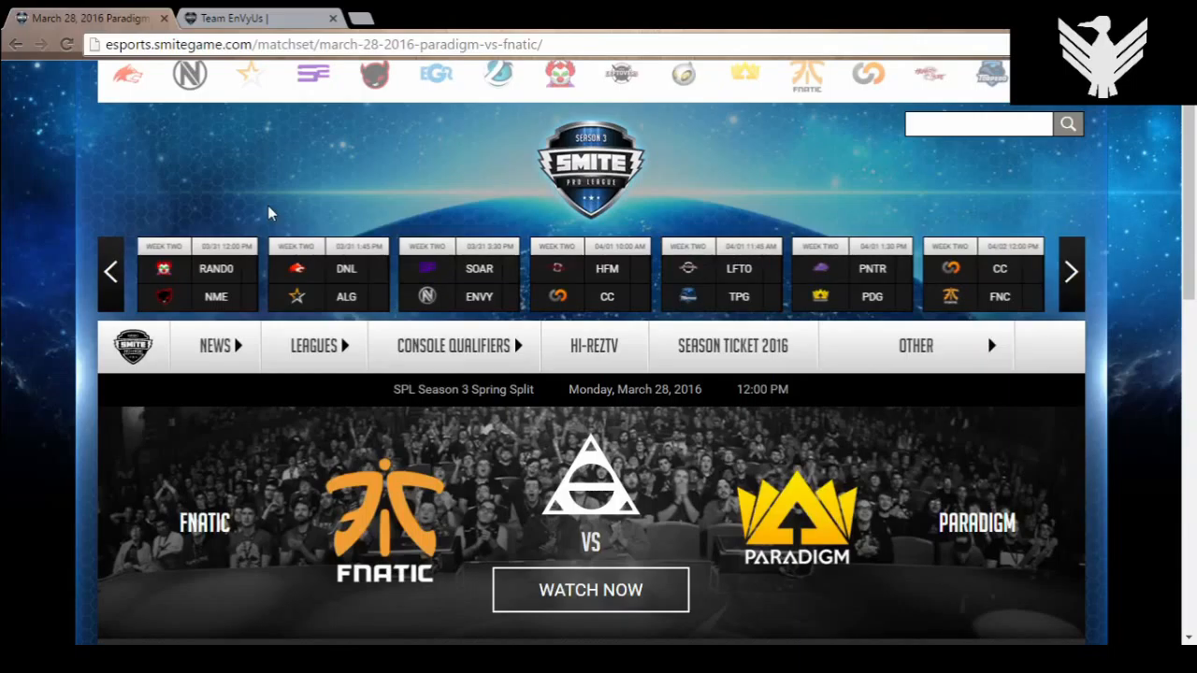
mouse_move(260, 215)
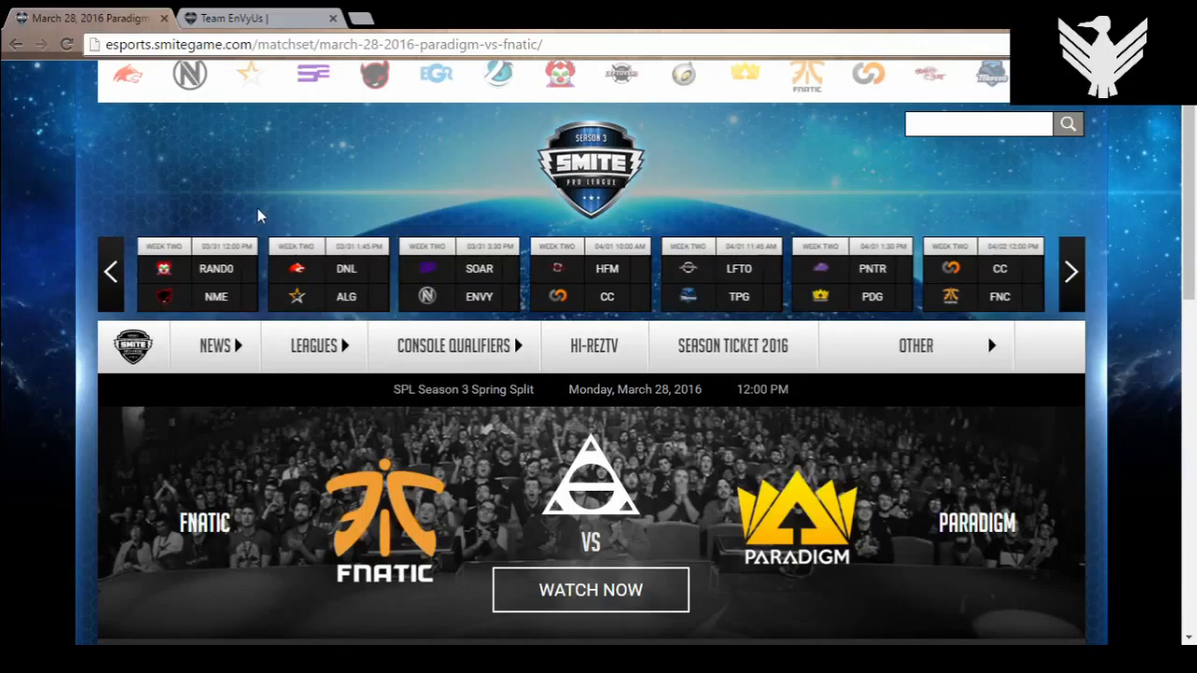
mouse_move(251, 213)
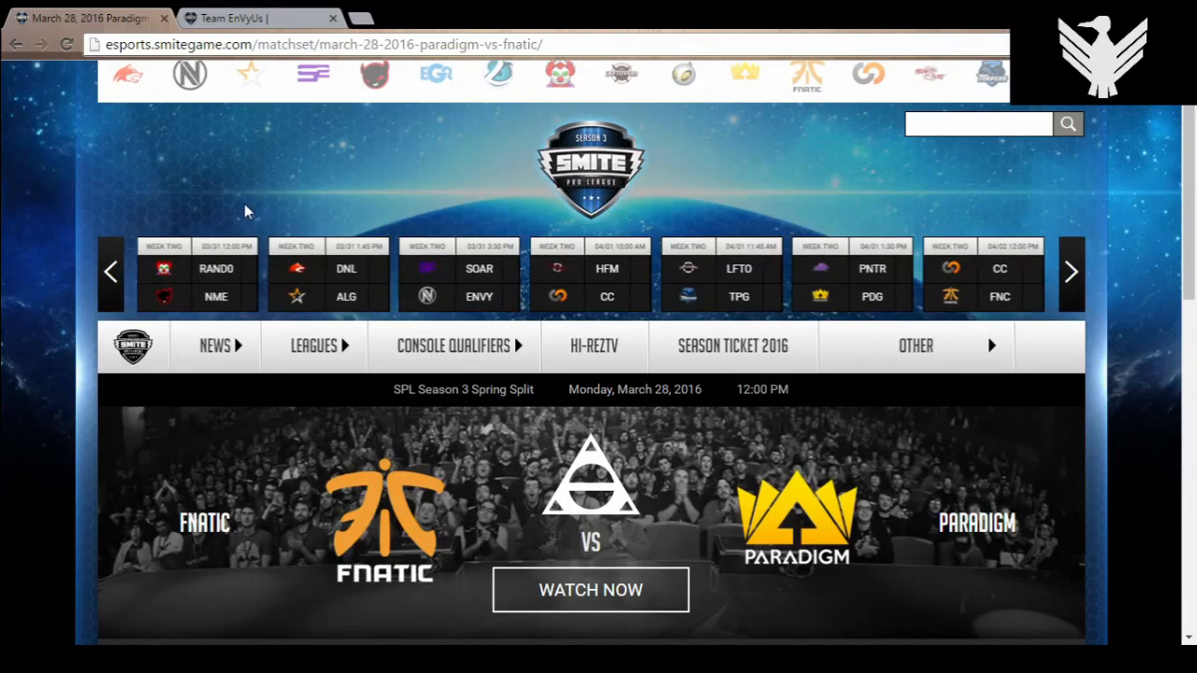
mouse_move(232, 213)
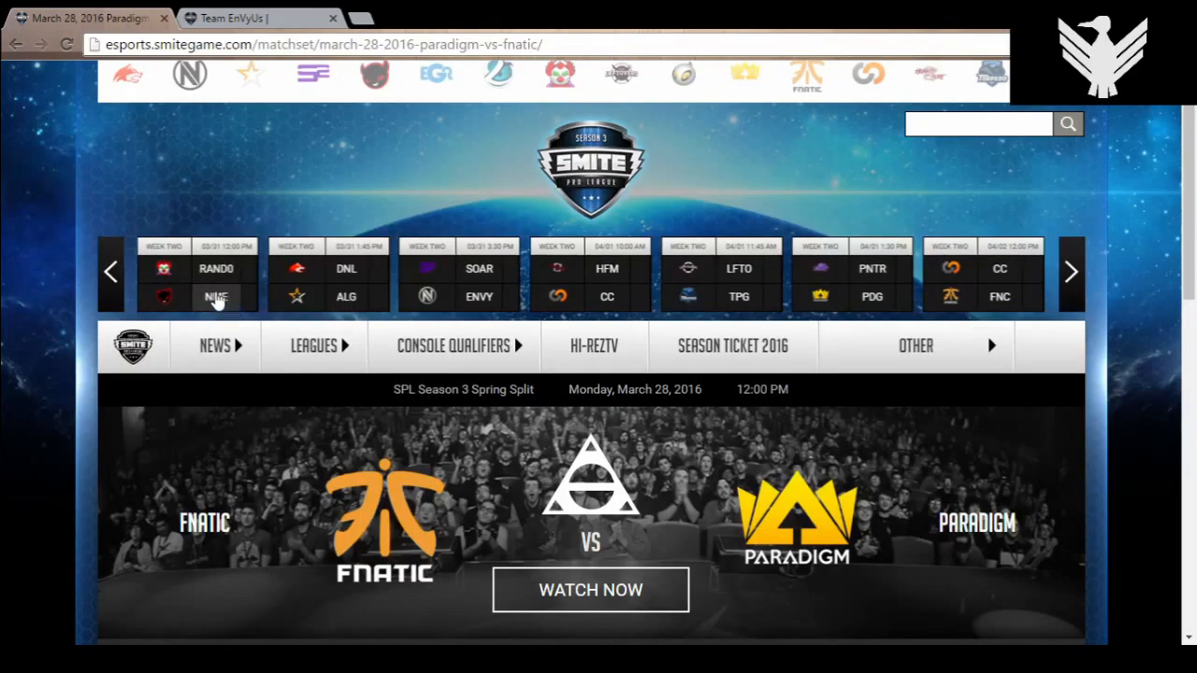
mouse_move(234, 310)
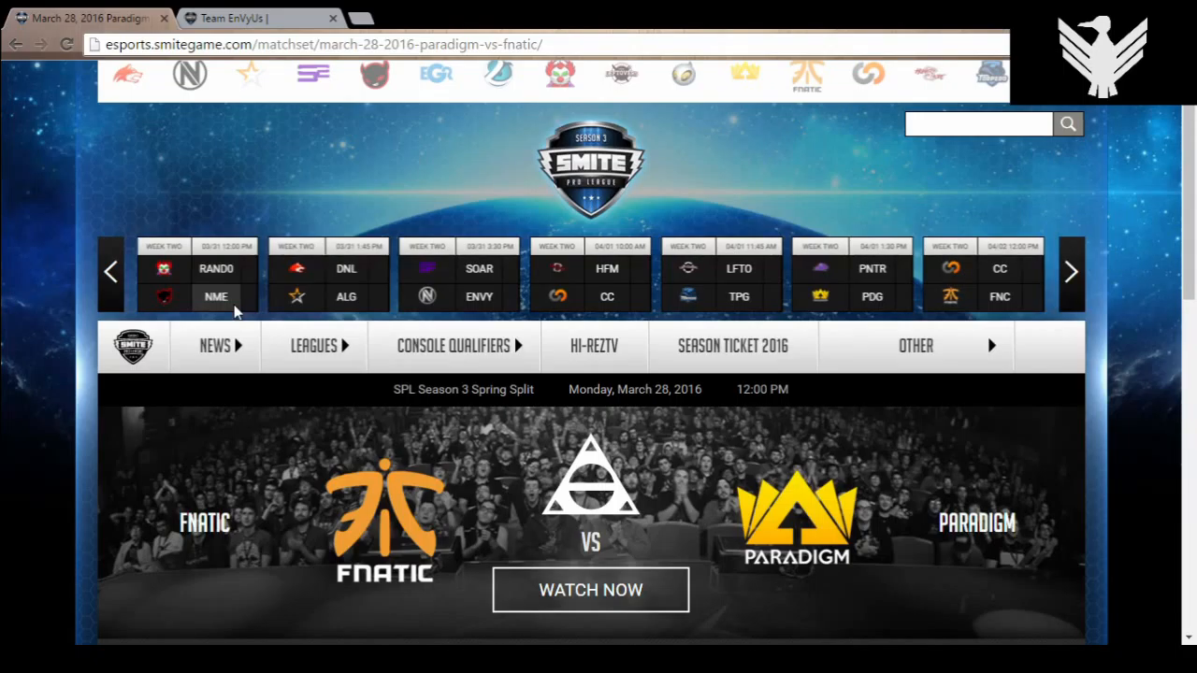
mouse_move(206, 288)
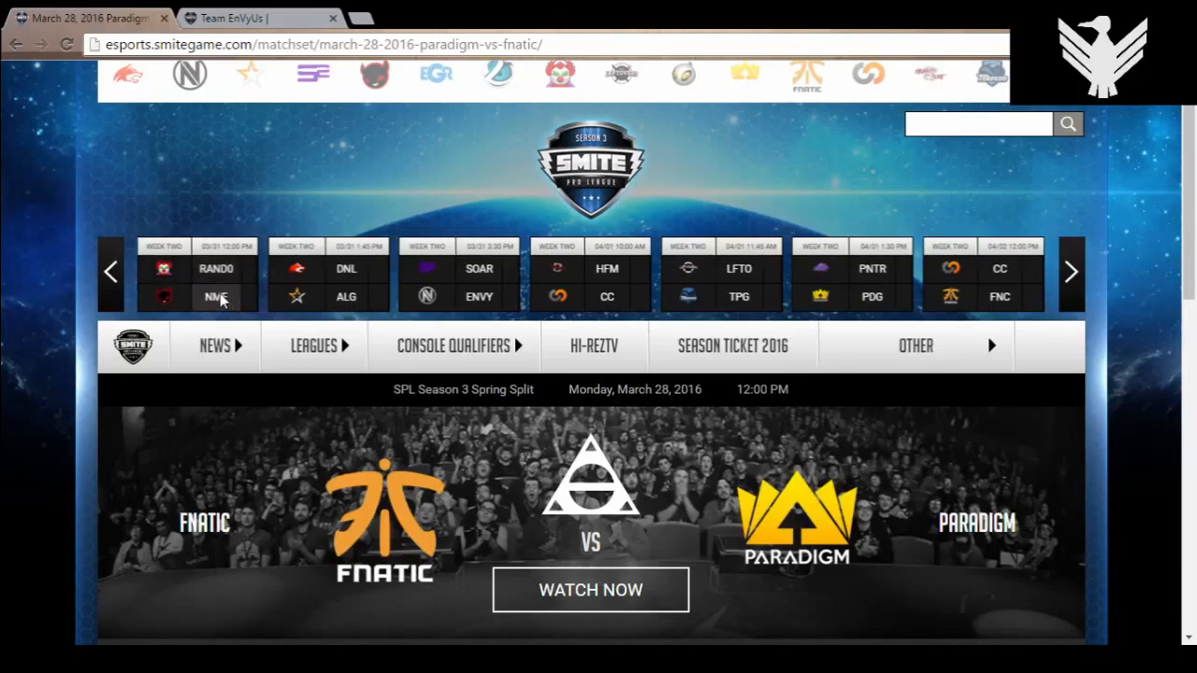
mouse_move(232, 303)
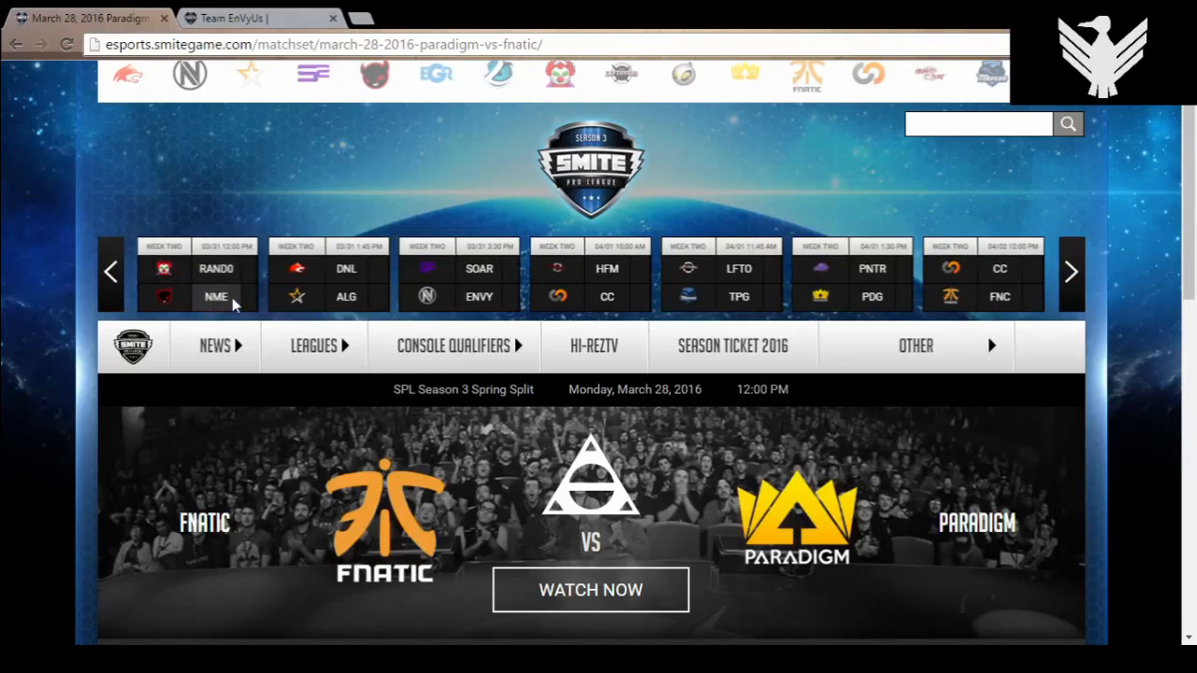
mouse_move(213, 290)
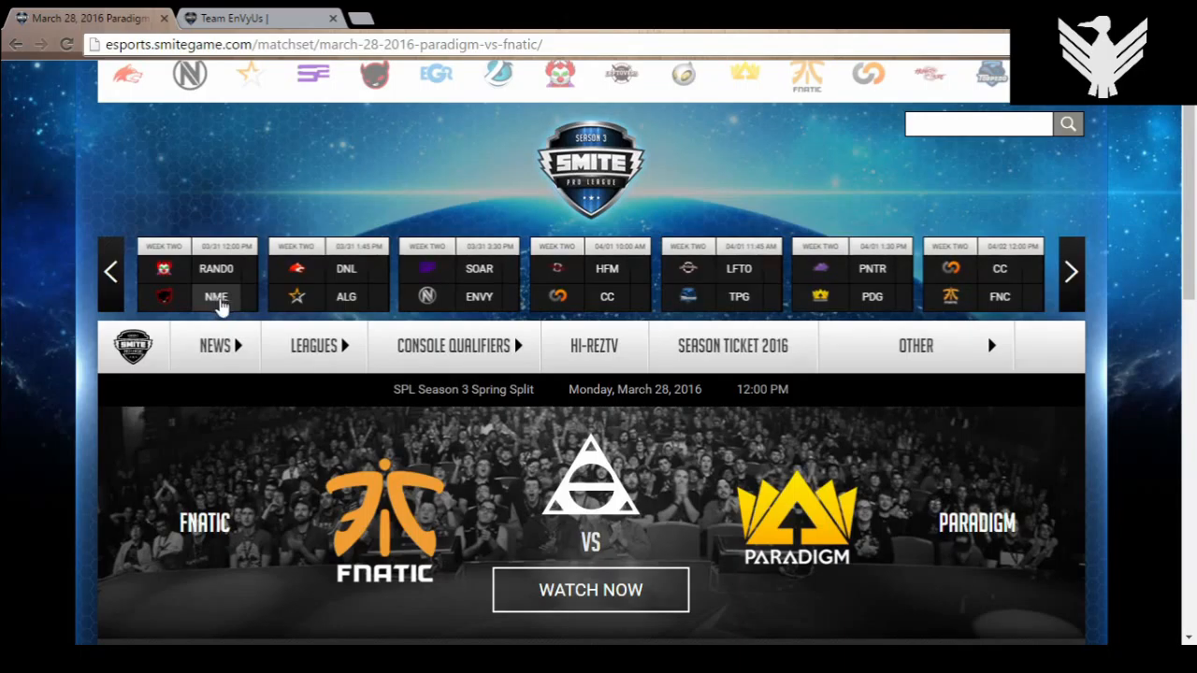
mouse_move(298, 318)
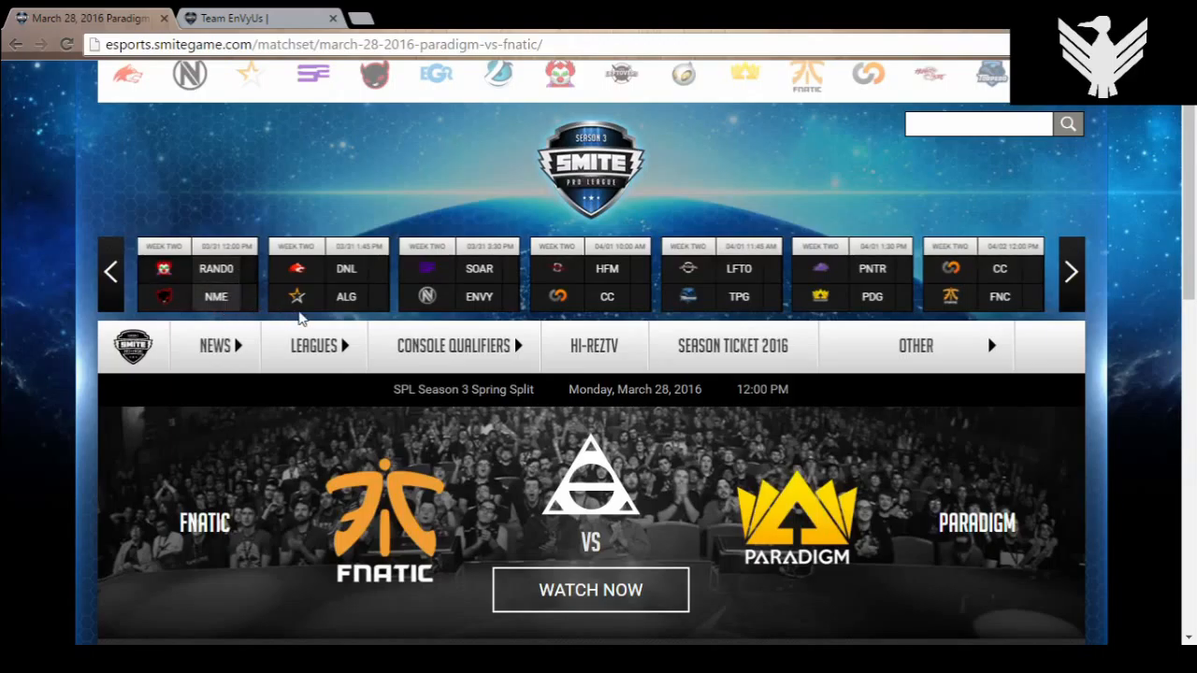
mouse_move(354, 316)
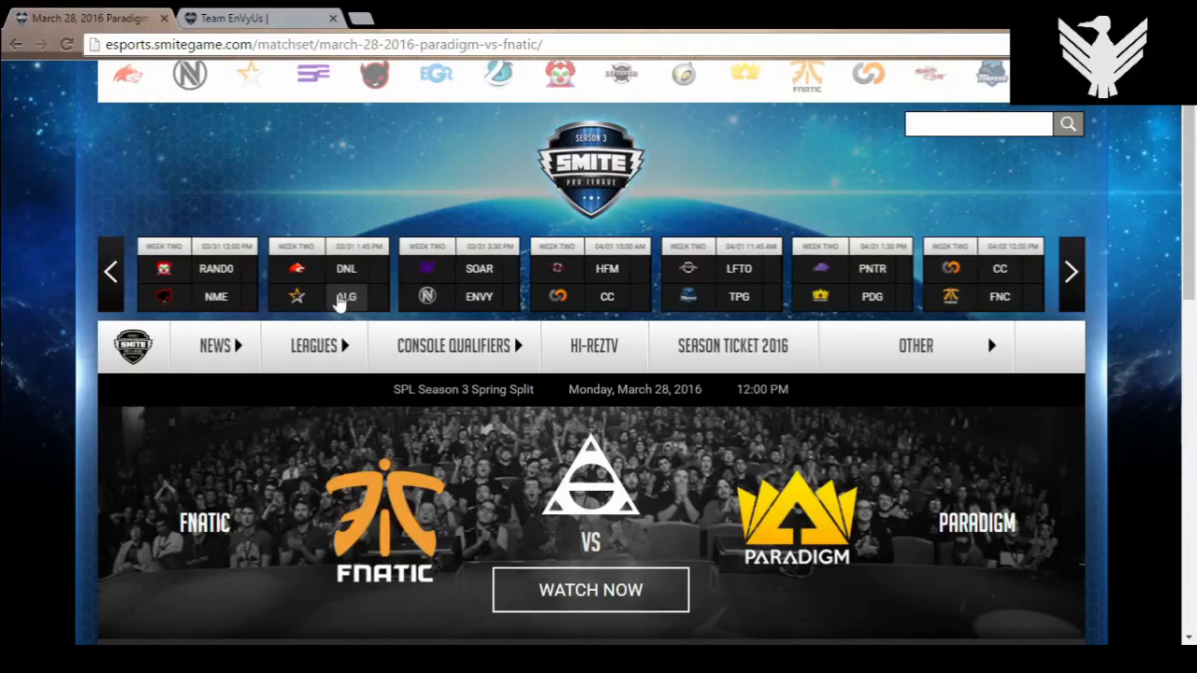
mouse_move(359, 292)
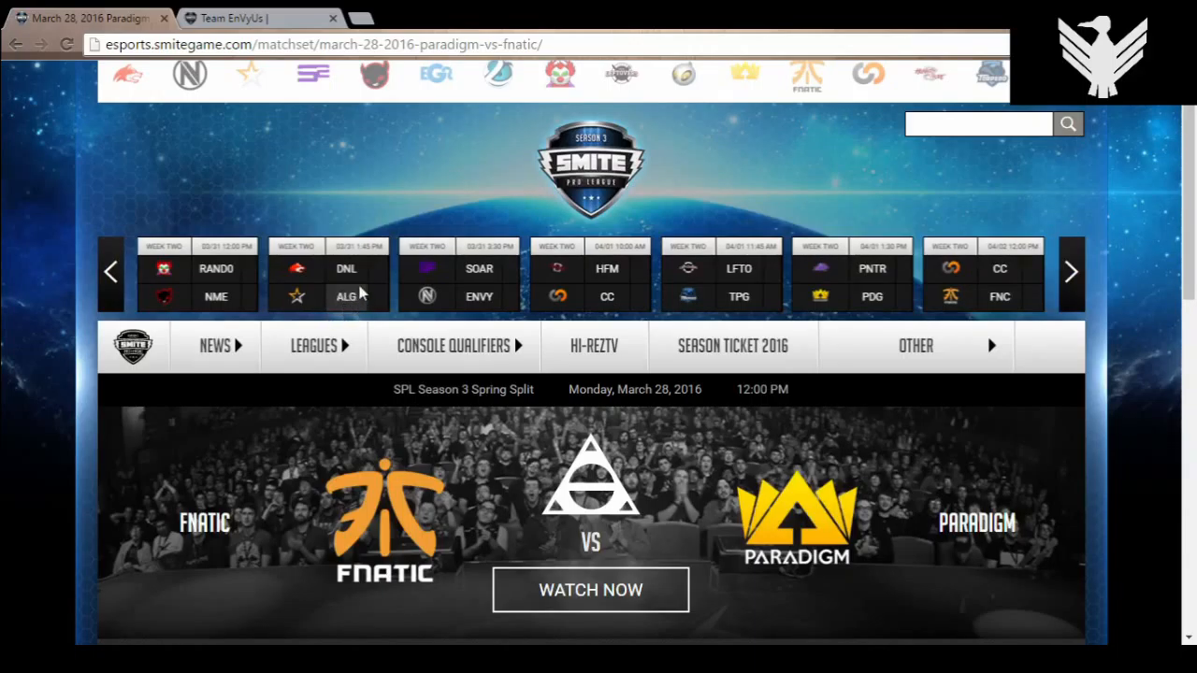
mouse_move(346, 310)
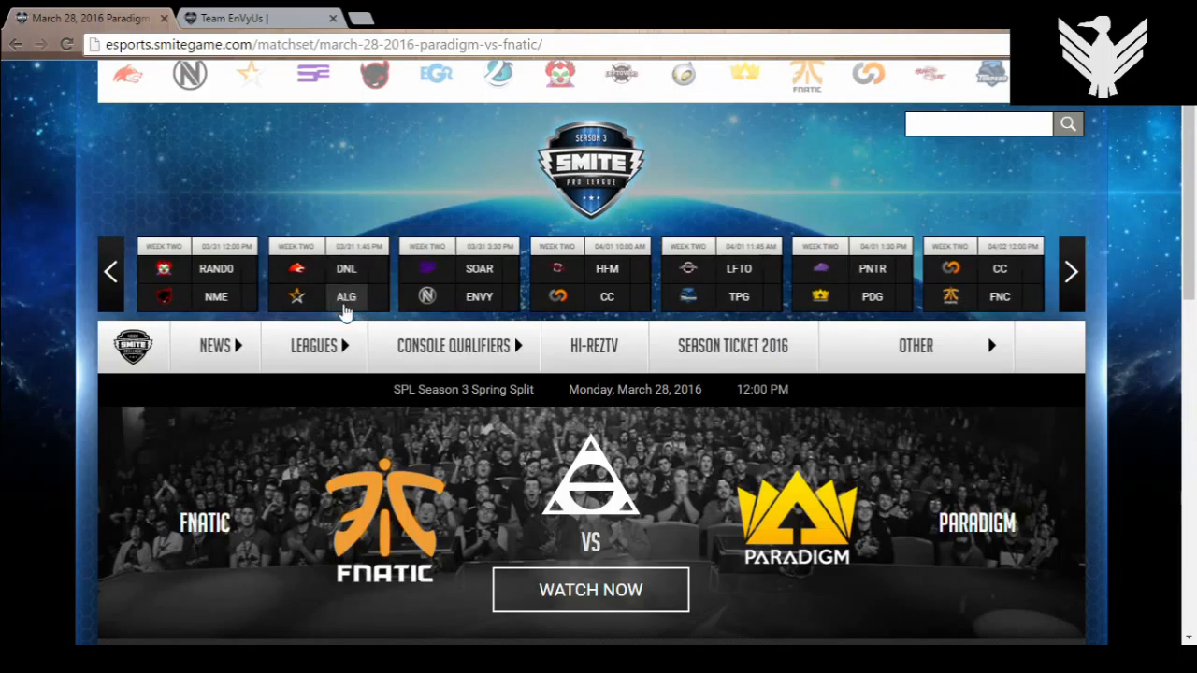
mouse_move(337, 303)
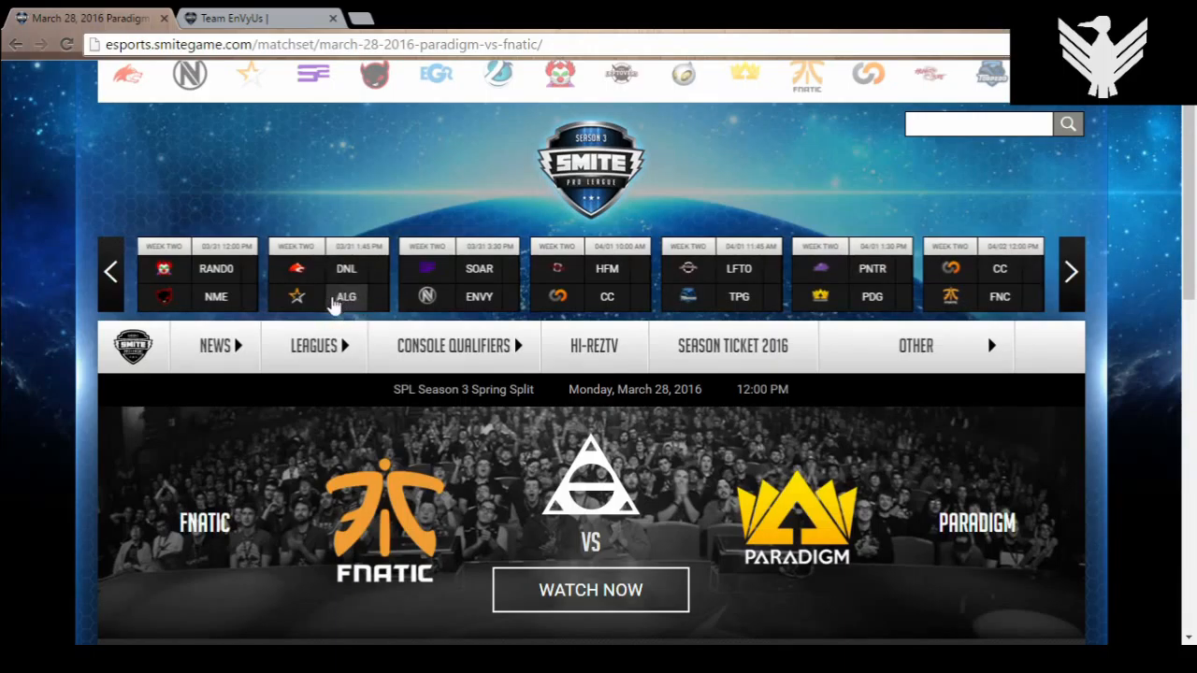
mouse_move(359, 284)
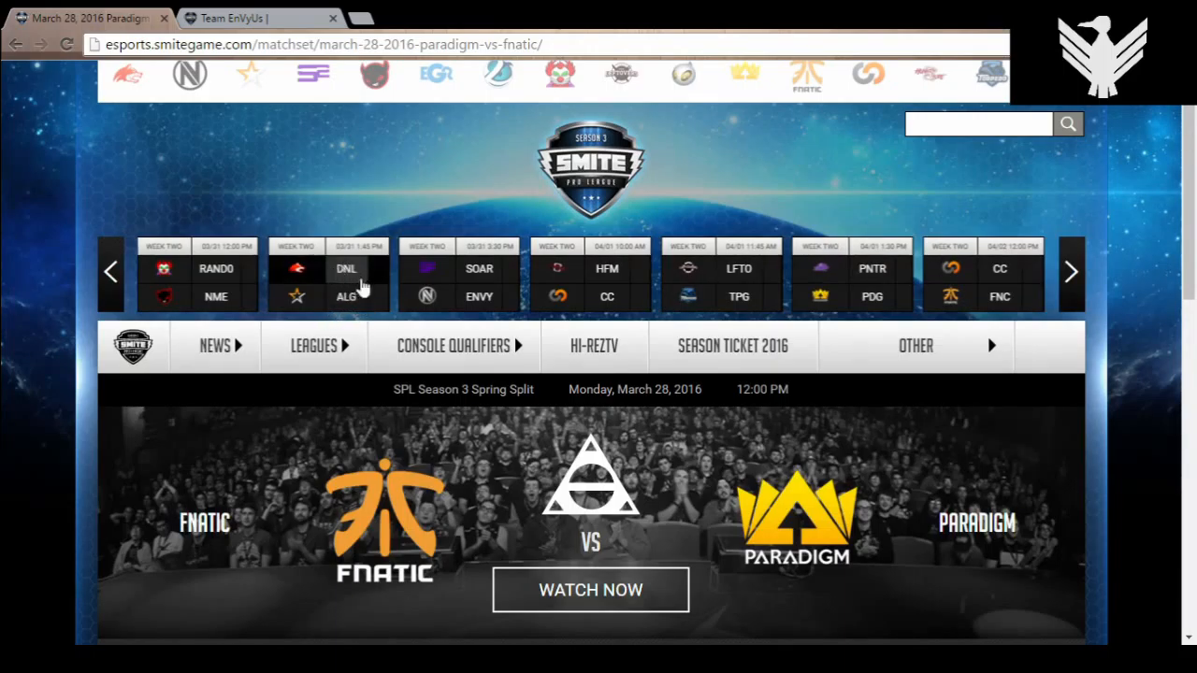
mouse_move(321, 273)
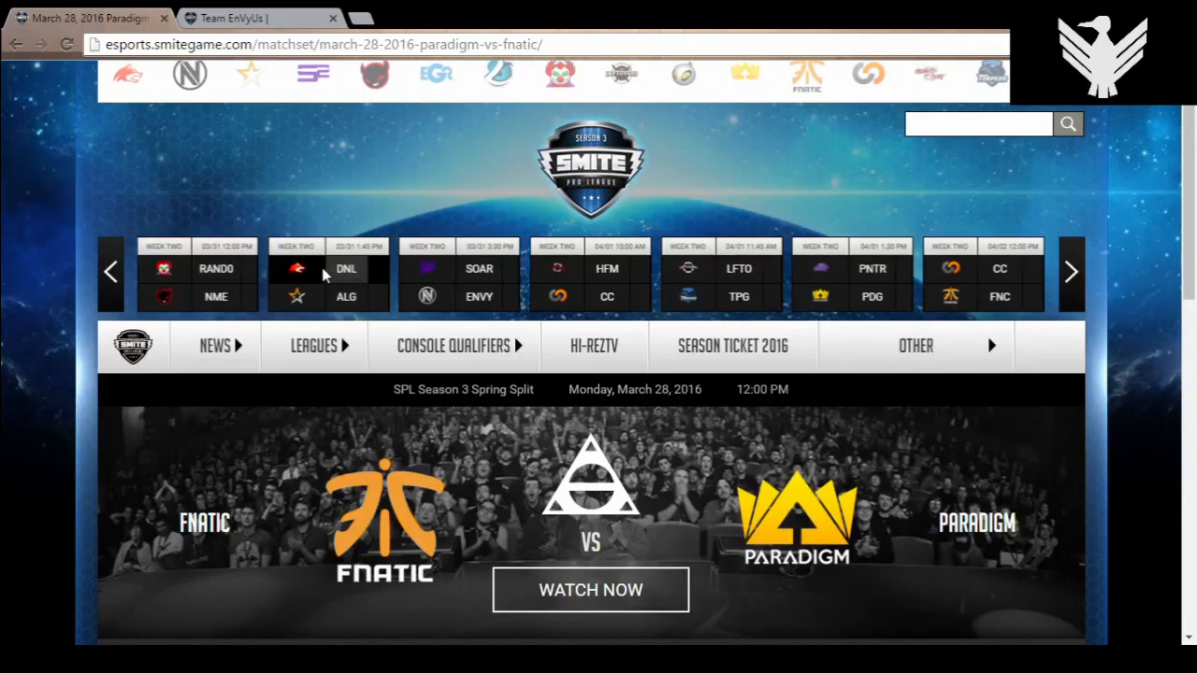
mouse_move(346, 290)
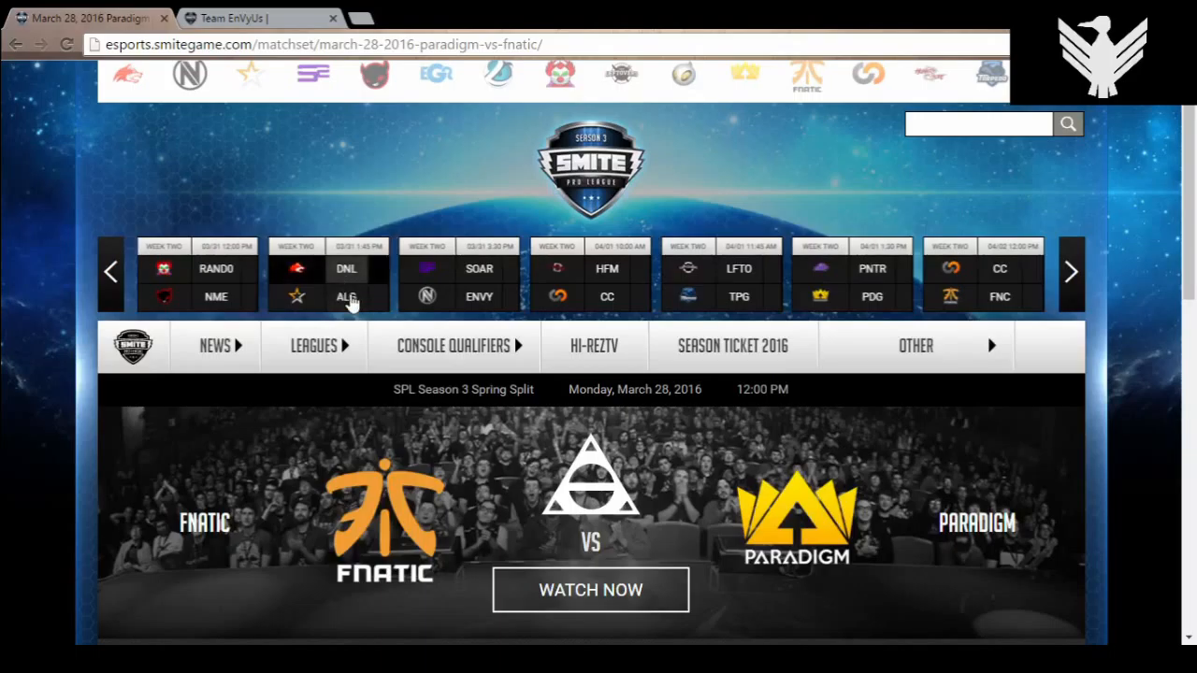
mouse_move(362, 288)
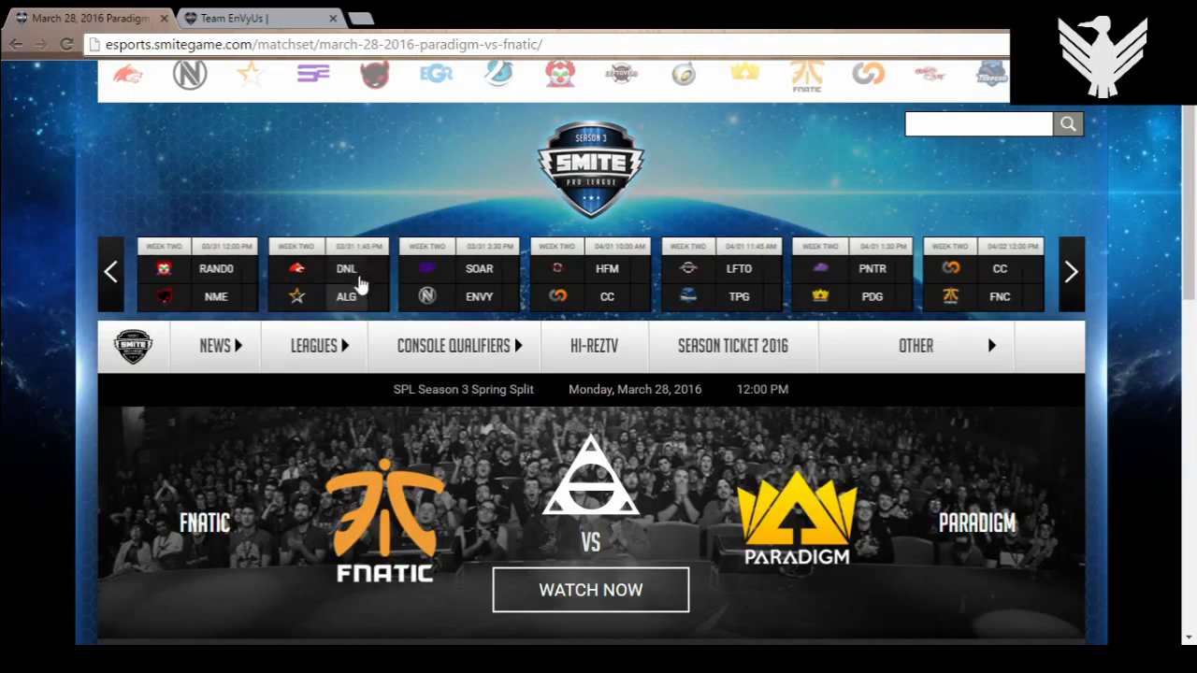
mouse_move(372, 232)
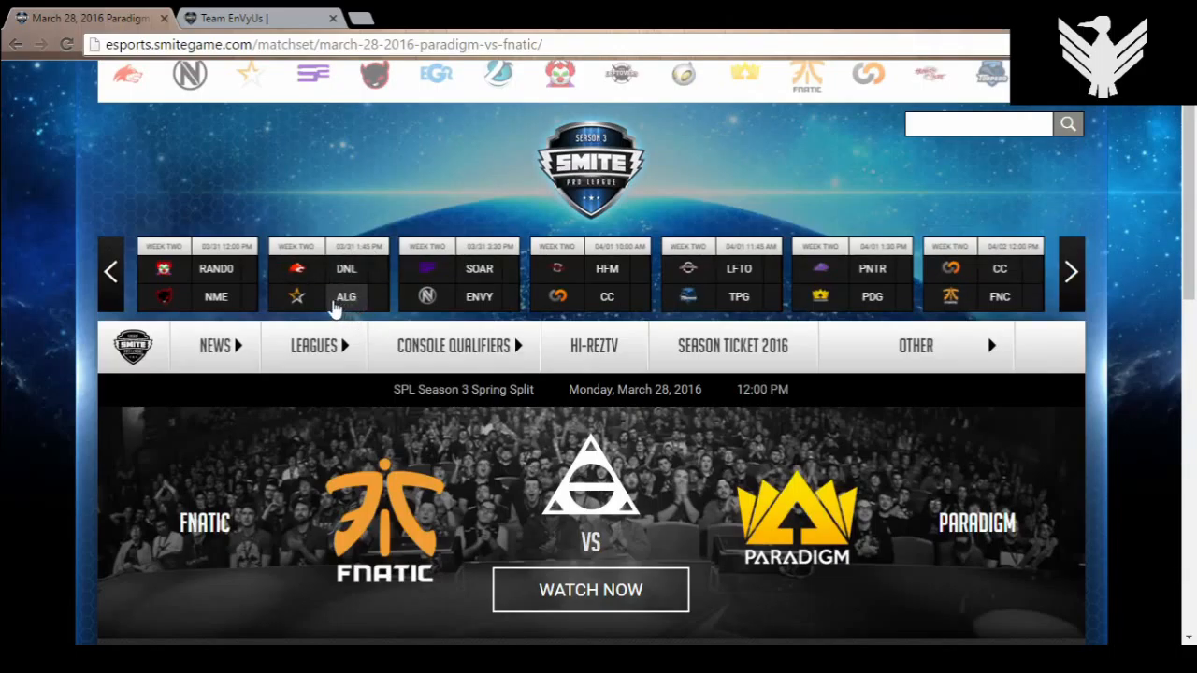
mouse_move(359, 297)
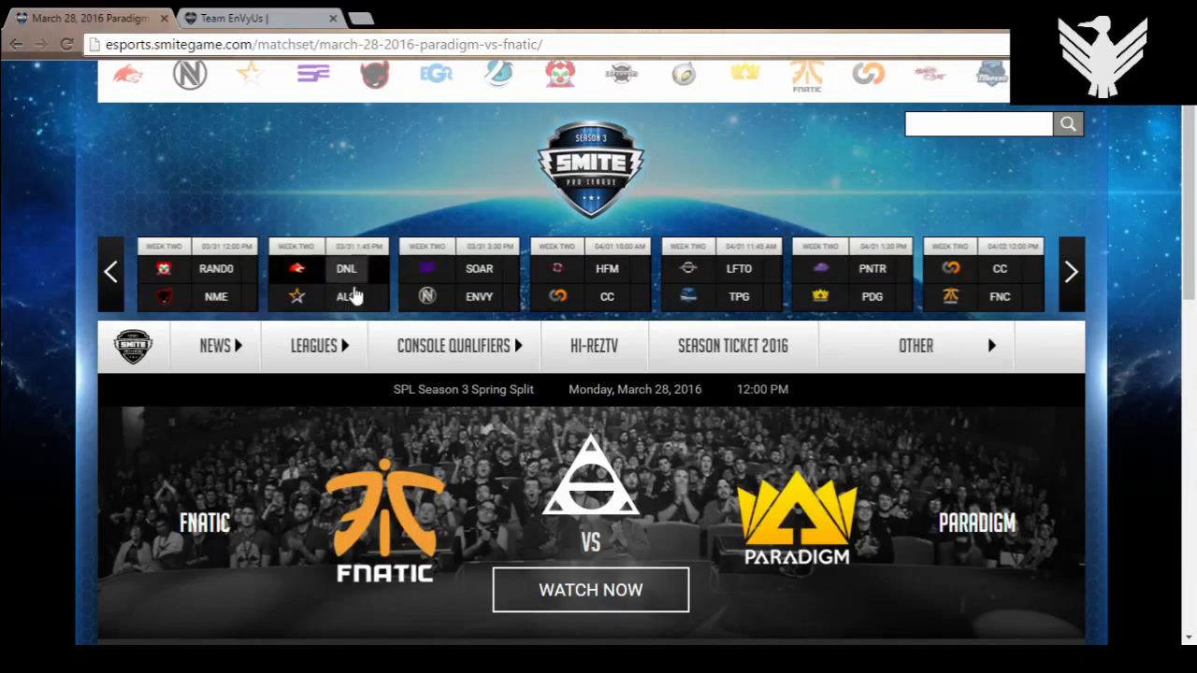
mouse_move(493, 186)
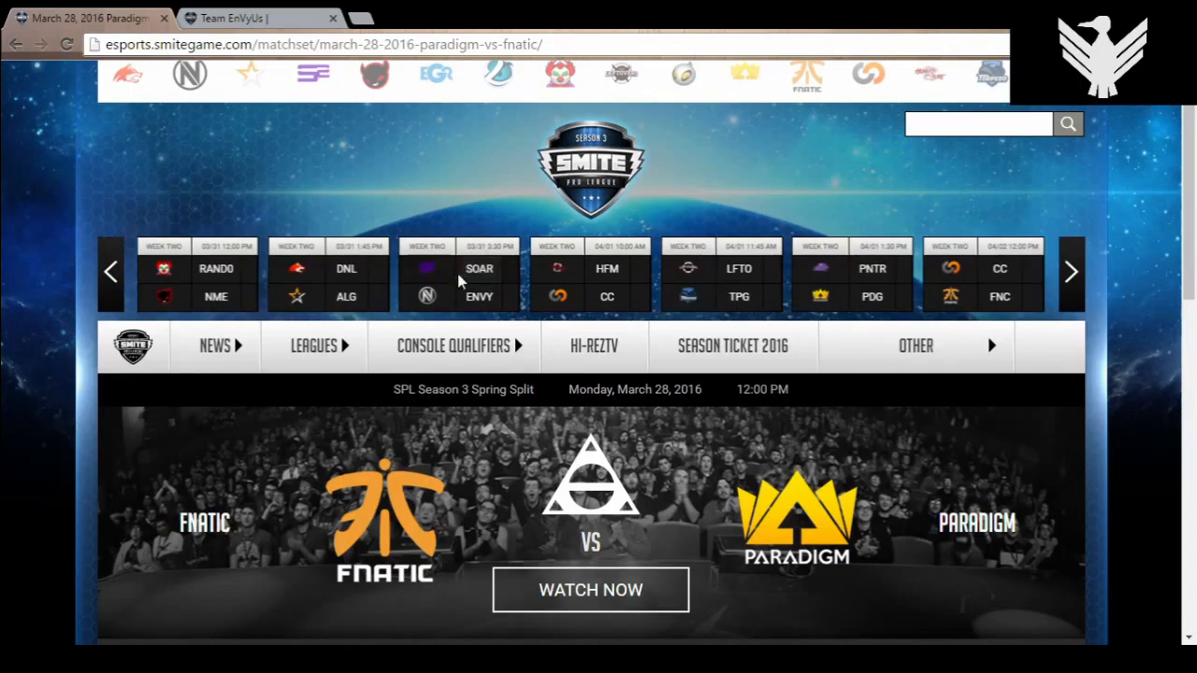
mouse_move(501, 297)
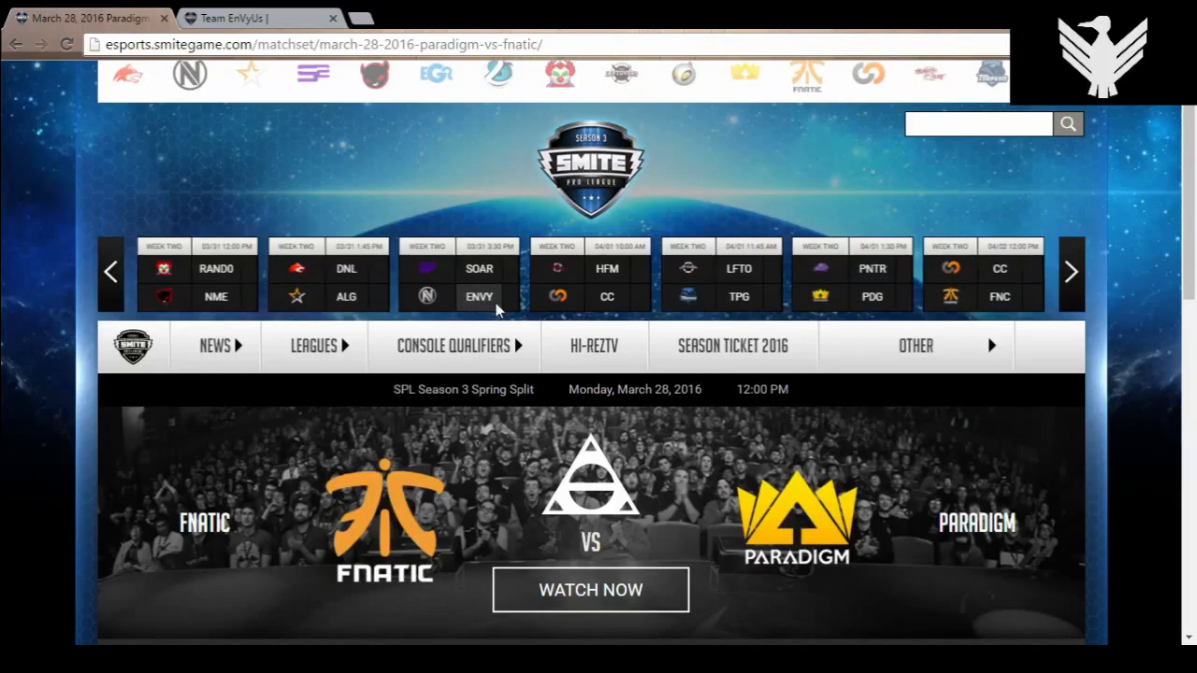
mouse_move(490, 310)
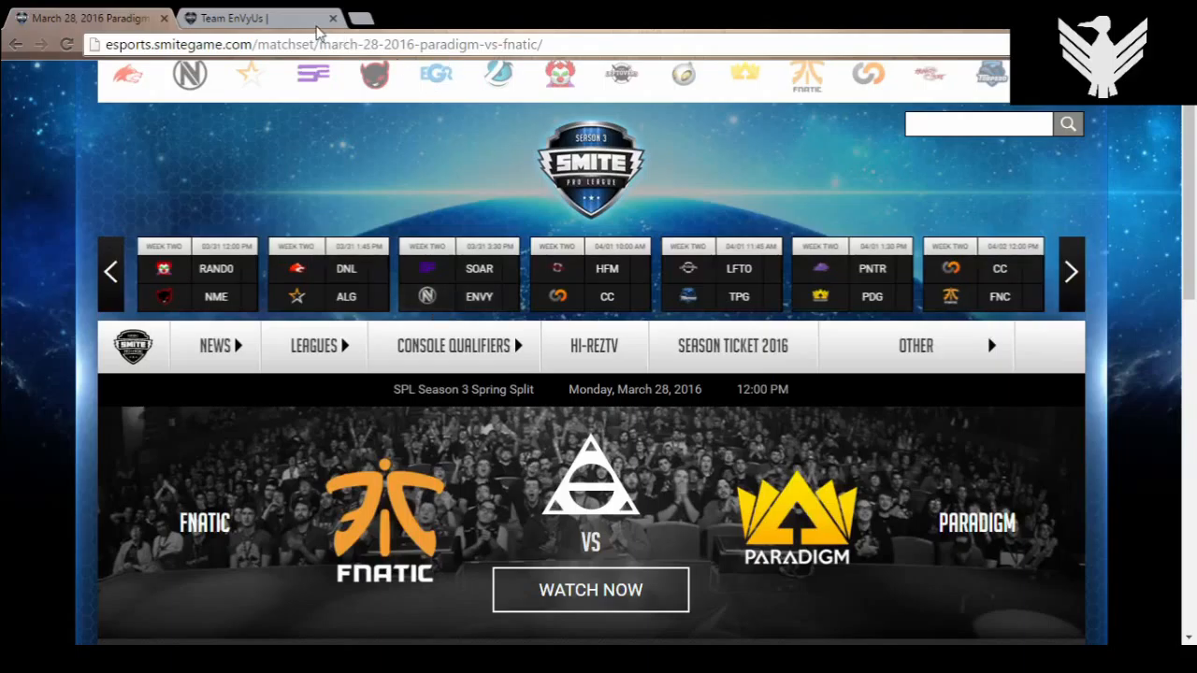
left_click(258, 19)
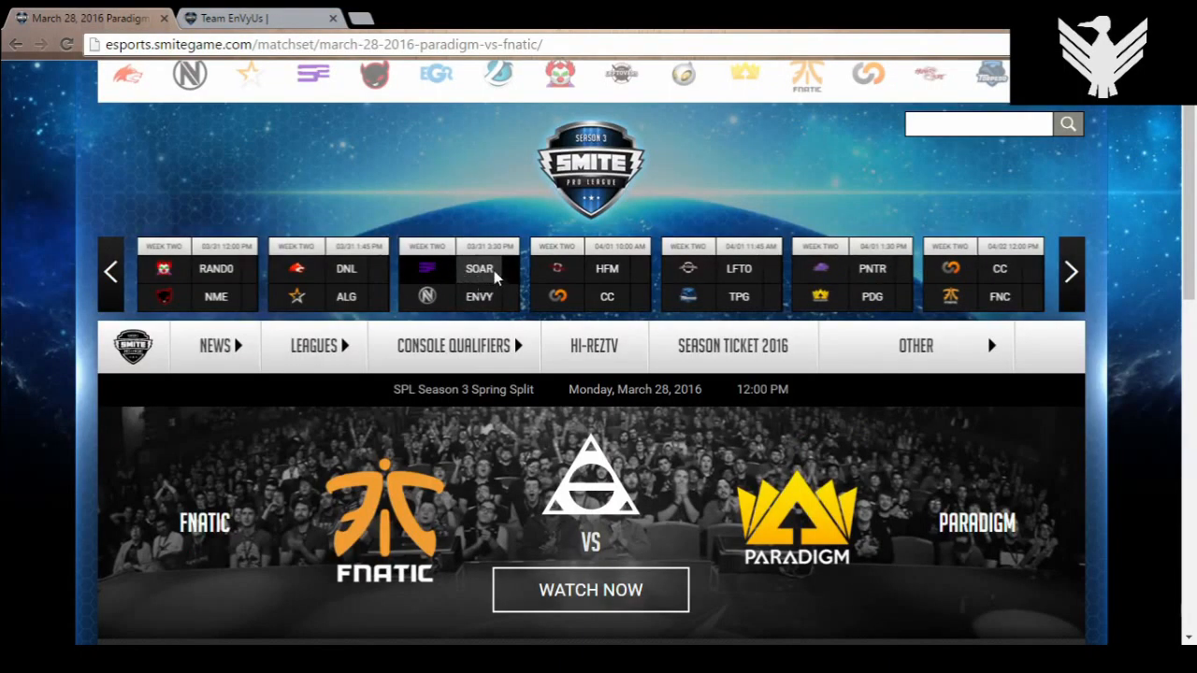
mouse_move(466, 301)
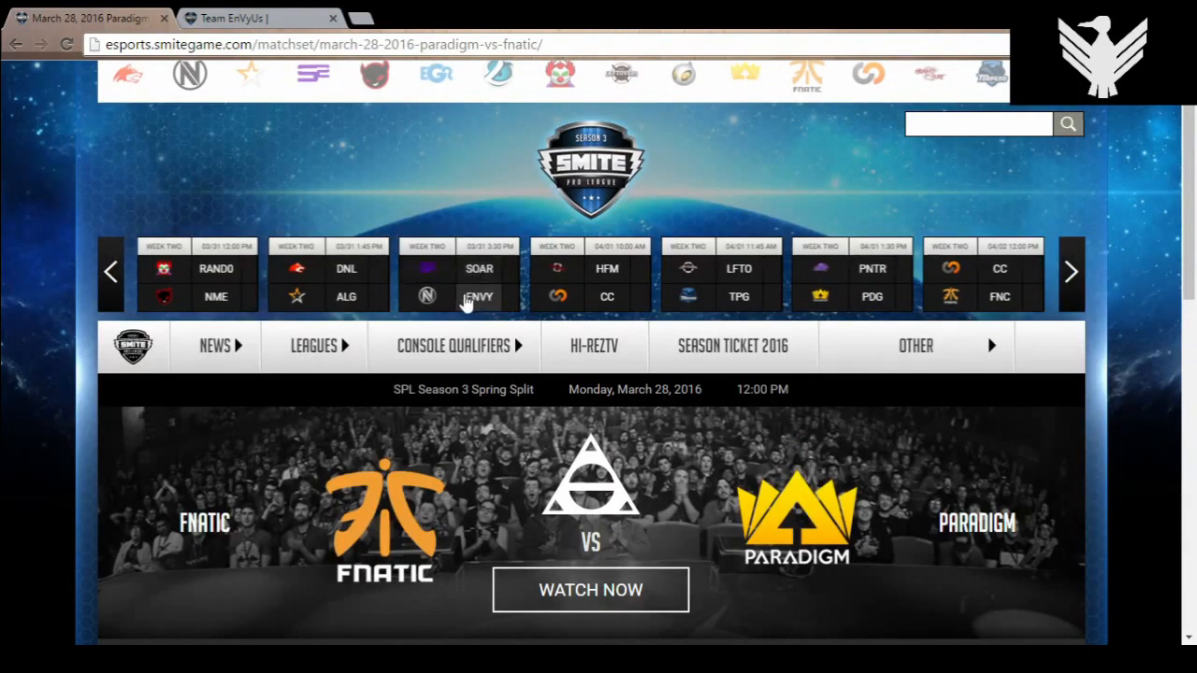
mouse_move(472, 298)
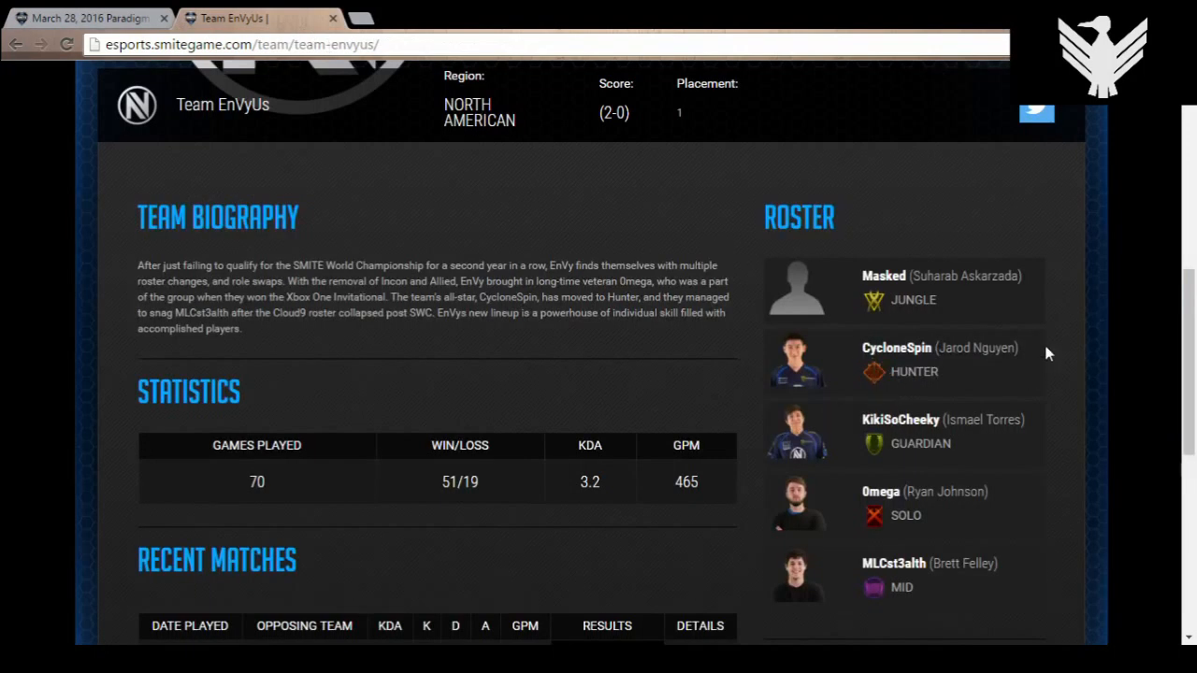
mouse_move(1051, 314)
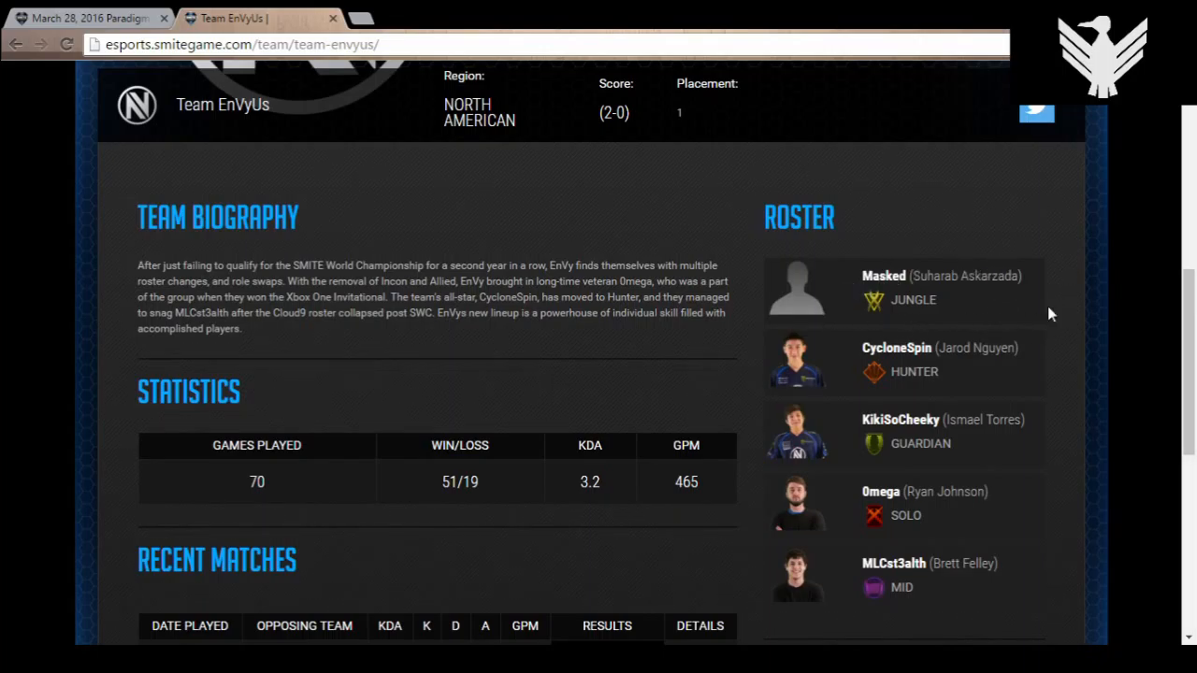
mouse_move(1070, 314)
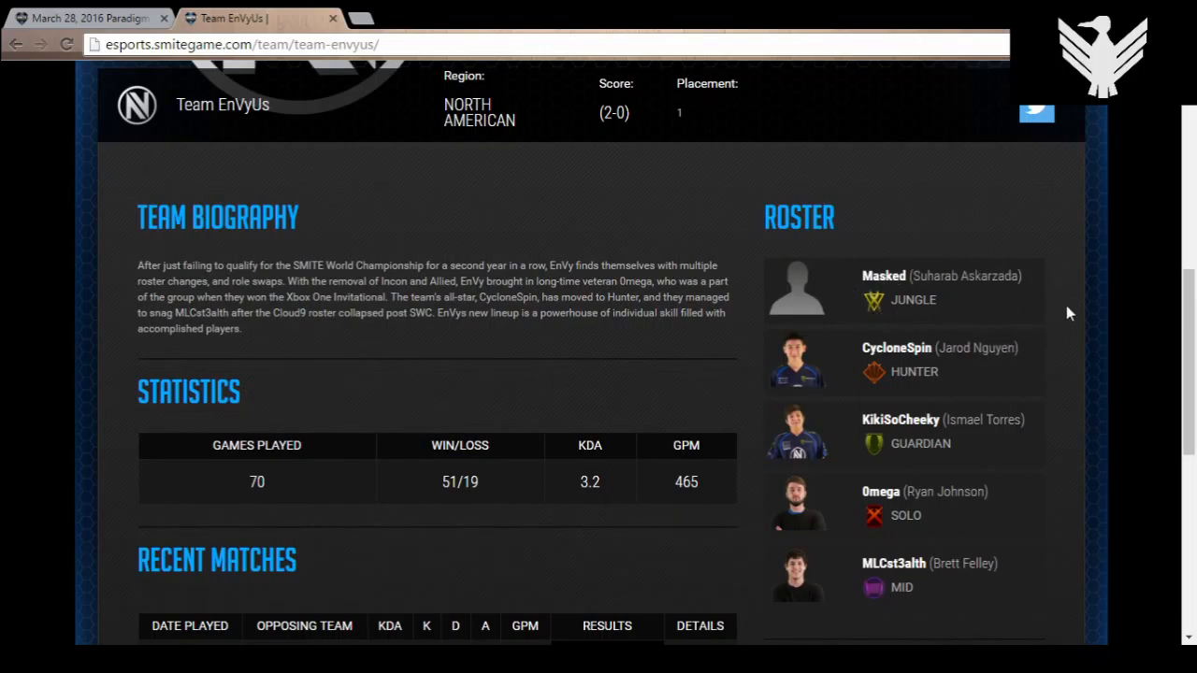
mouse_move(995, 327)
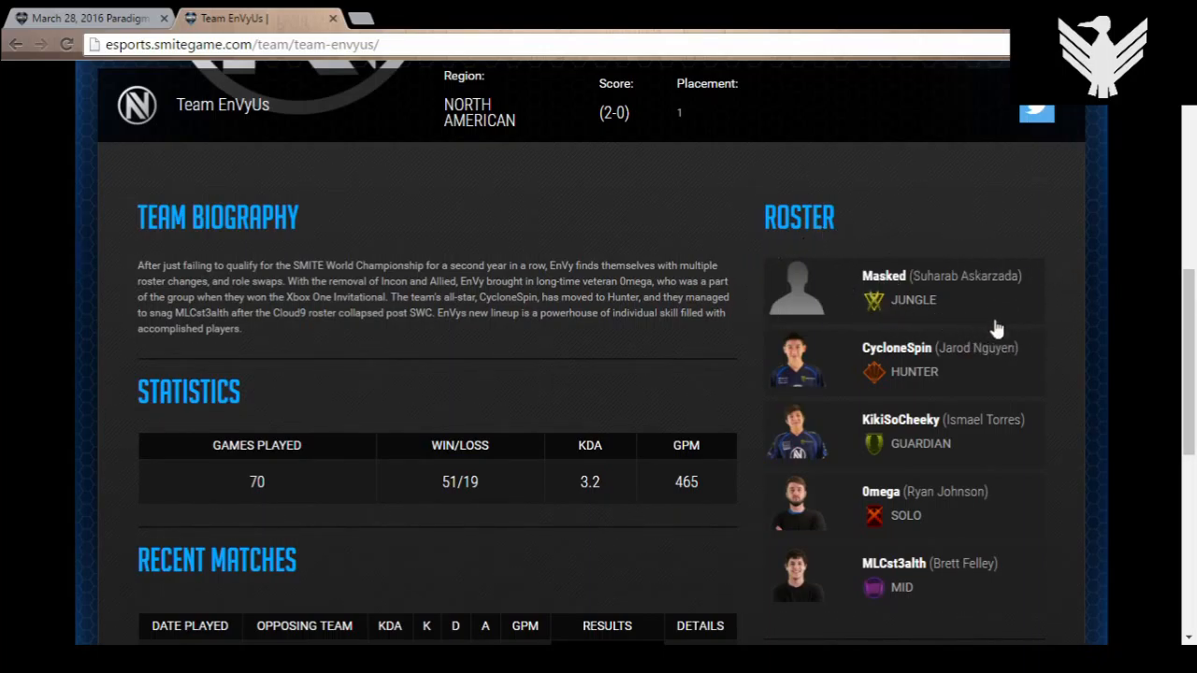
mouse_move(918, 309)
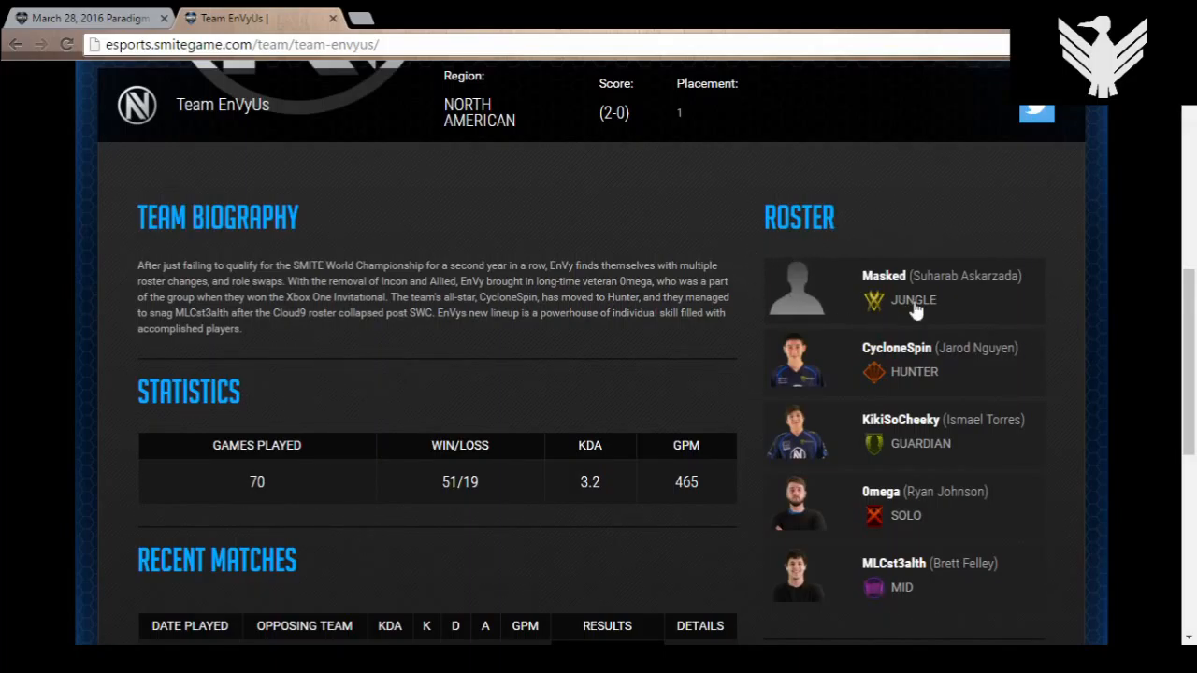
mouse_move(926, 236)
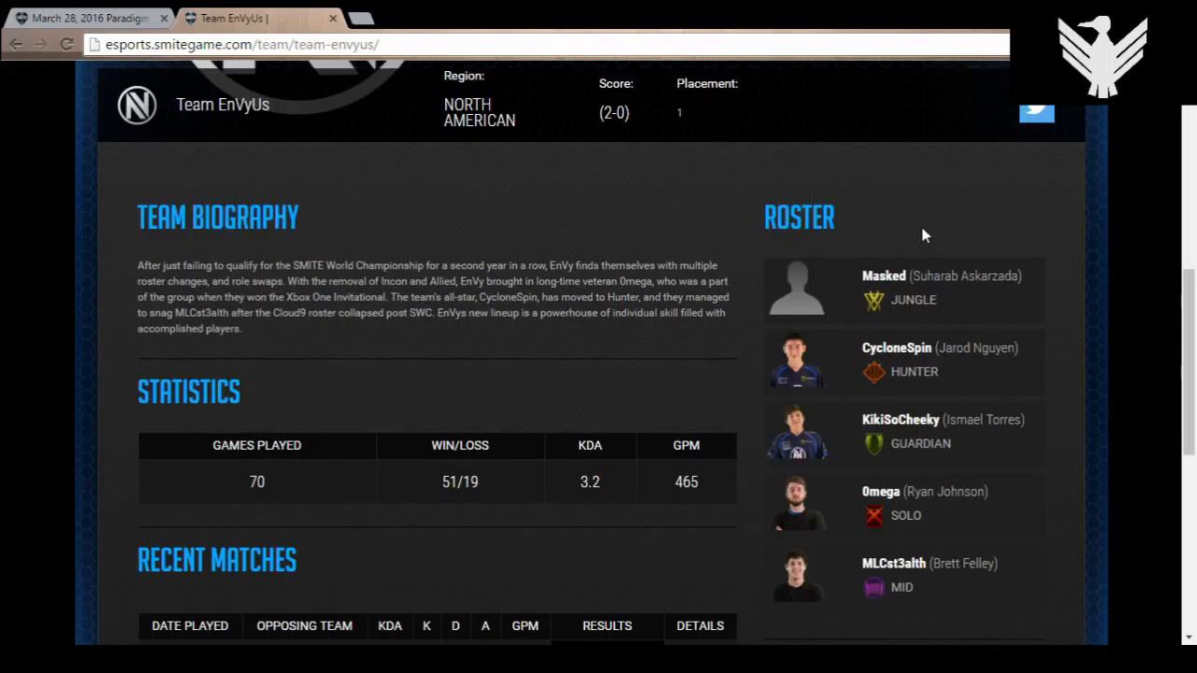
scroll("down", 3)
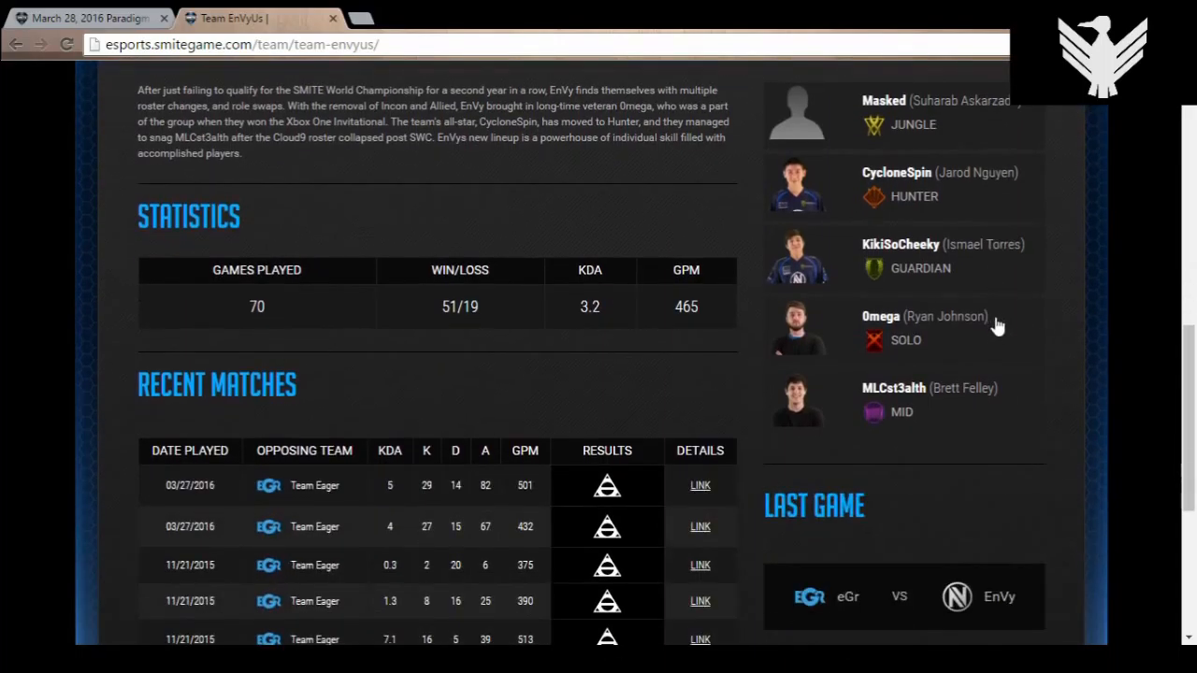
scroll("up", 3)
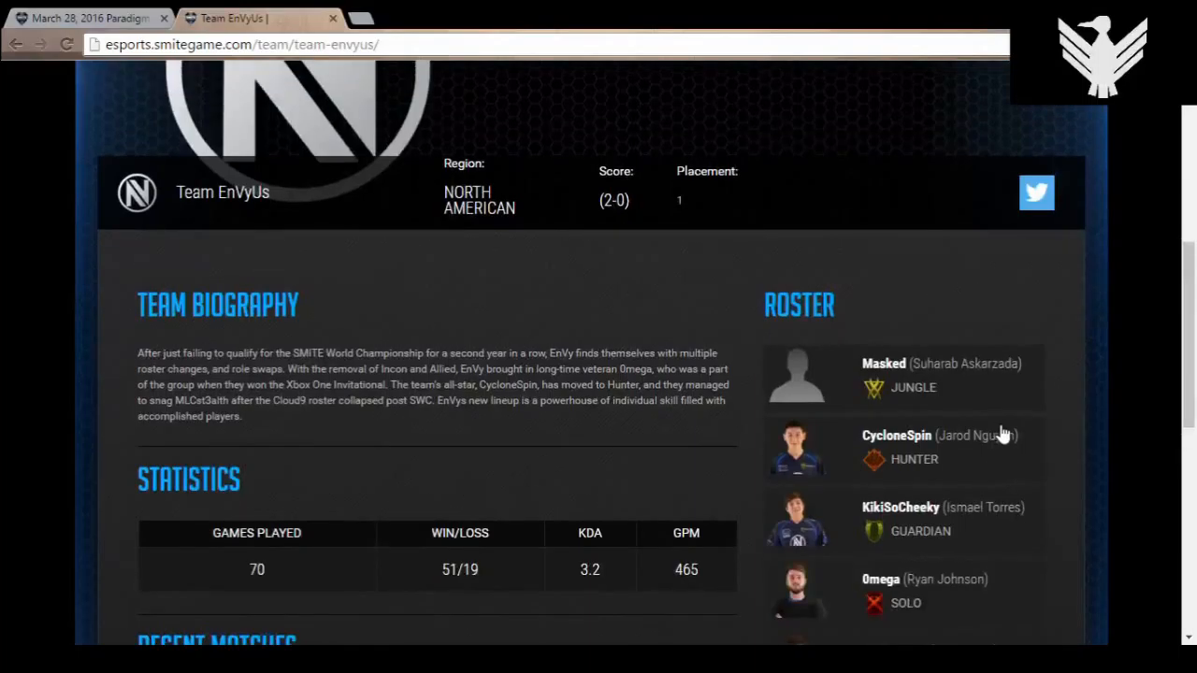
scroll("down", 3)
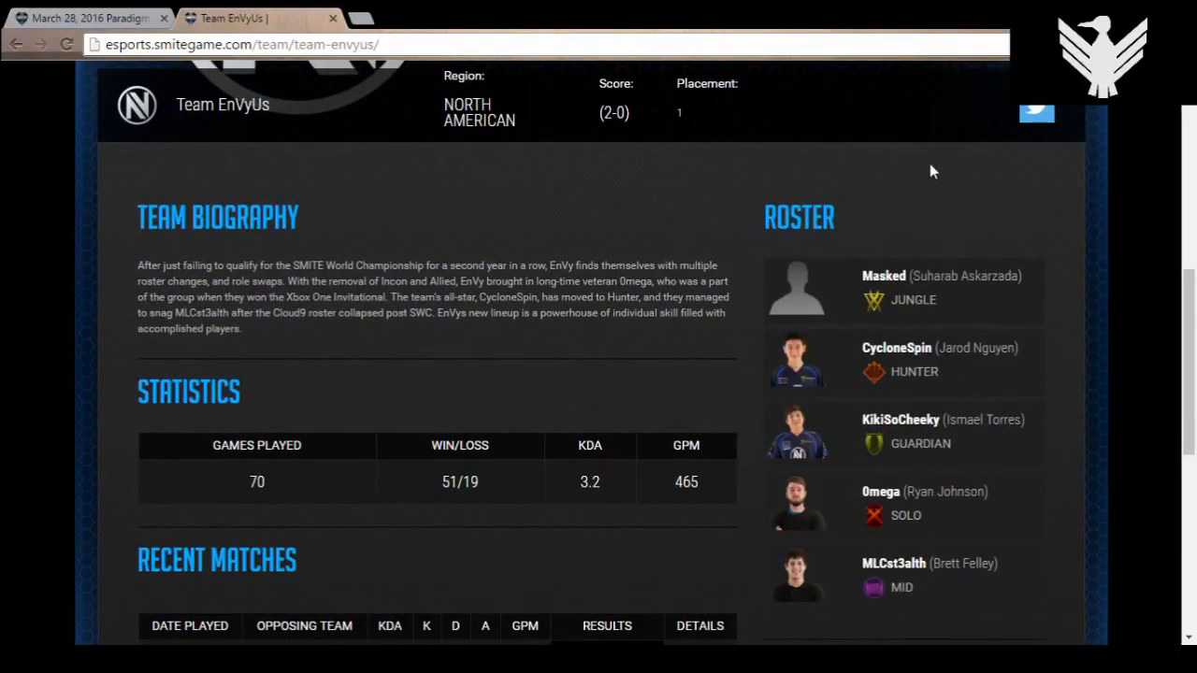
mouse_move(952, 296)
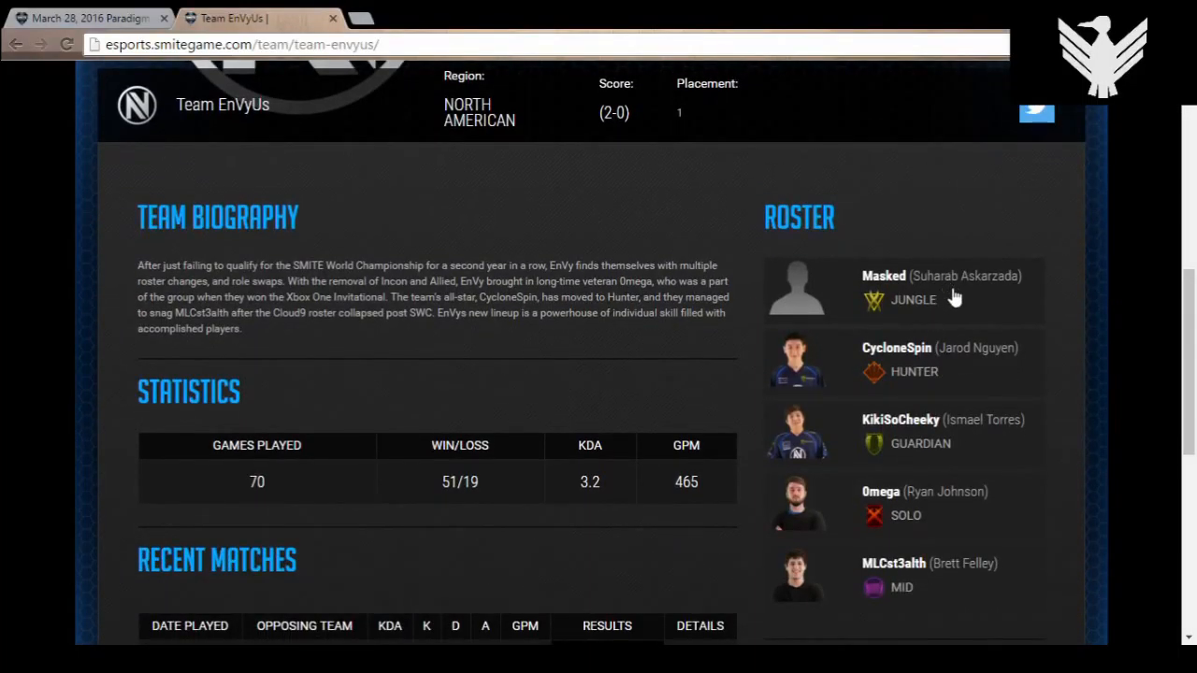
mouse_move(981, 310)
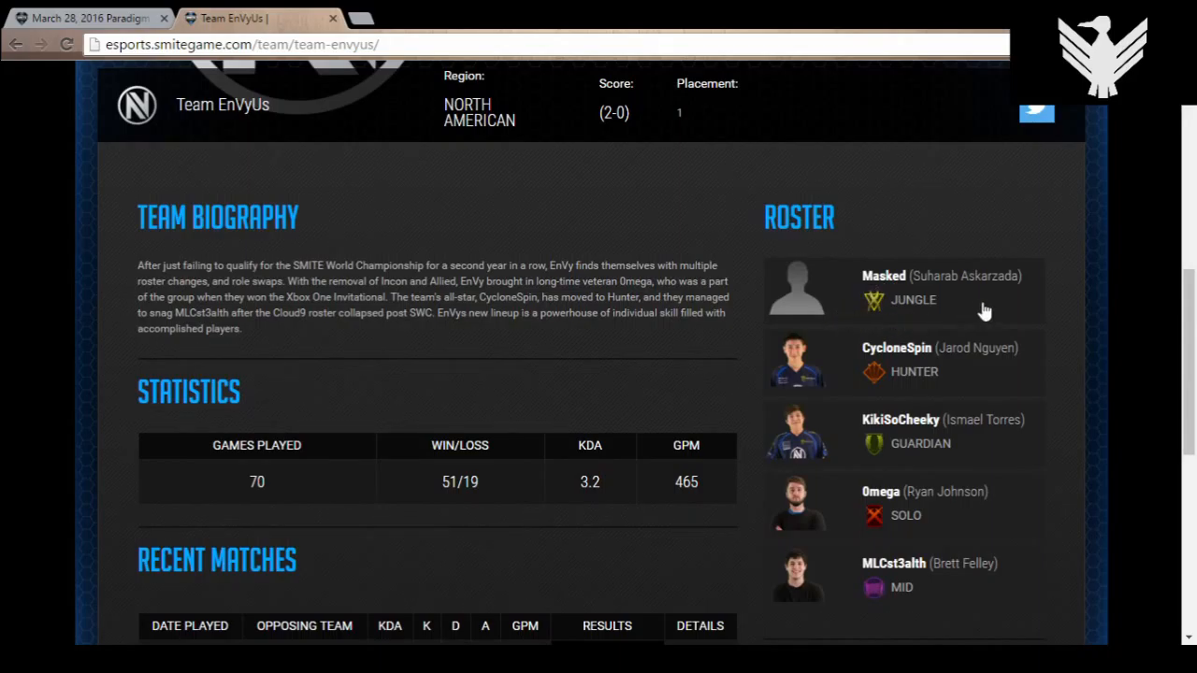
mouse_move(1025, 306)
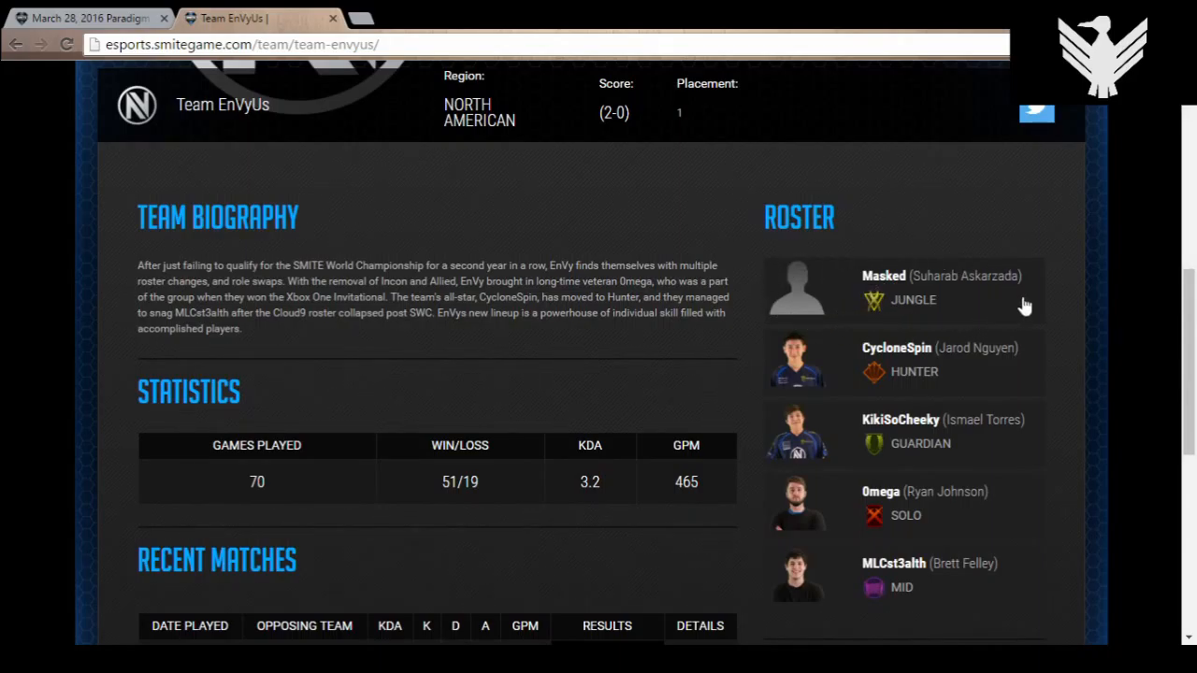
mouse_move(1062, 296)
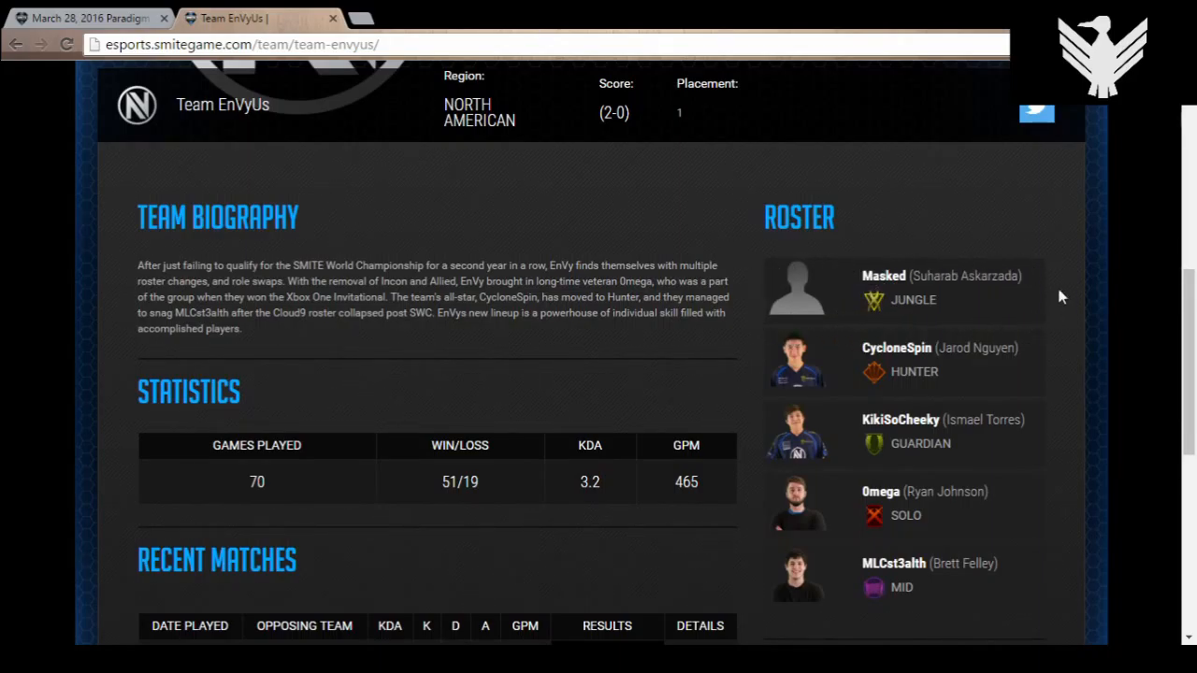
mouse_move(775, 396)
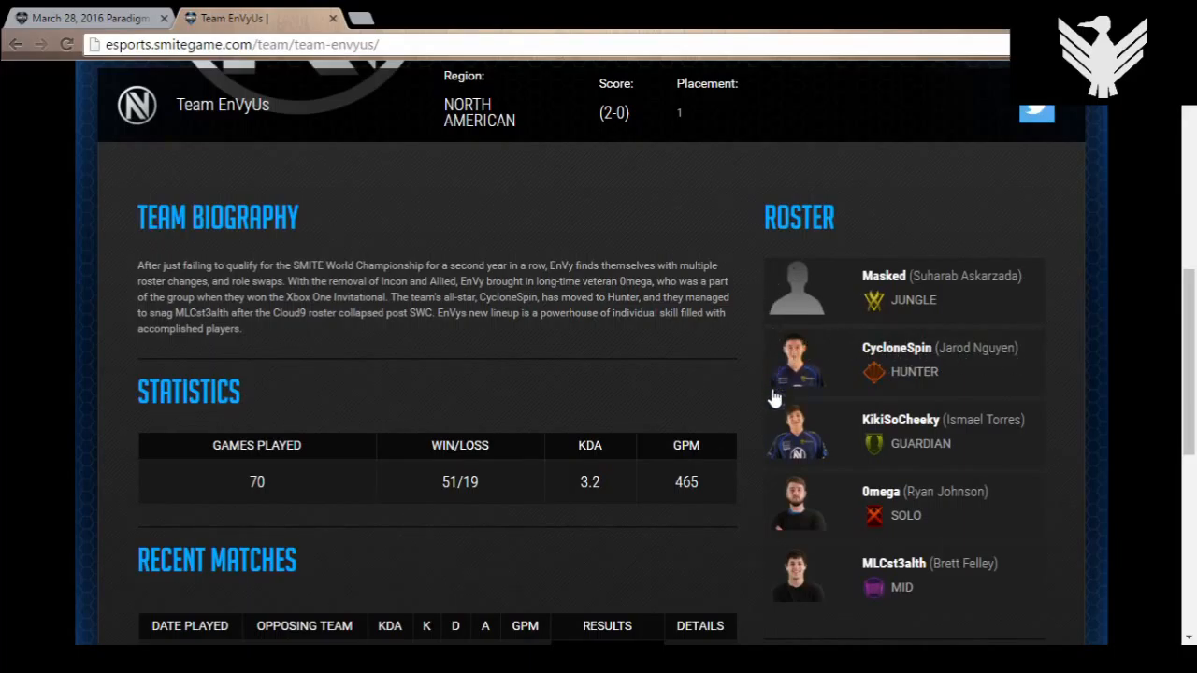
mouse_move(952, 419)
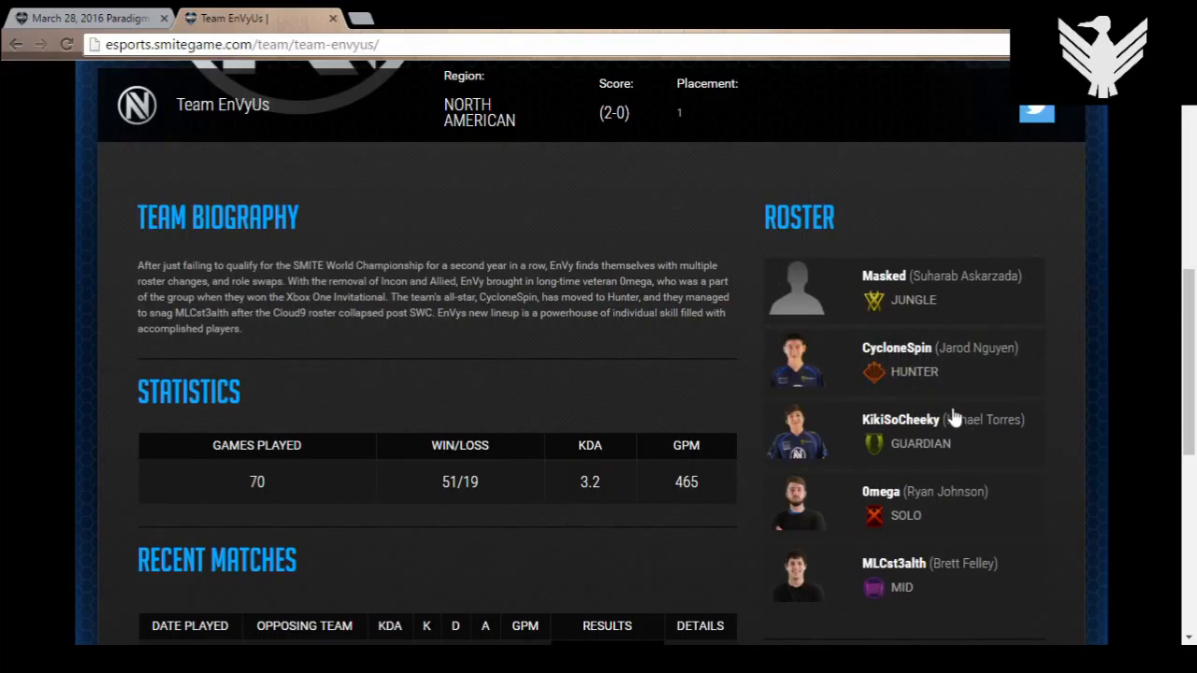
mouse_move(1000, 385)
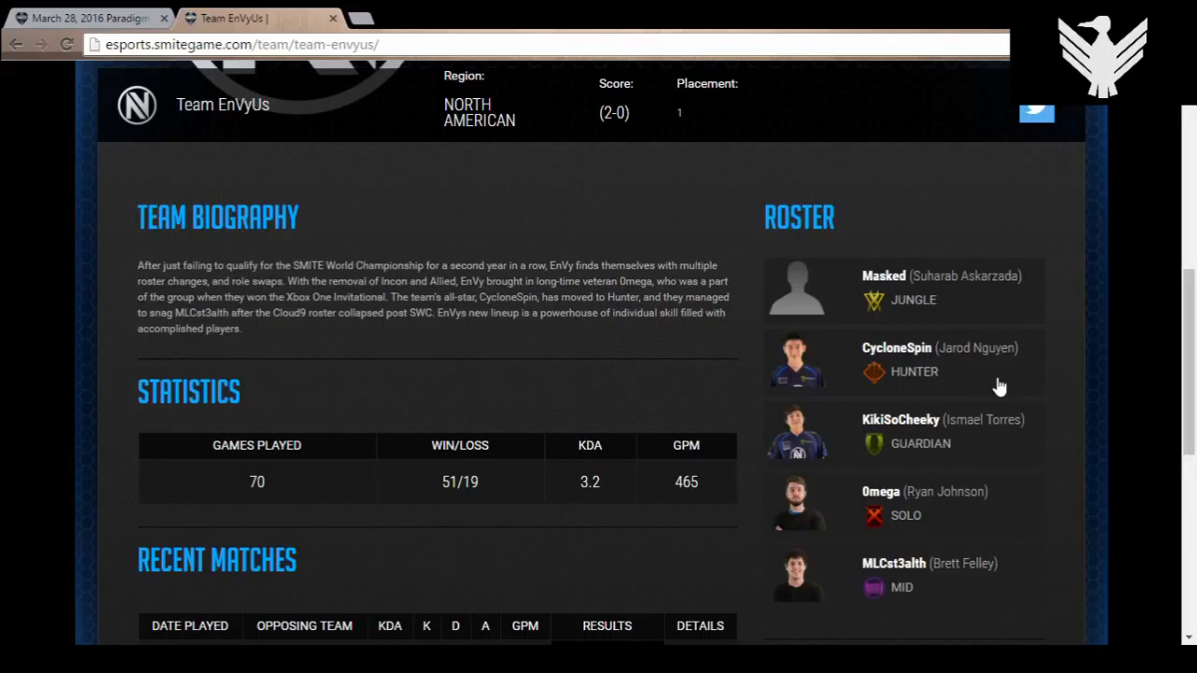
mouse_move(947, 333)
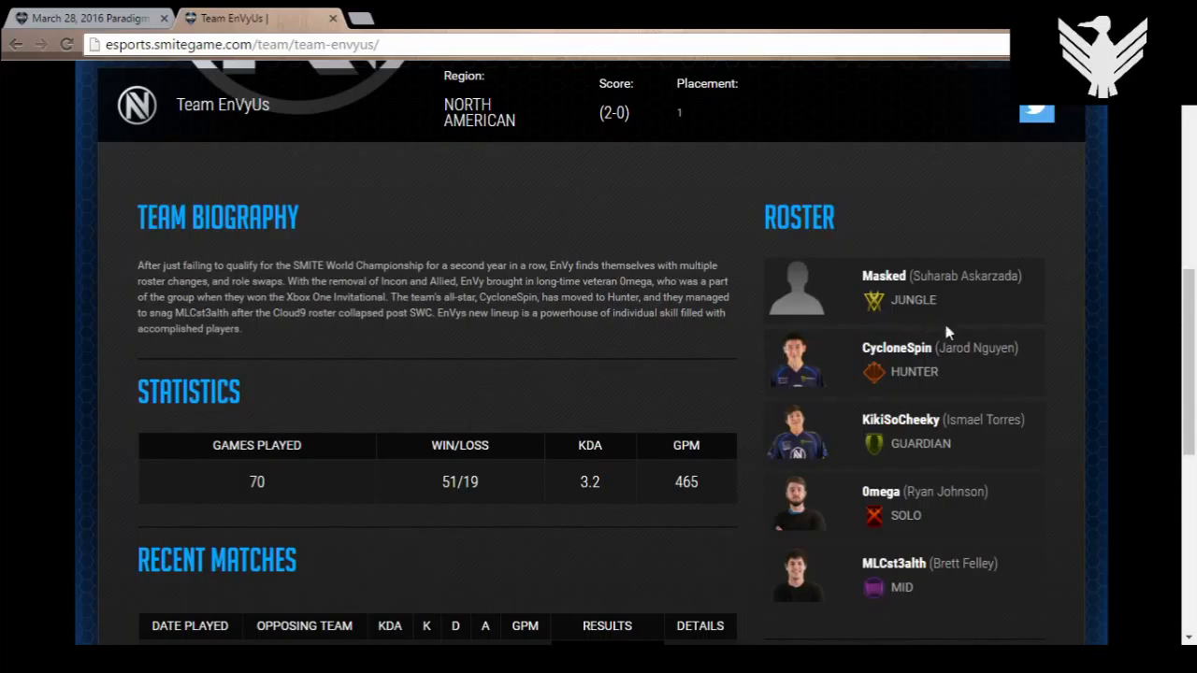
mouse_move(931, 419)
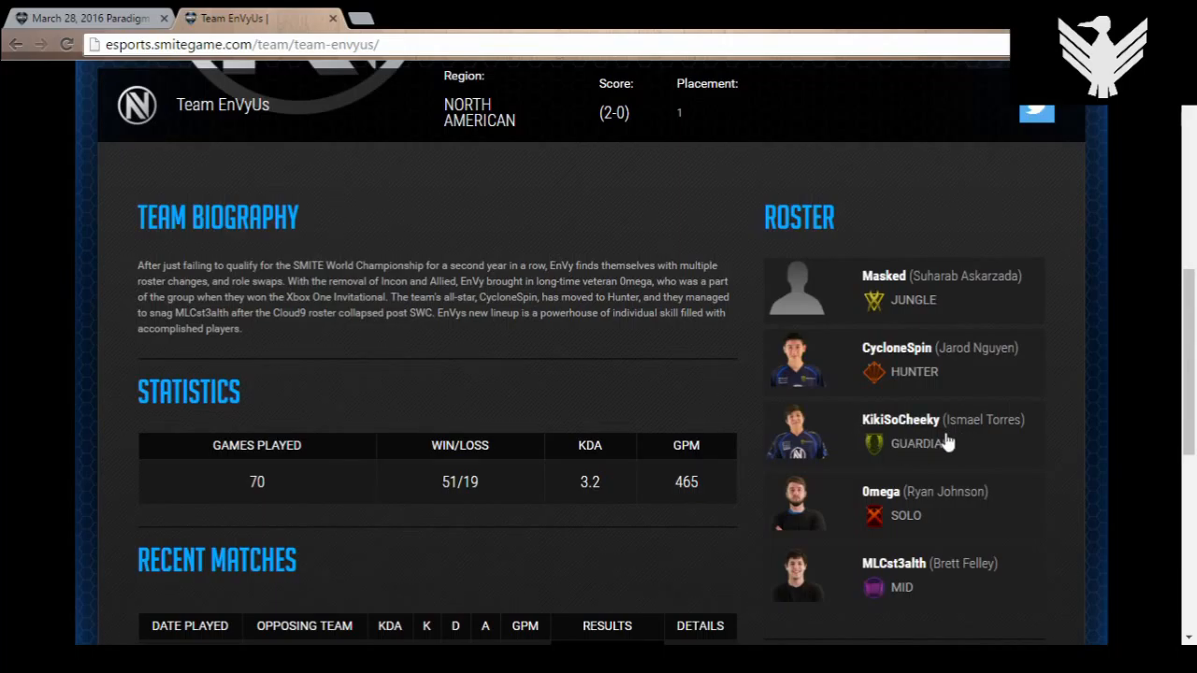
mouse_move(862, 520)
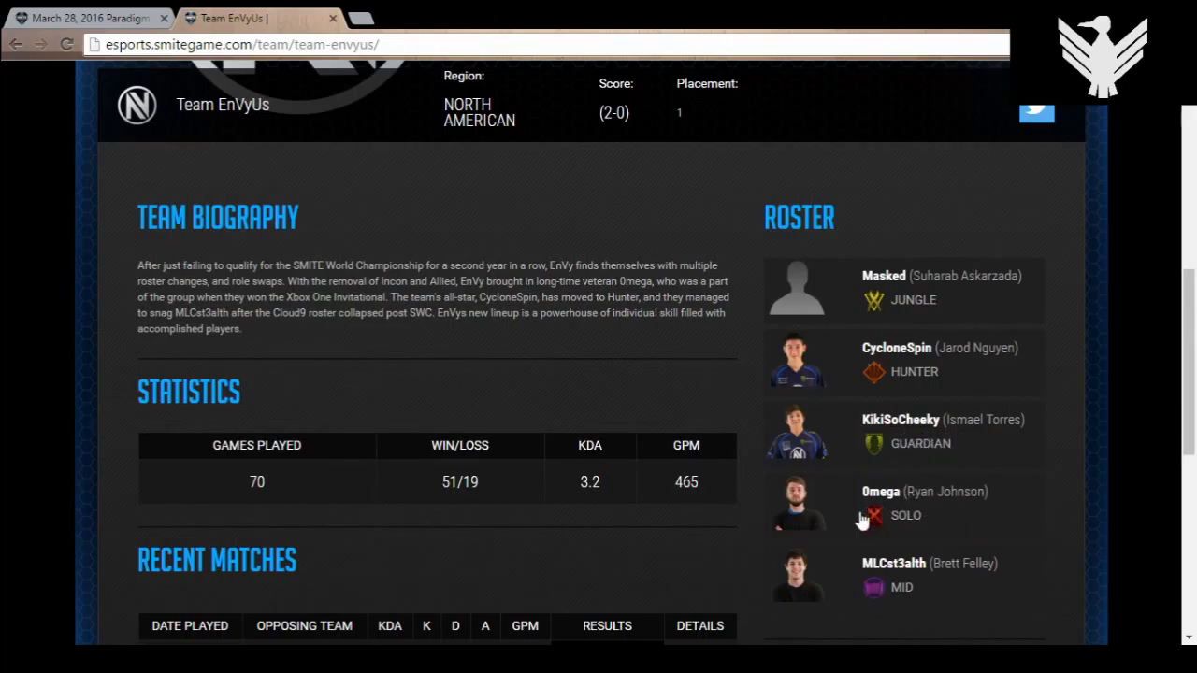
mouse_move(976, 501)
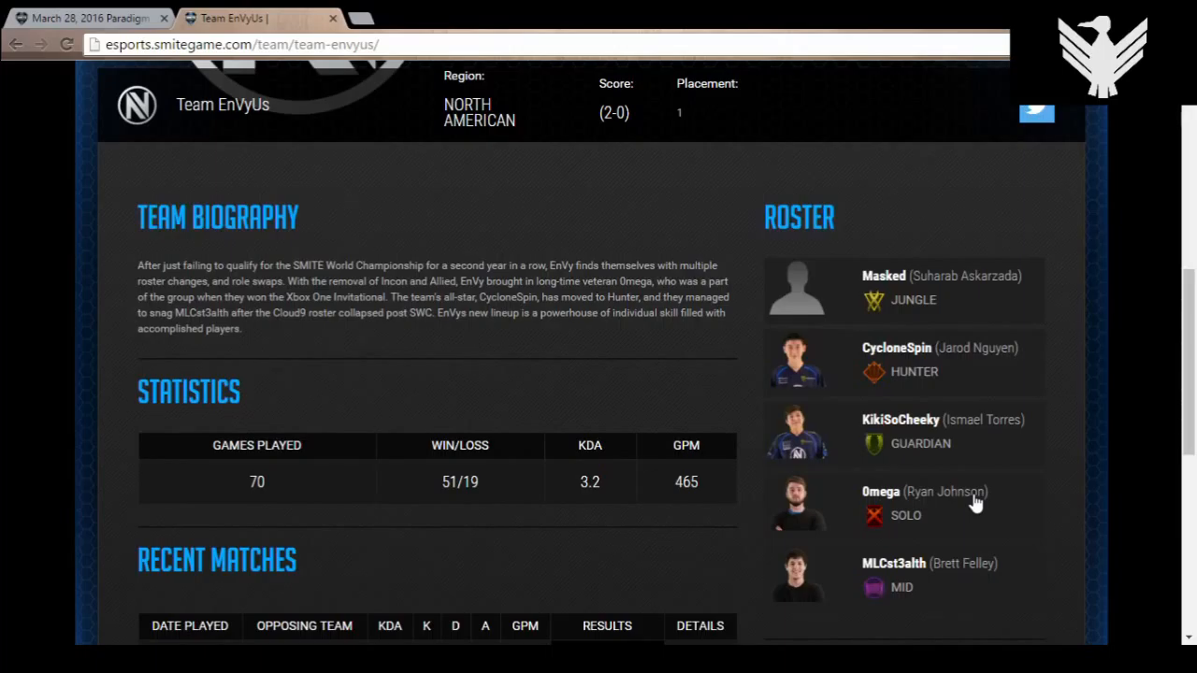
mouse_move(985, 594)
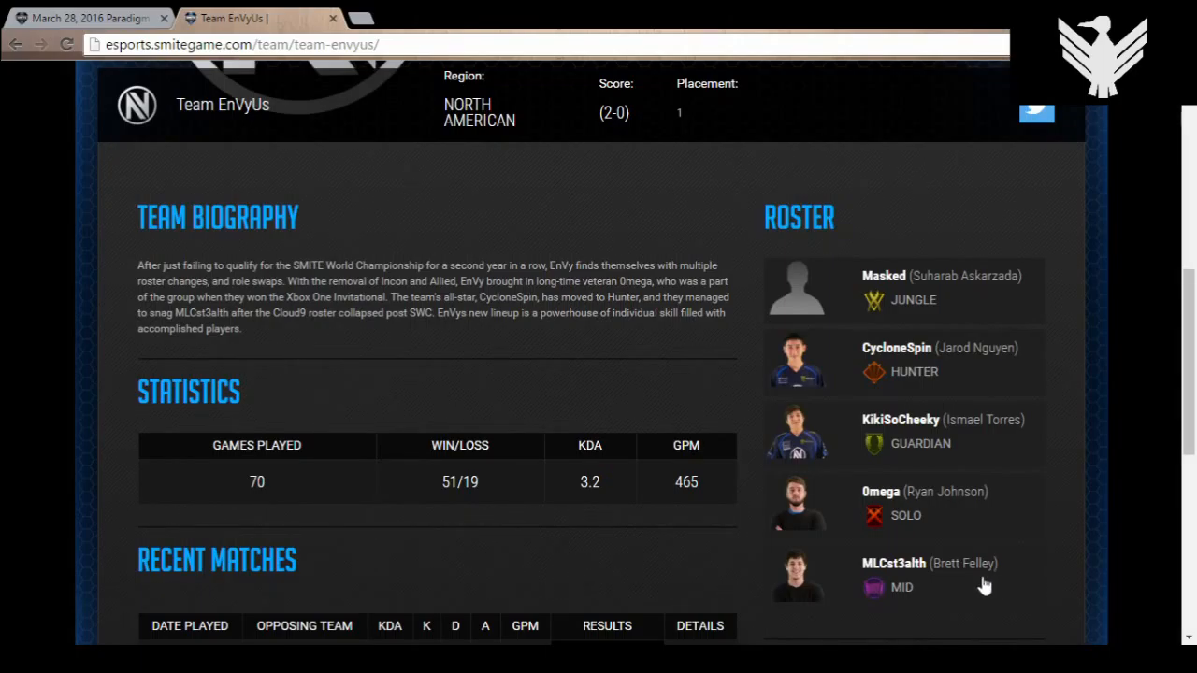
mouse_move(968, 589)
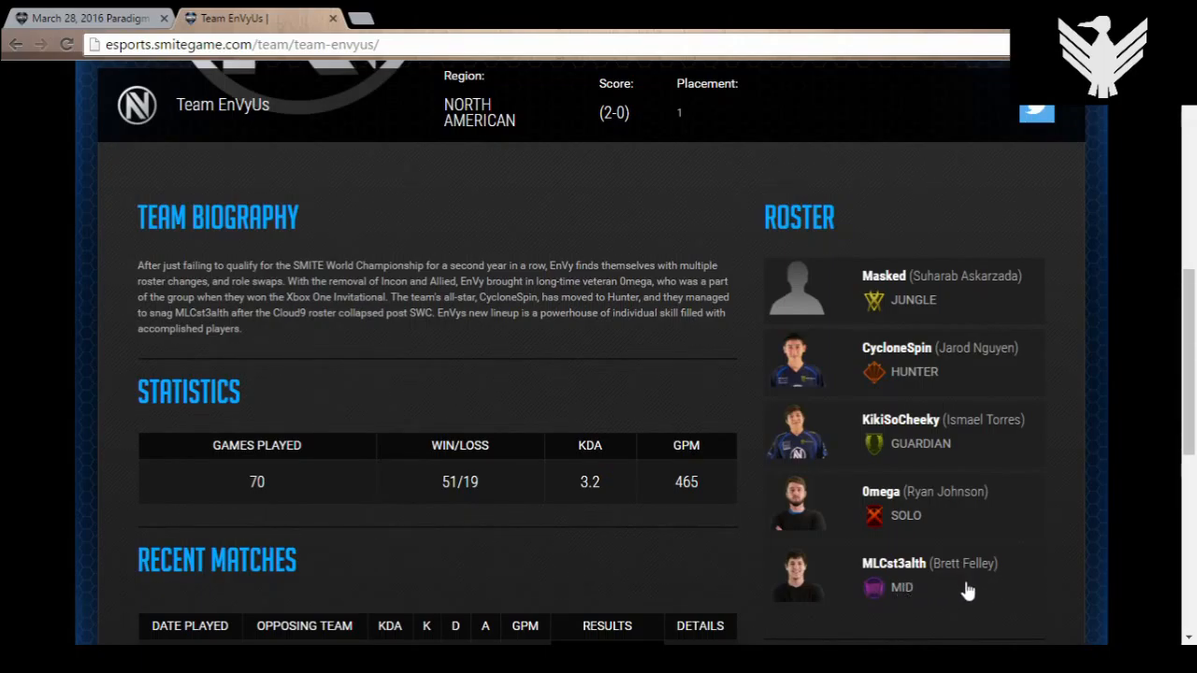
mouse_move(961, 595)
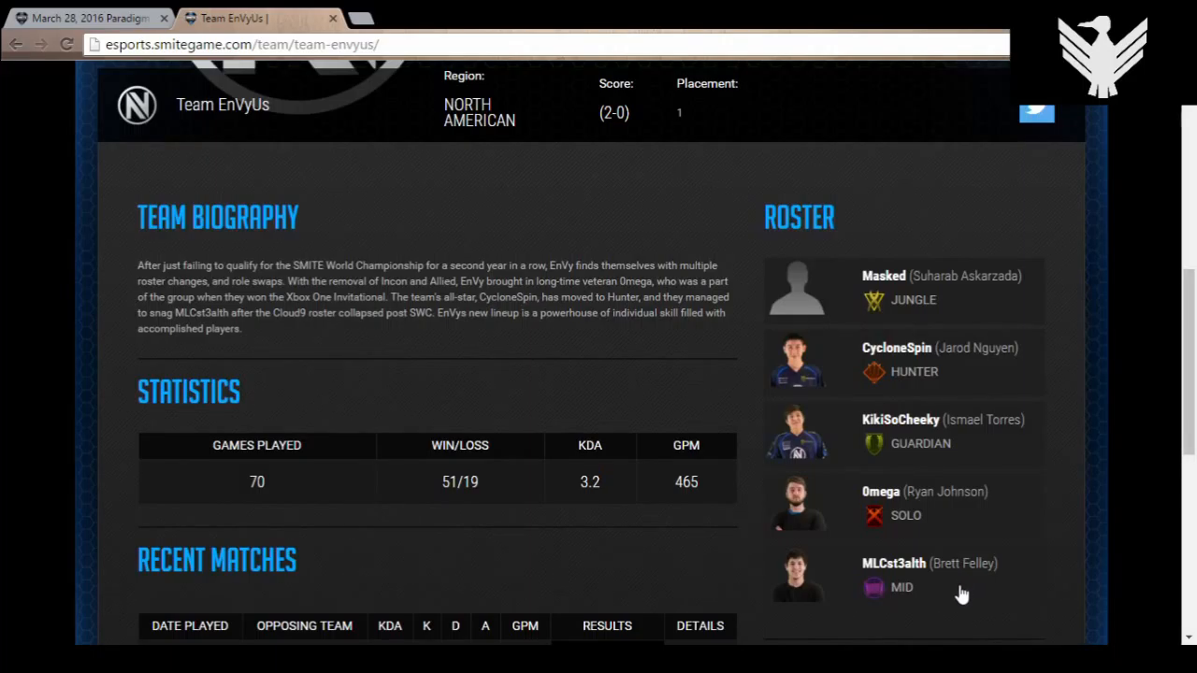
mouse_move(931, 520)
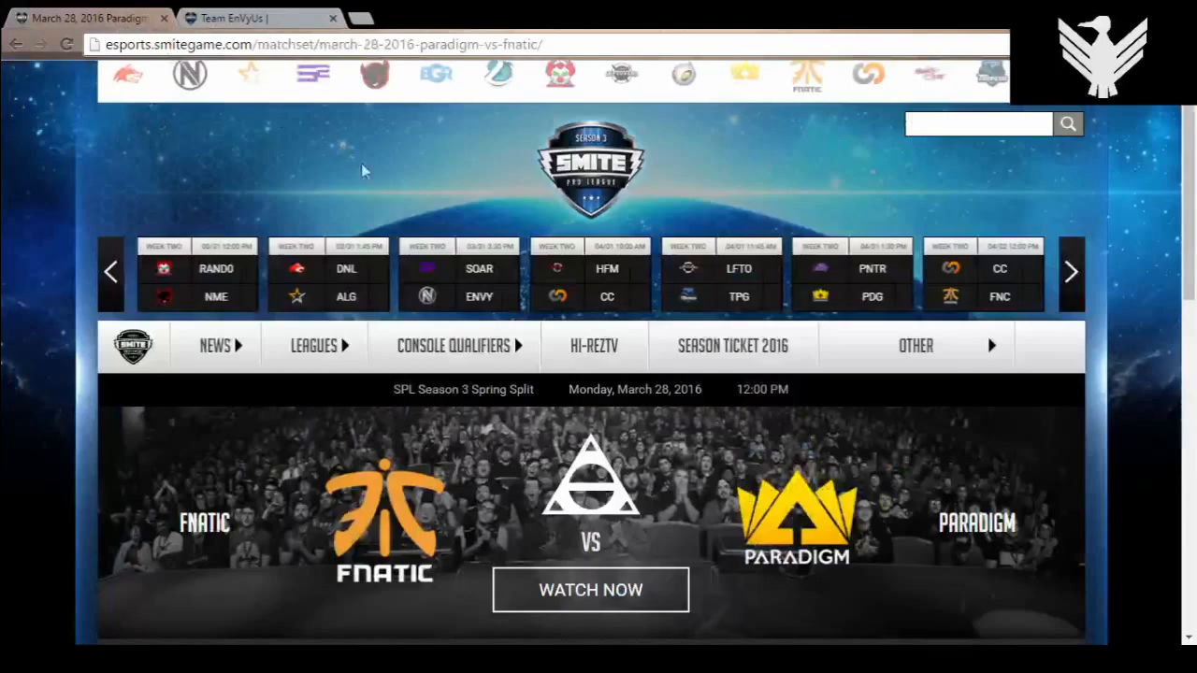
mouse_move(479, 269)
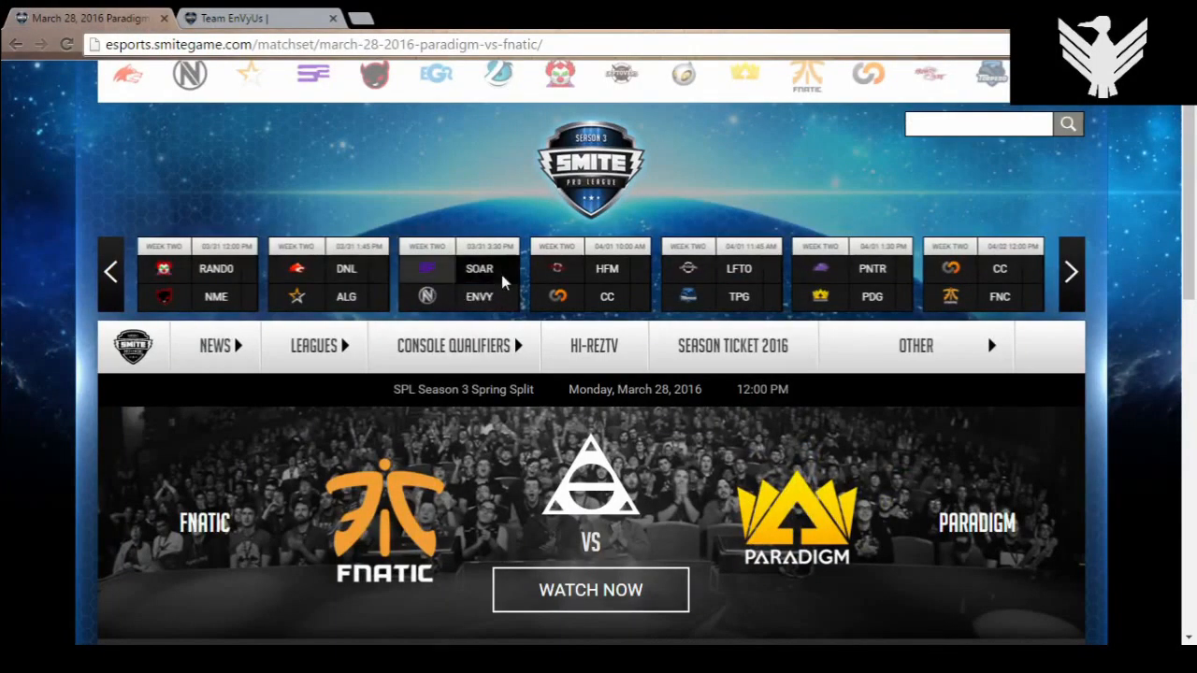
mouse_move(222, 192)
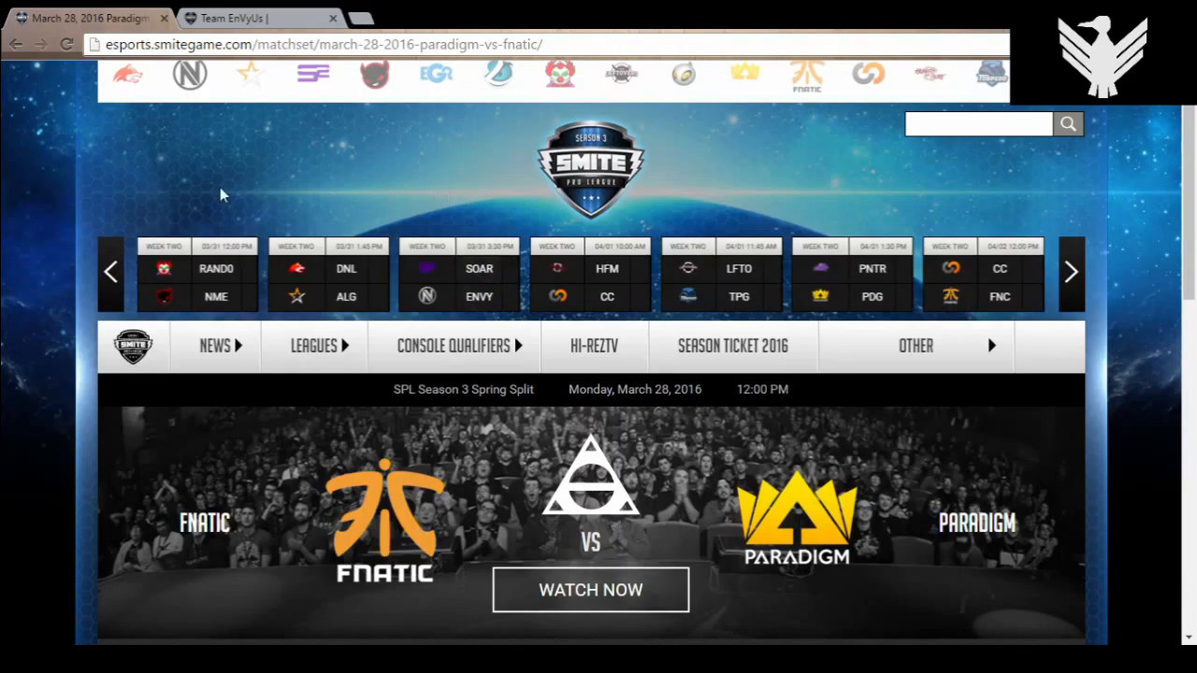
mouse_move(325, 239)
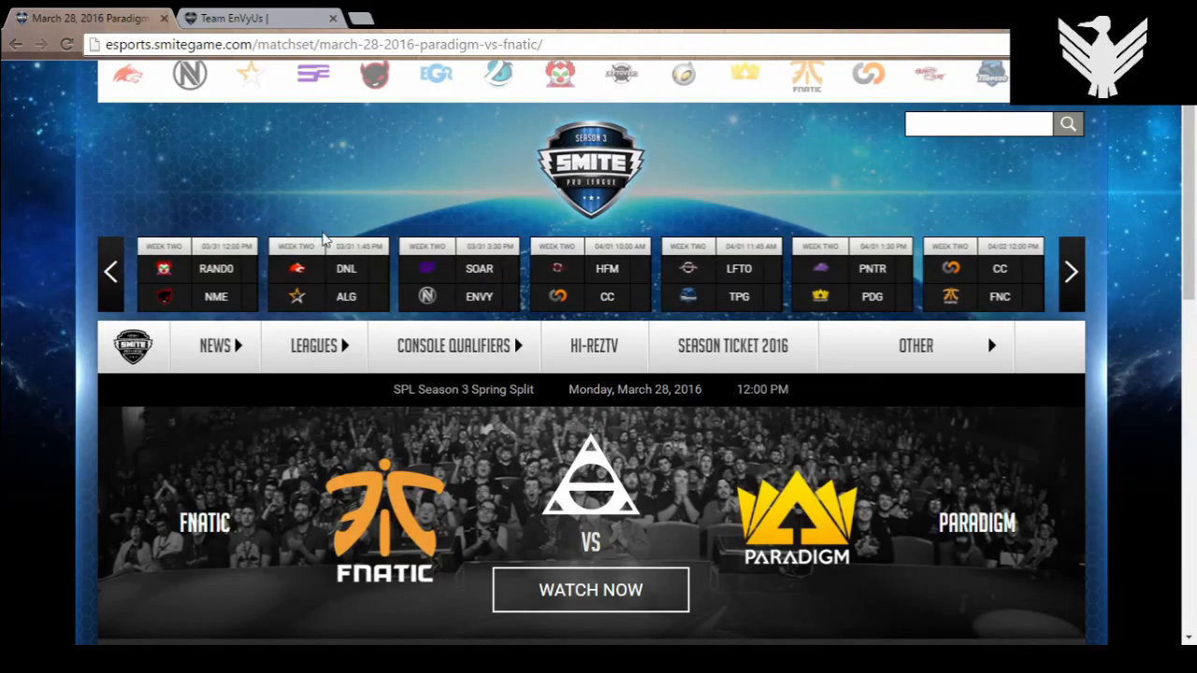
mouse_move(339, 225)
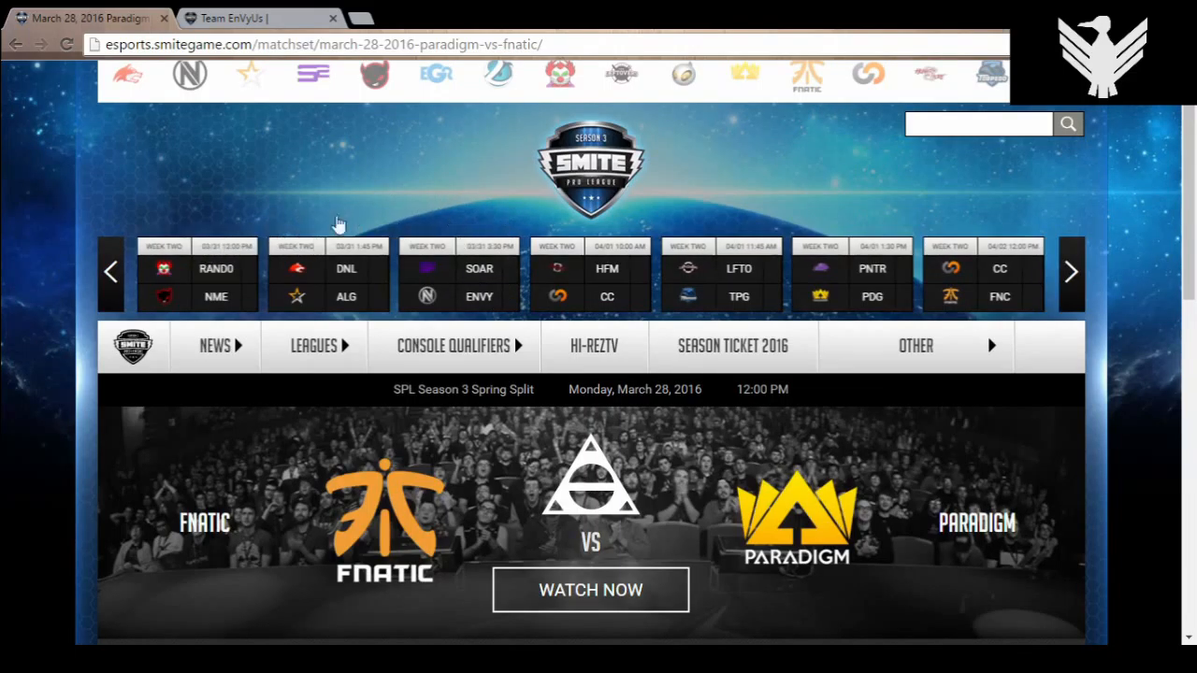
mouse_move(327, 232)
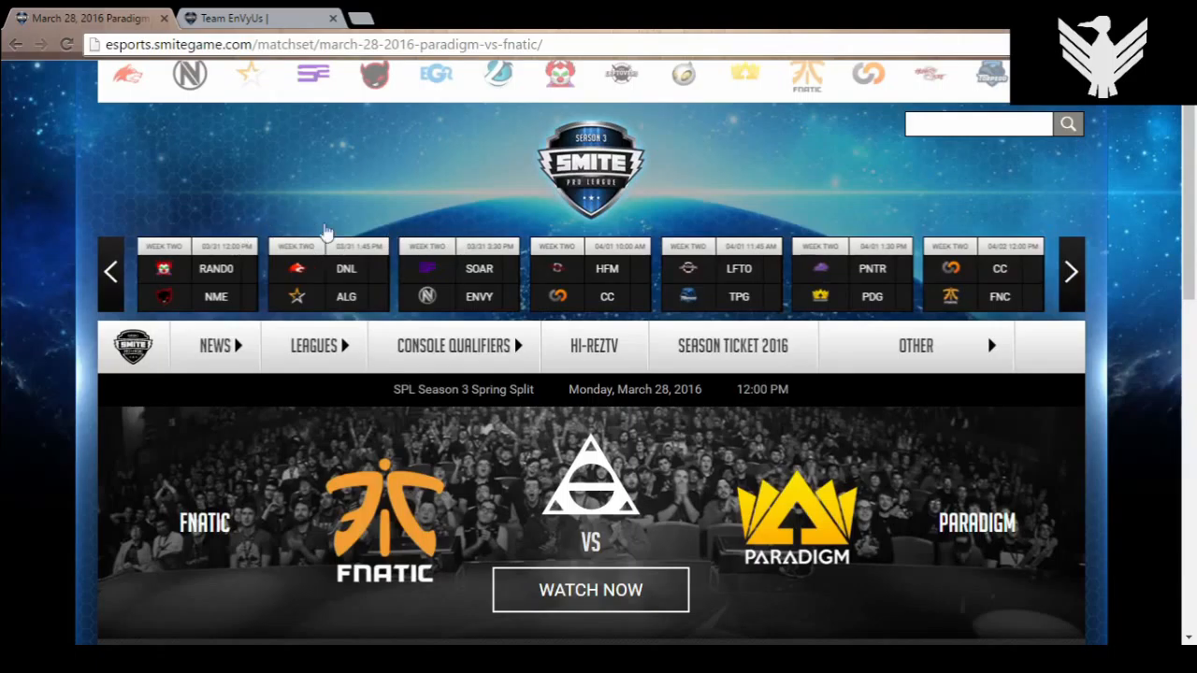
mouse_move(479, 279)
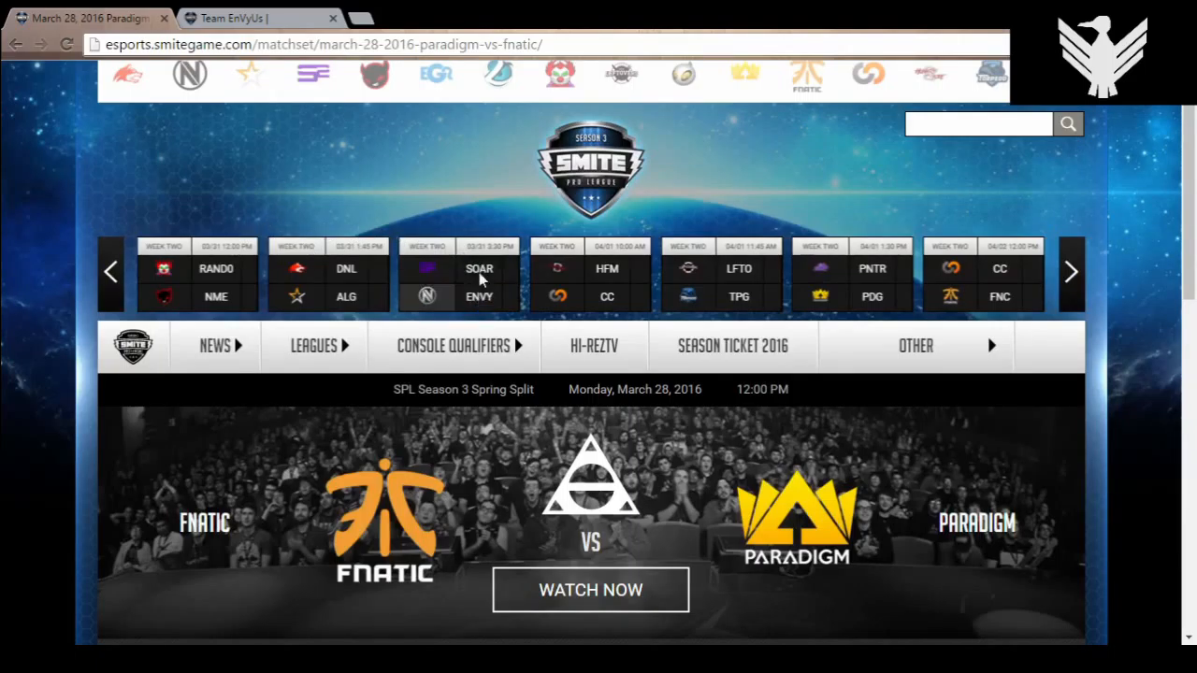
mouse_move(464, 309)
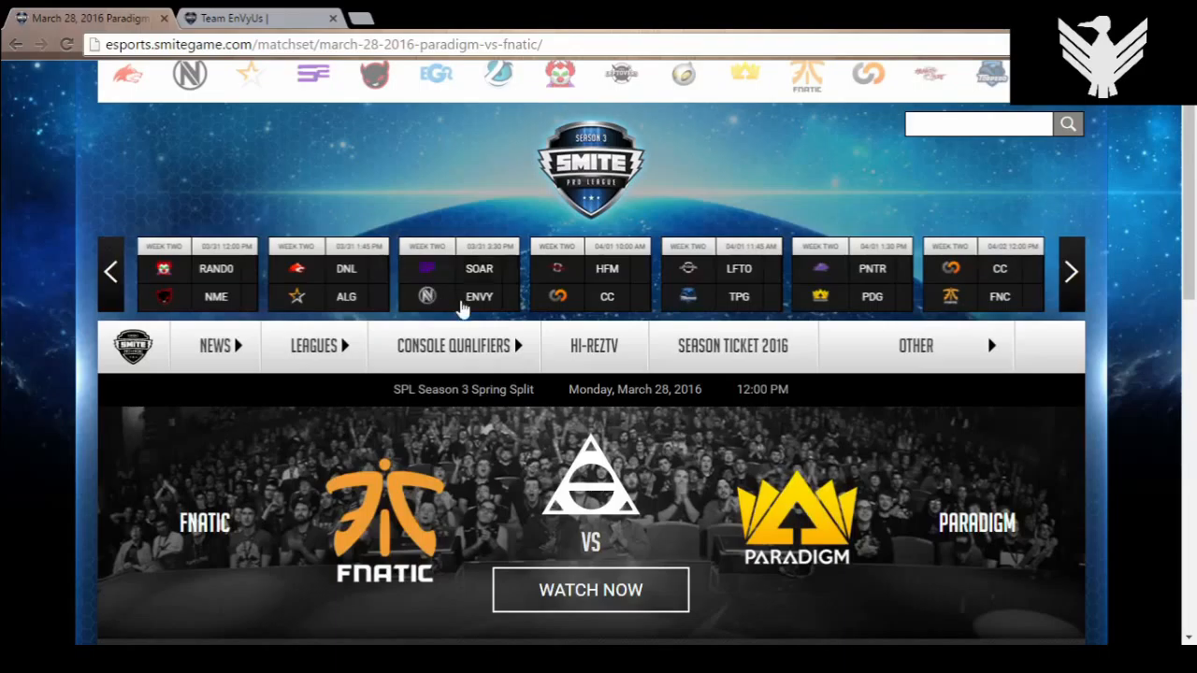
mouse_move(477, 272)
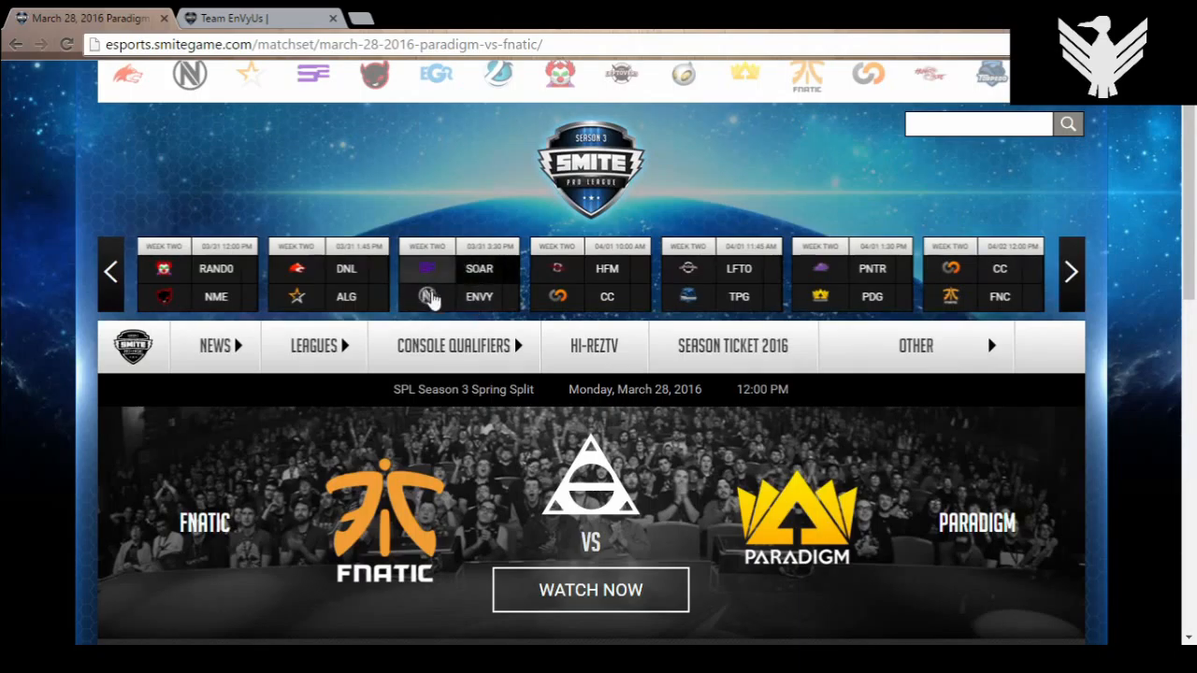
mouse_move(426, 199)
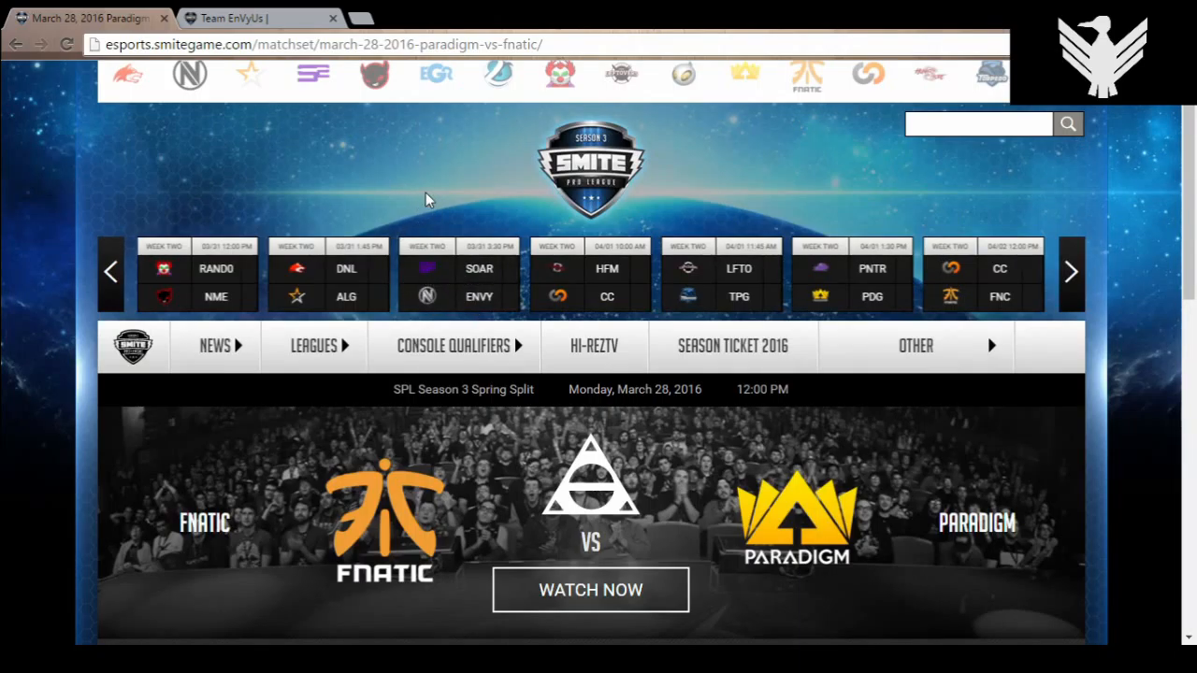